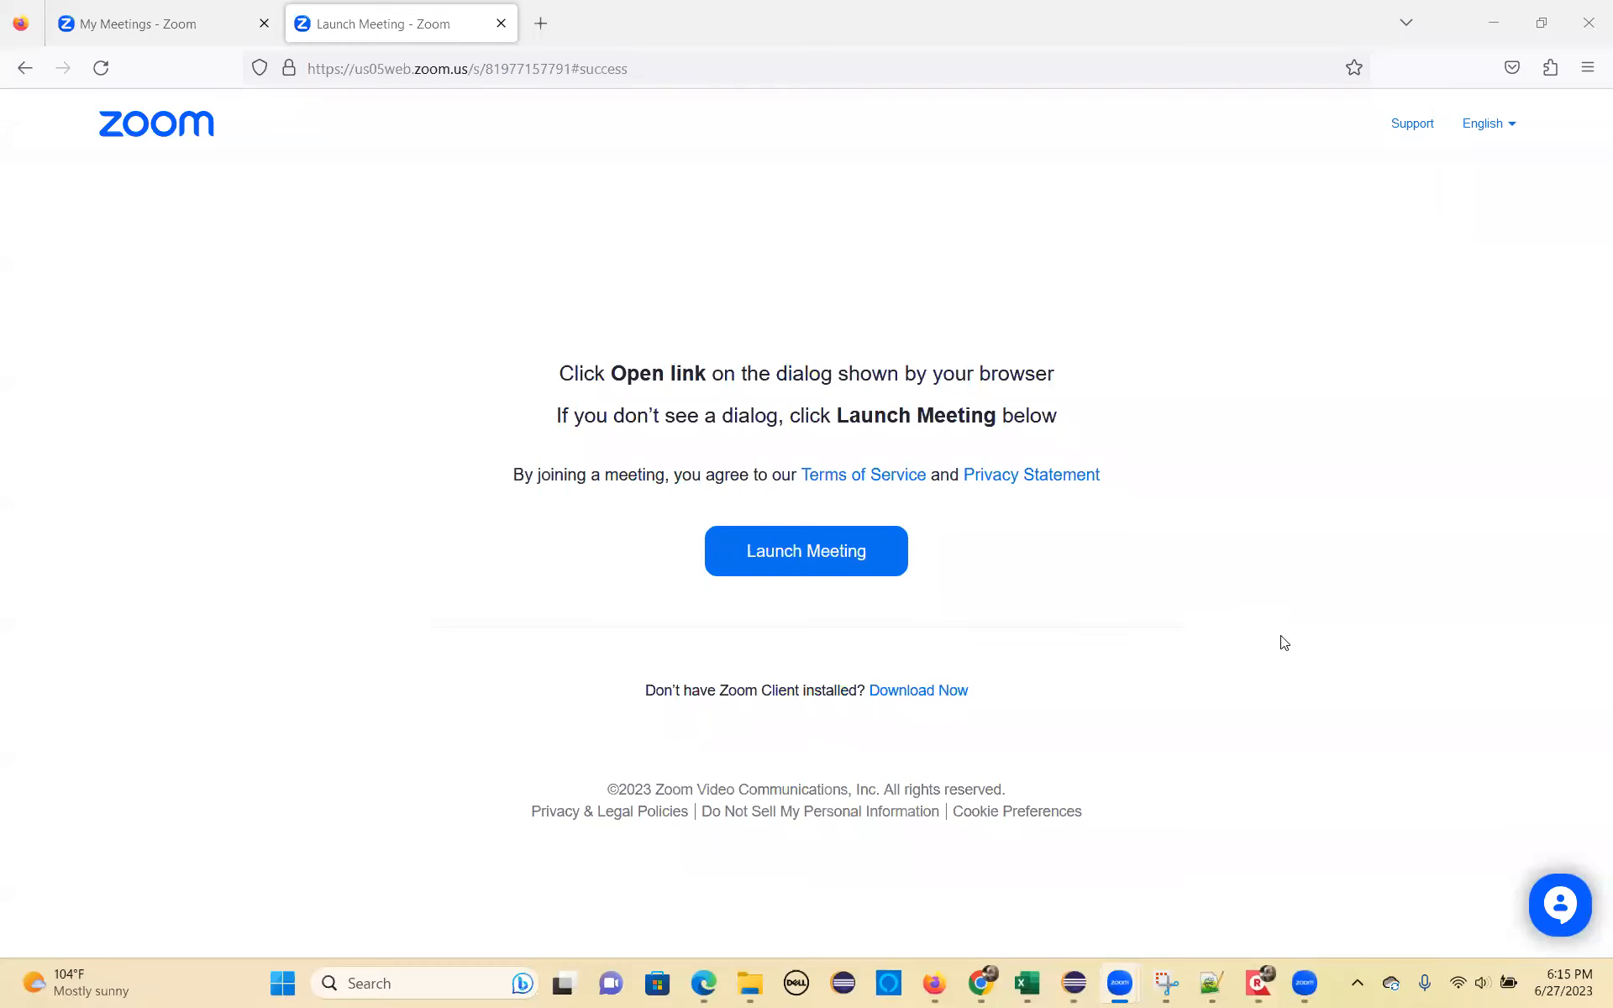
Dismiss the Windows quick settings panel over Firefox's Zoom launch page.
click(1482, 983)
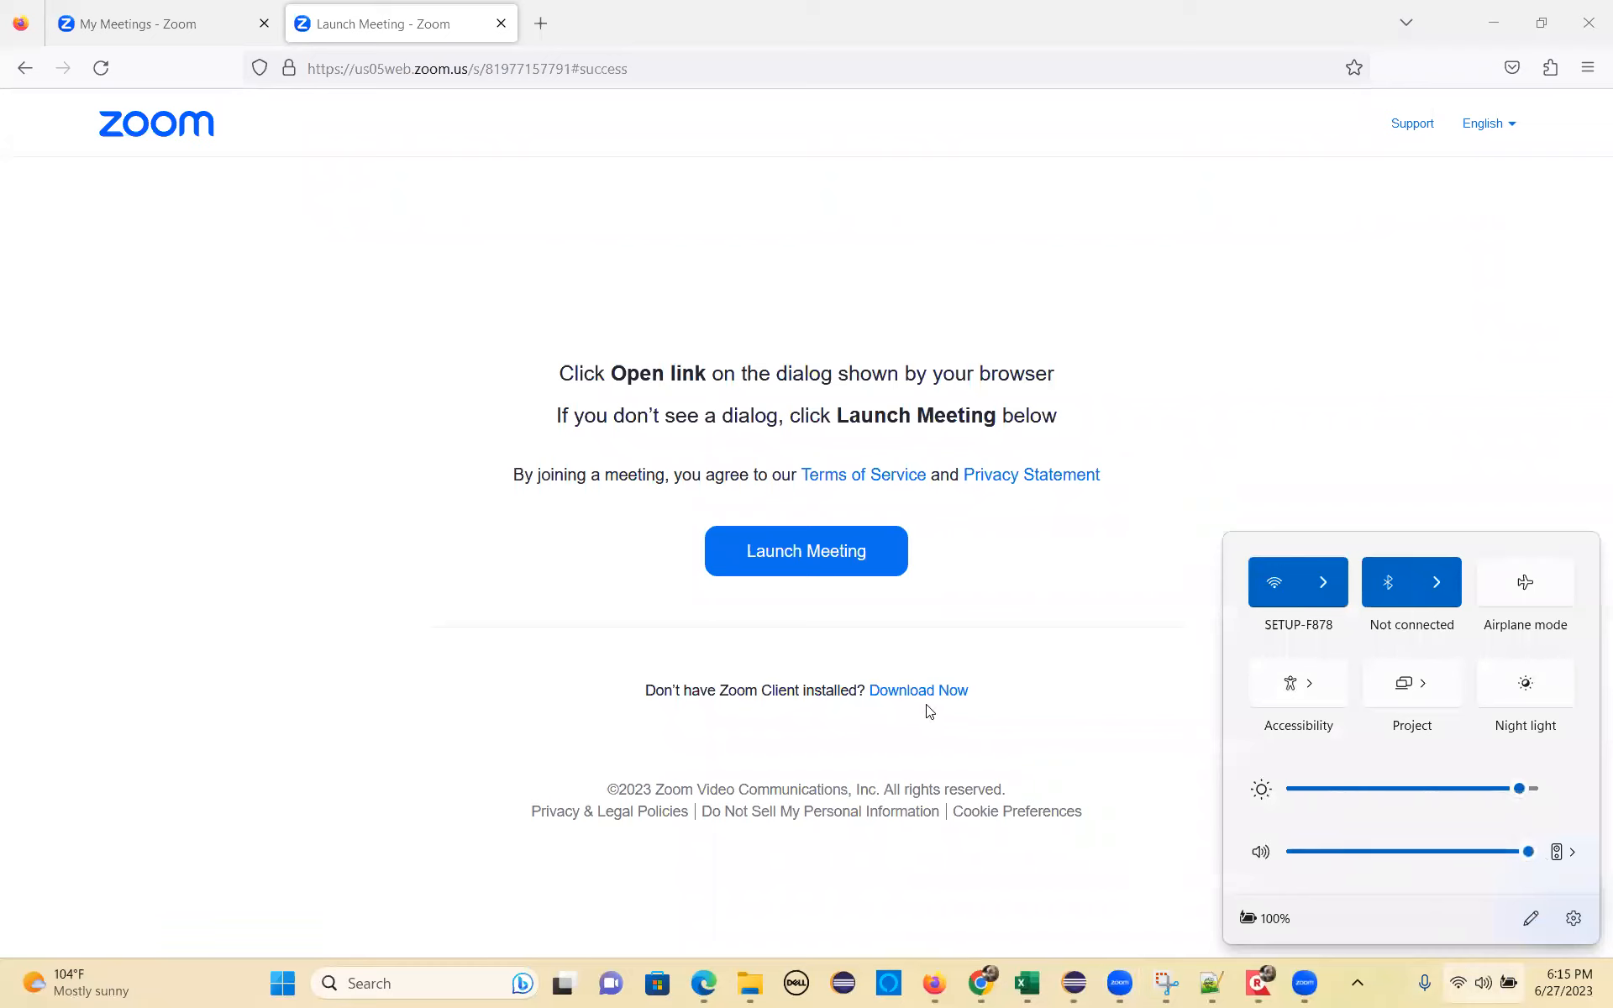
mouse_move(608, 784)
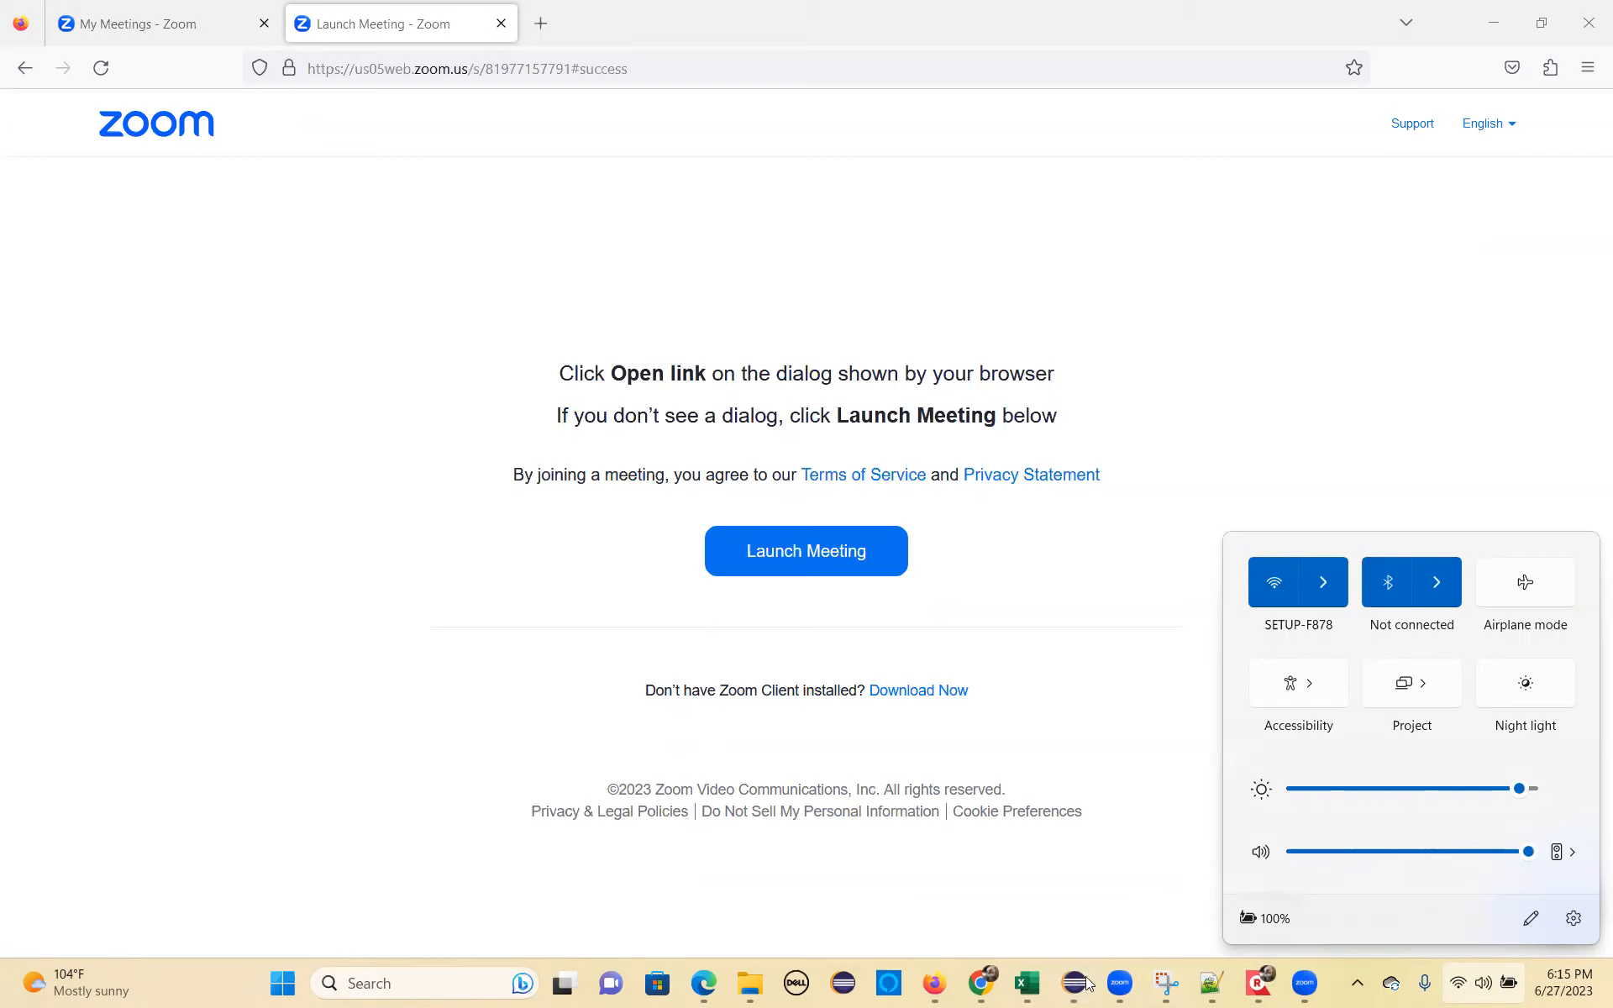
mouse_move(933, 983)
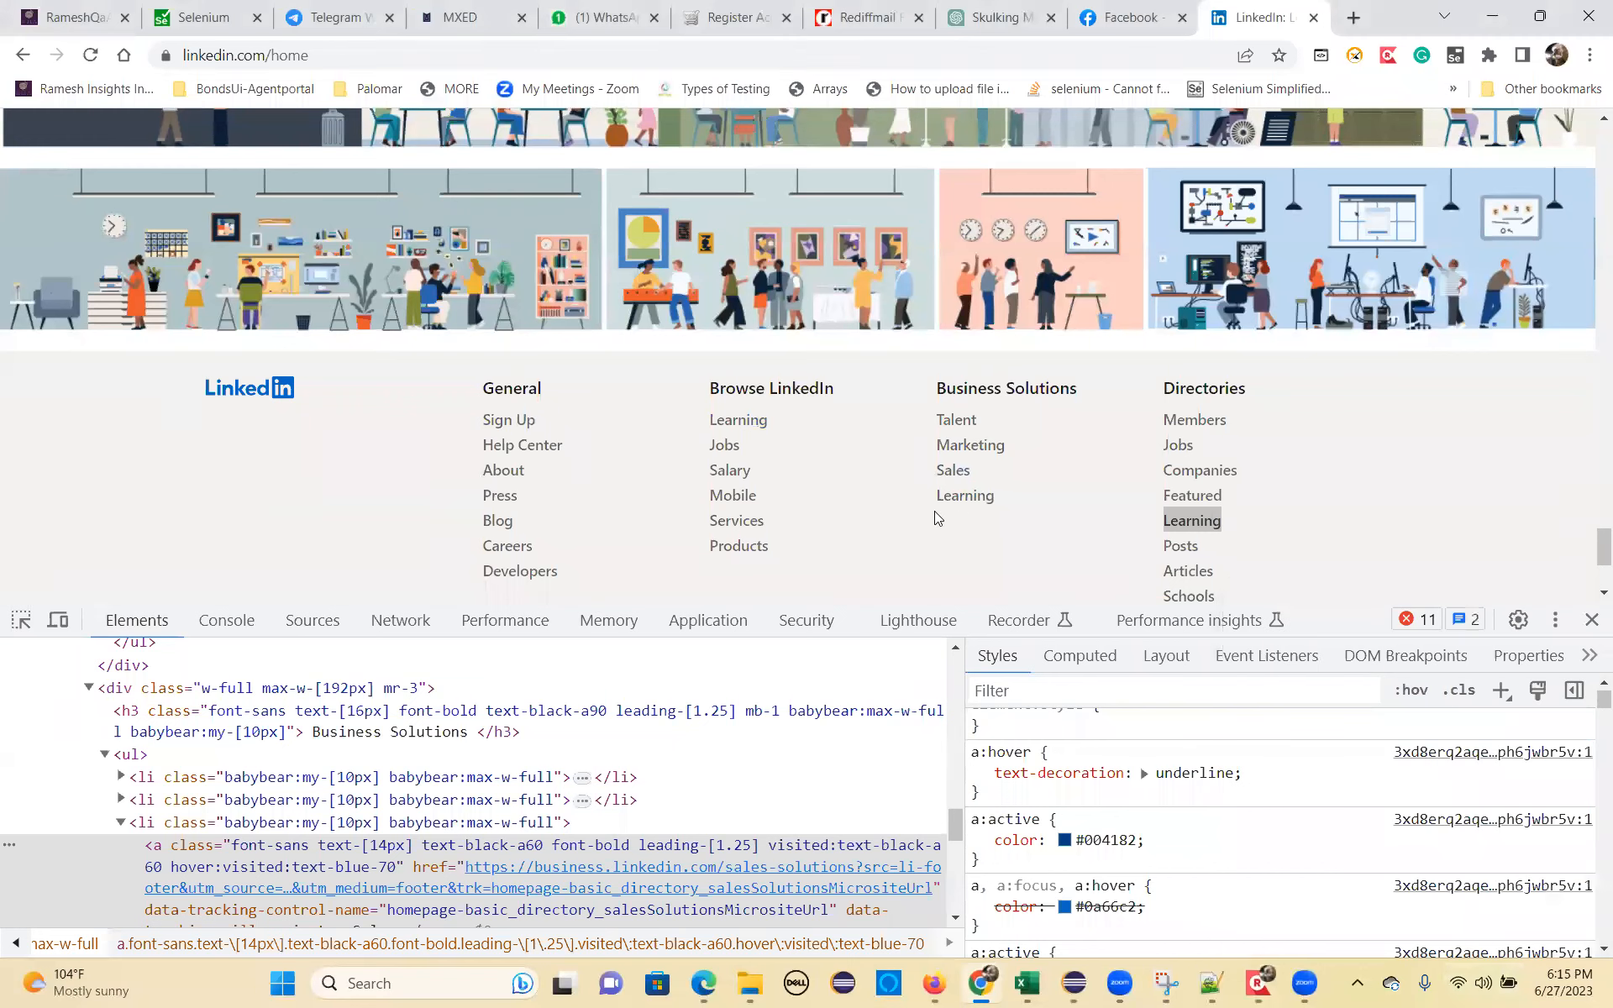
mouse_move(944, 533)
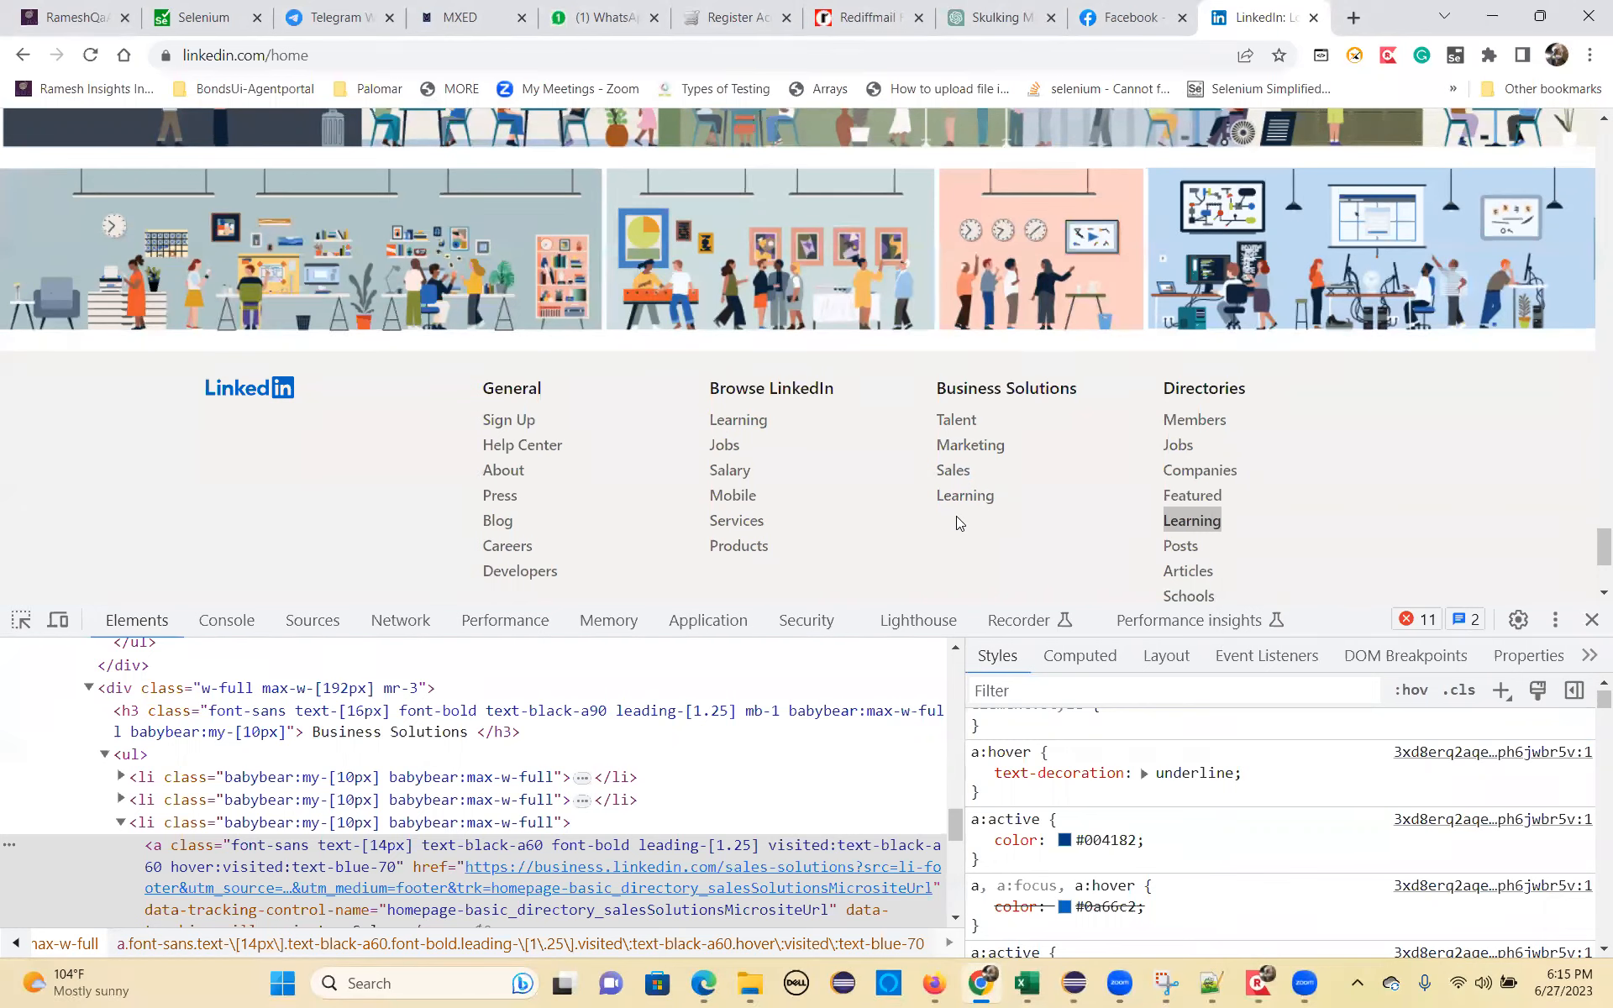
mouse_move(1012, 513)
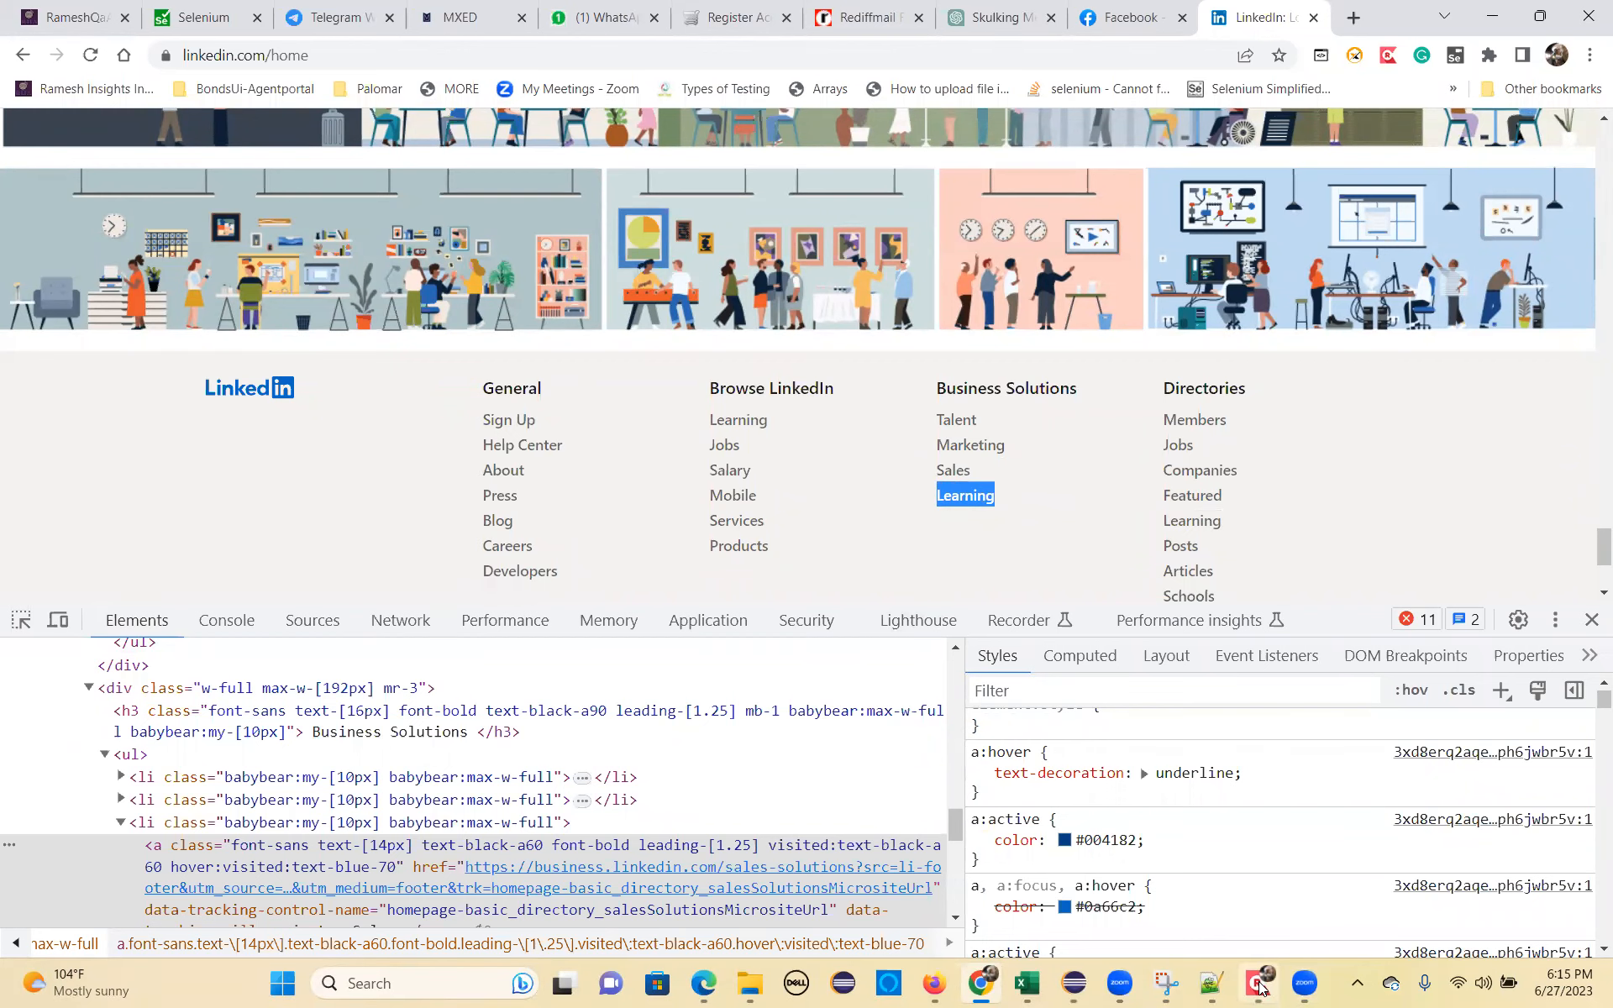
Add a TestCase1 step with target link=Learning and clear the execution log.
click(1259, 983)
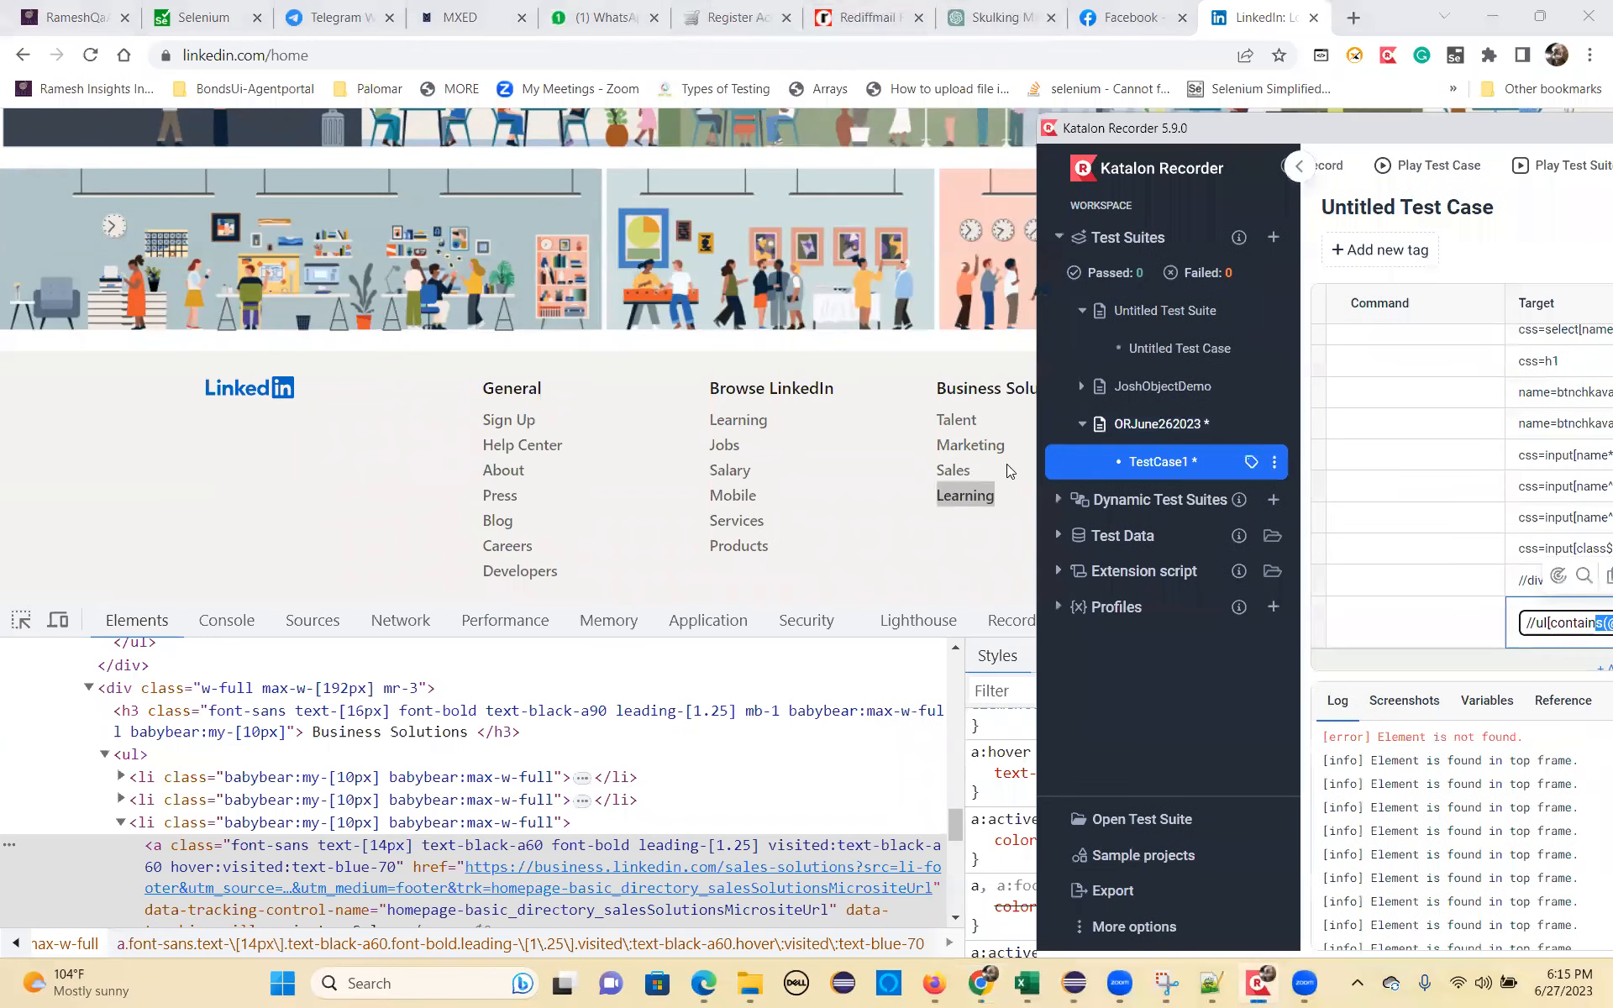
click(1322, 165)
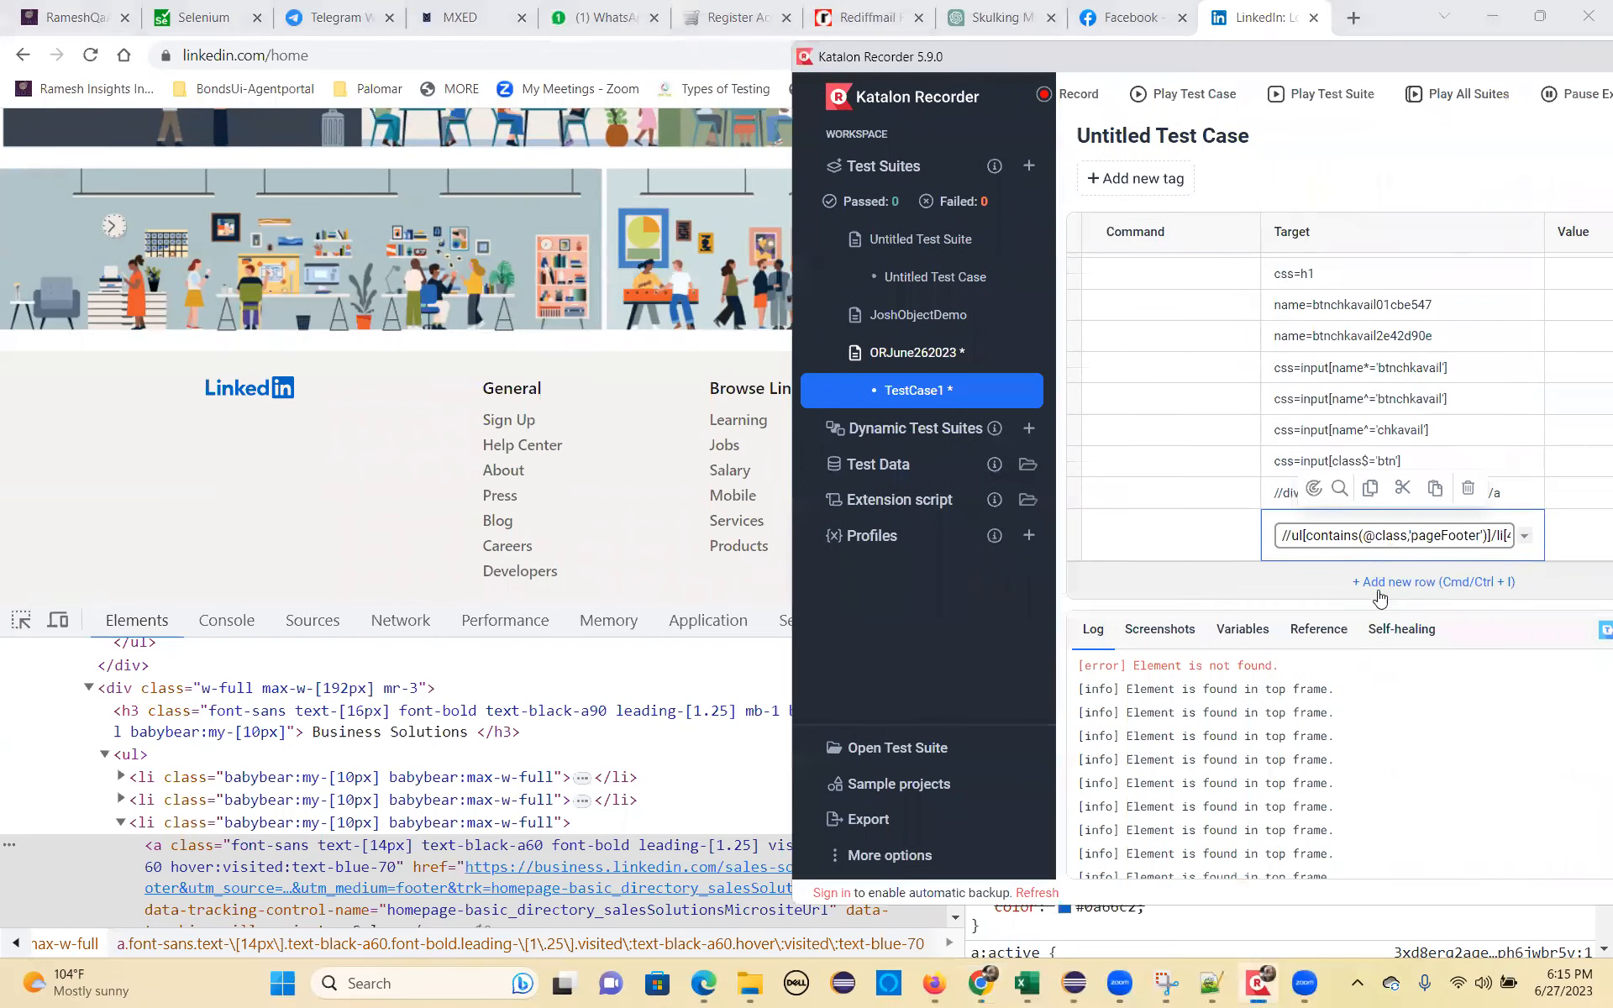
click(1430, 582)
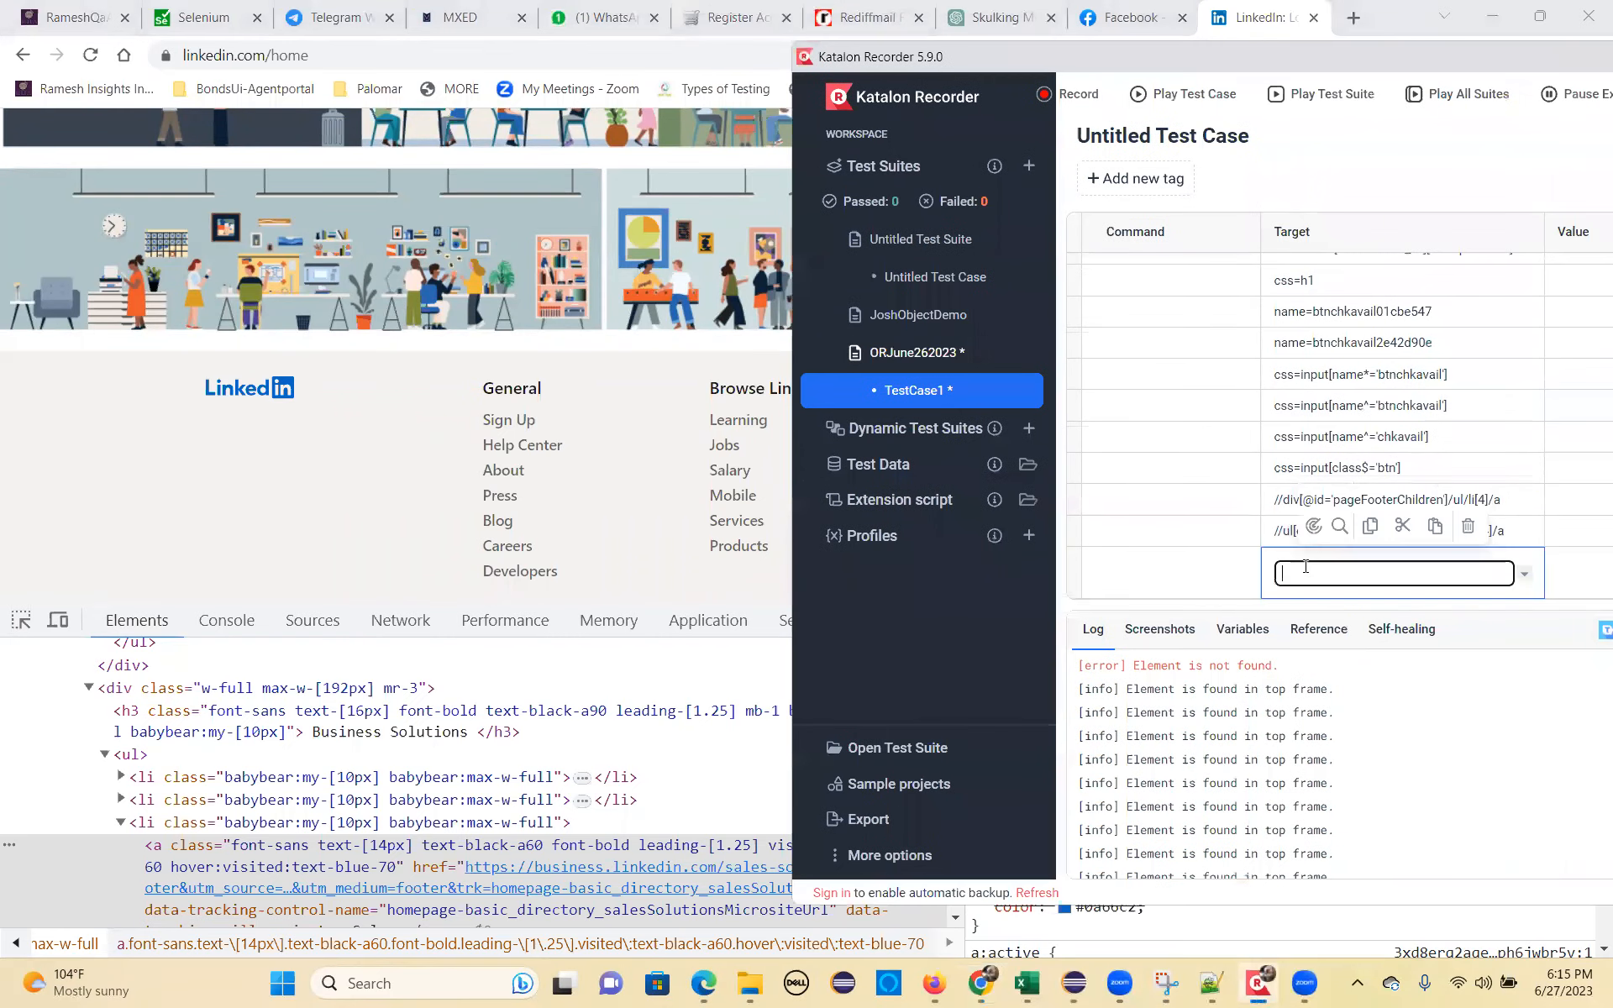
text(link=)
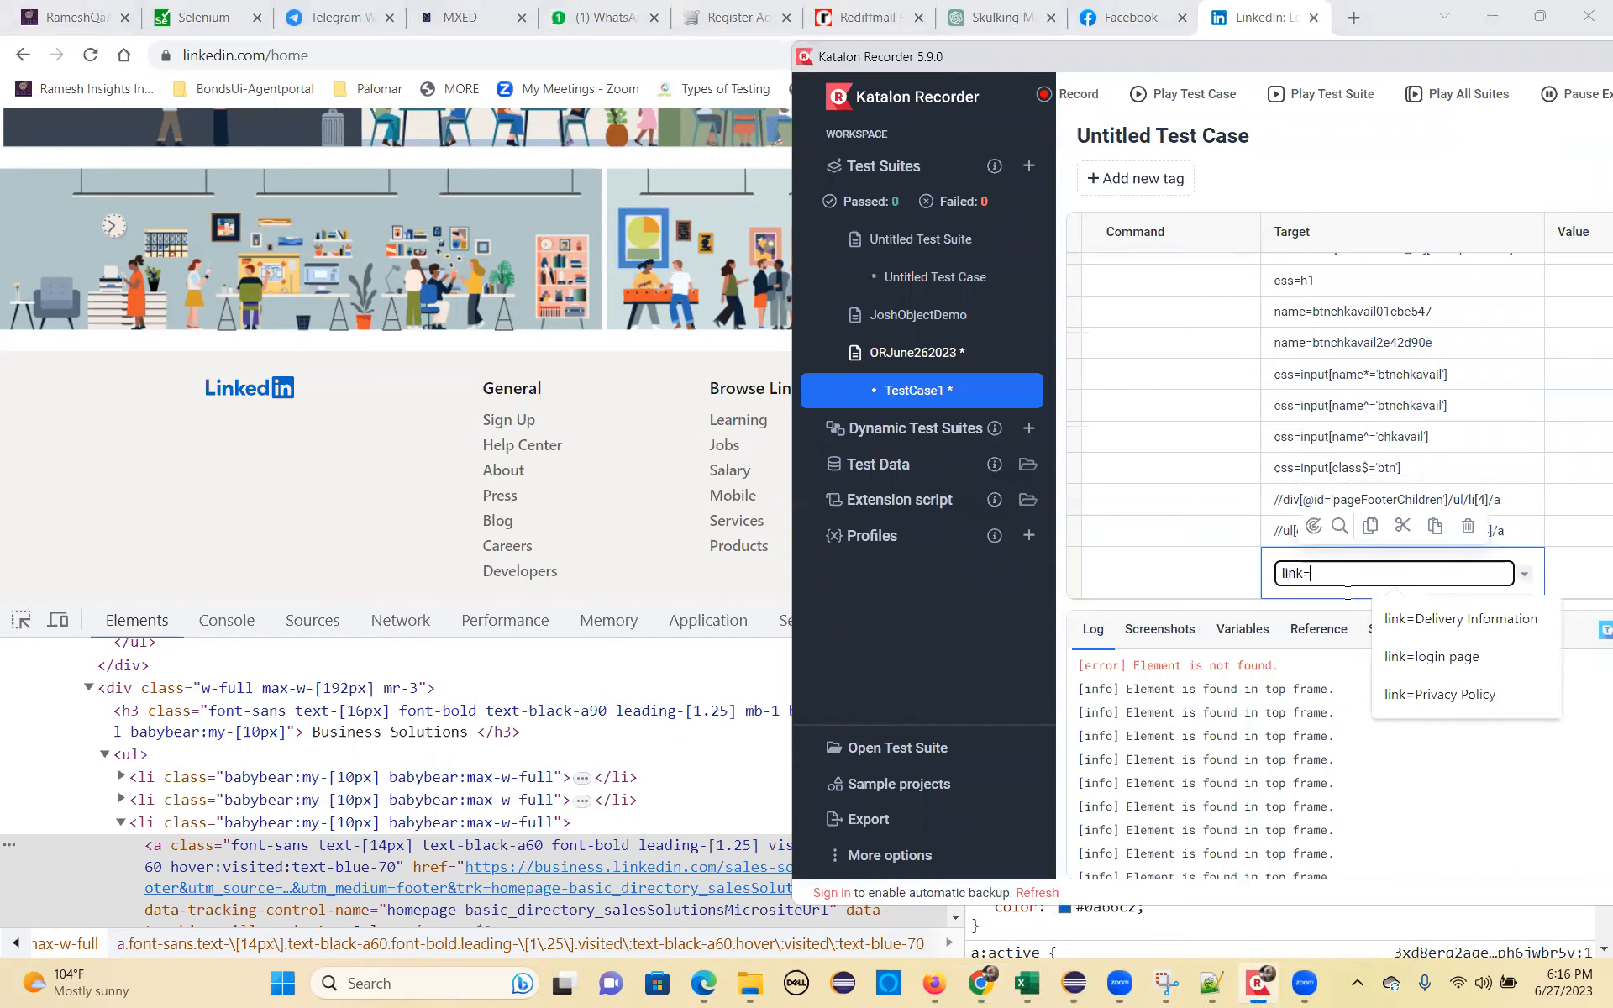
text(Learning)
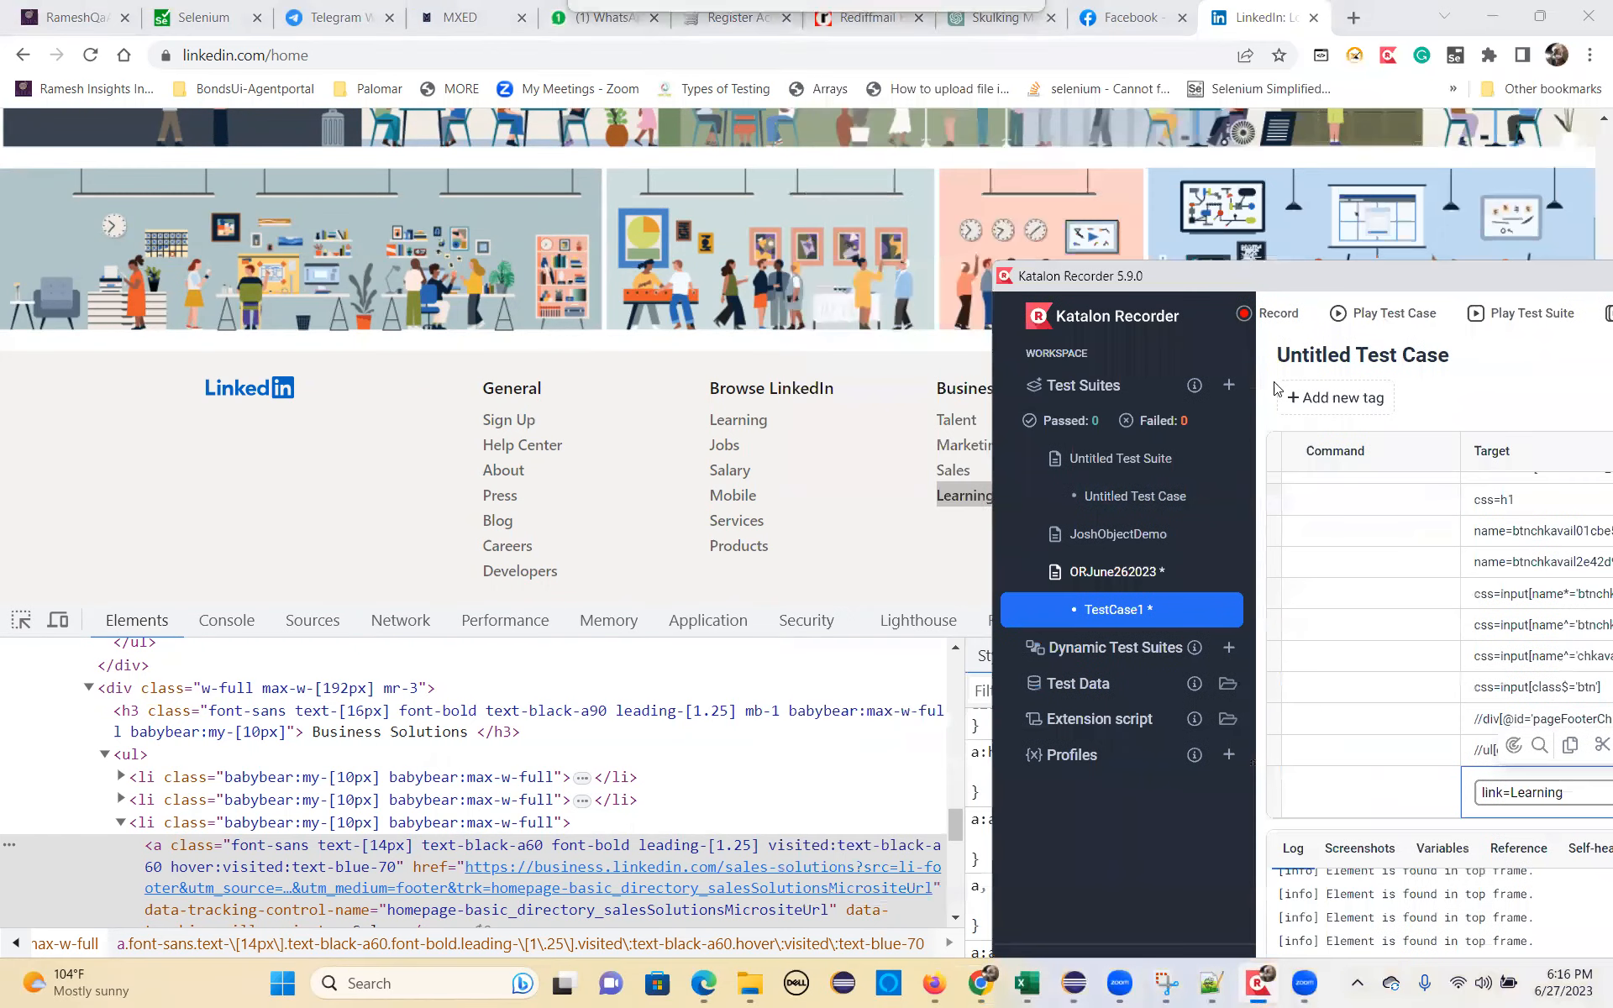
mouse_move(850, 543)
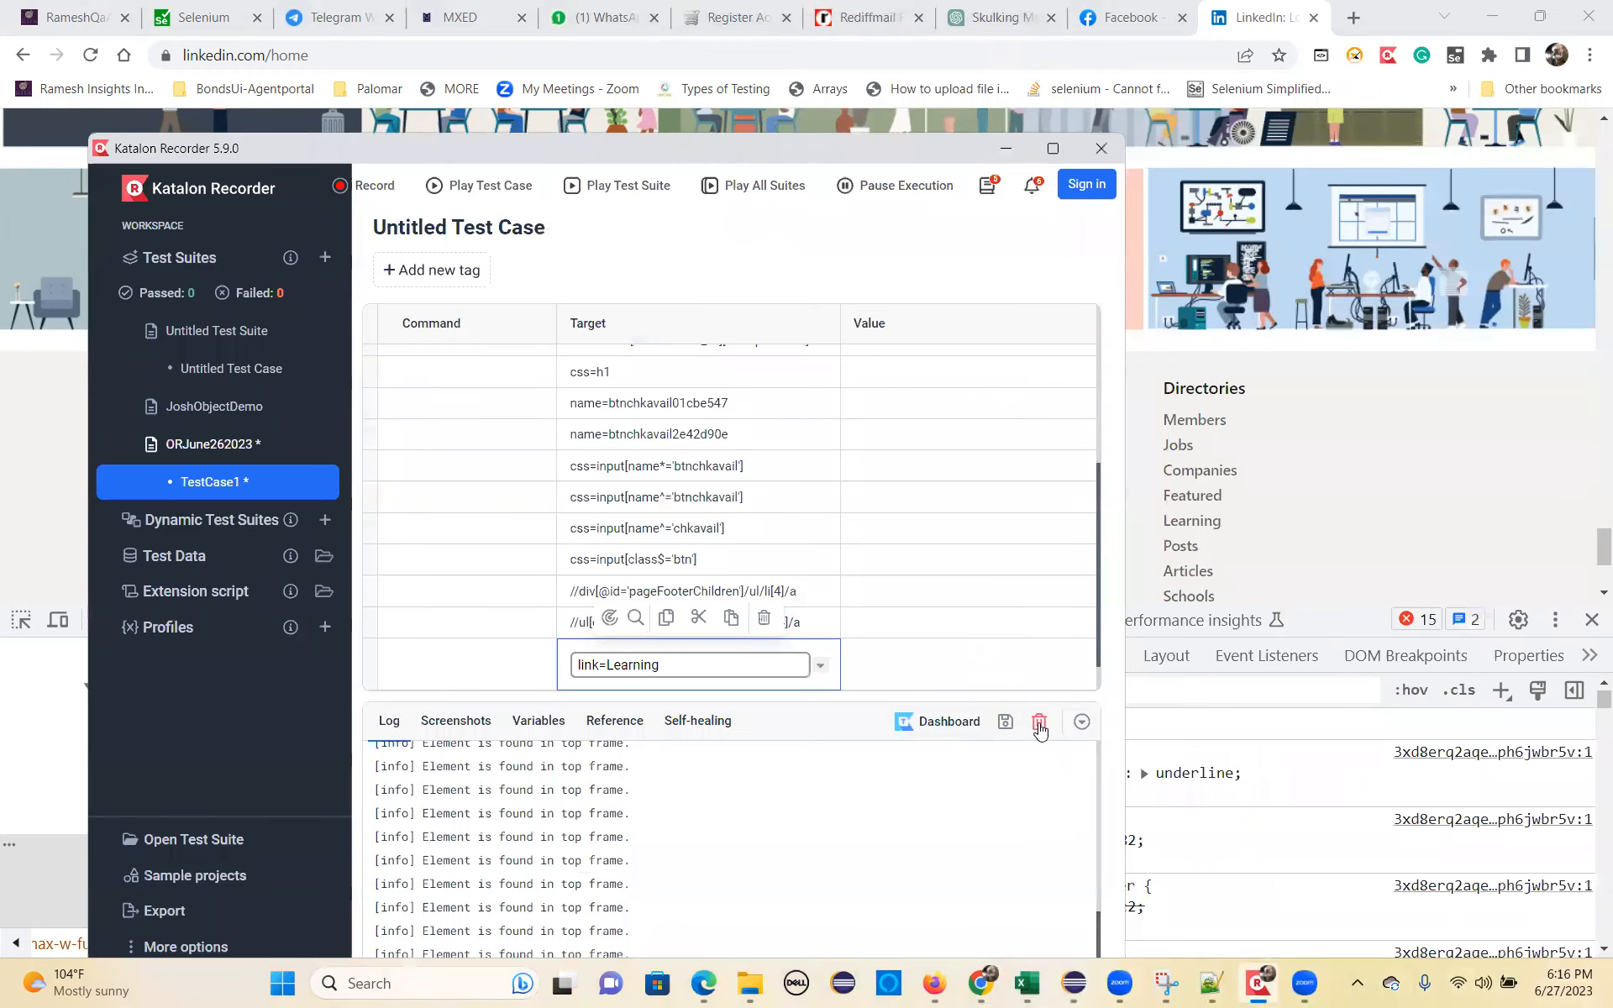
click(1038, 723)
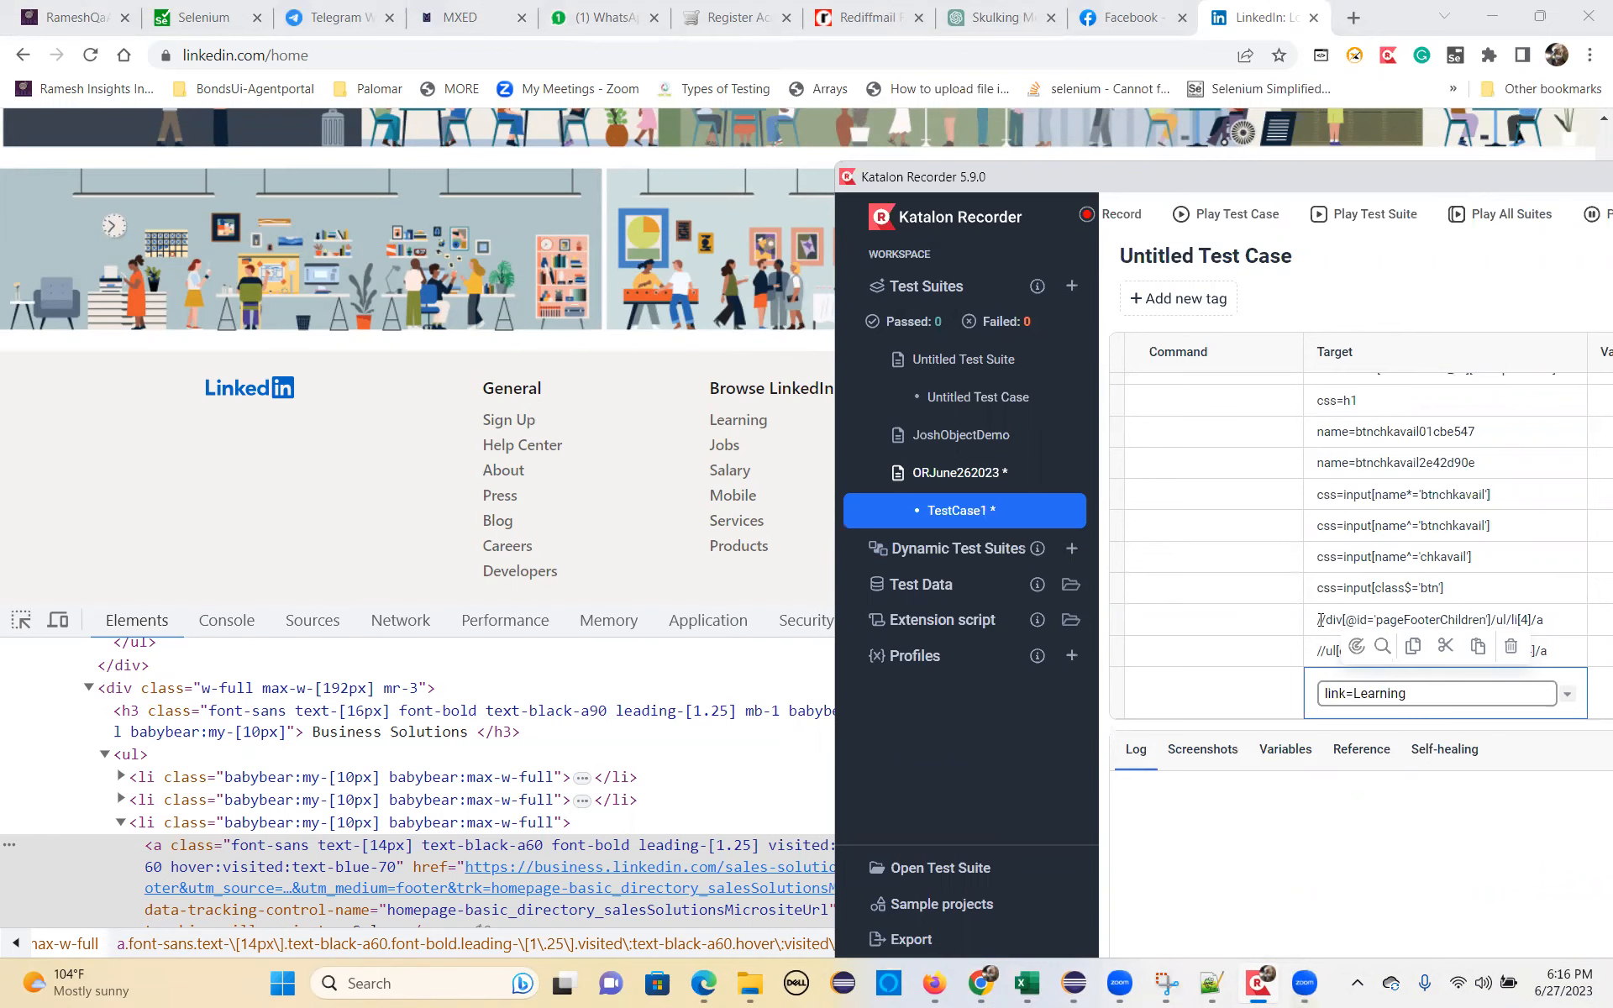
mouse_move(610, 424)
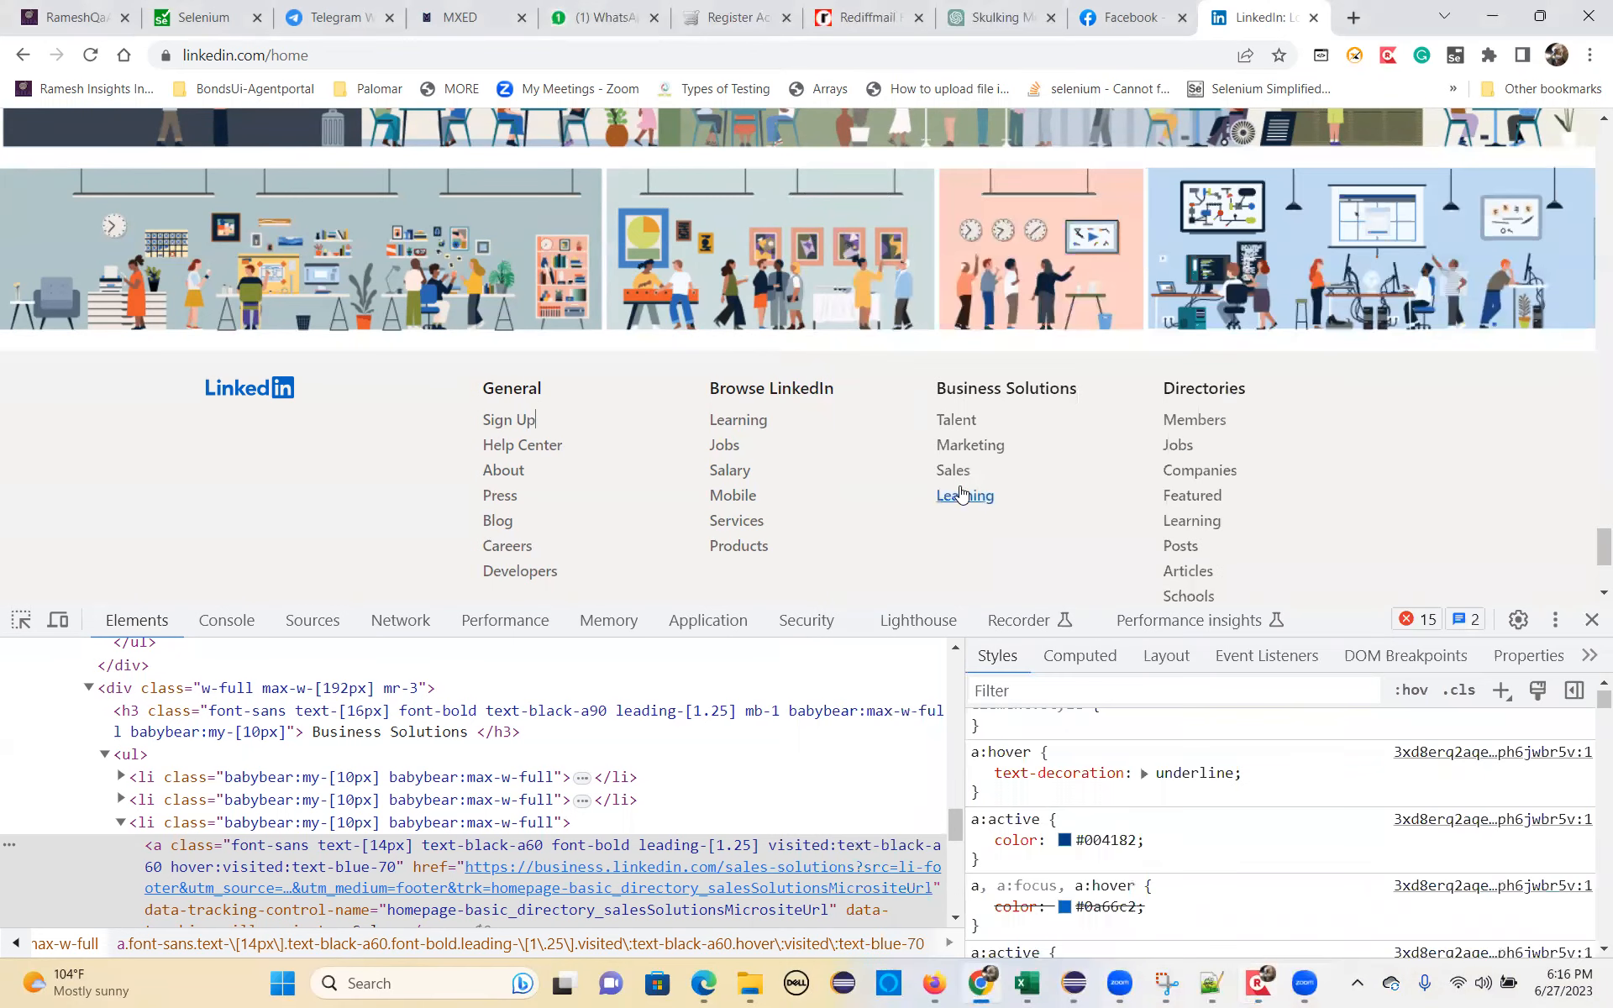
mouse_move(965, 495)
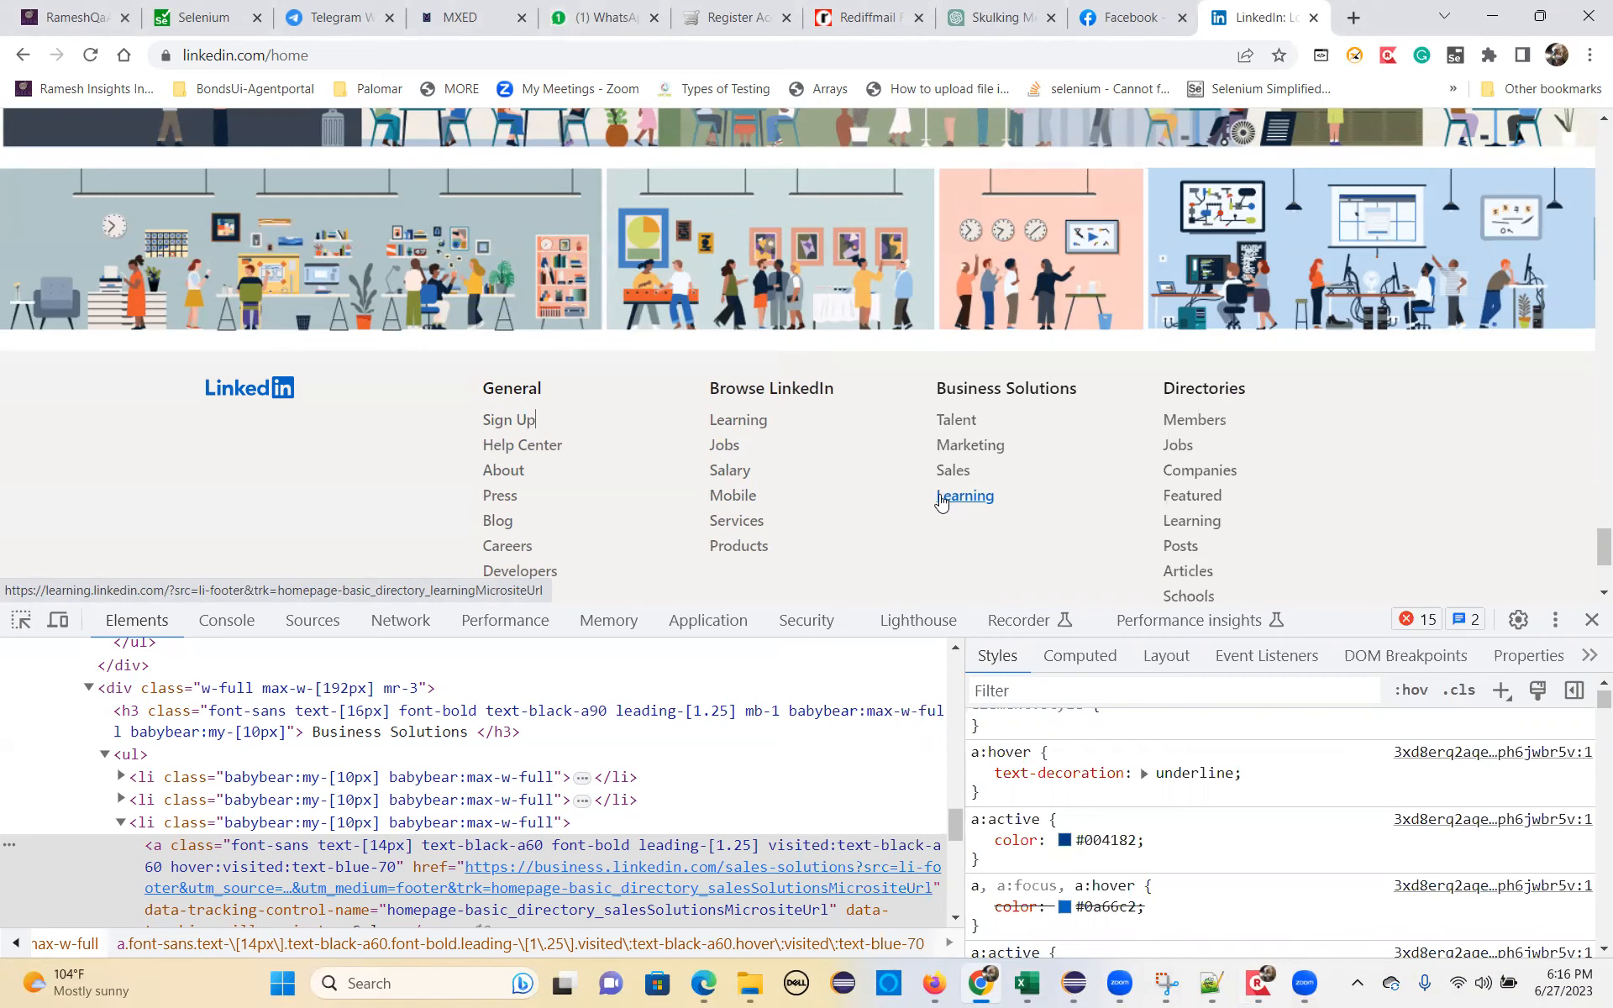
mouse_move(874, 536)
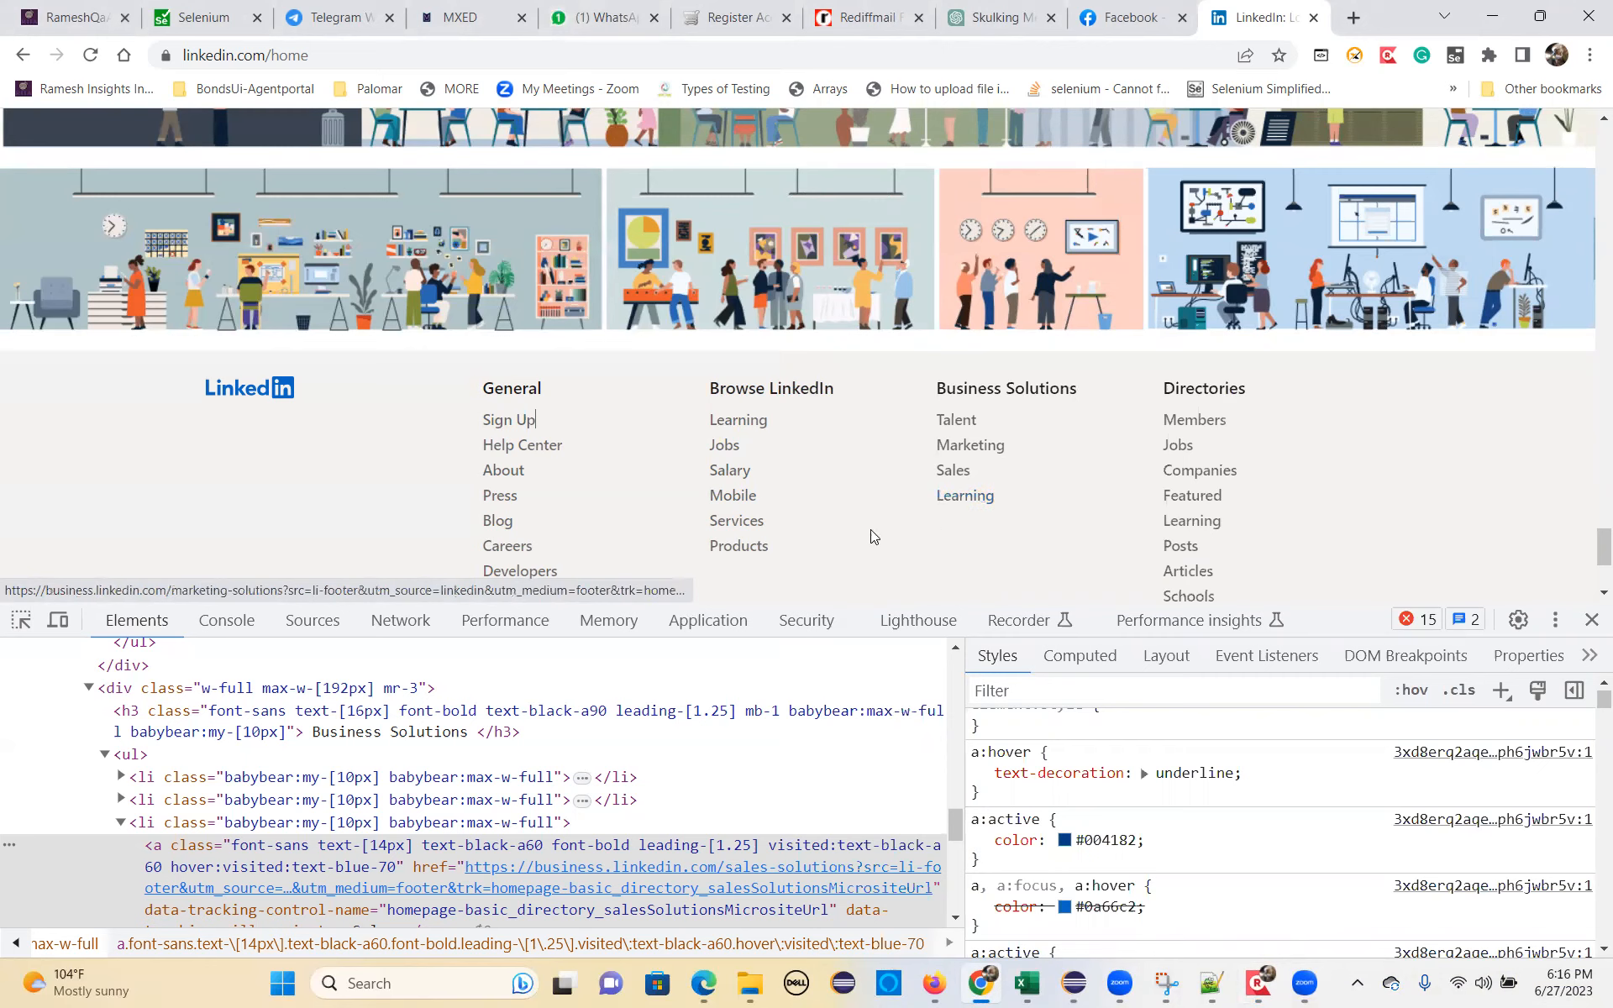
Inspect the Learning footer link's markup in the Elements panel.
right_click(965, 494)
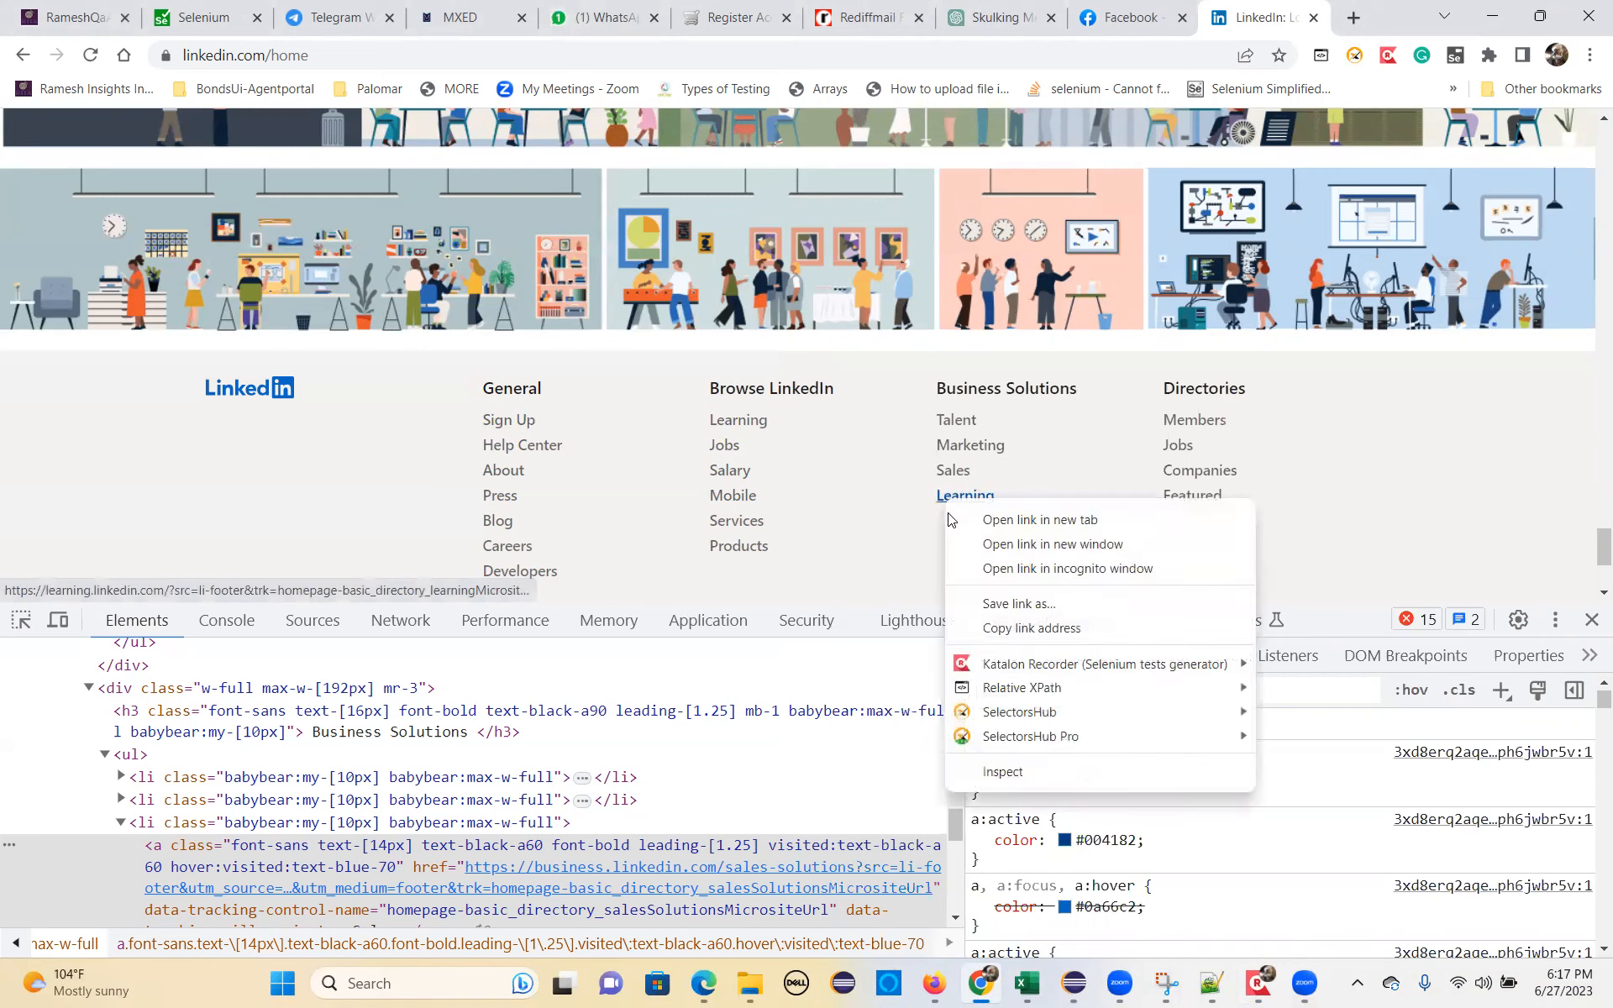
click(1001, 771)
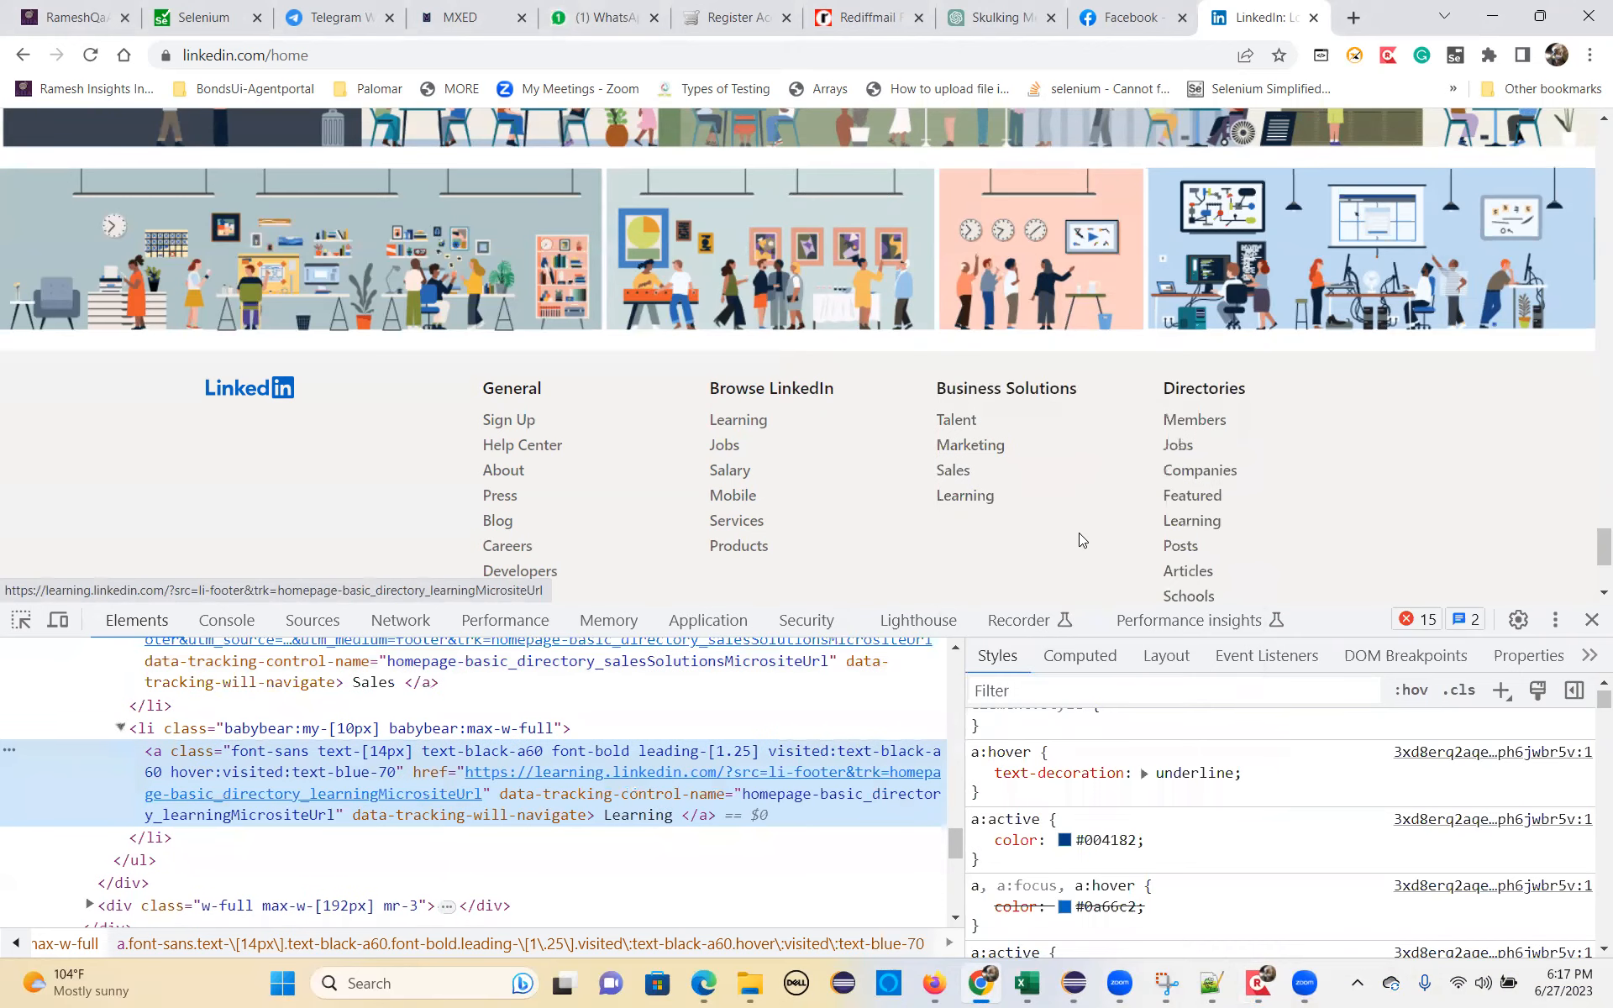
mouse_move(964, 494)
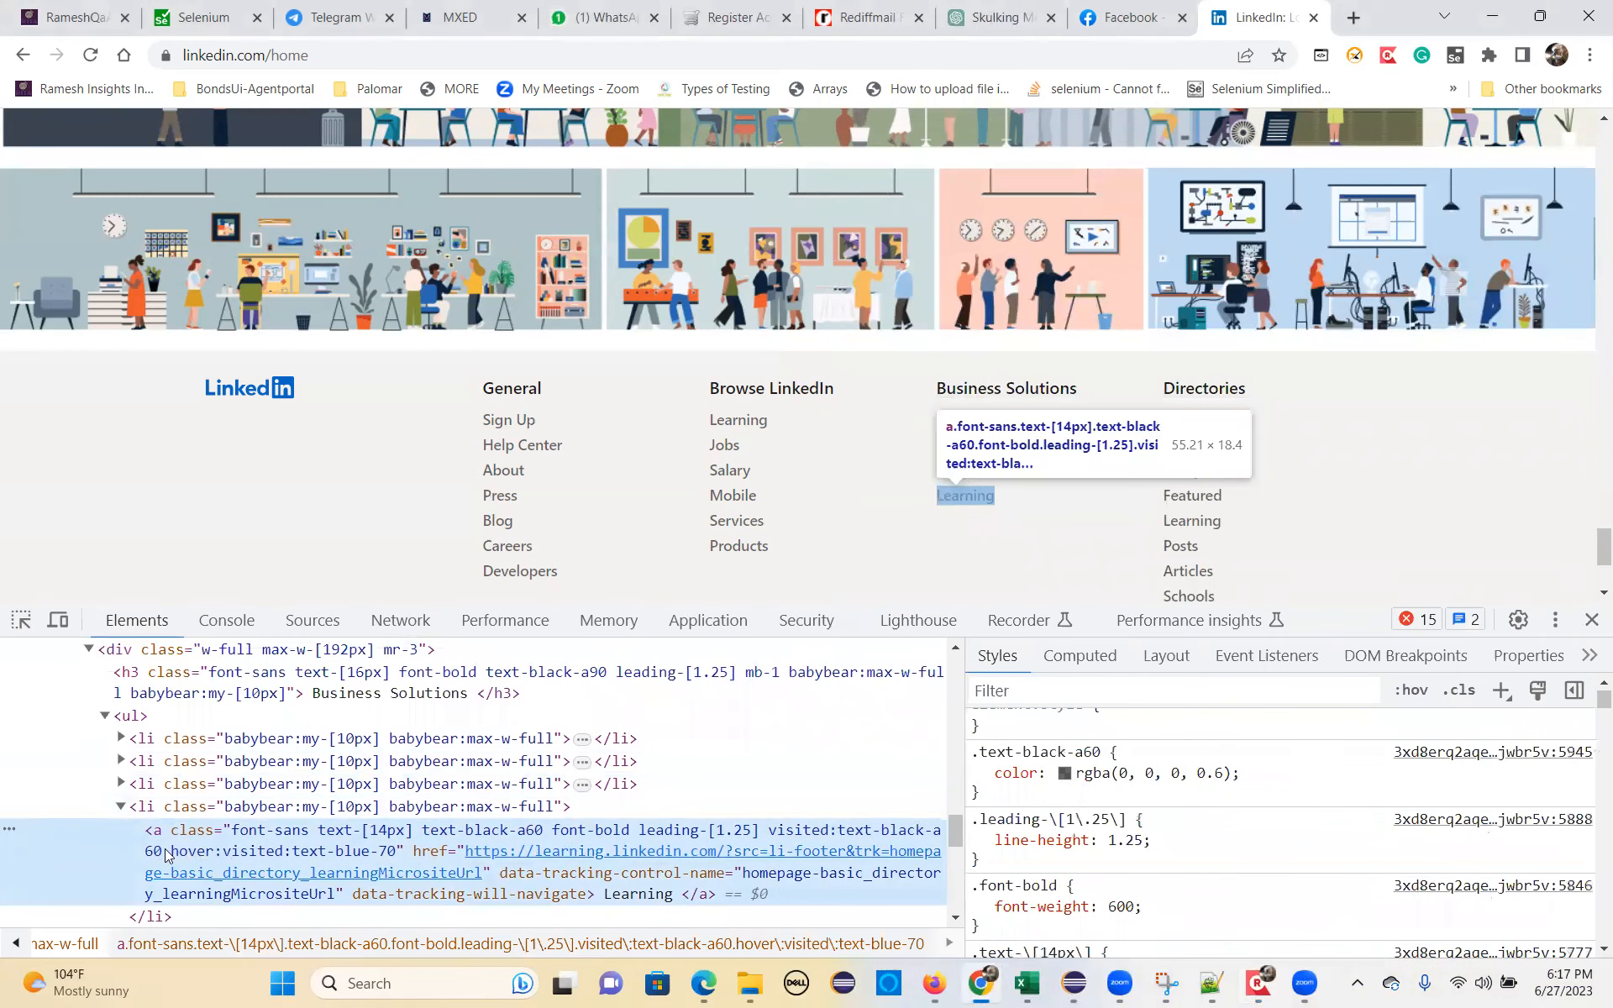
mouse_move(855, 596)
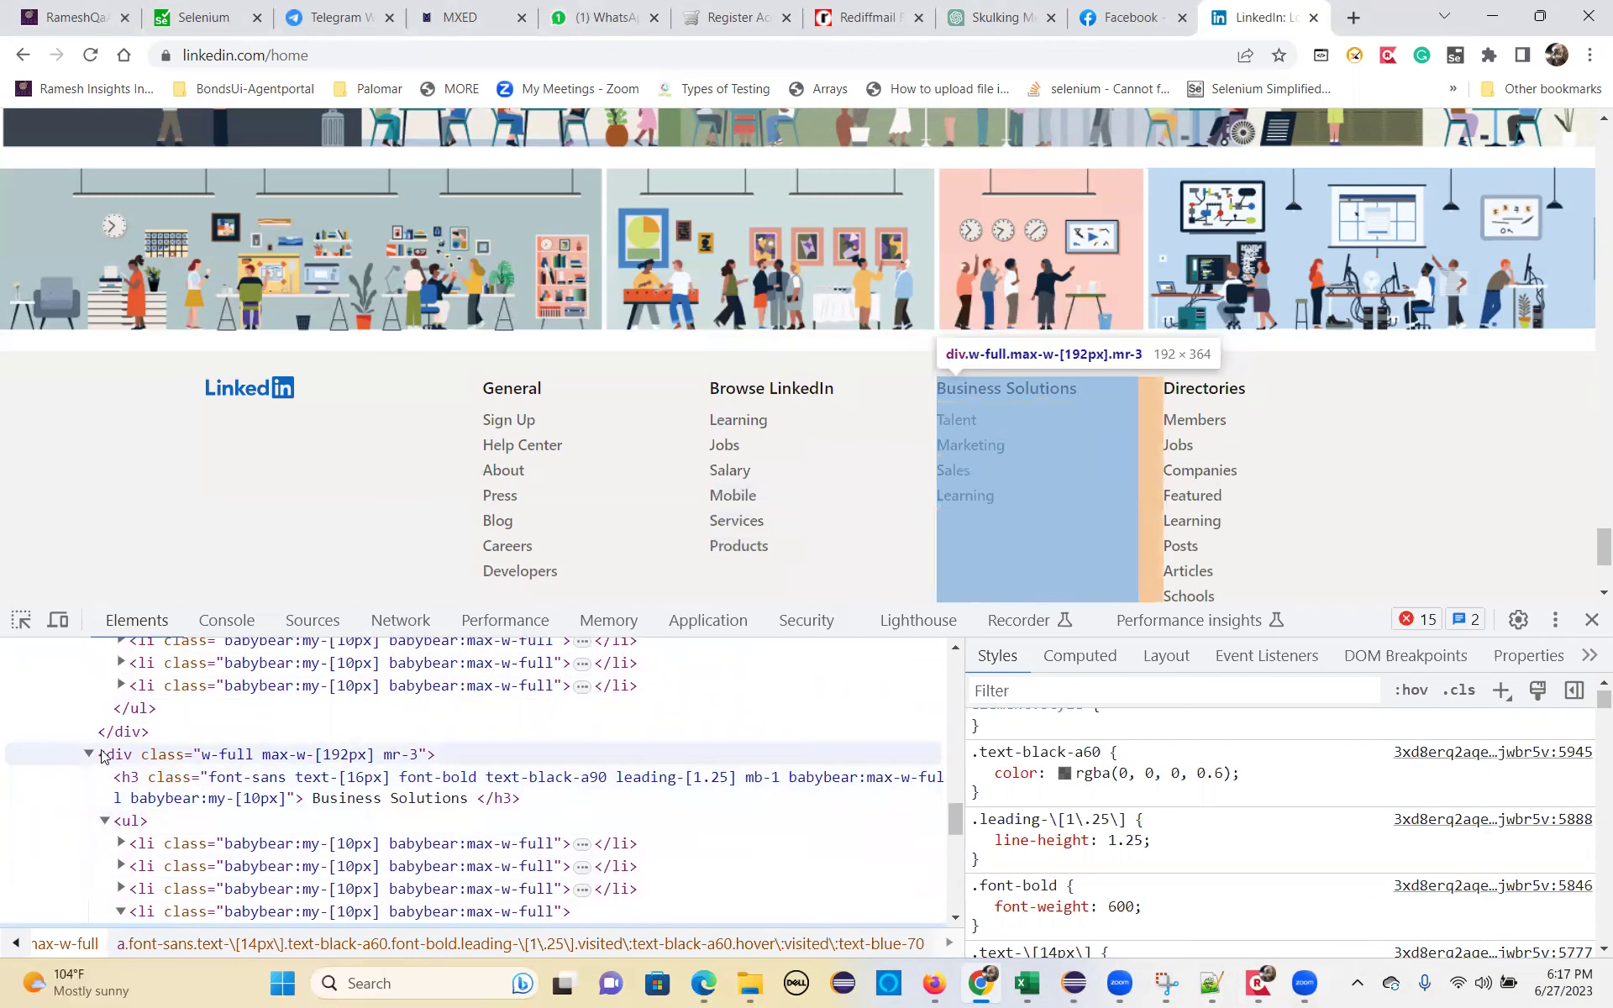
mouse_move(91, 758)
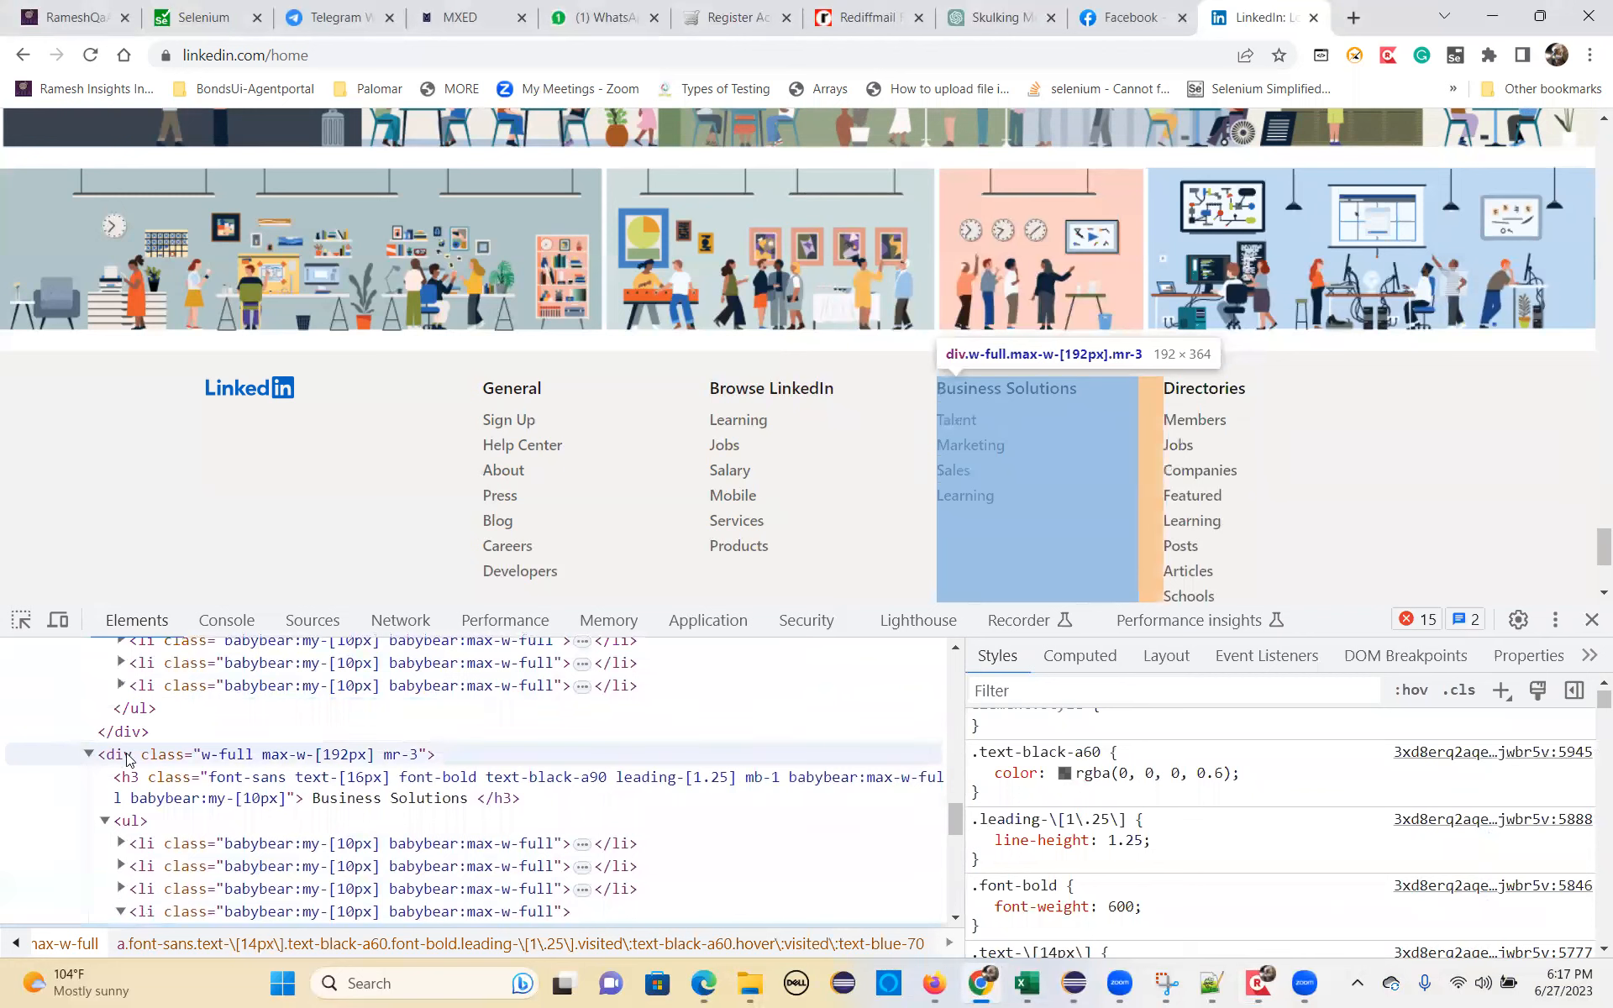
mouse_move(309, 777)
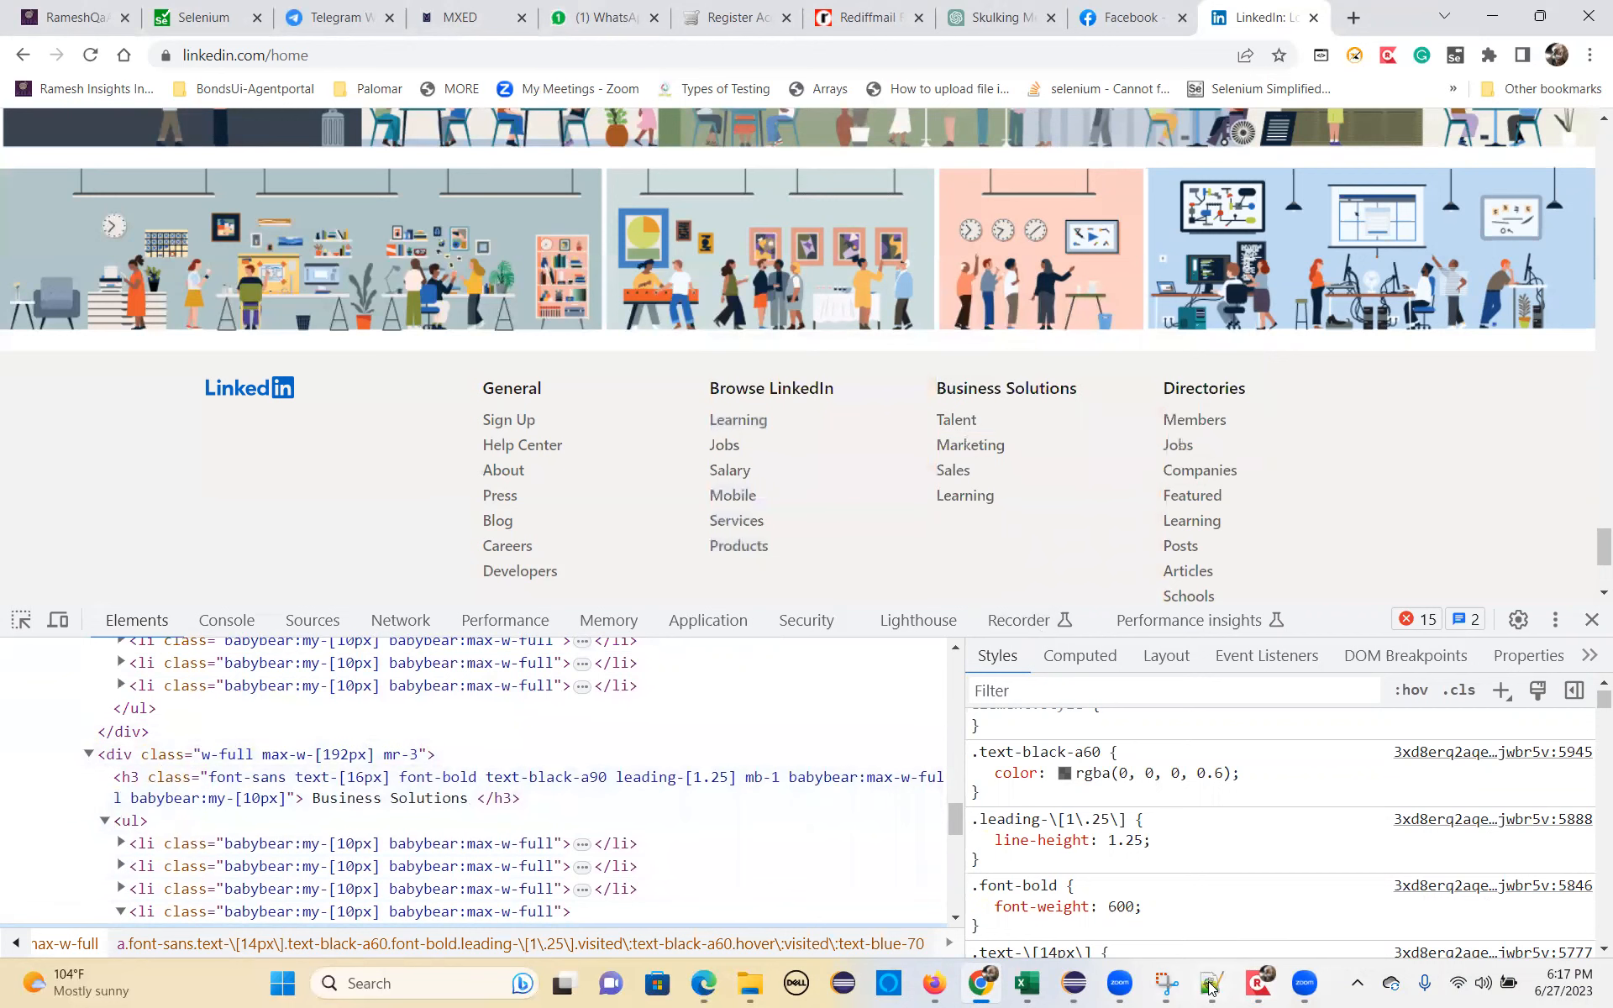
click(1211, 983)
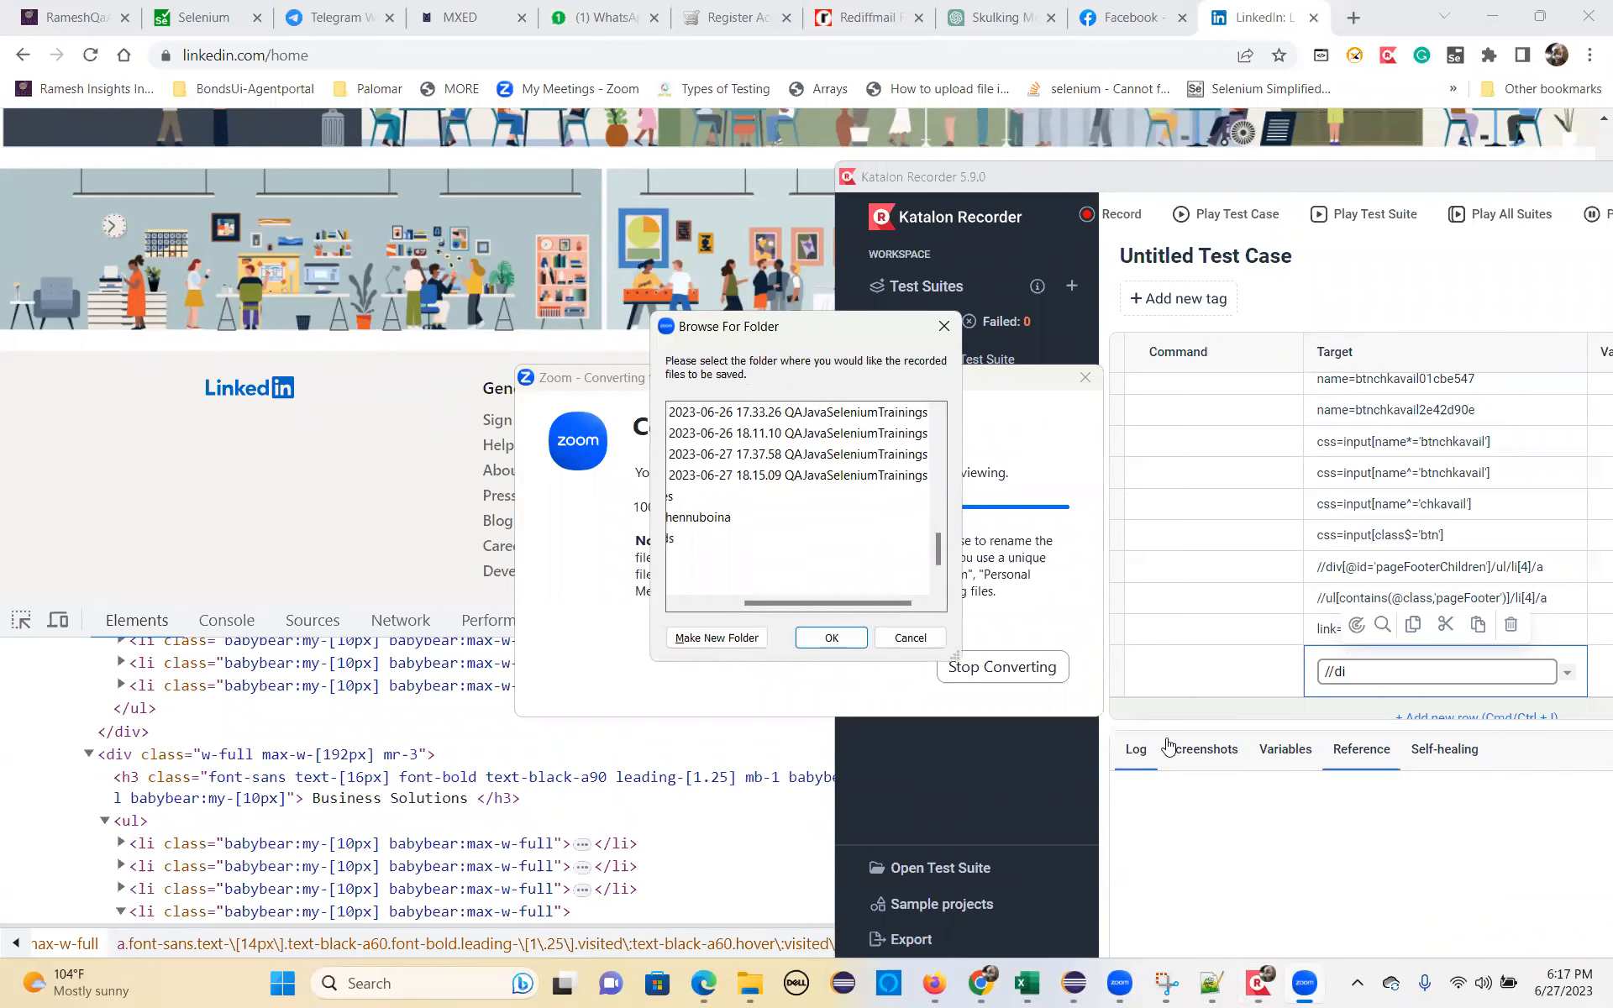
click(830, 637)
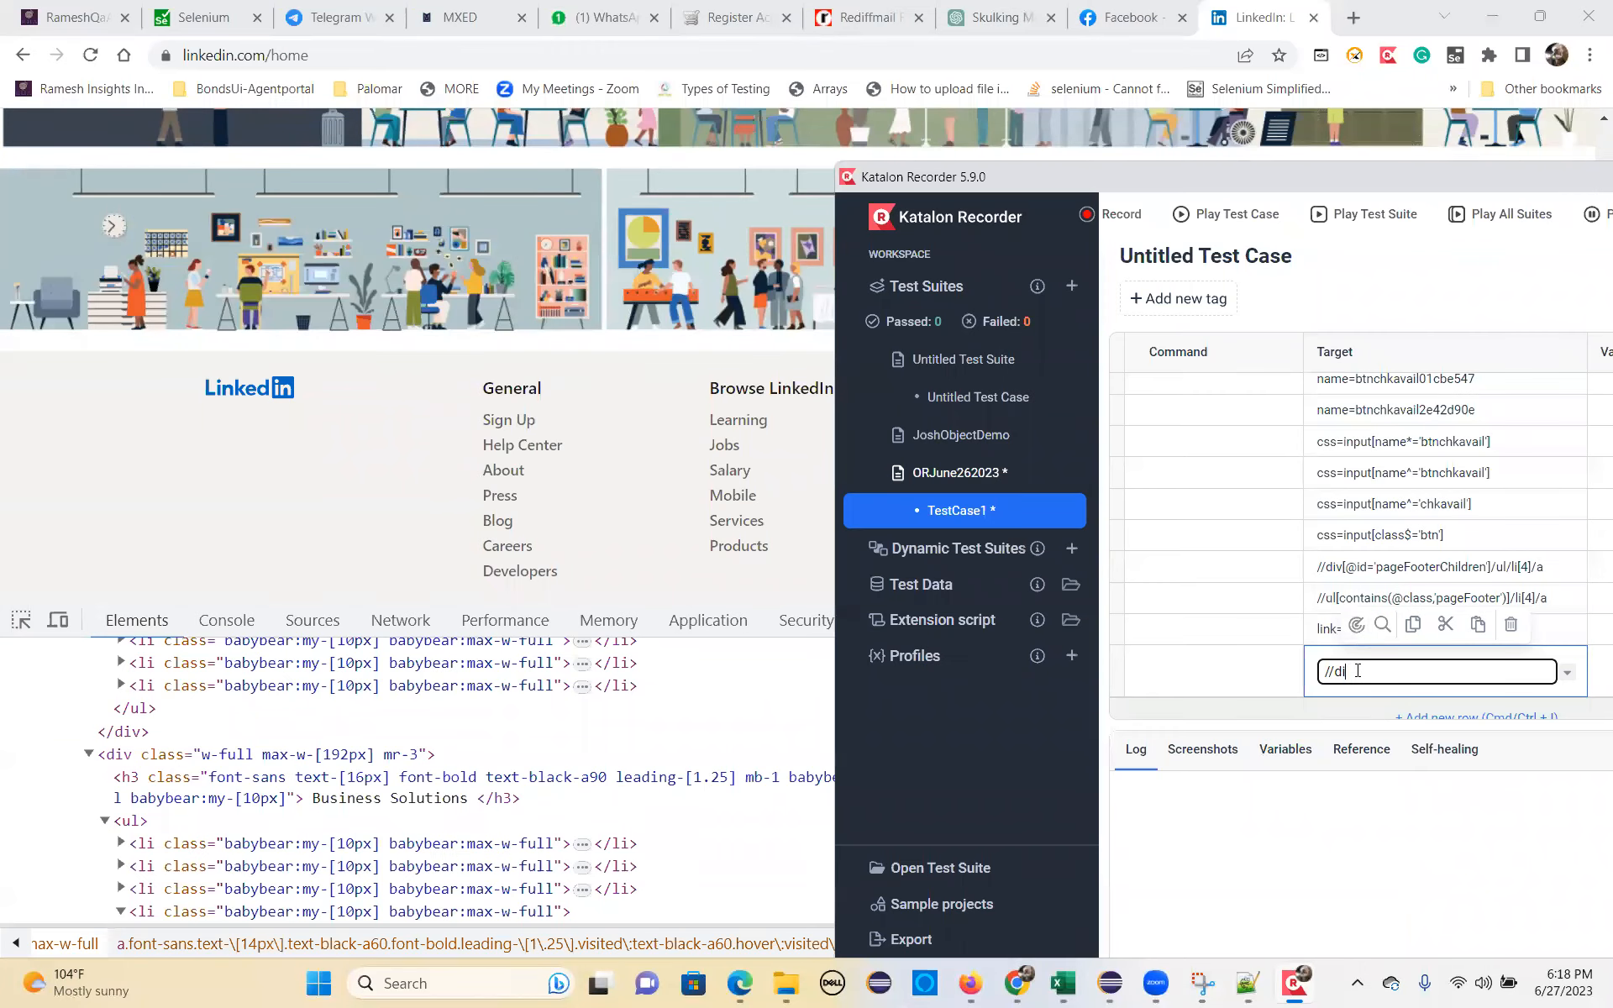
text(v[)
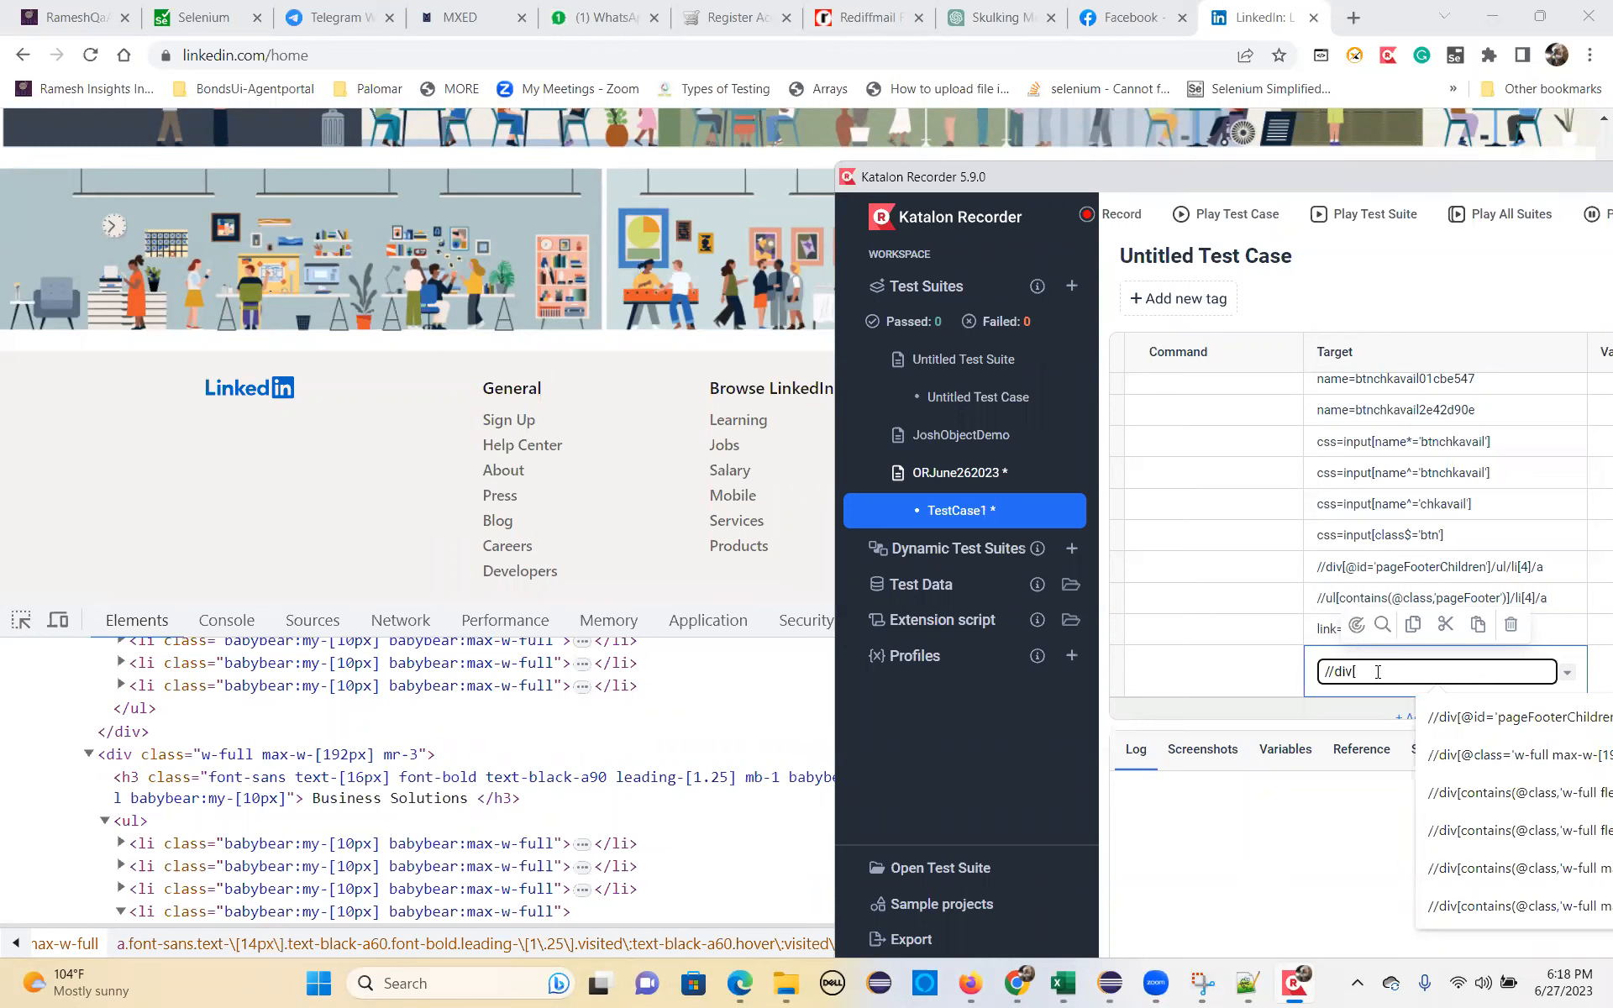
text(@)
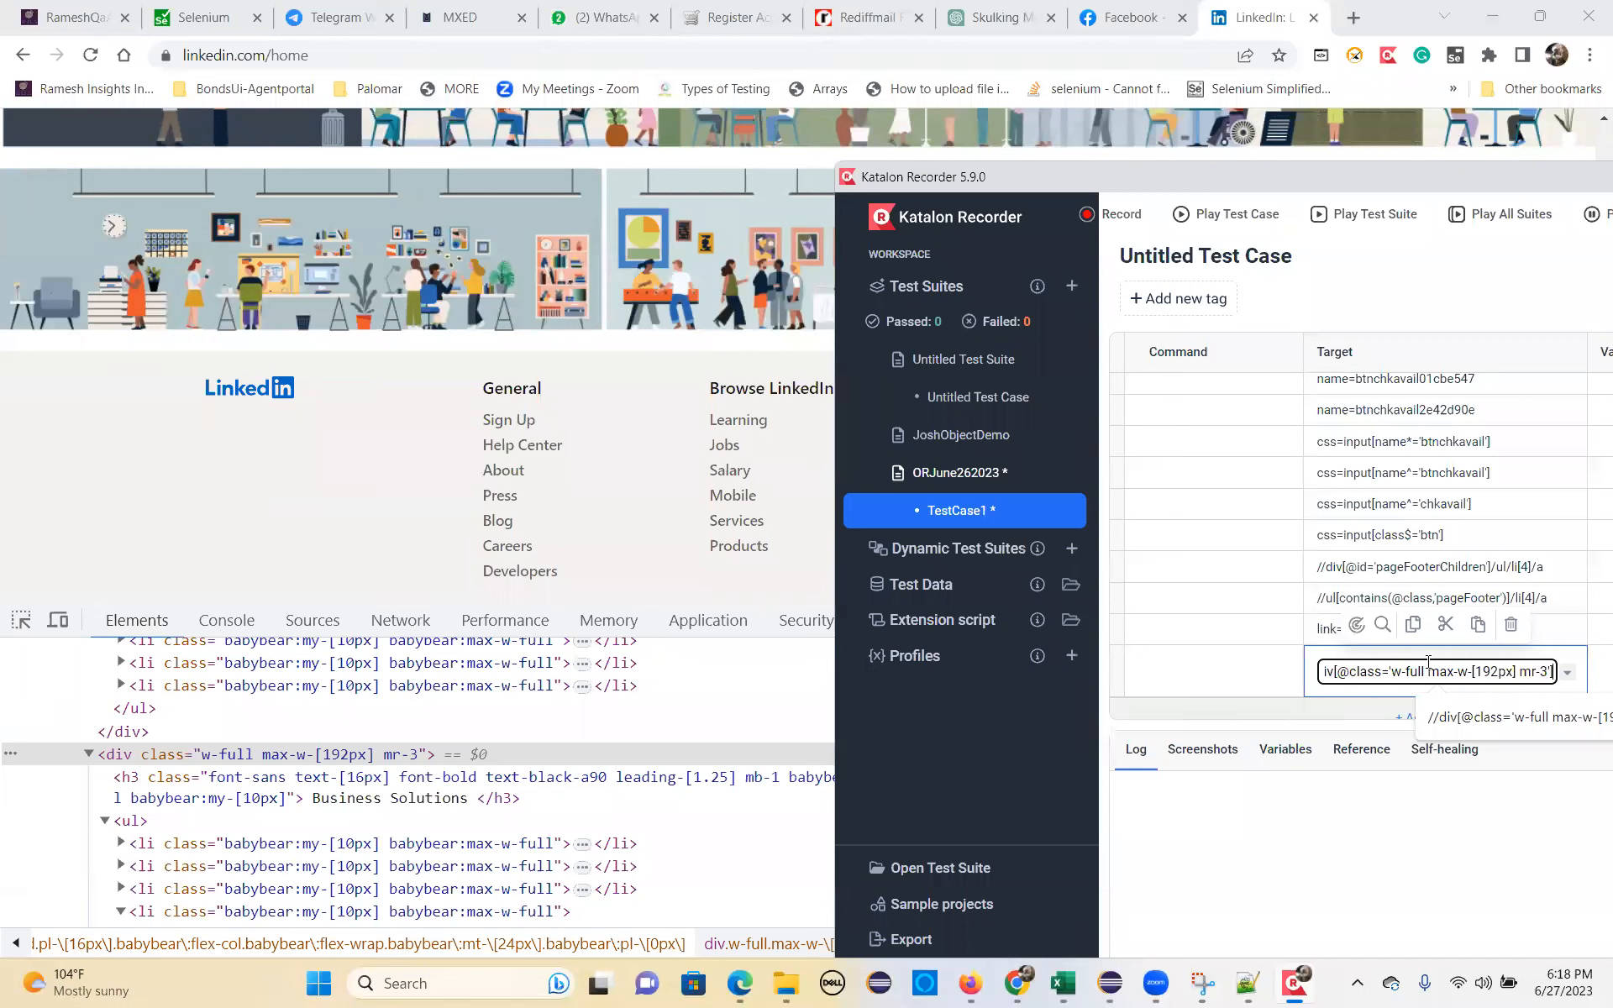
mouse_move(141, 785)
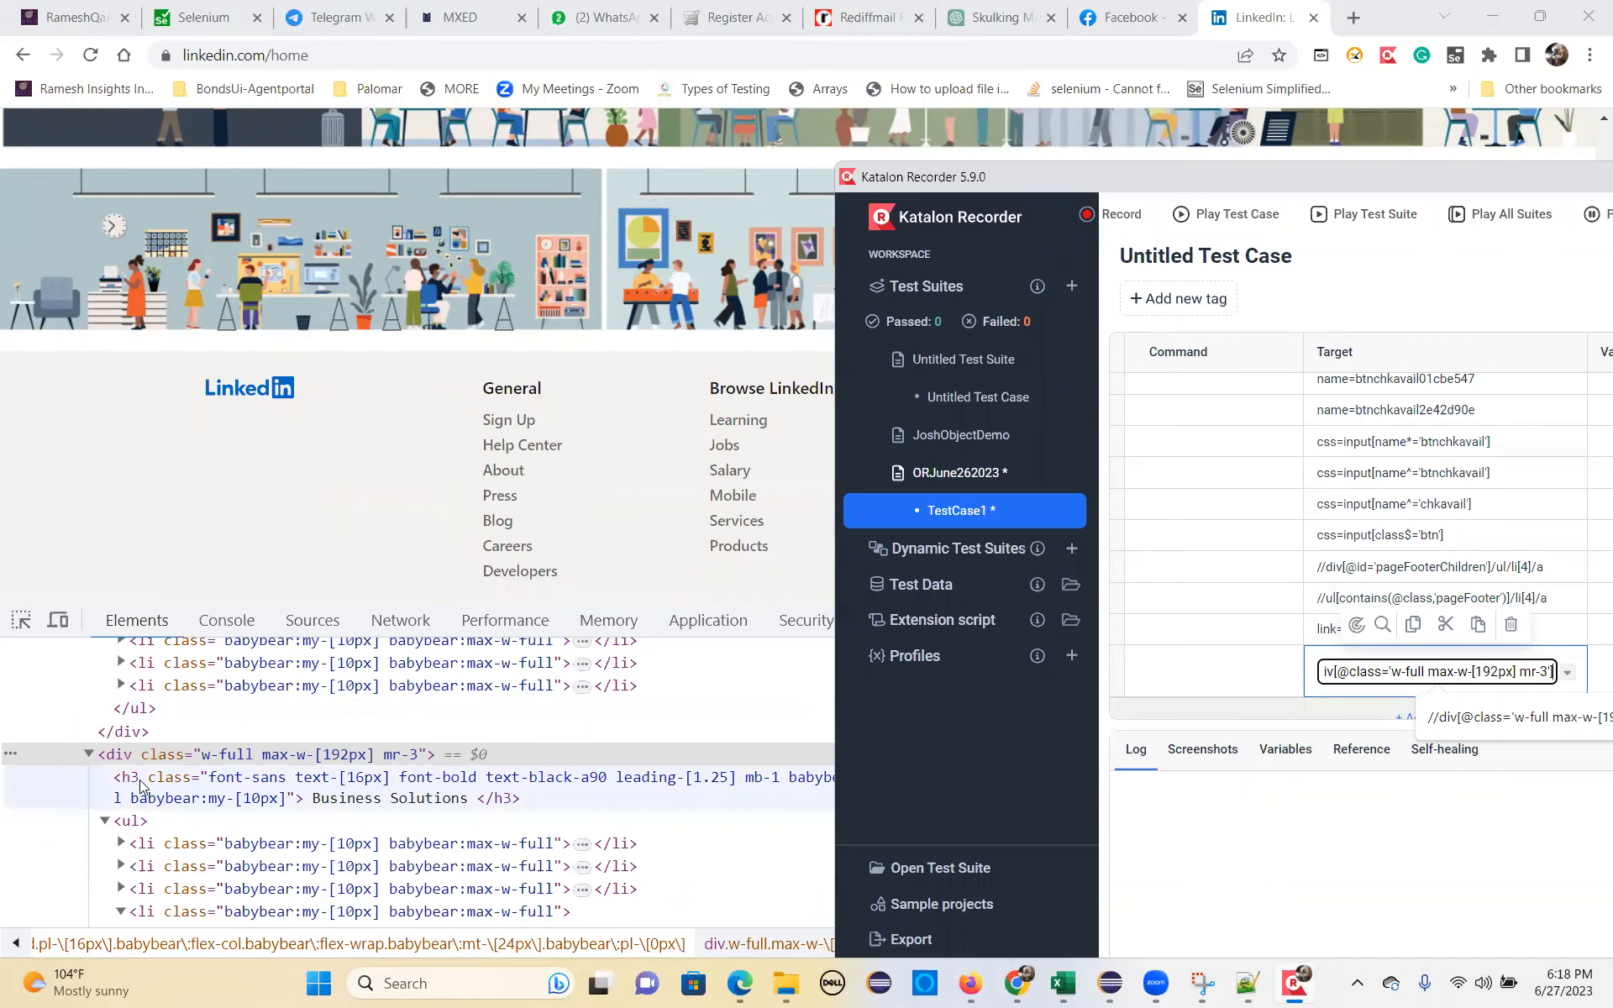
click(89, 755)
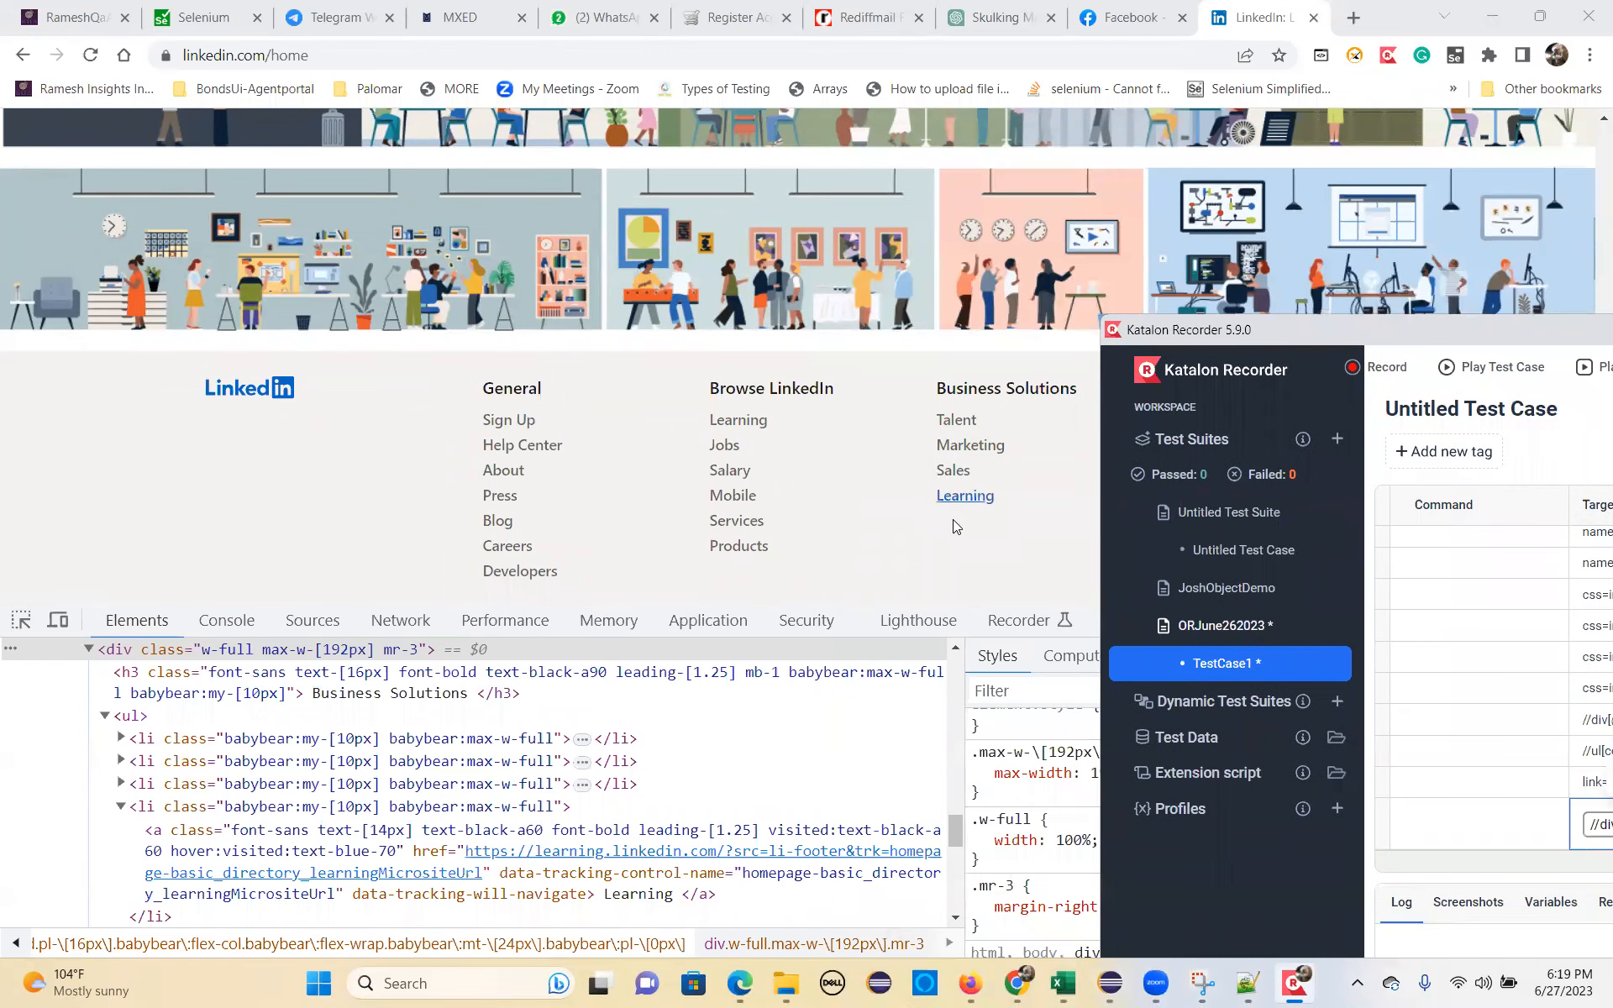
mouse_move(1455, 340)
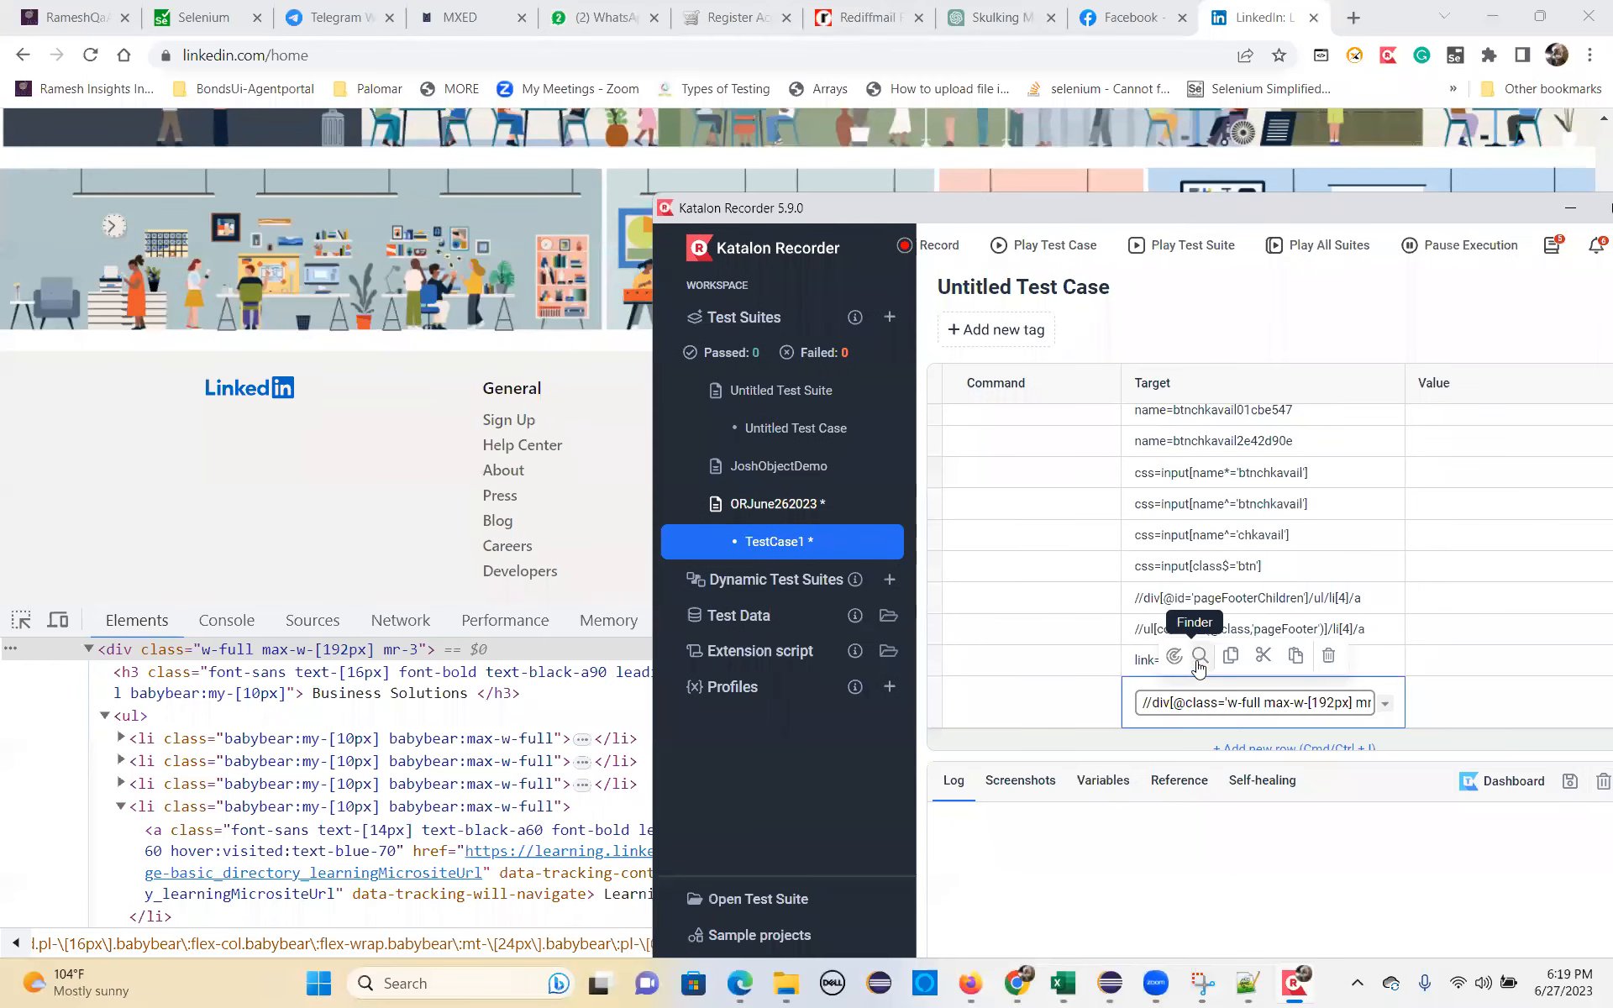
Highlight the step's target element on the page with Finder, then select the footer Press link text.
click(1198, 657)
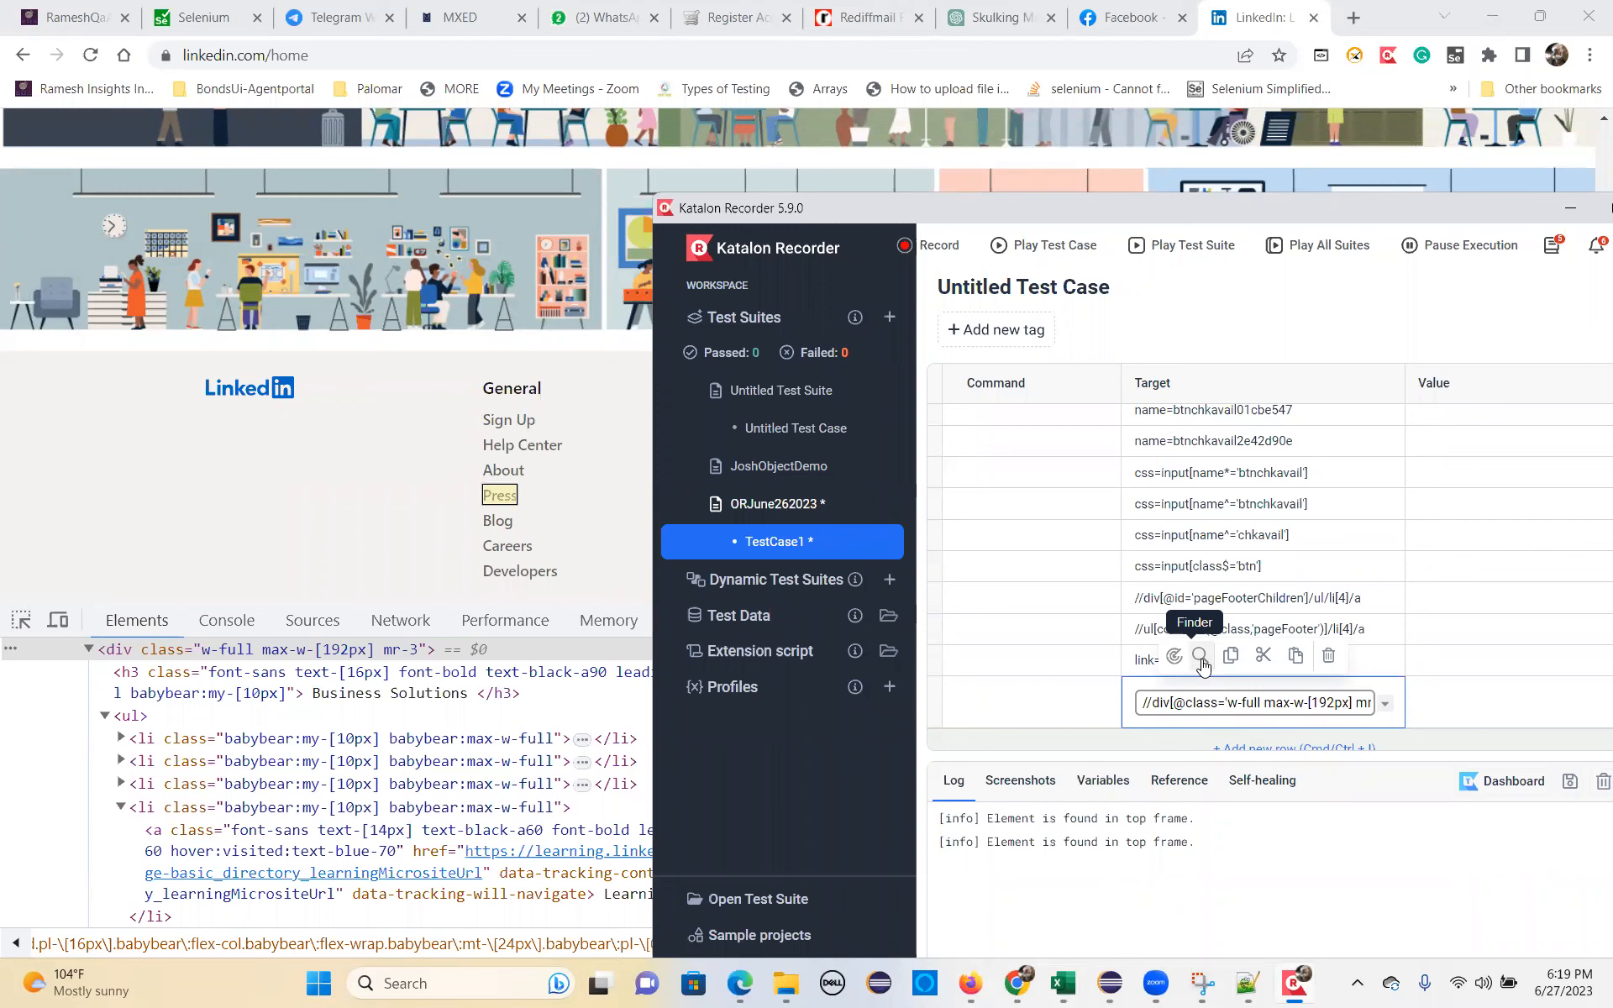
click(1199, 657)
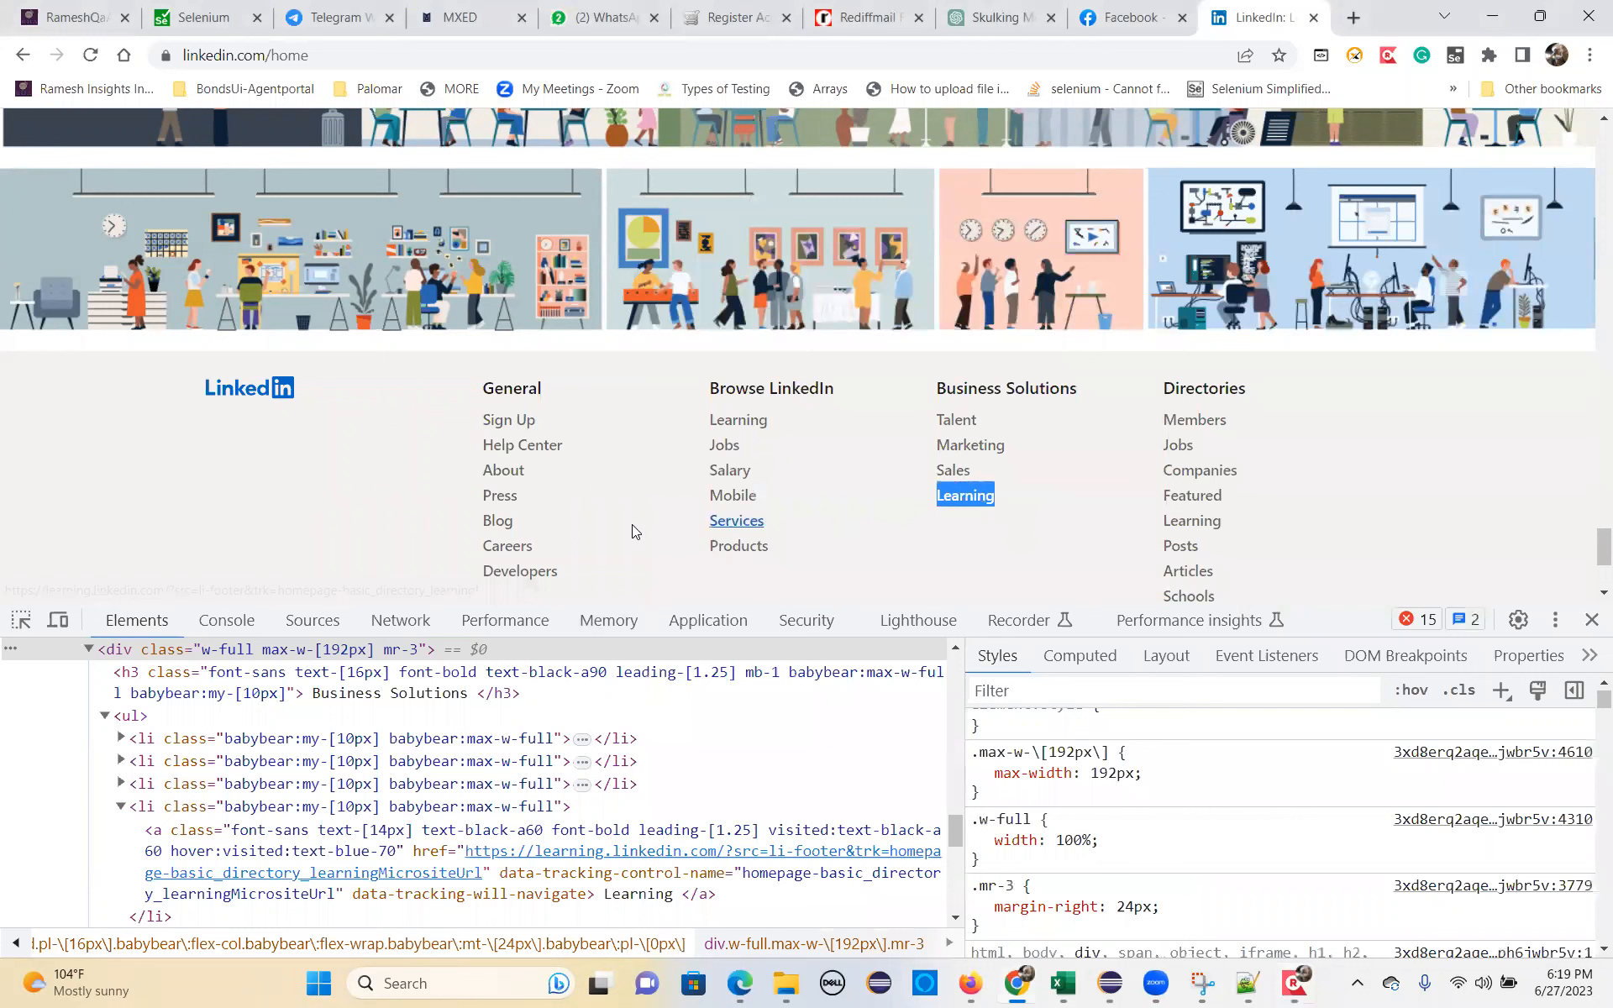
mouse_move(499, 496)
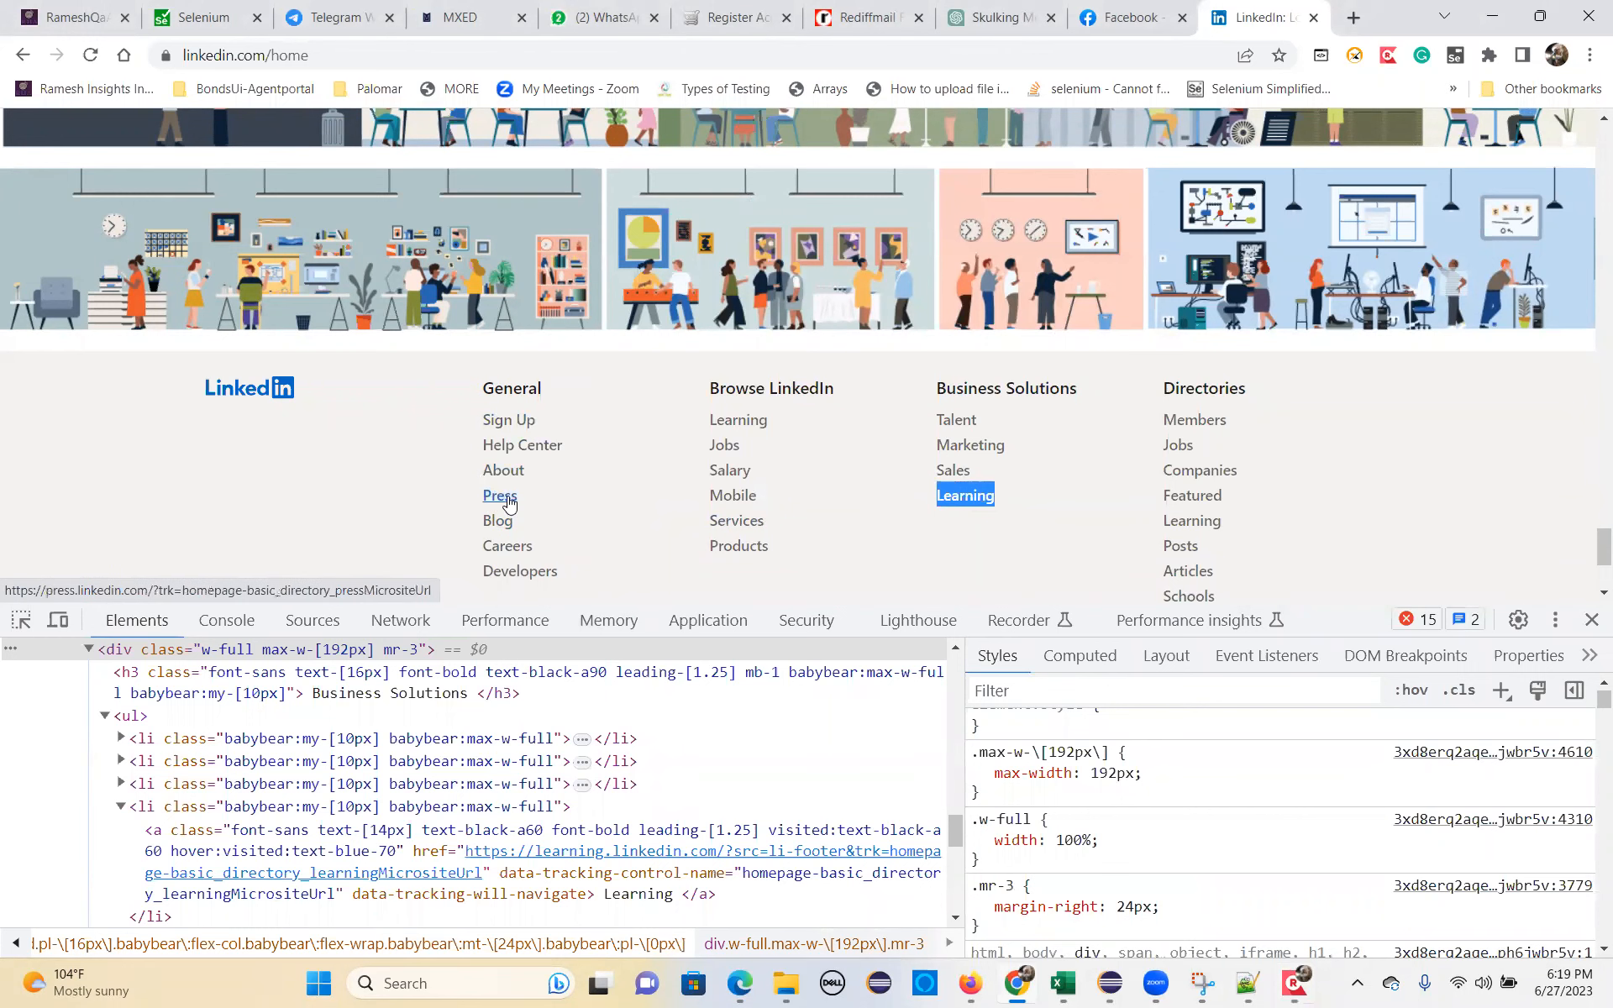
mouse_move(501, 497)
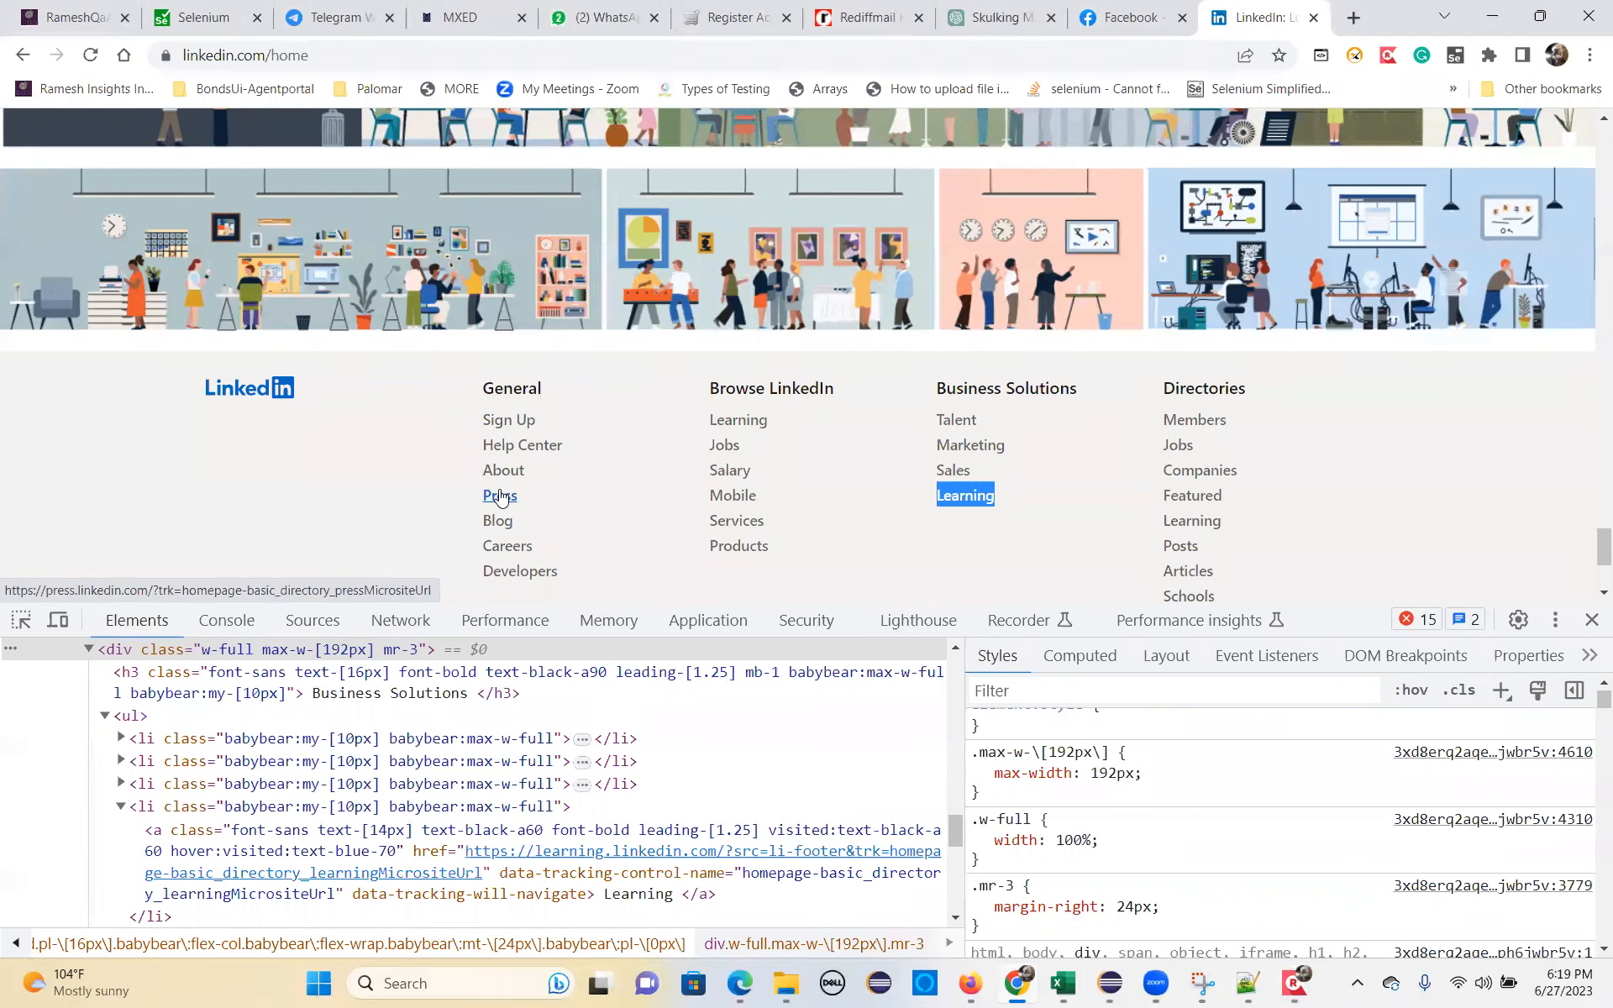
mouse_move(460, 506)
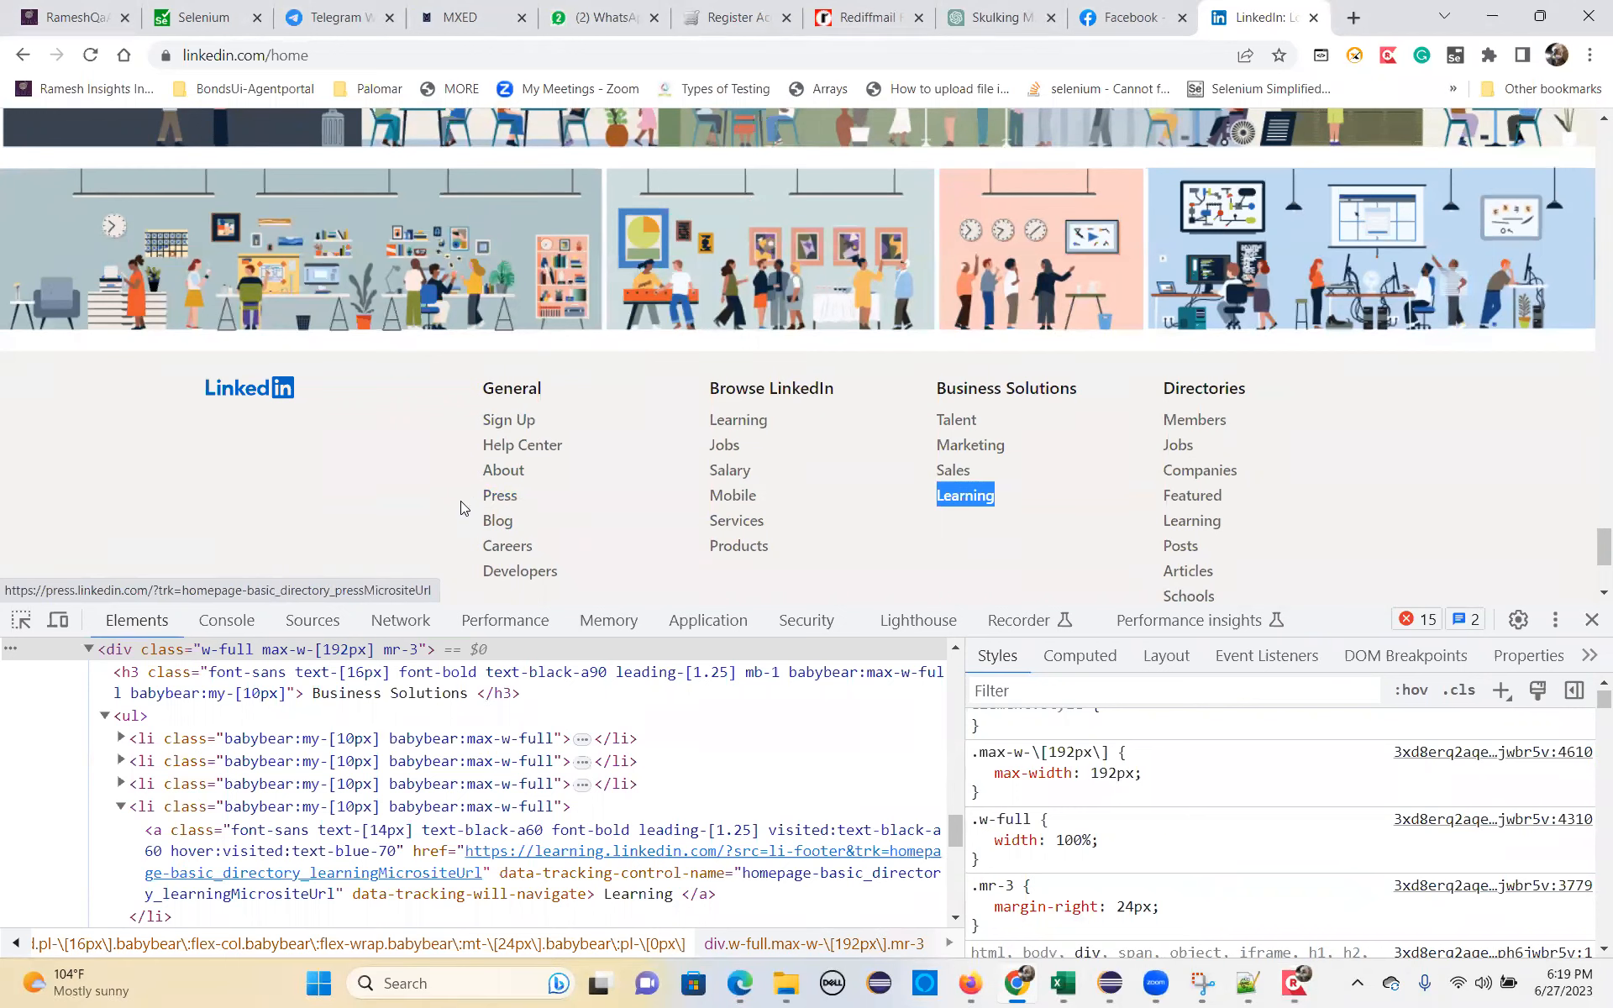
mouse_move(993, 497)
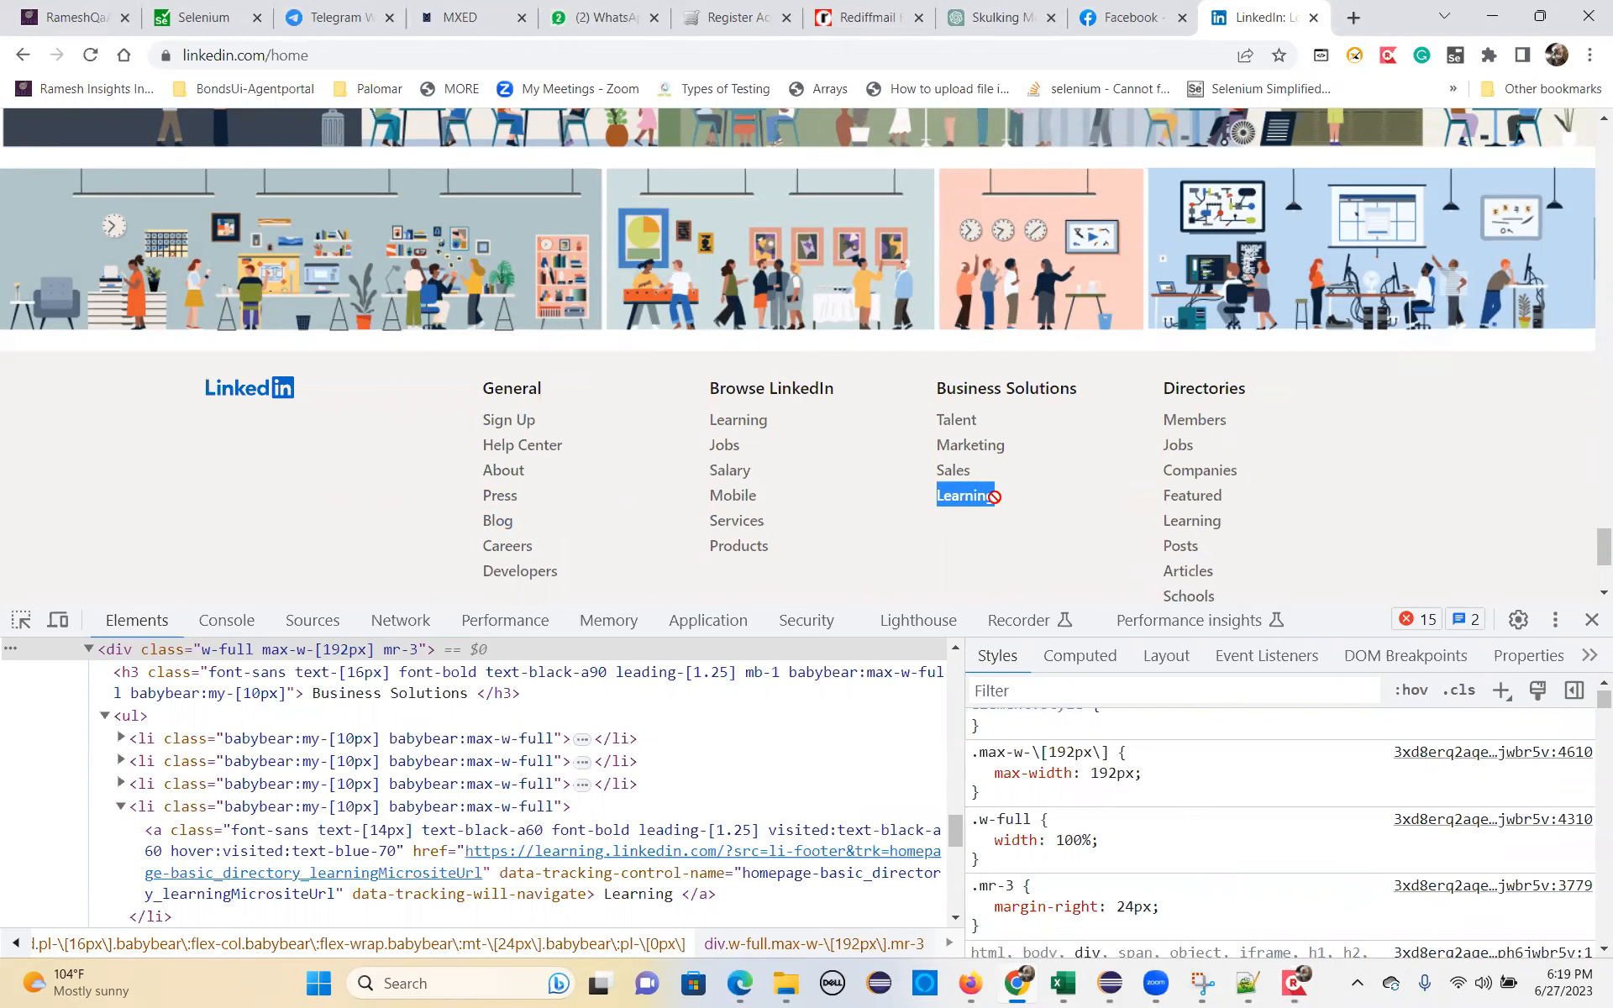
mouse_move(499, 494)
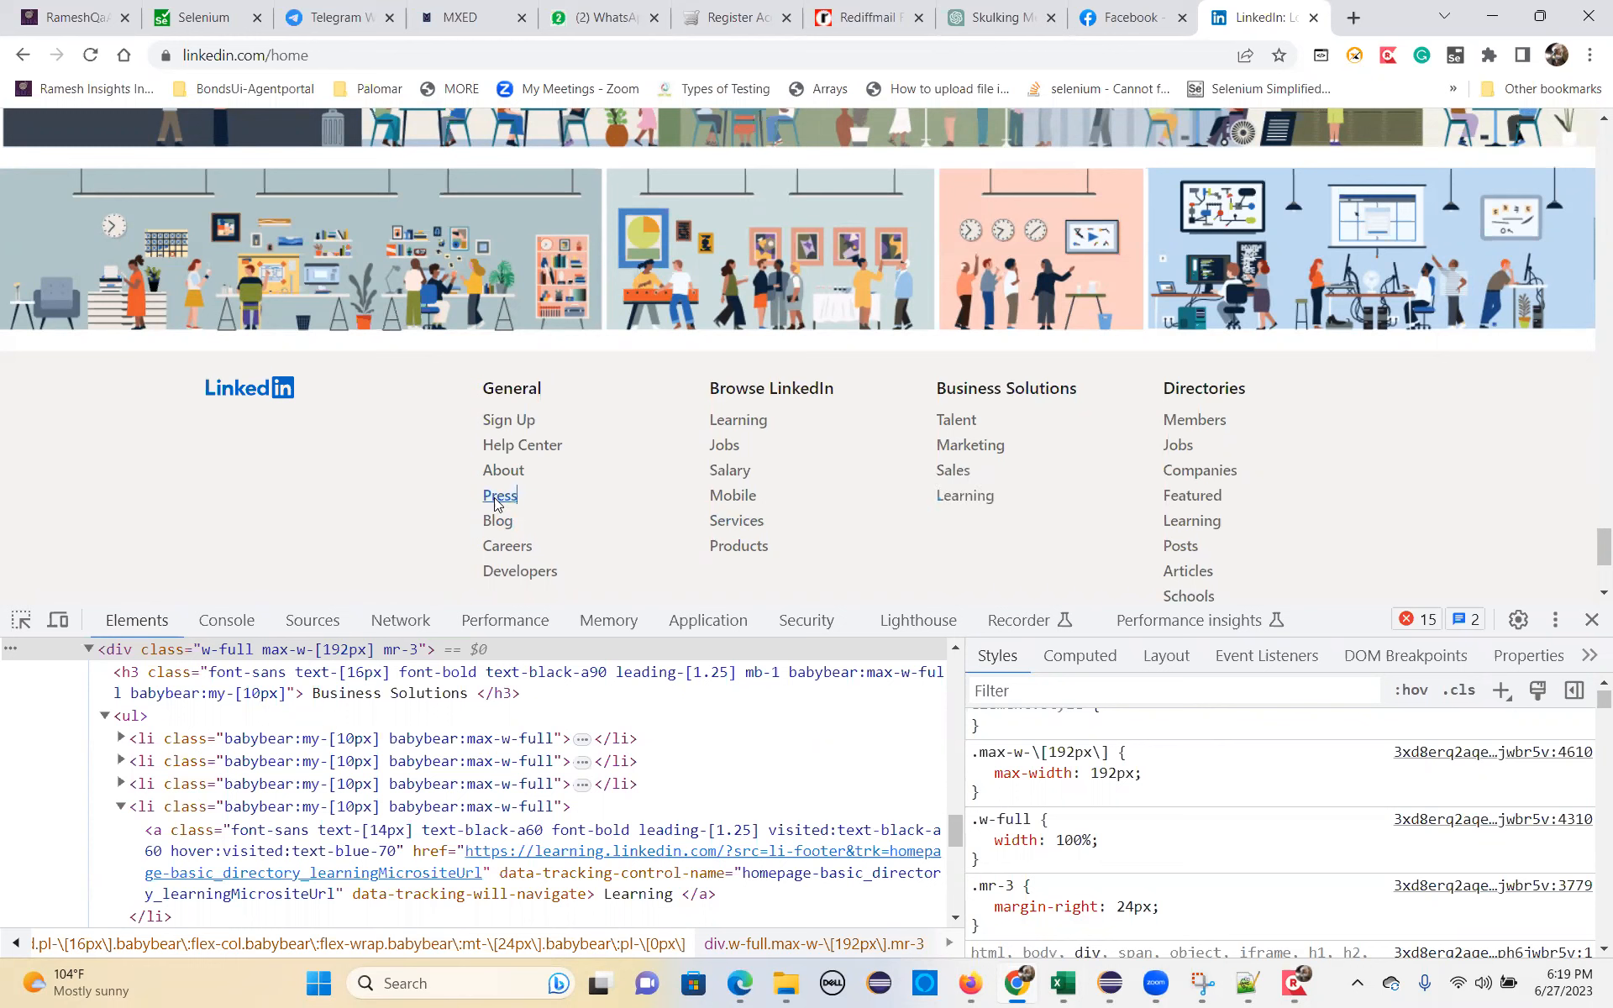
double_click(499, 494)
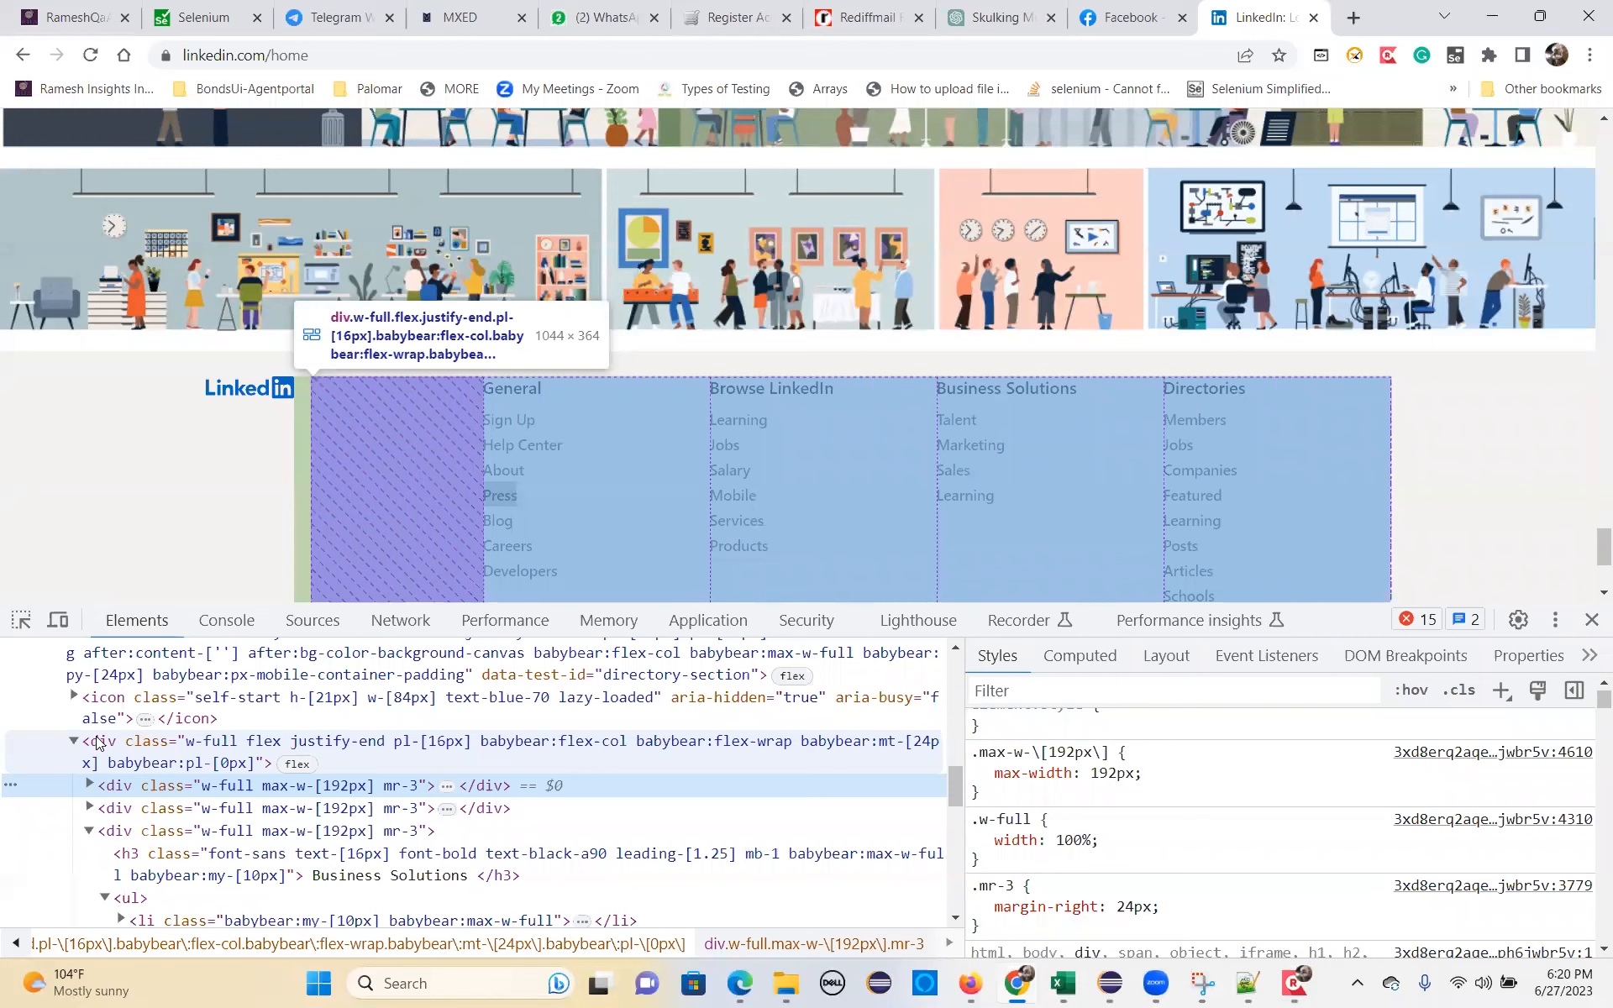
mouse_move(113, 787)
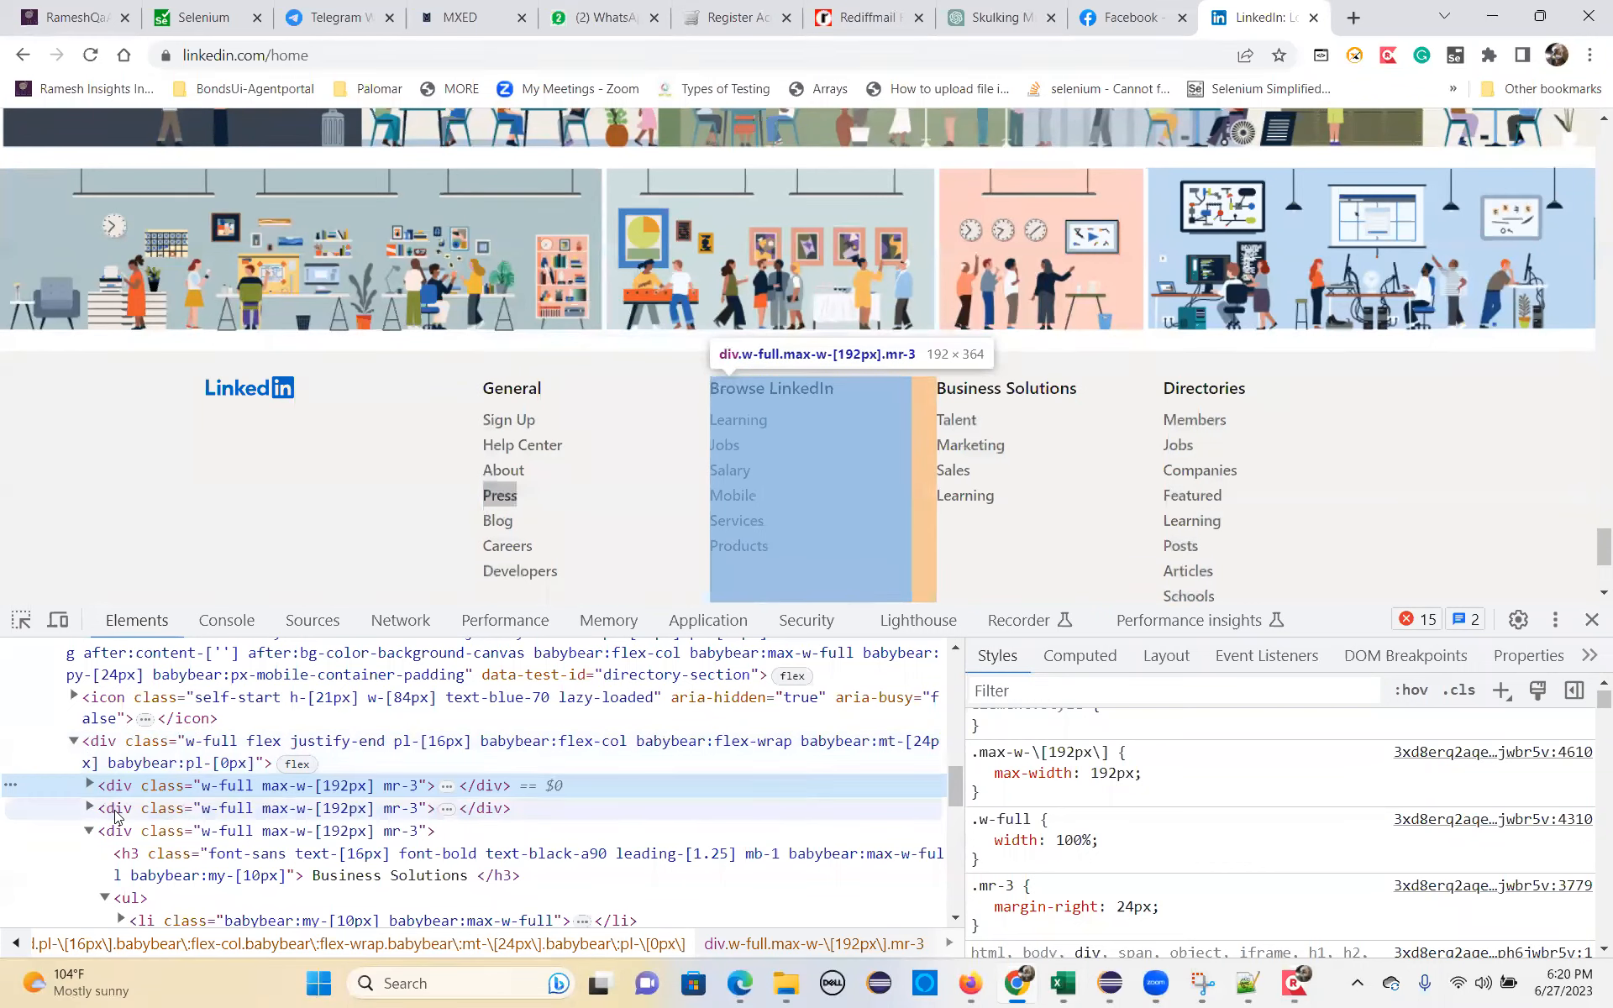
mouse_move(117, 831)
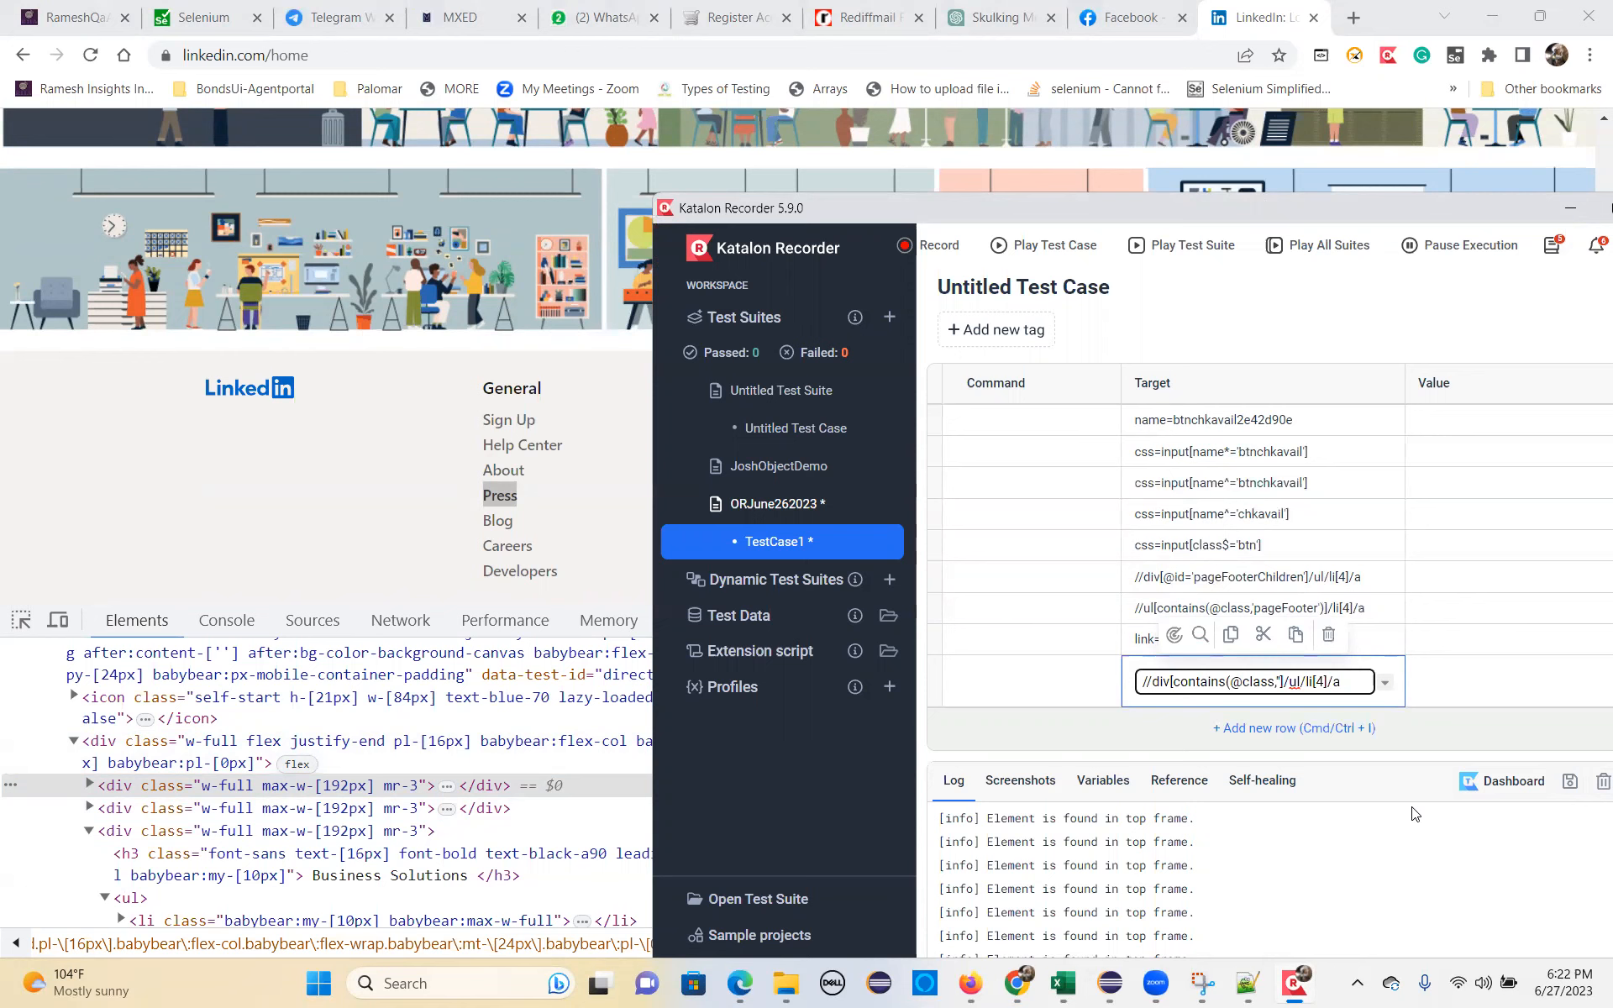
mouse_move(277, 746)
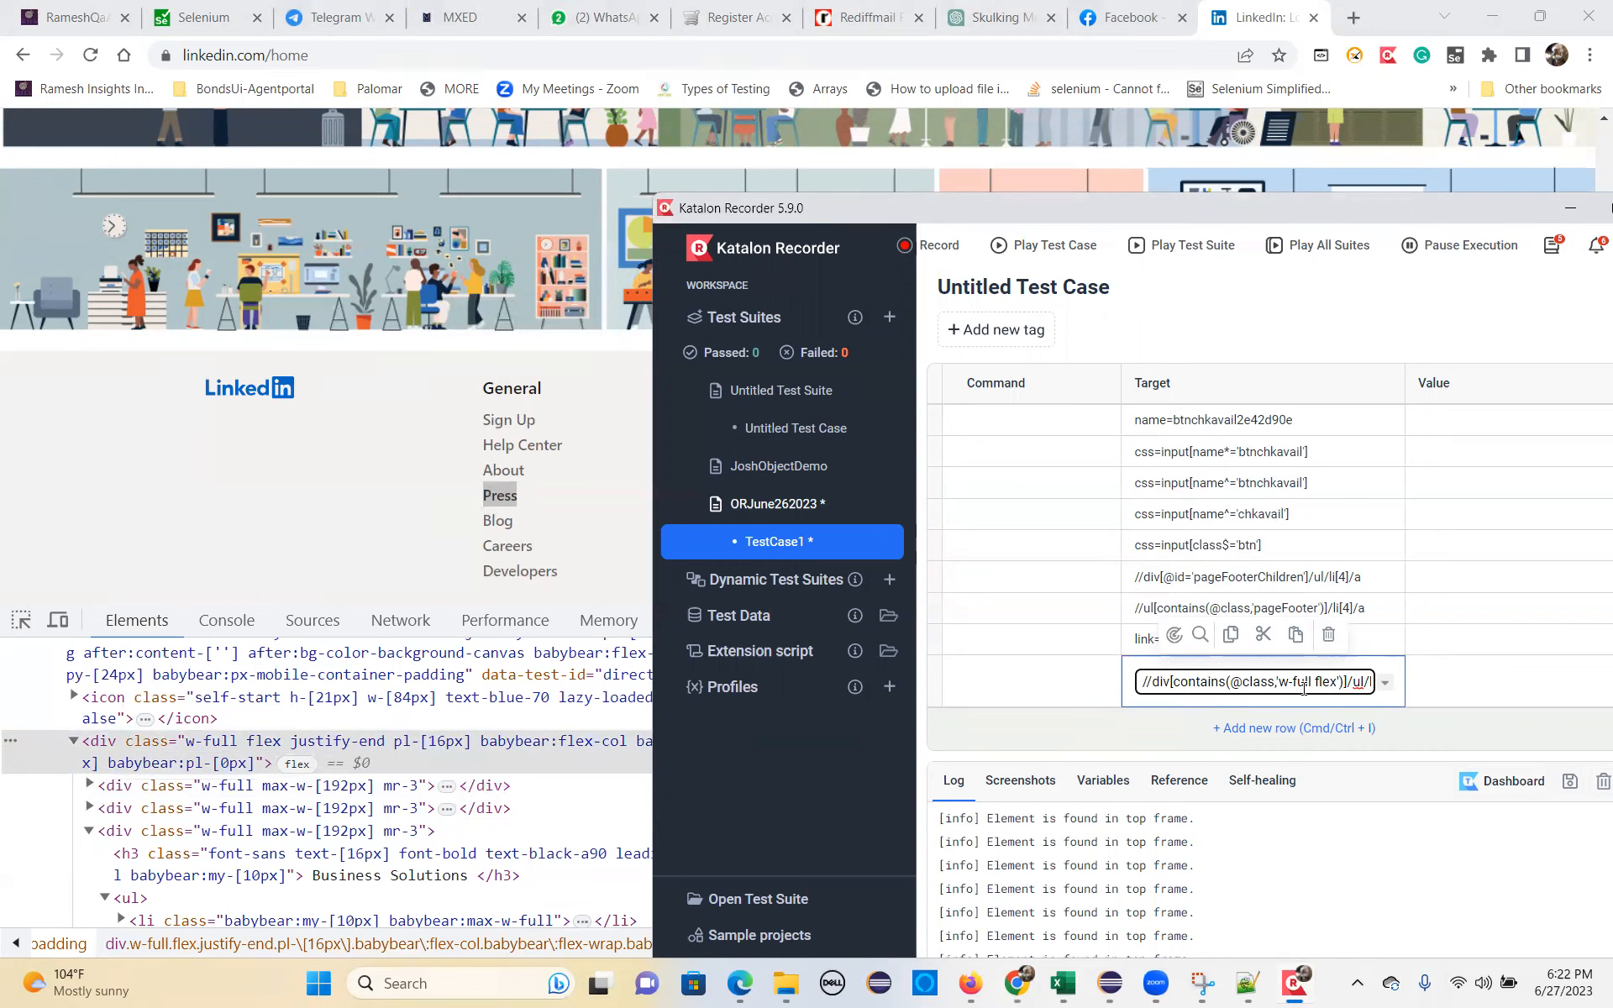
mouse_move(113, 808)
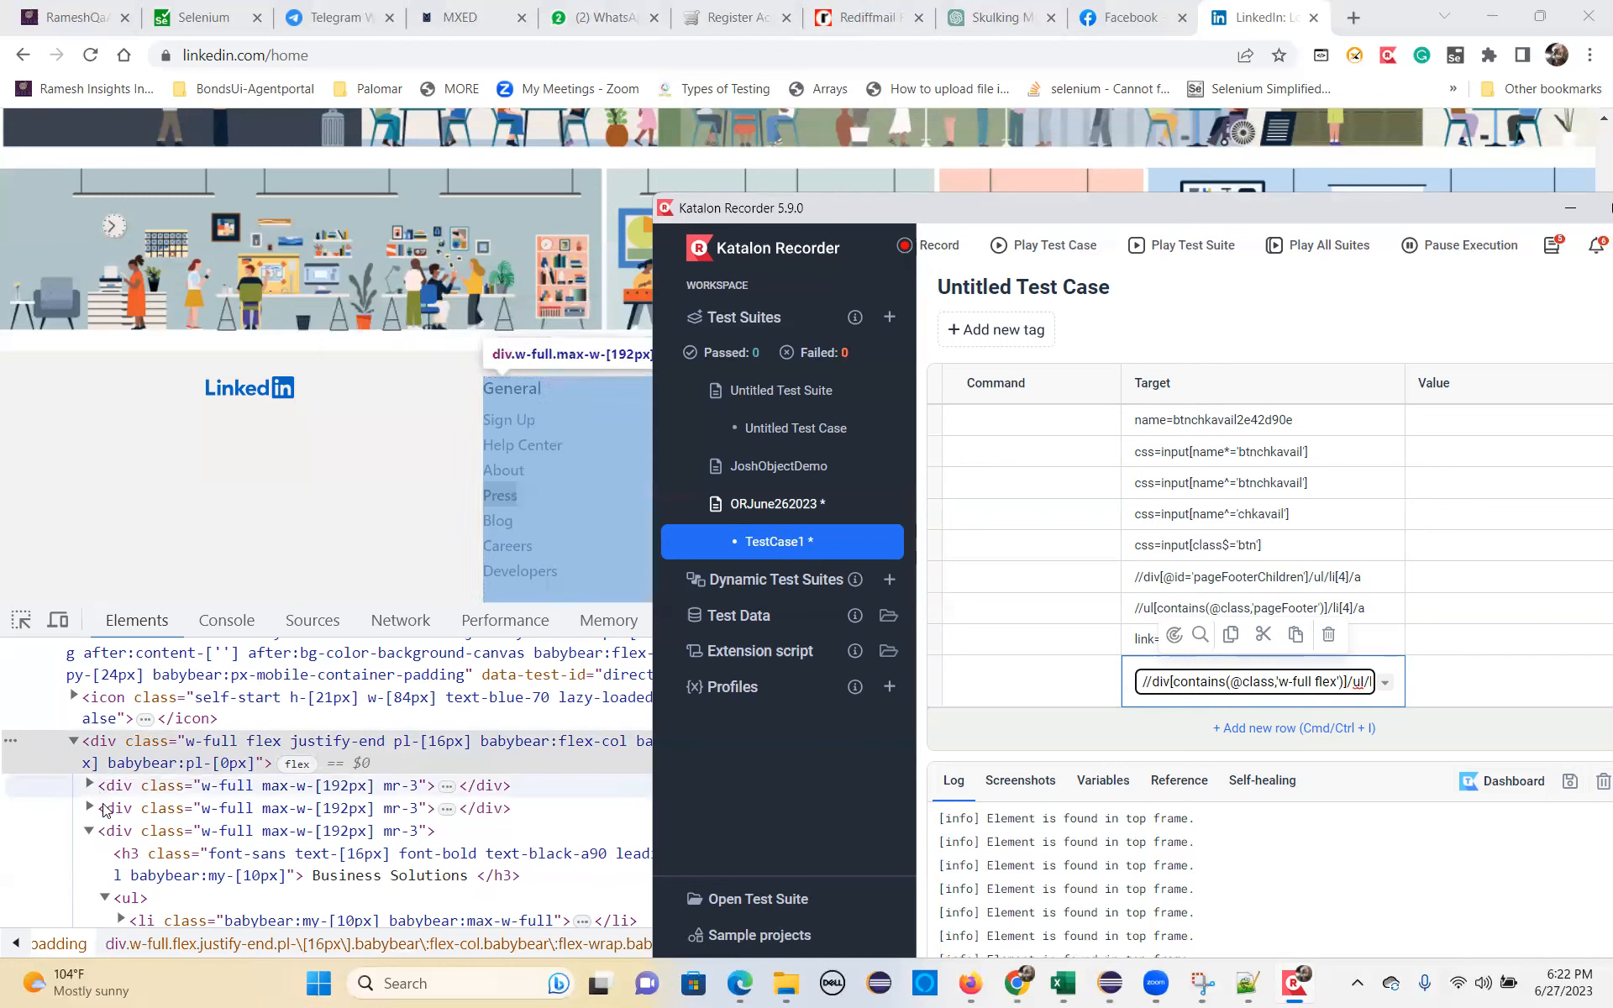
mouse_move(112, 785)
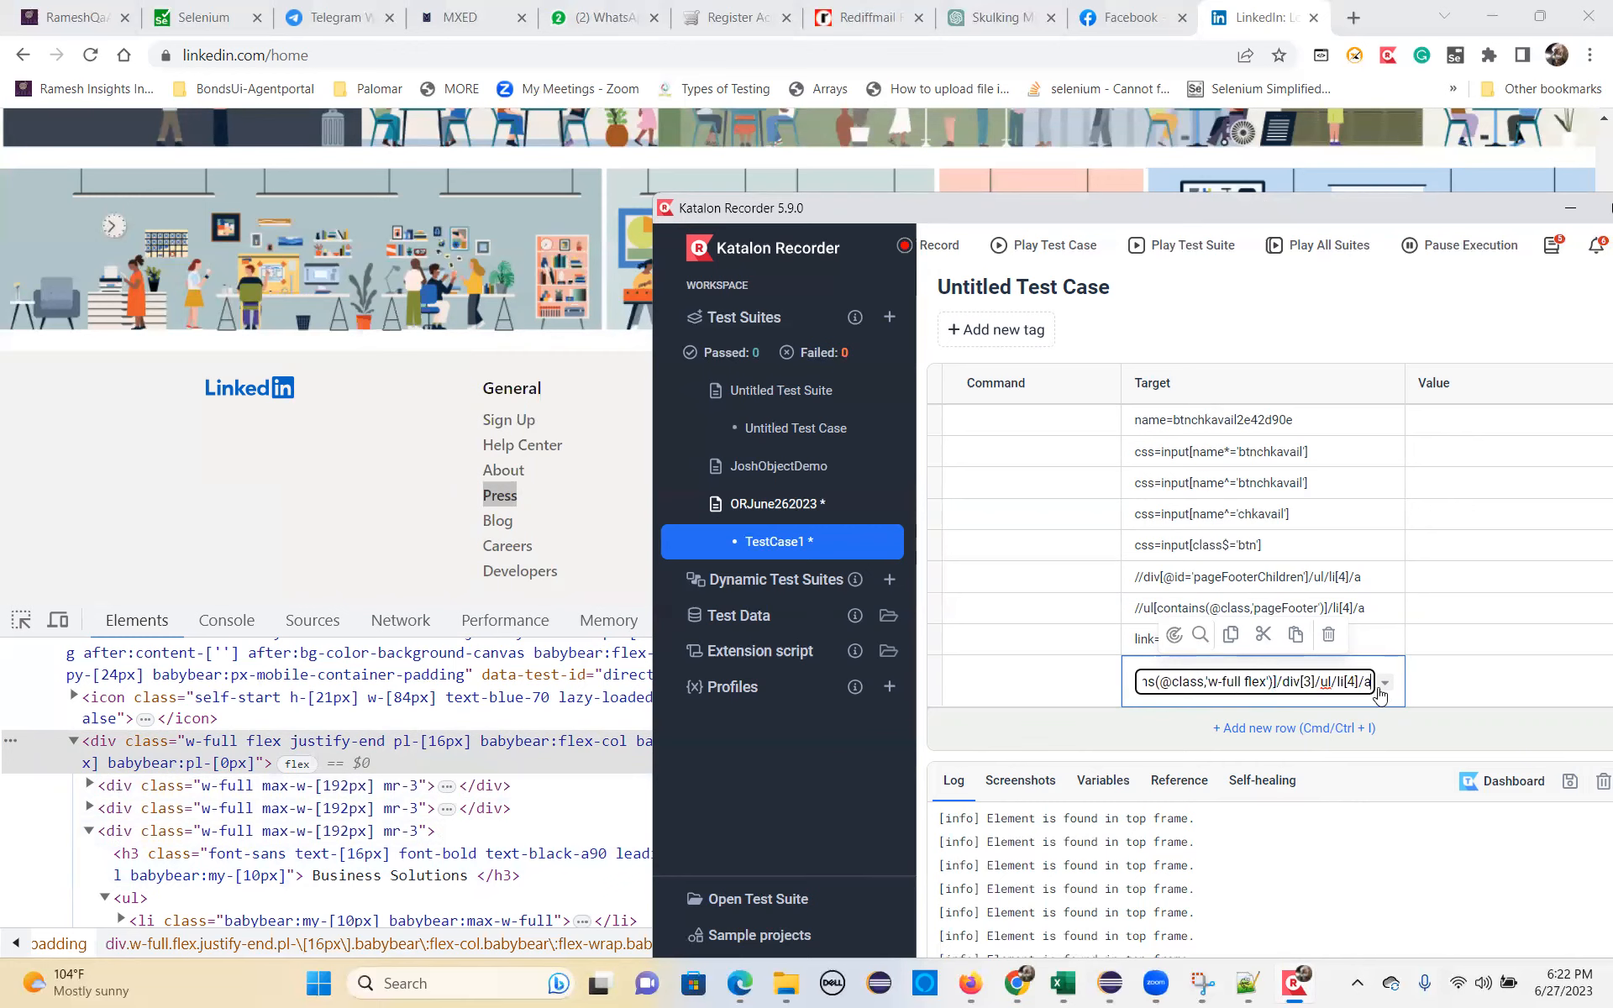
mouse_move(1099, 224)
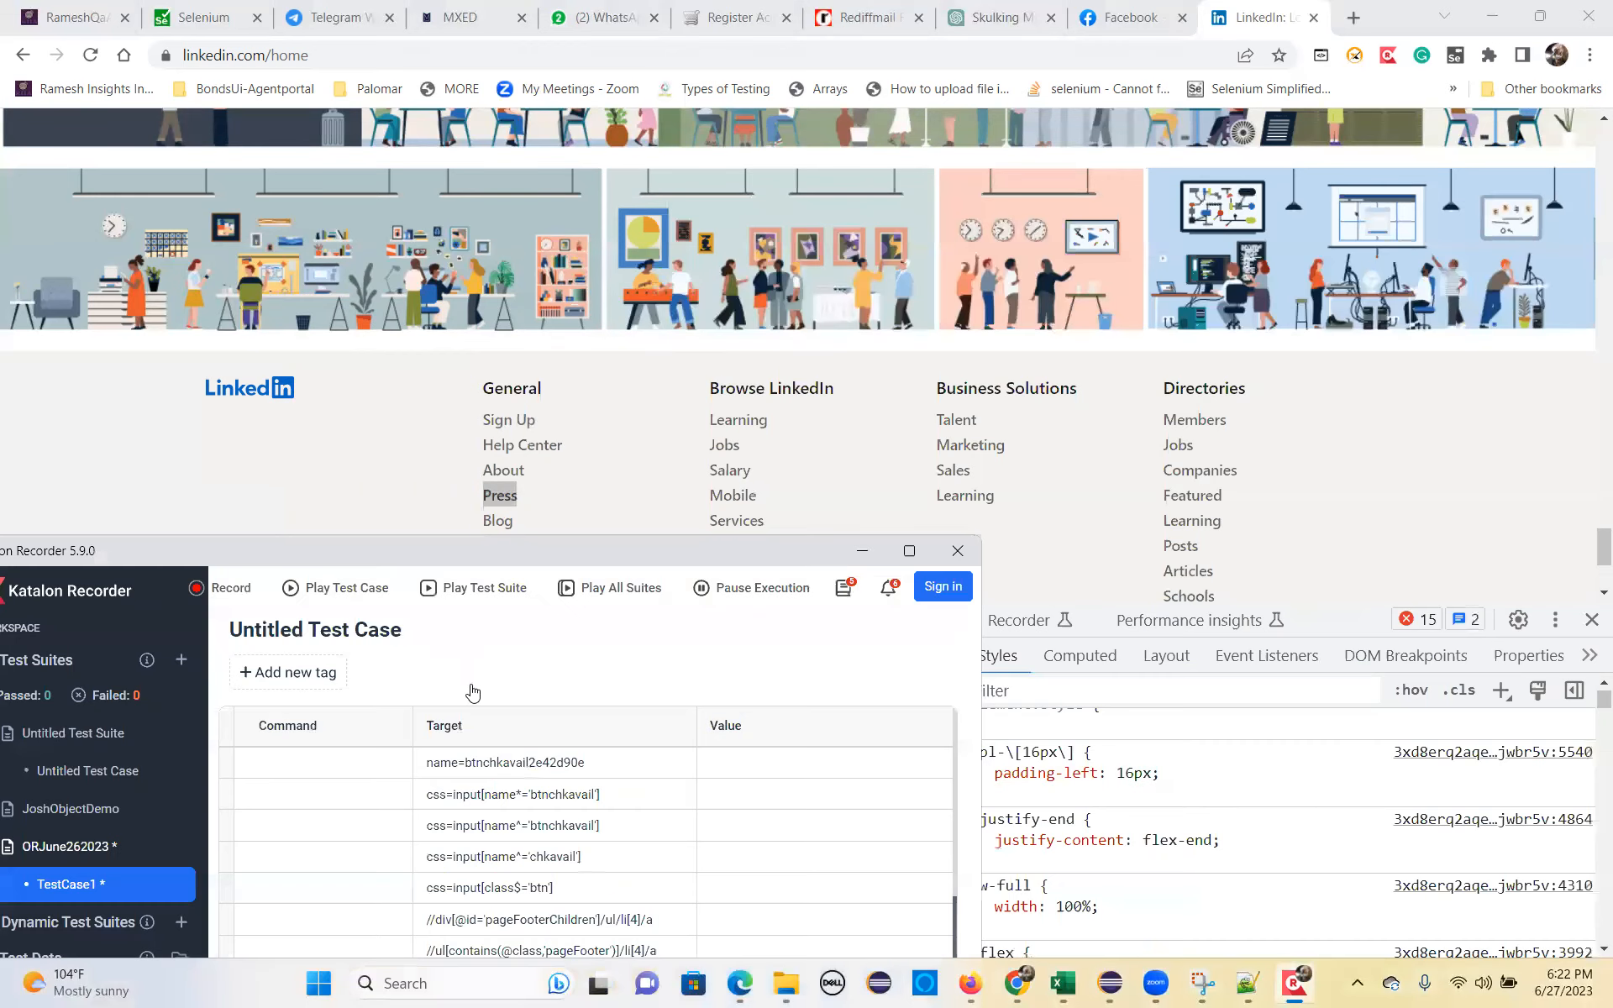
mouse_move(505, 562)
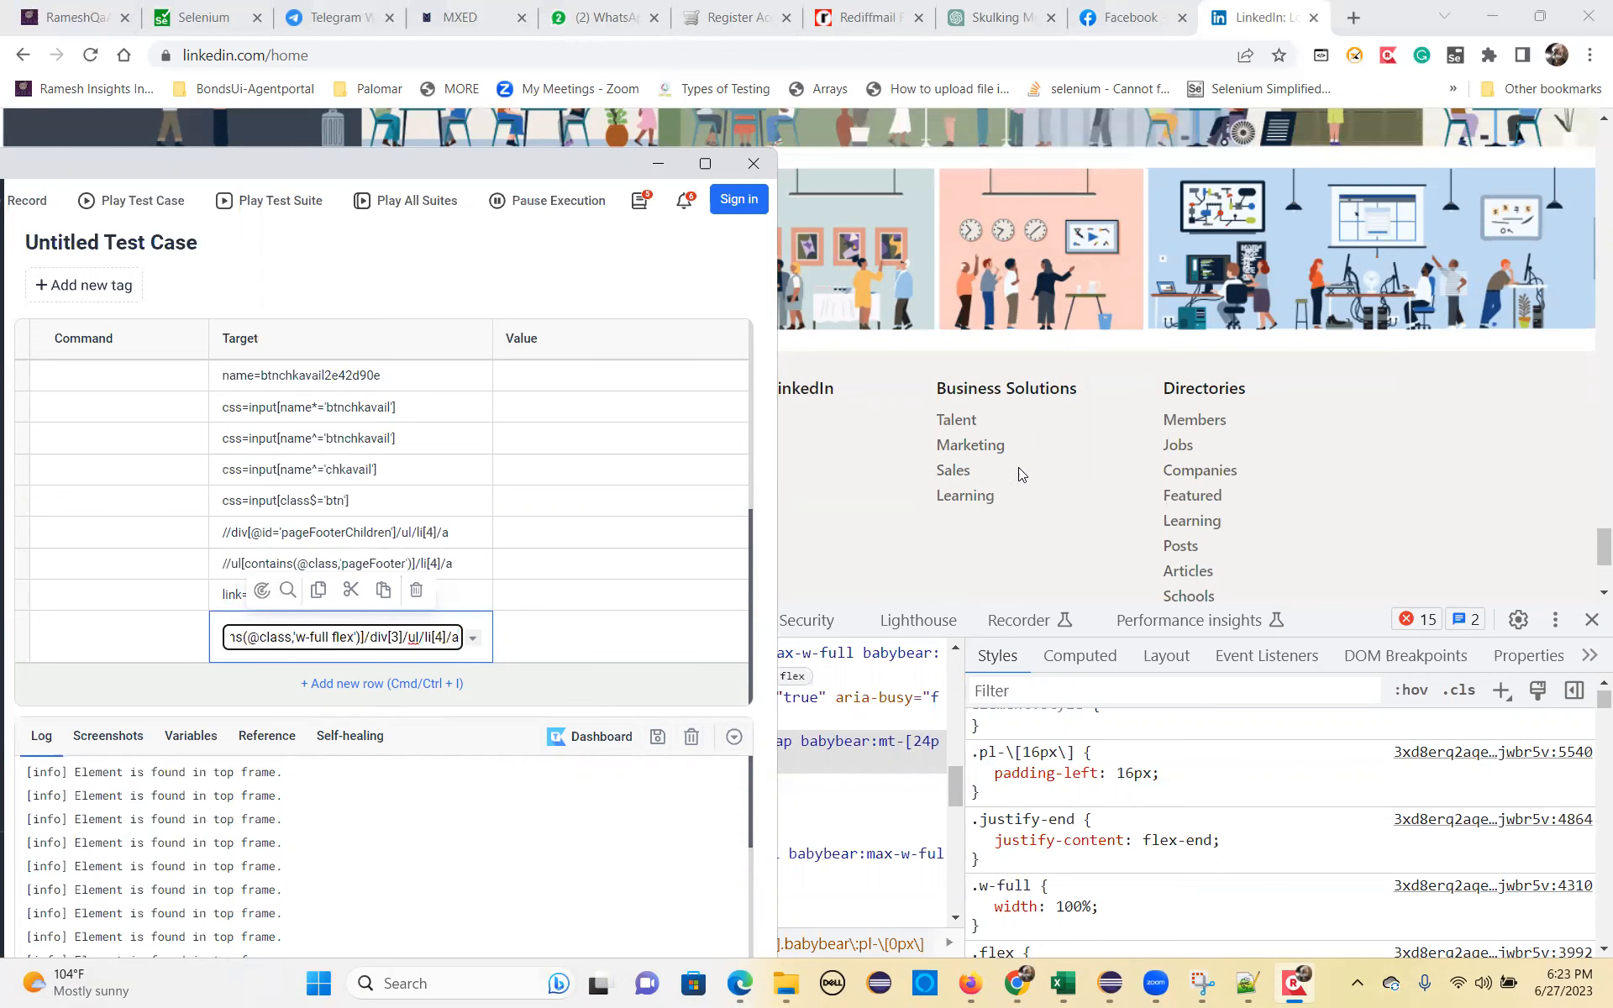
Bring the LinkedIn page with DevTools back in front of the recorder.
click(753, 163)
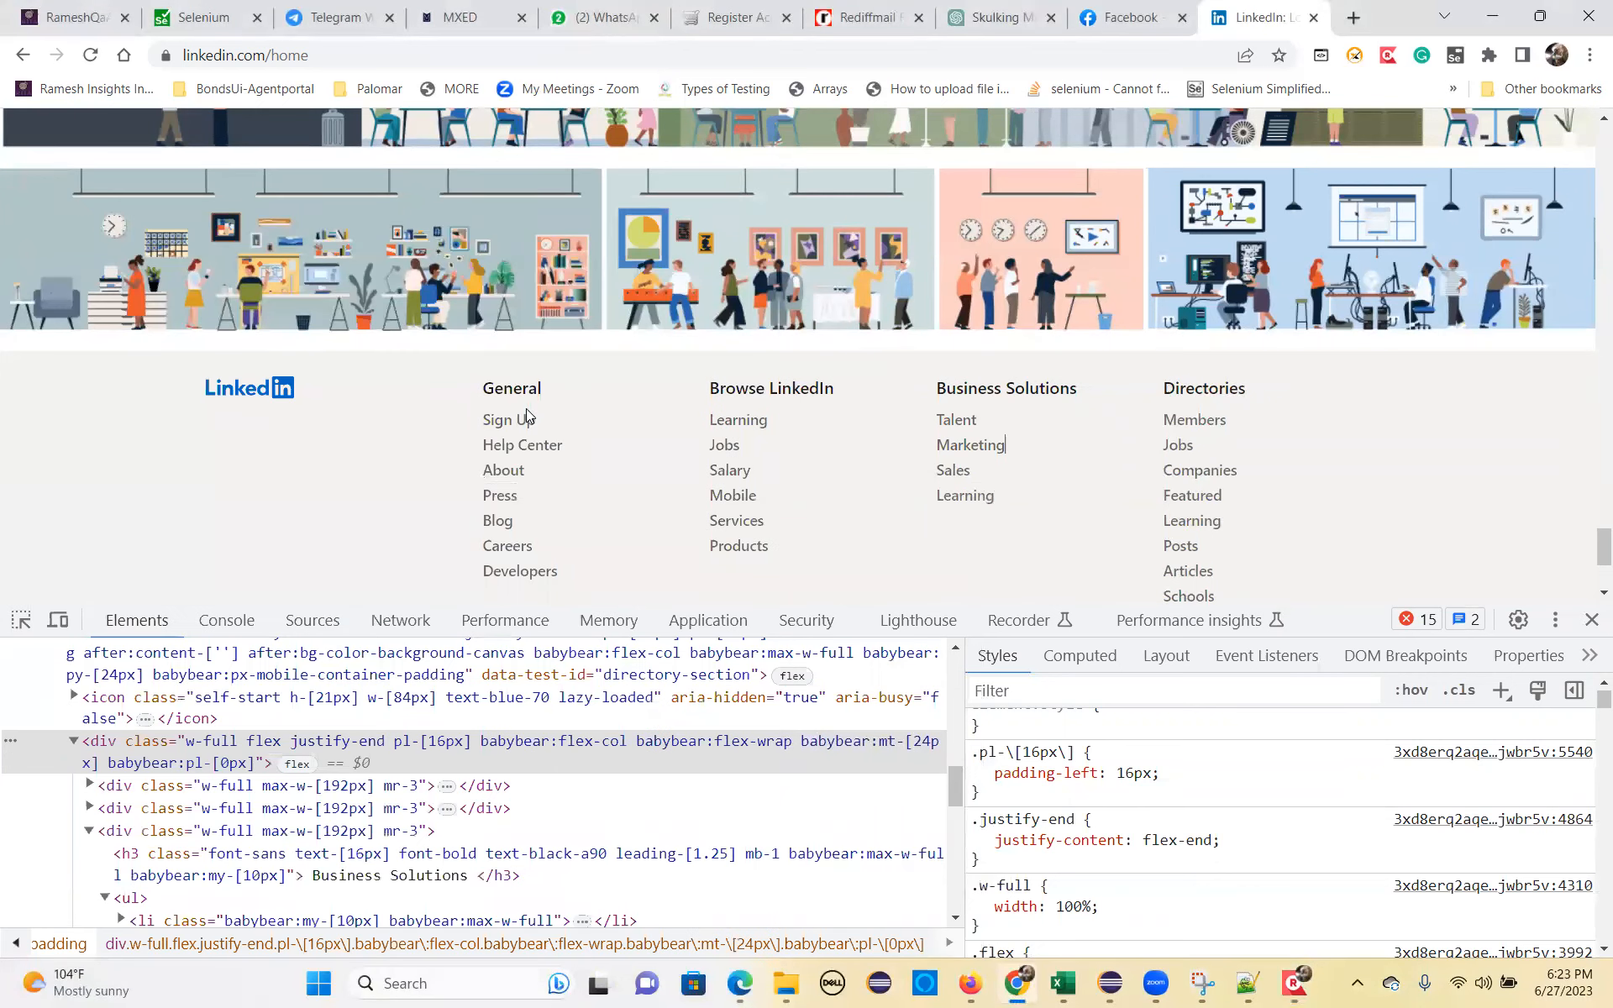
mouse_move(732, 494)
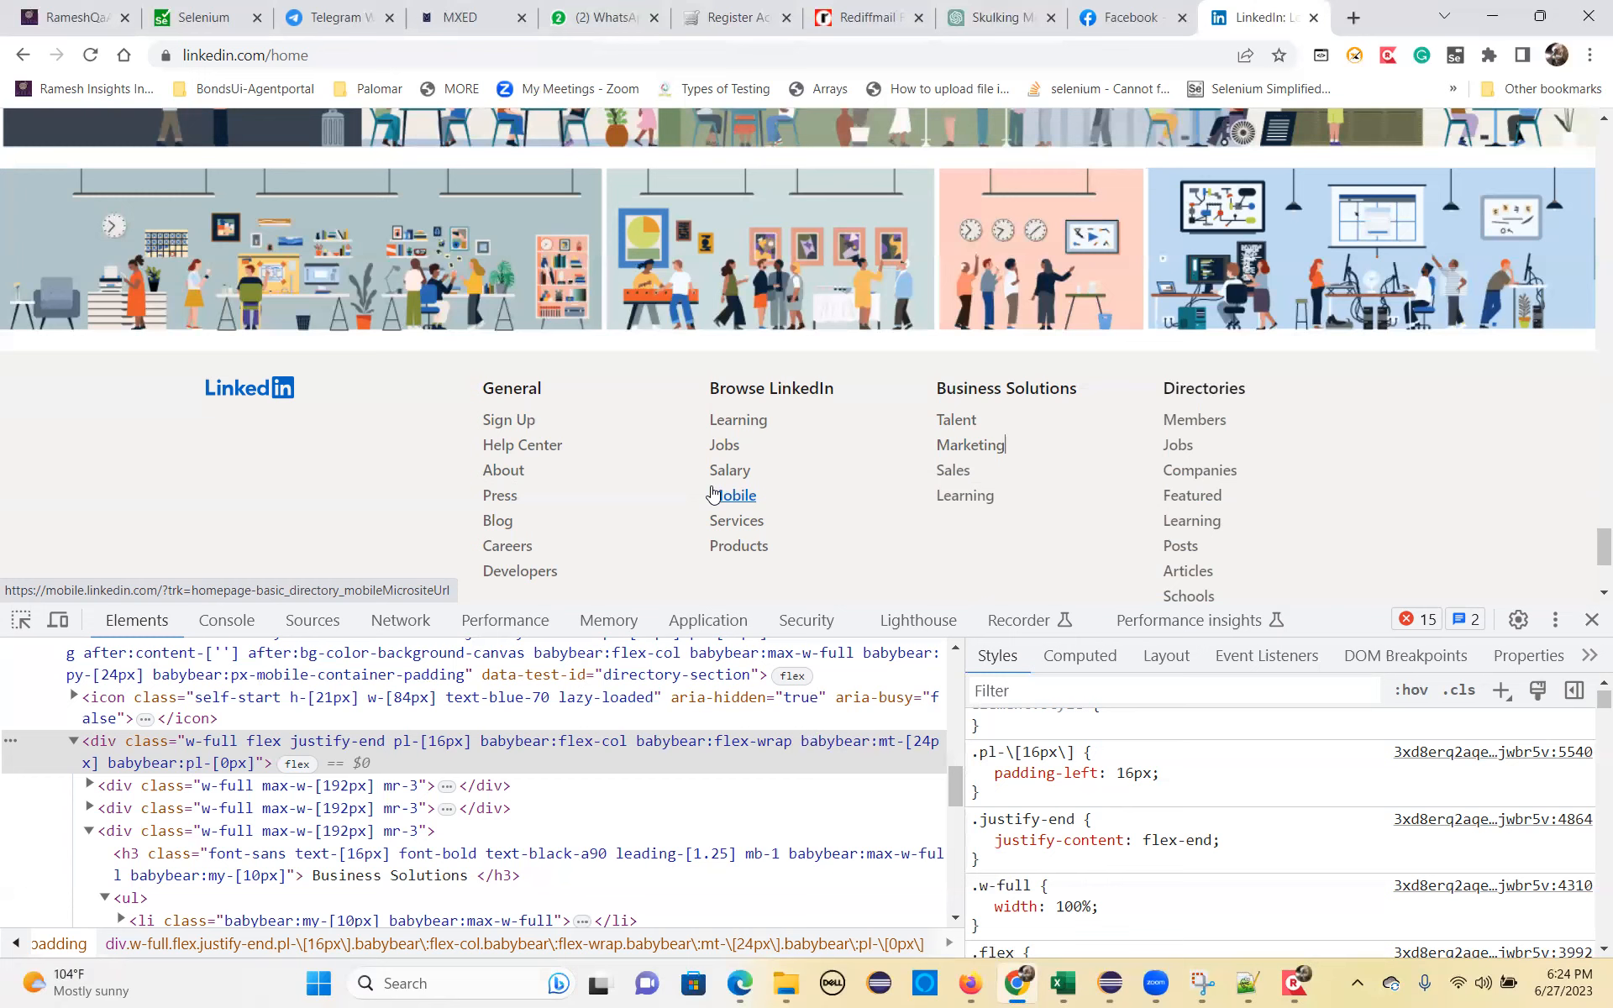
mouse_move(5, 331)
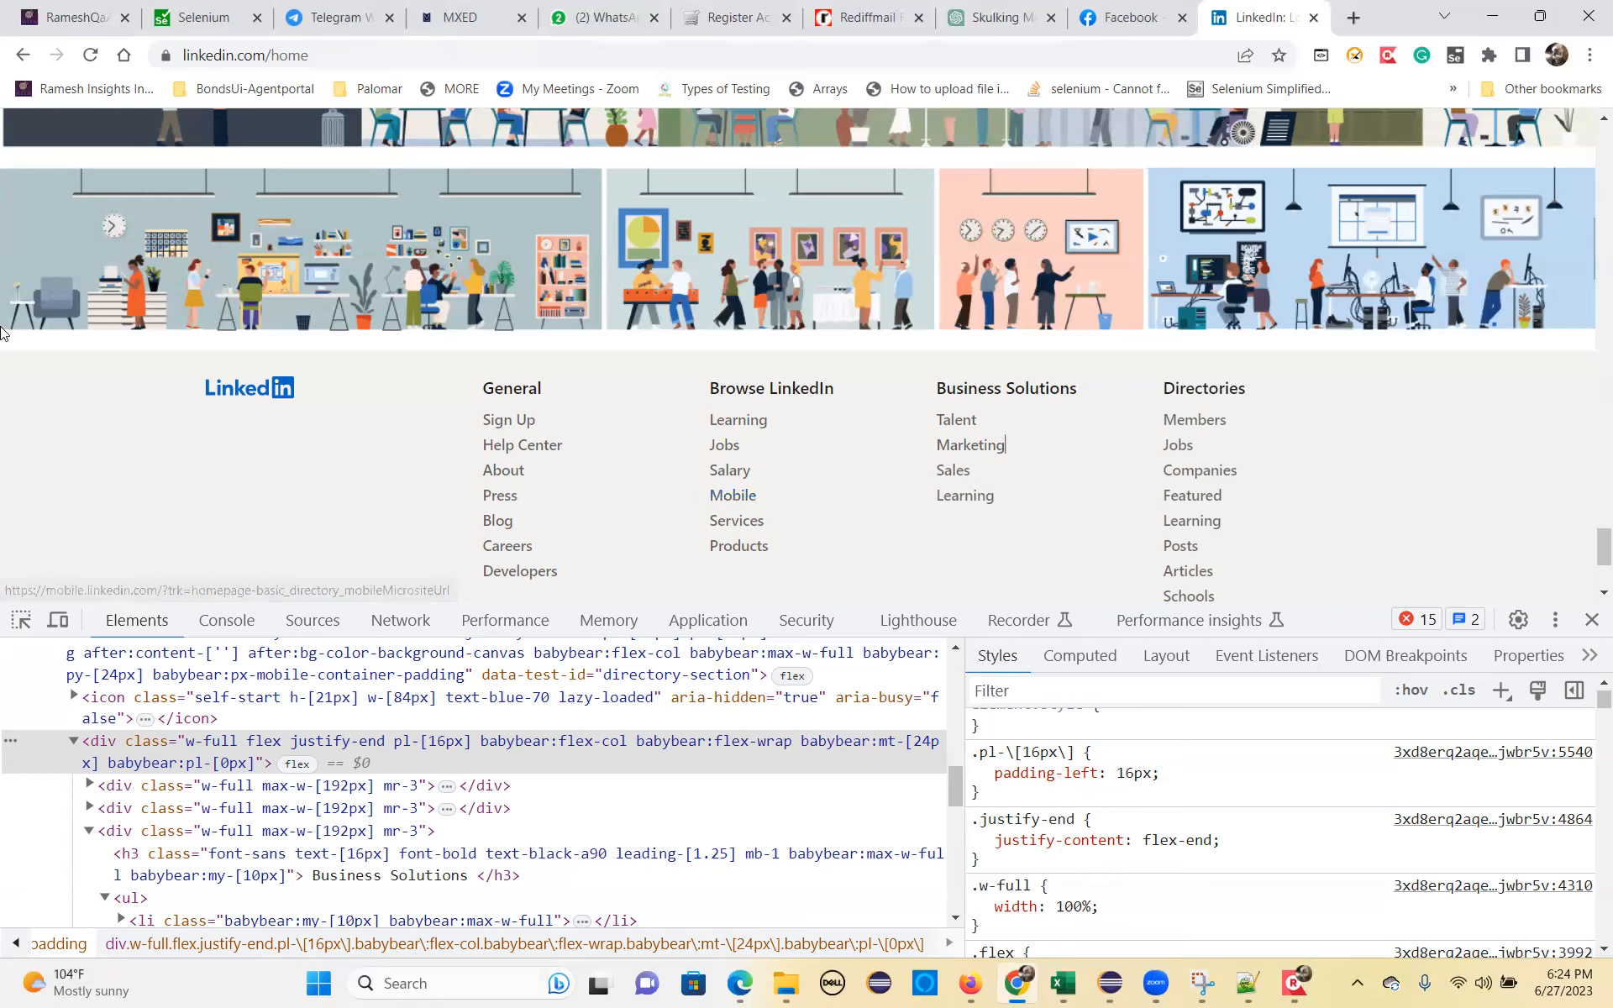
mouse_move(1144, 22)
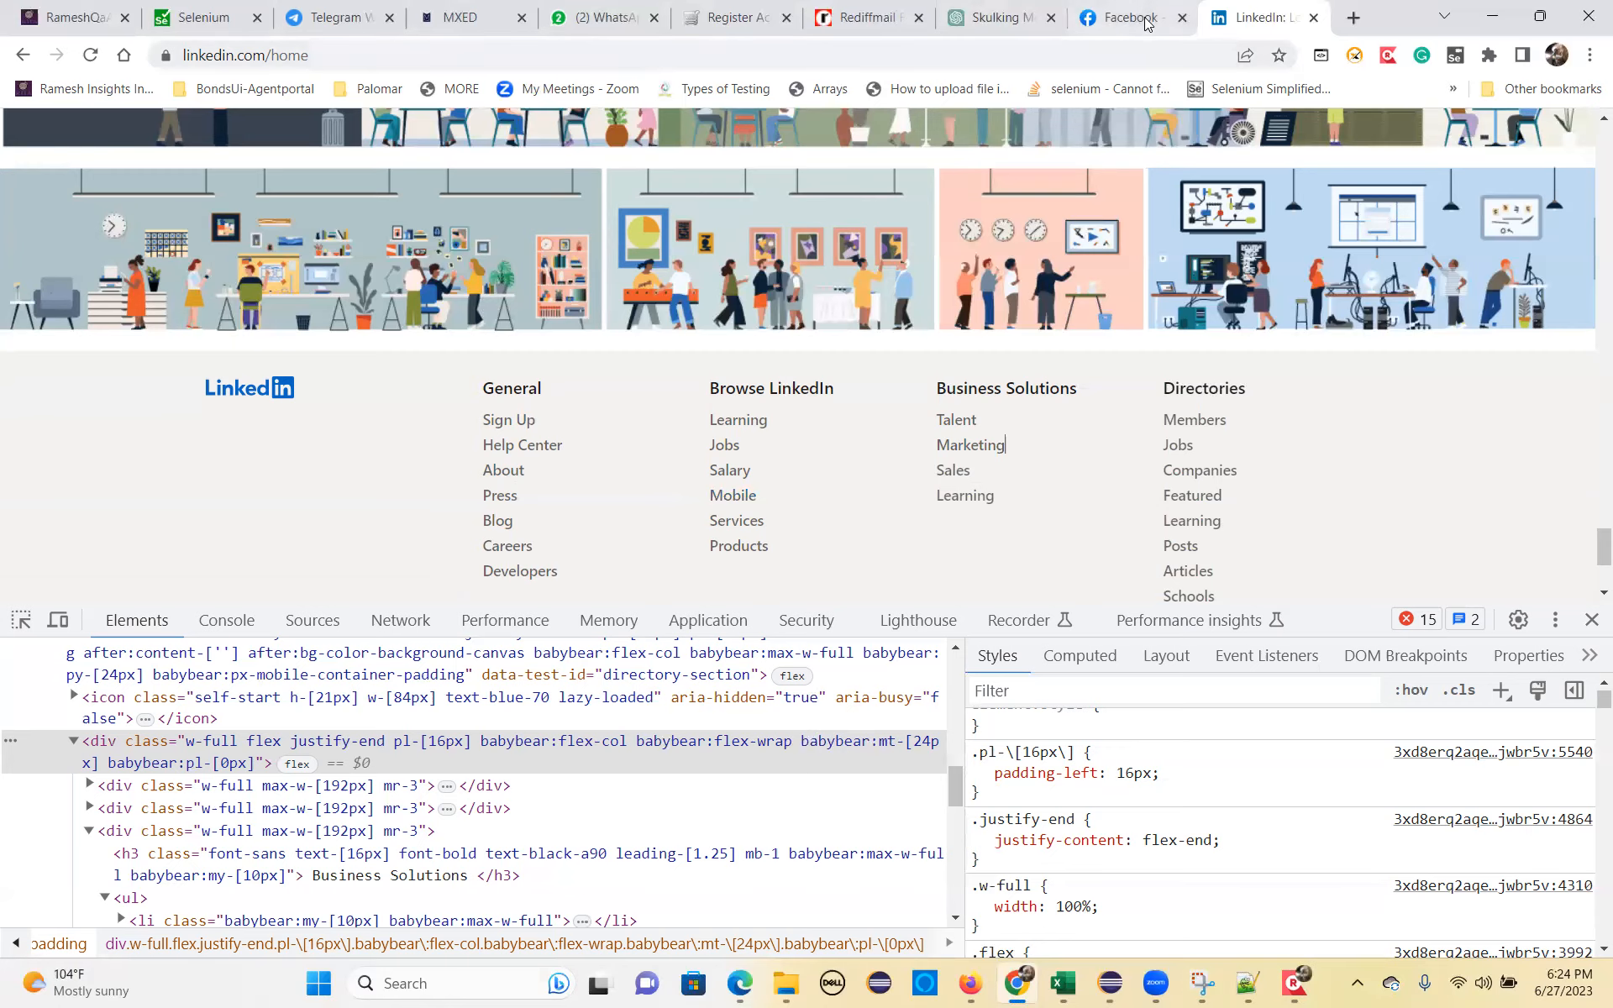
Highlight tagname, attributename and attributevalue in the blog's XPath syntax note and its and/or variant.
click(1125, 17)
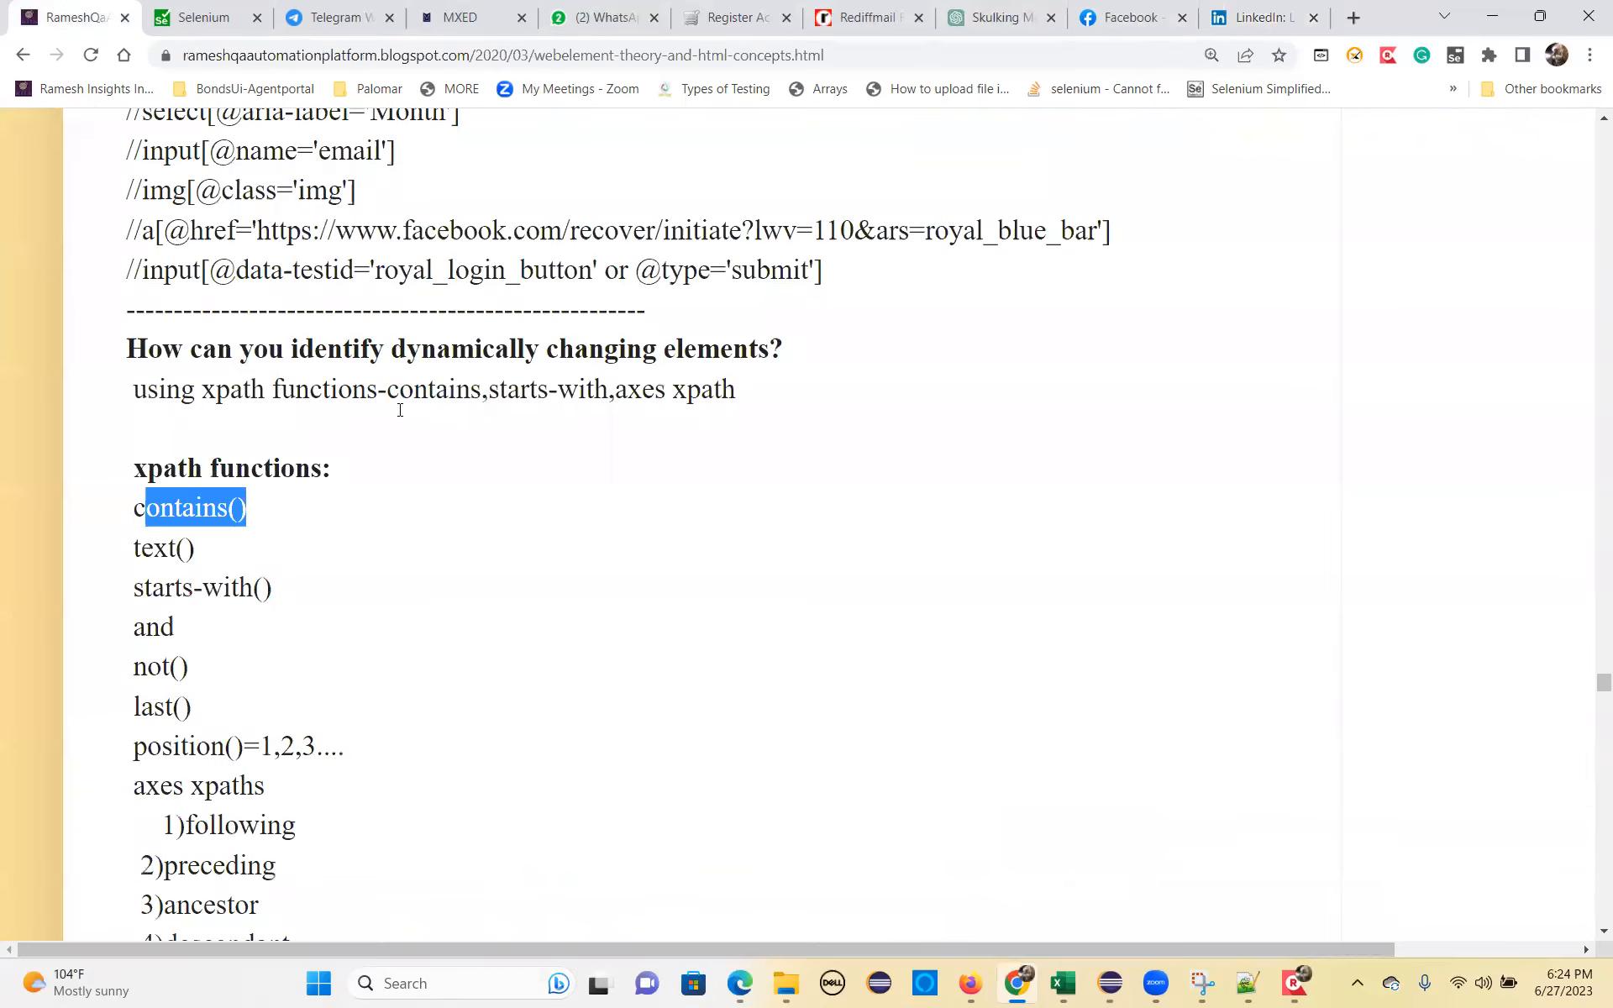
scroll(up, 3)
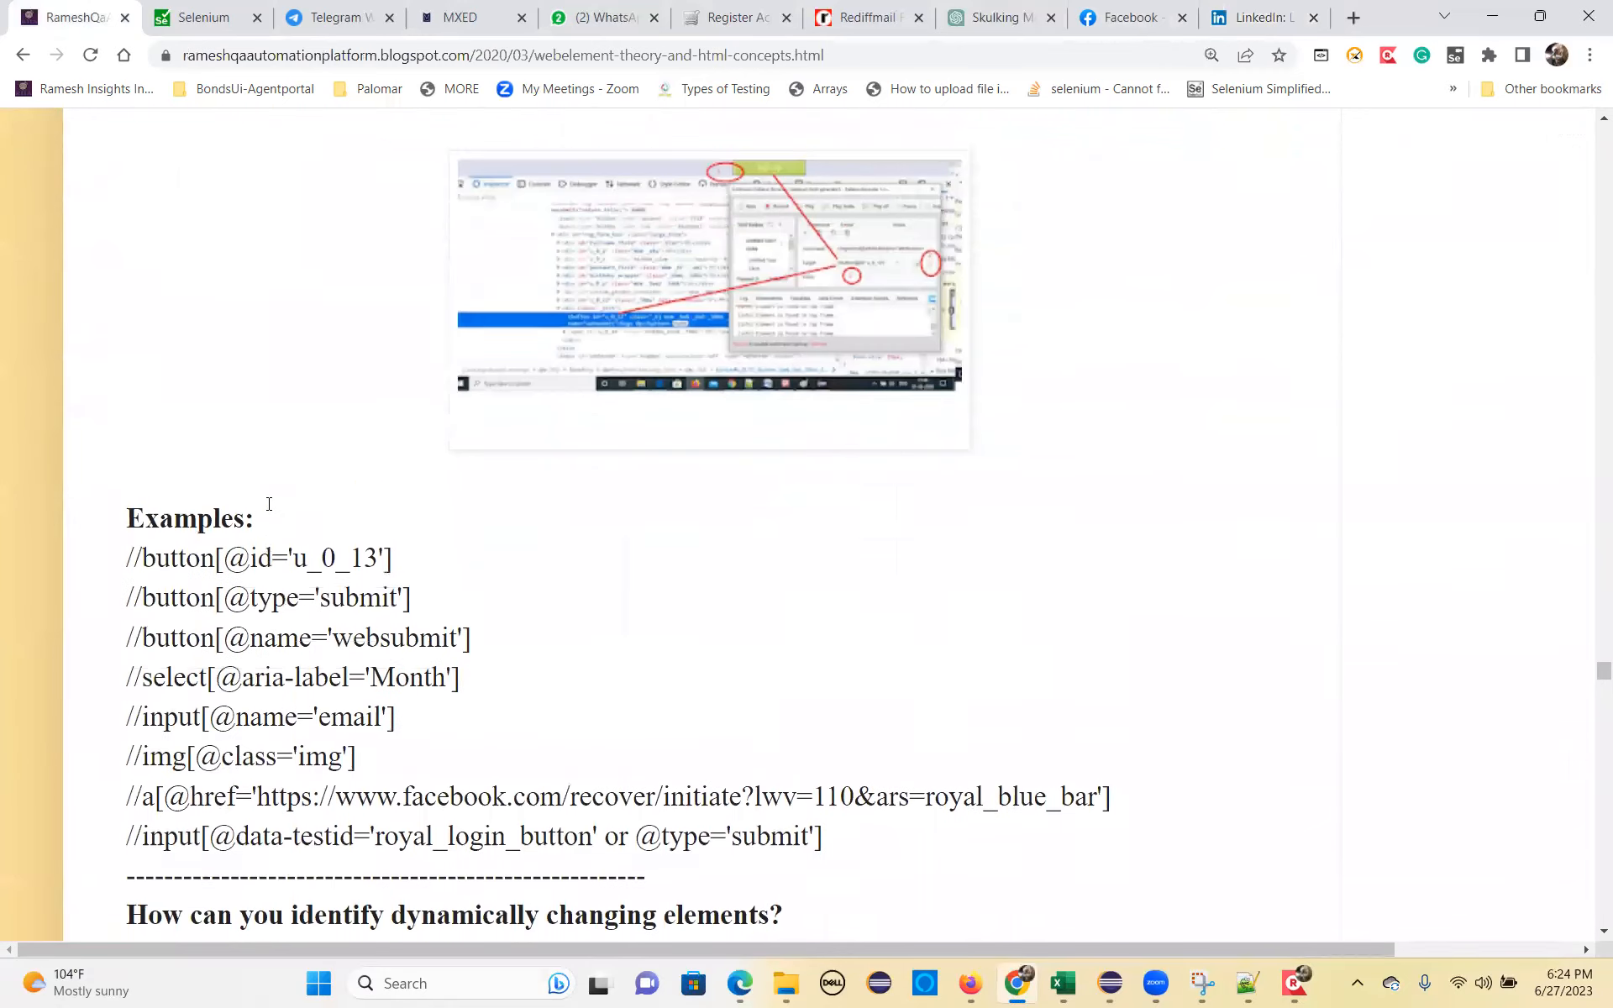
scroll(down, 3)
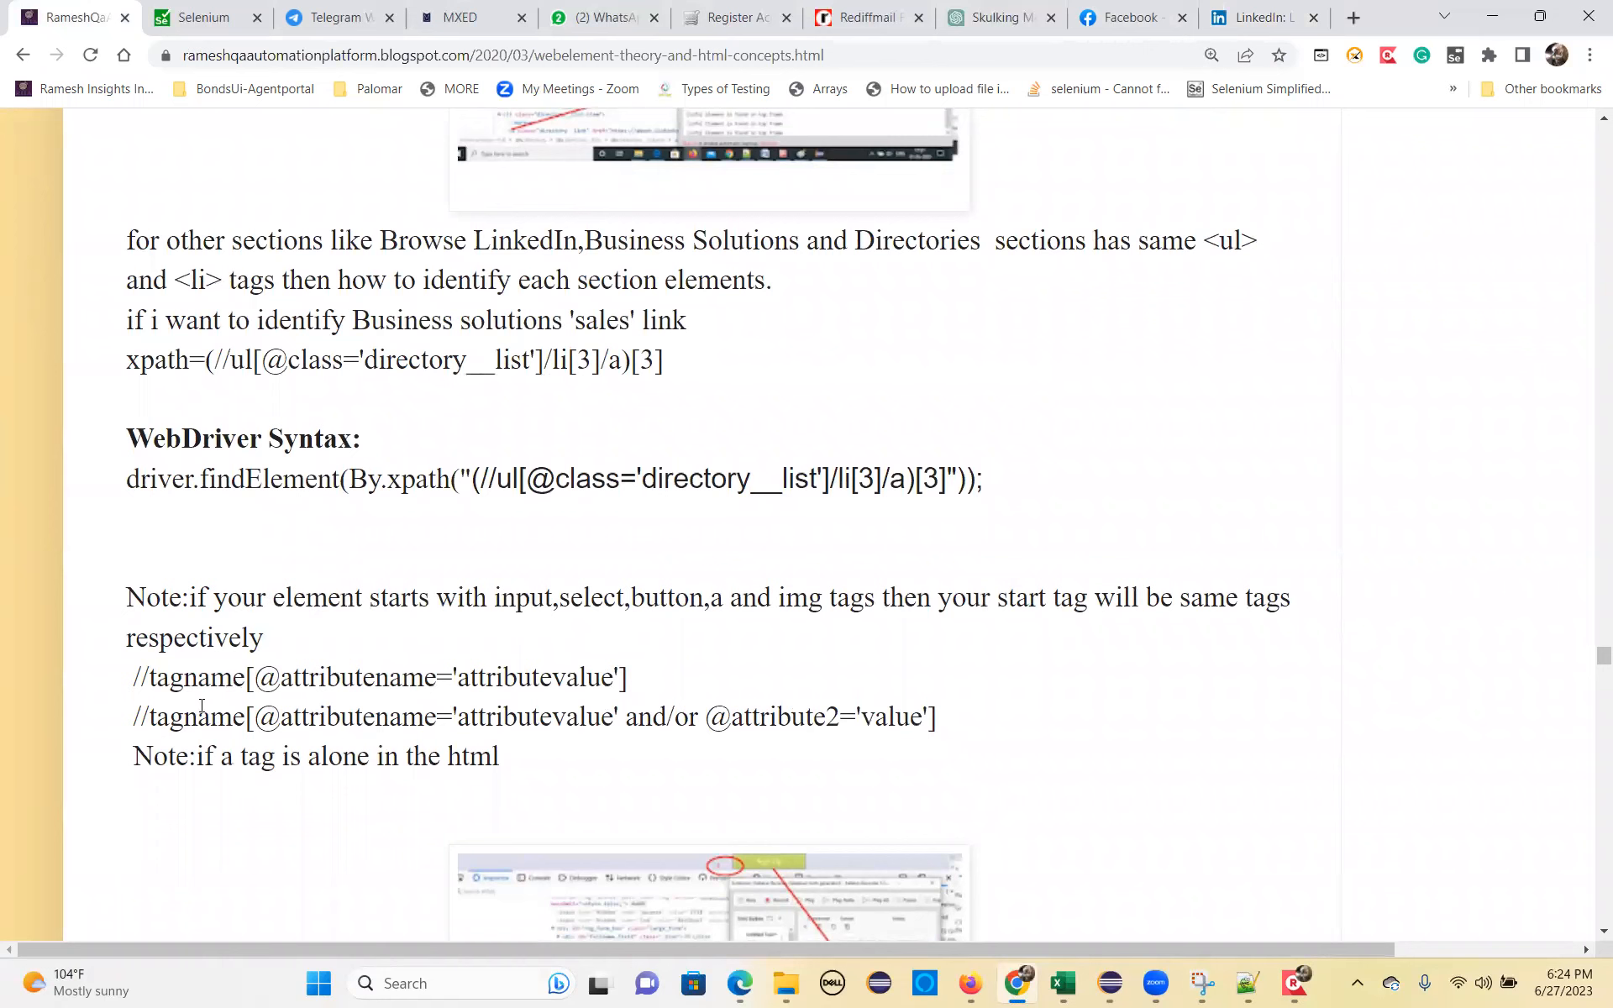
mouse_move(229, 625)
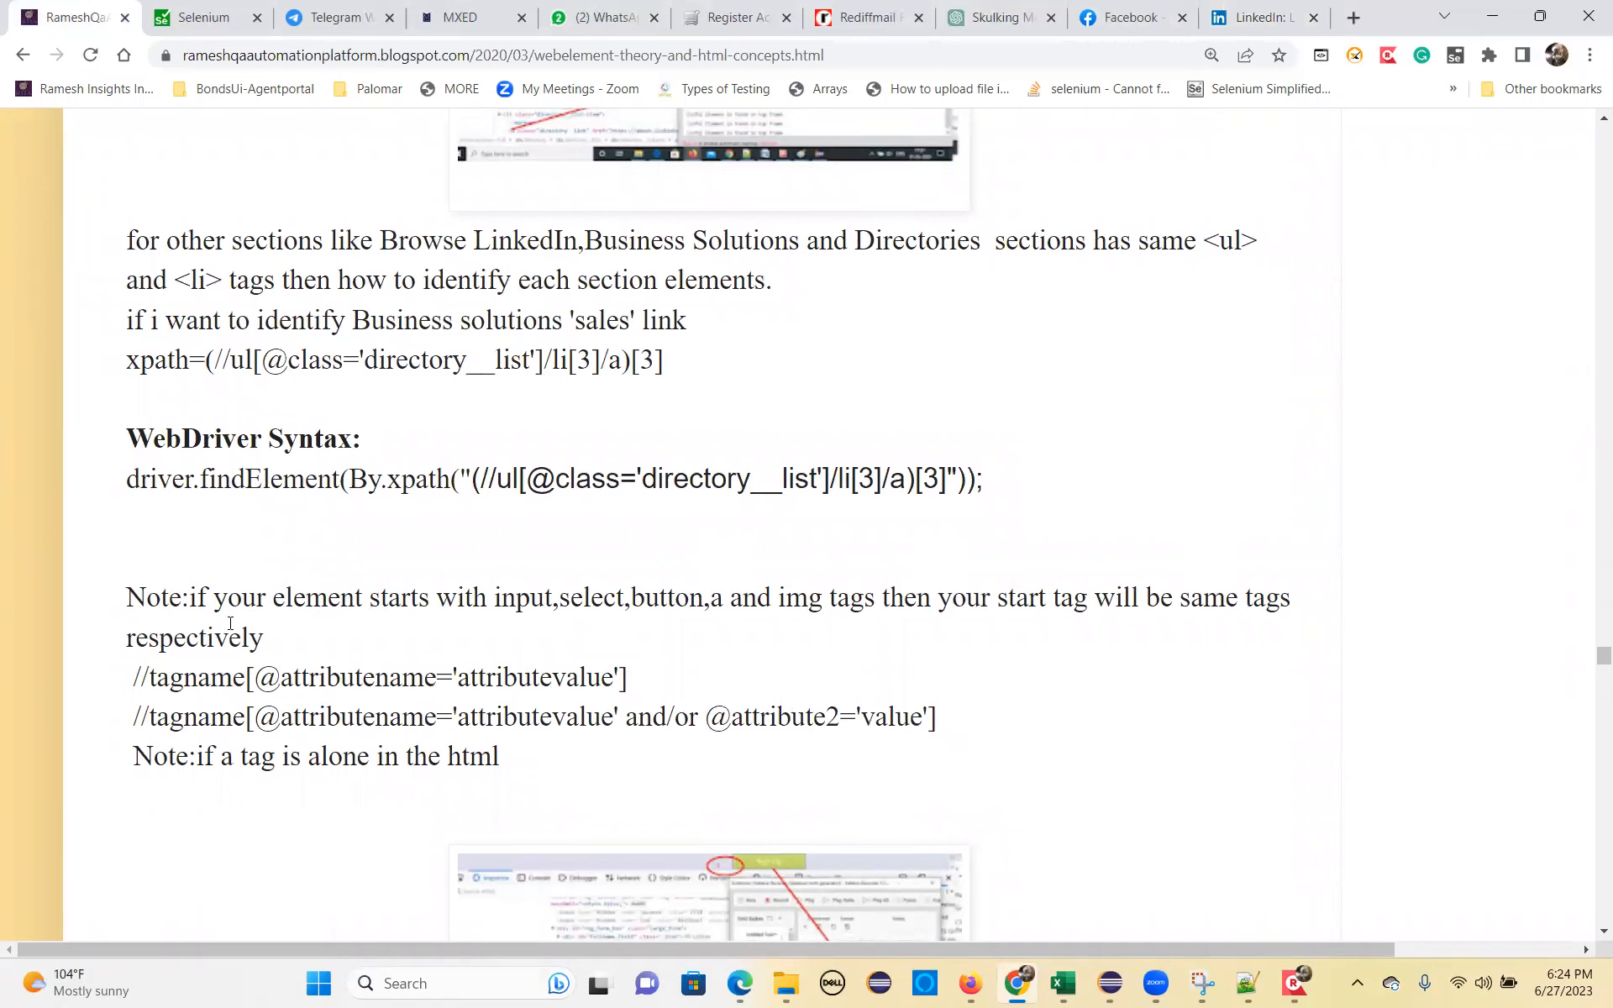
click(135, 677)
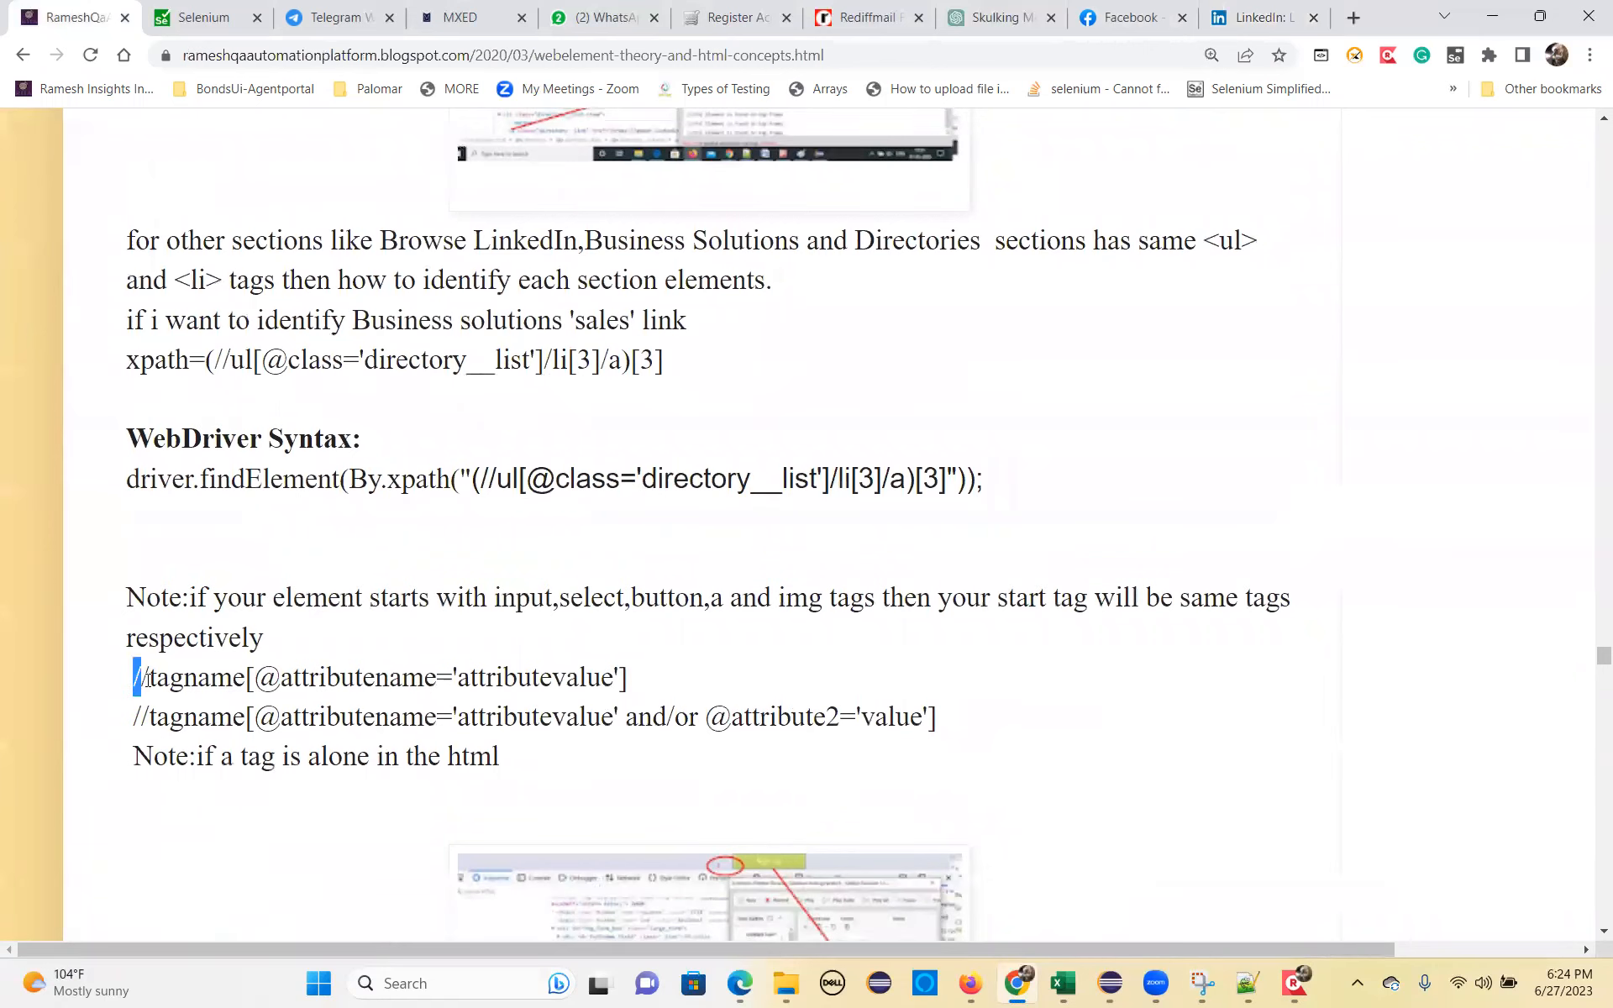
double_click(198, 677)
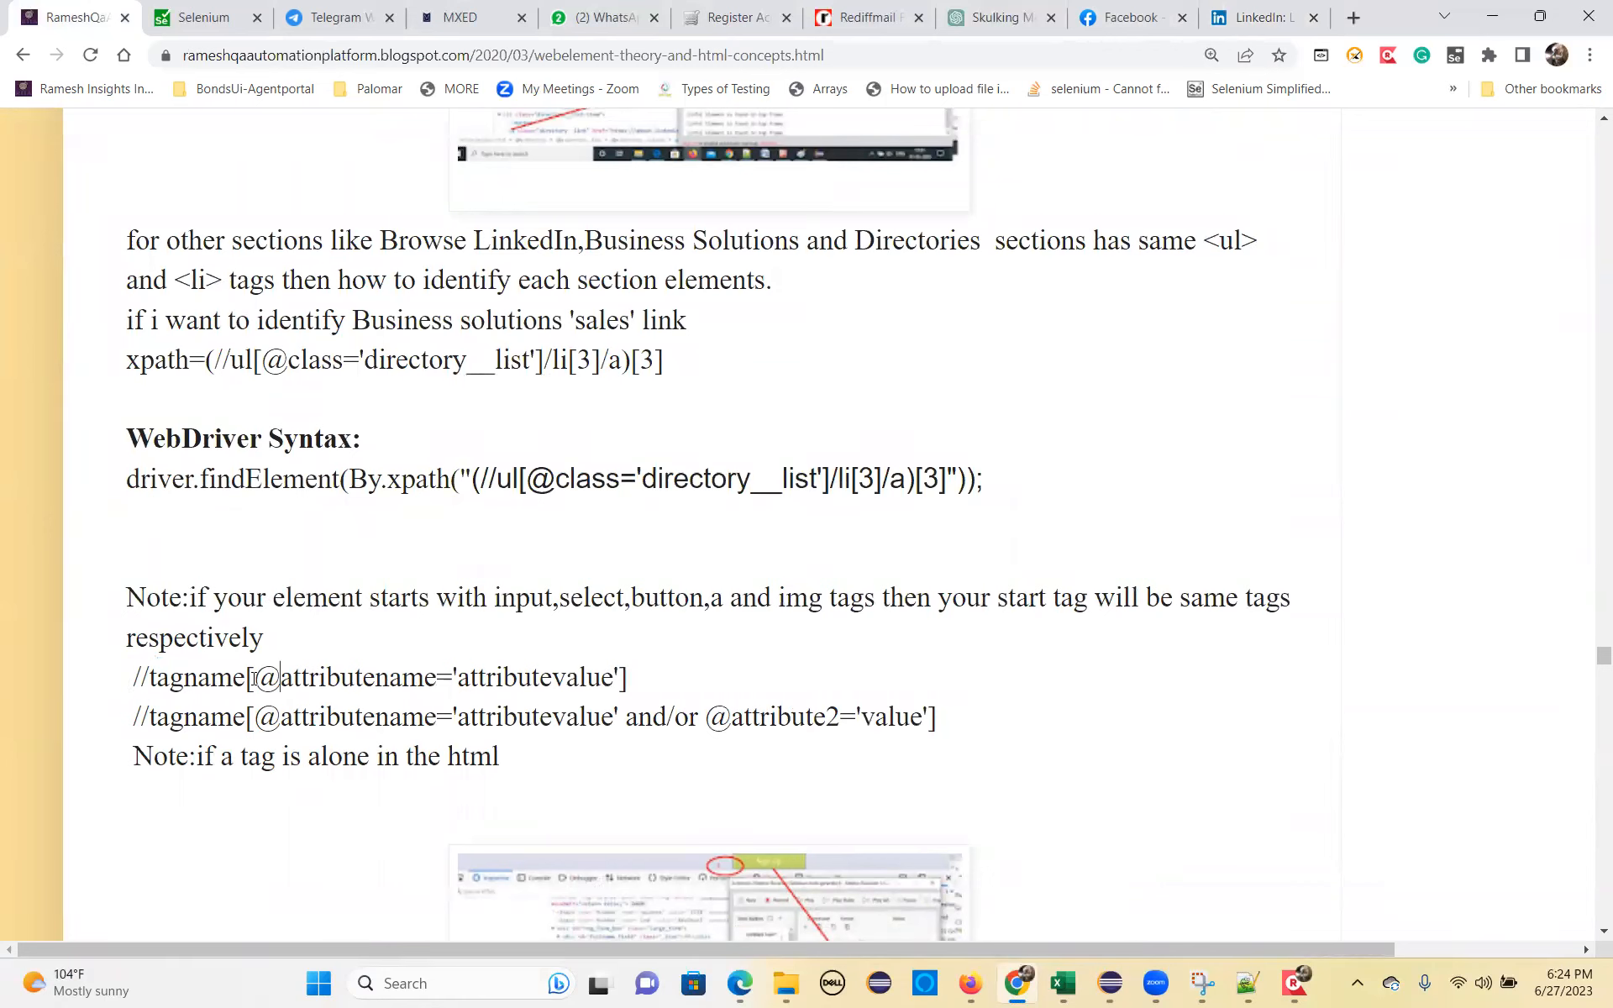
double_click(354, 677)
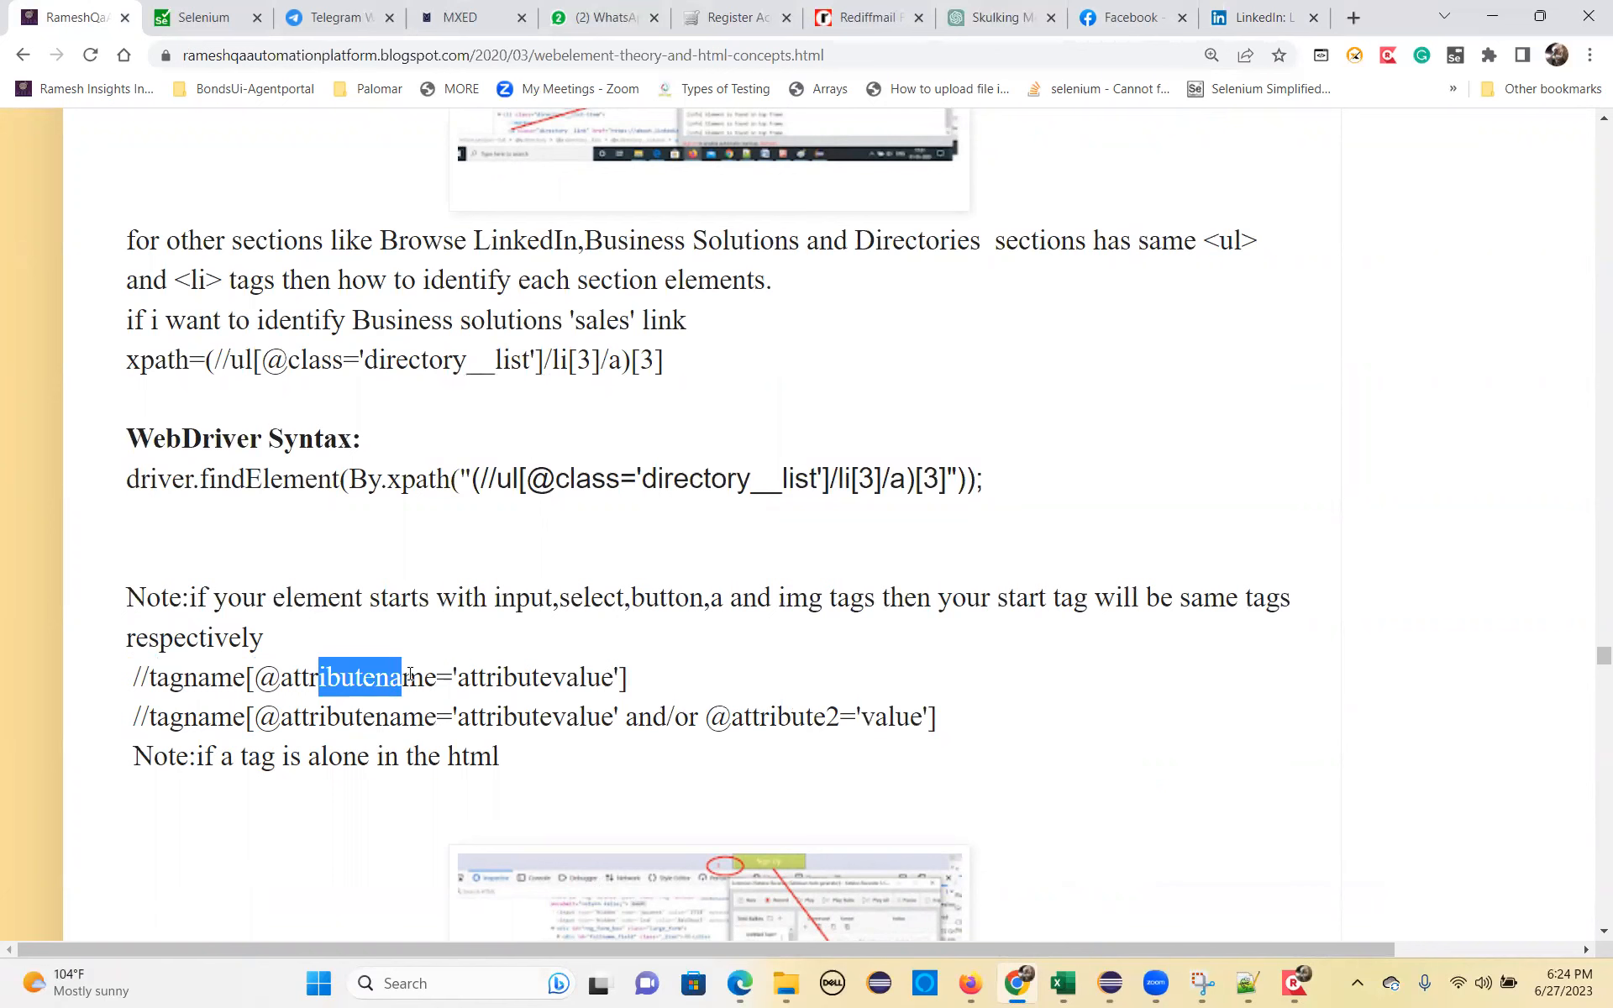
double_click(528, 677)
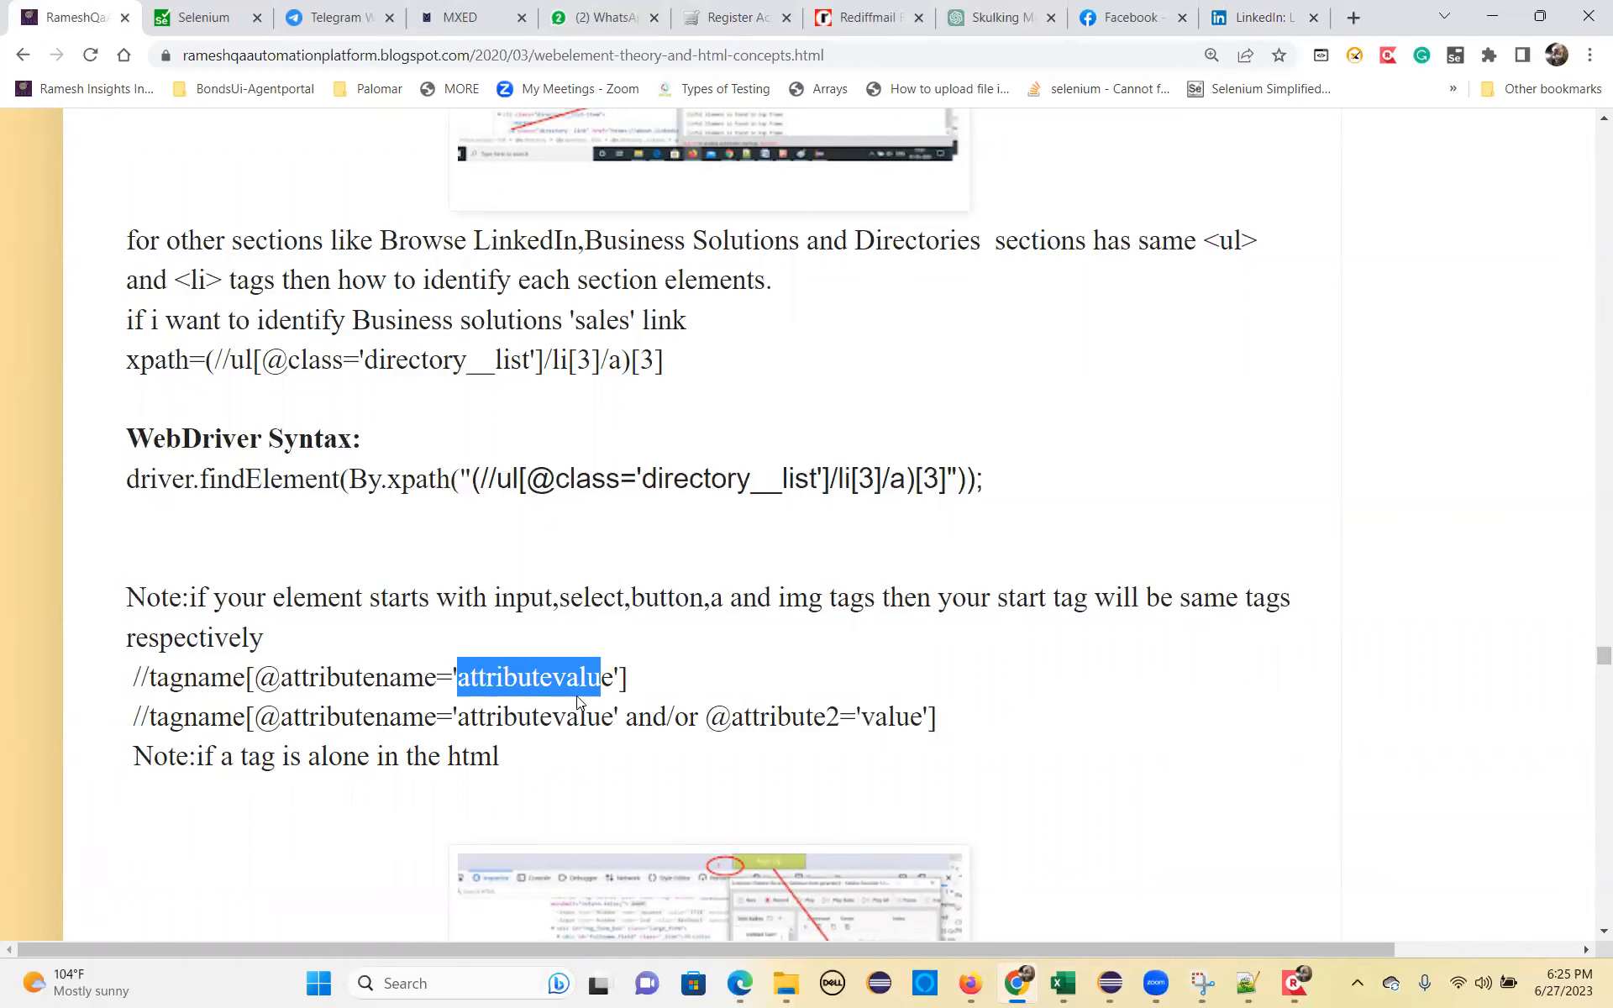
click(145, 718)
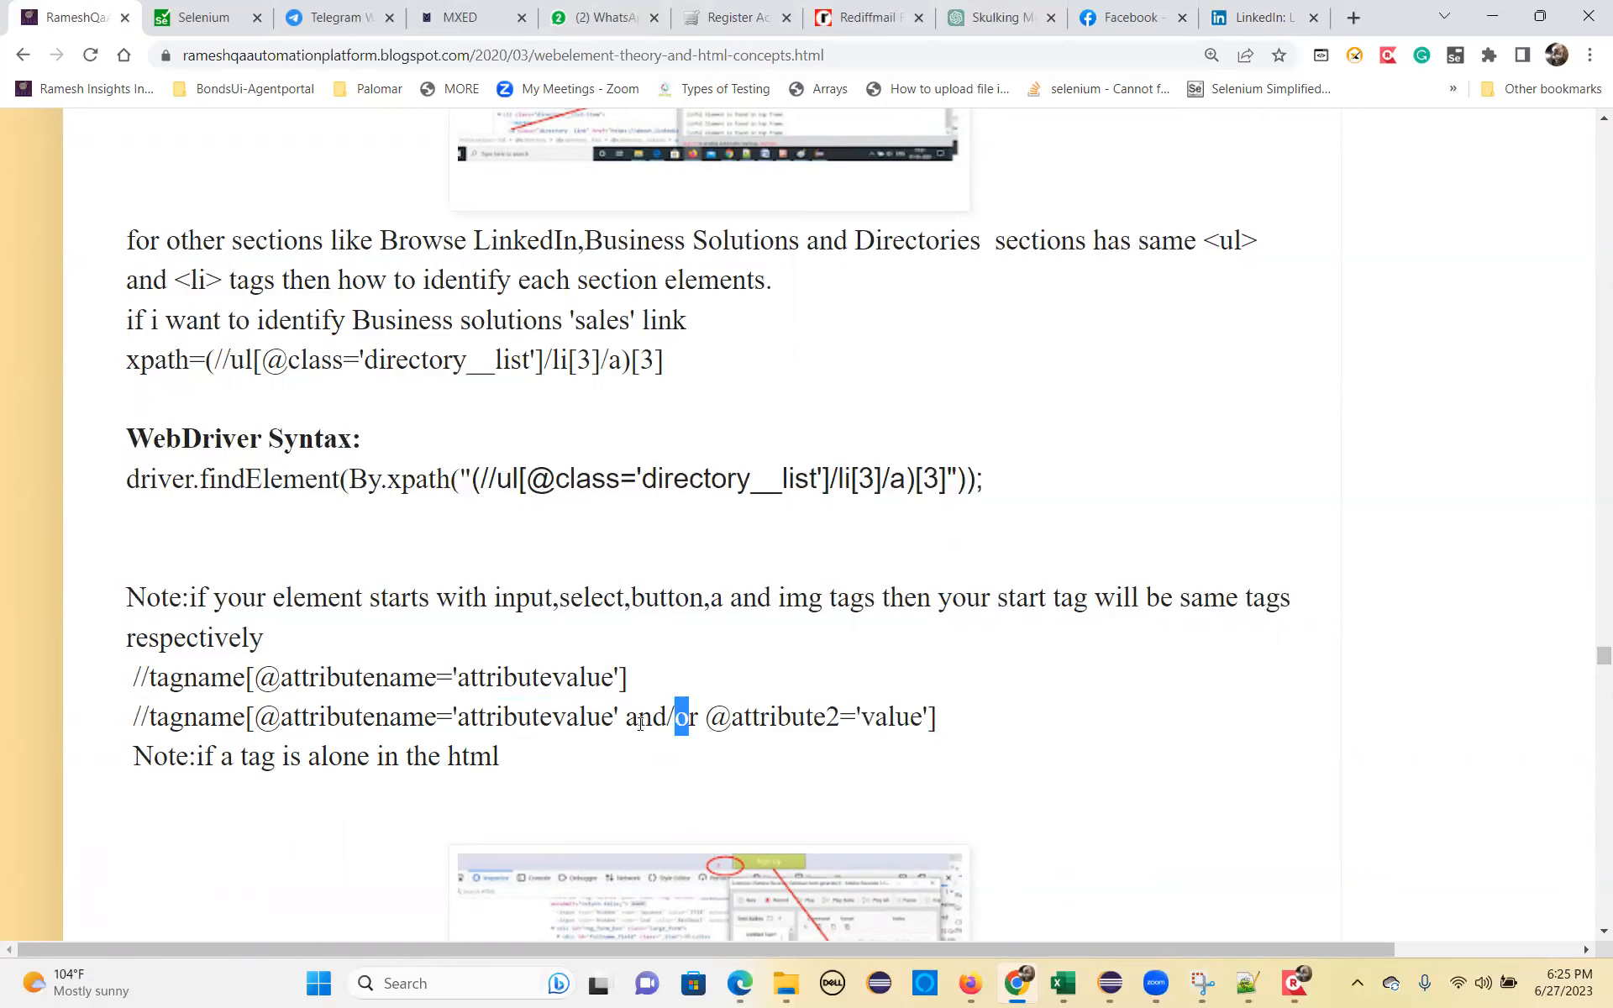
mouse_move(645, 748)
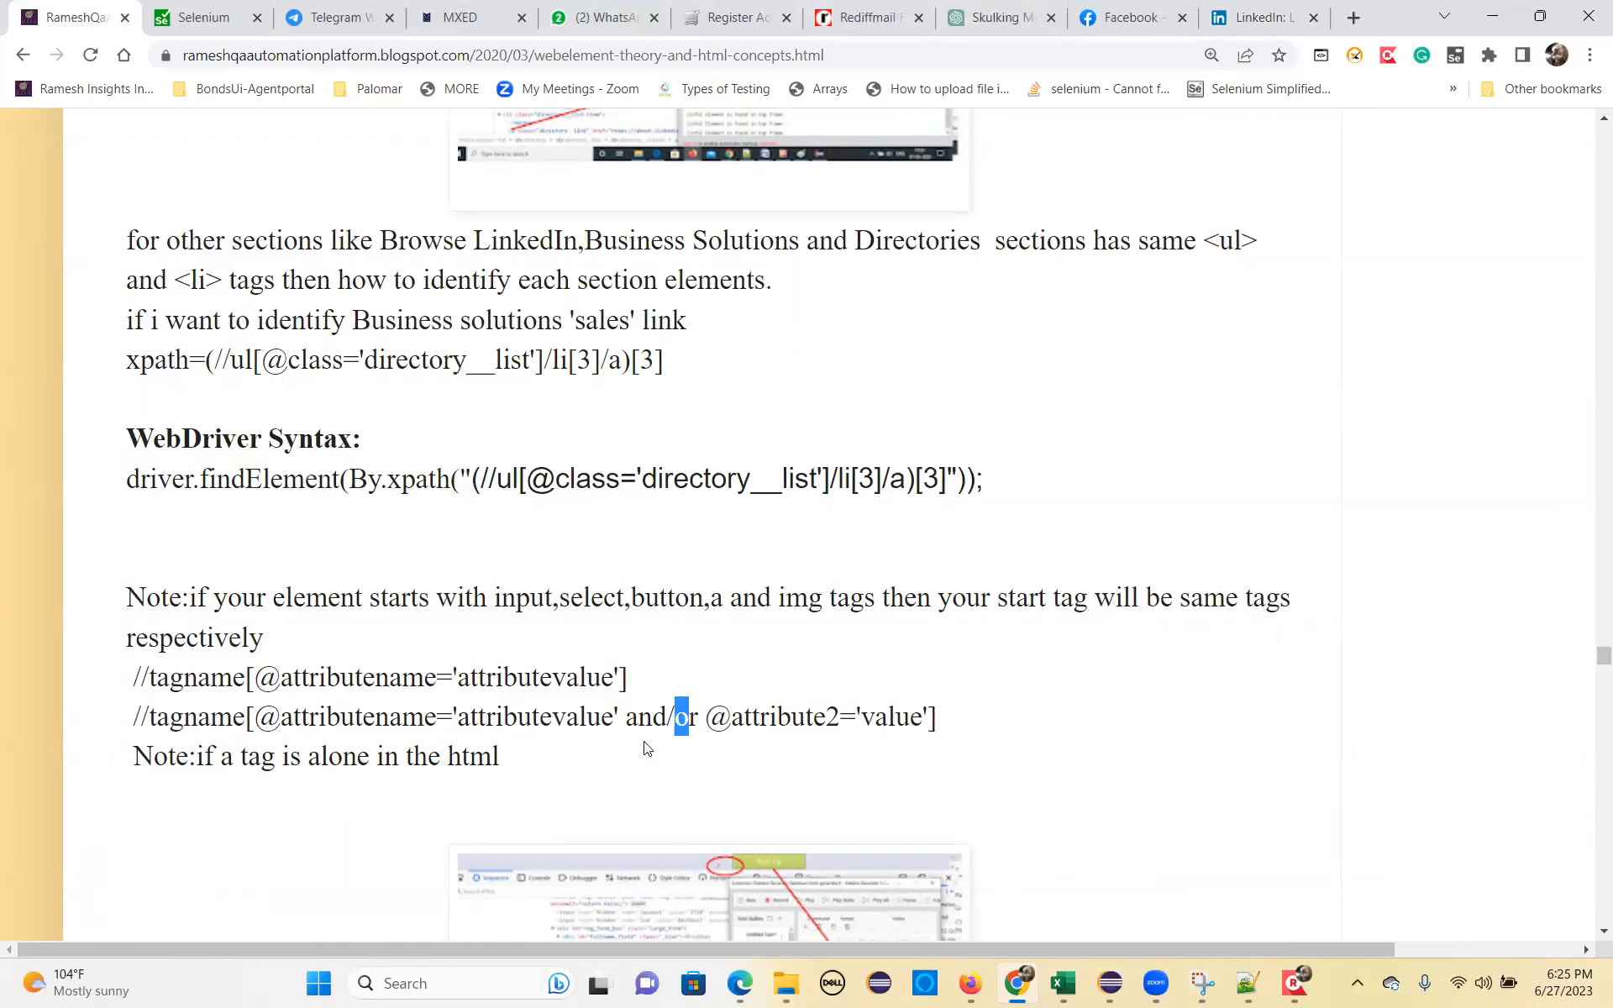
mouse_move(821, 328)
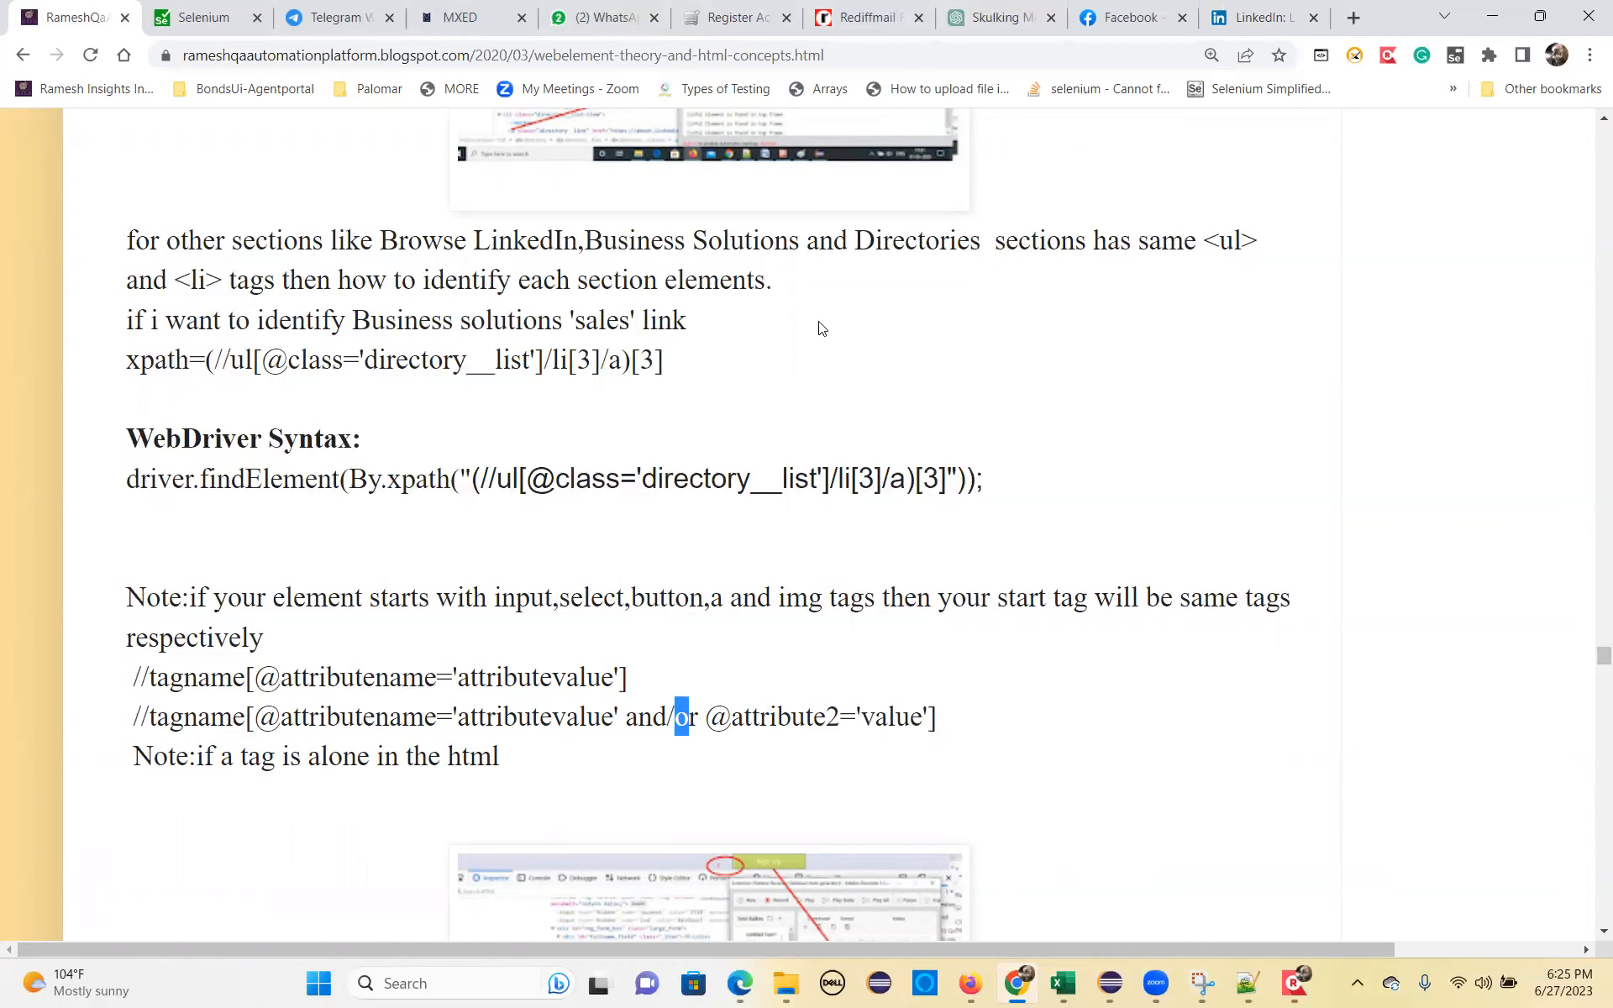
mouse_move(1125, 16)
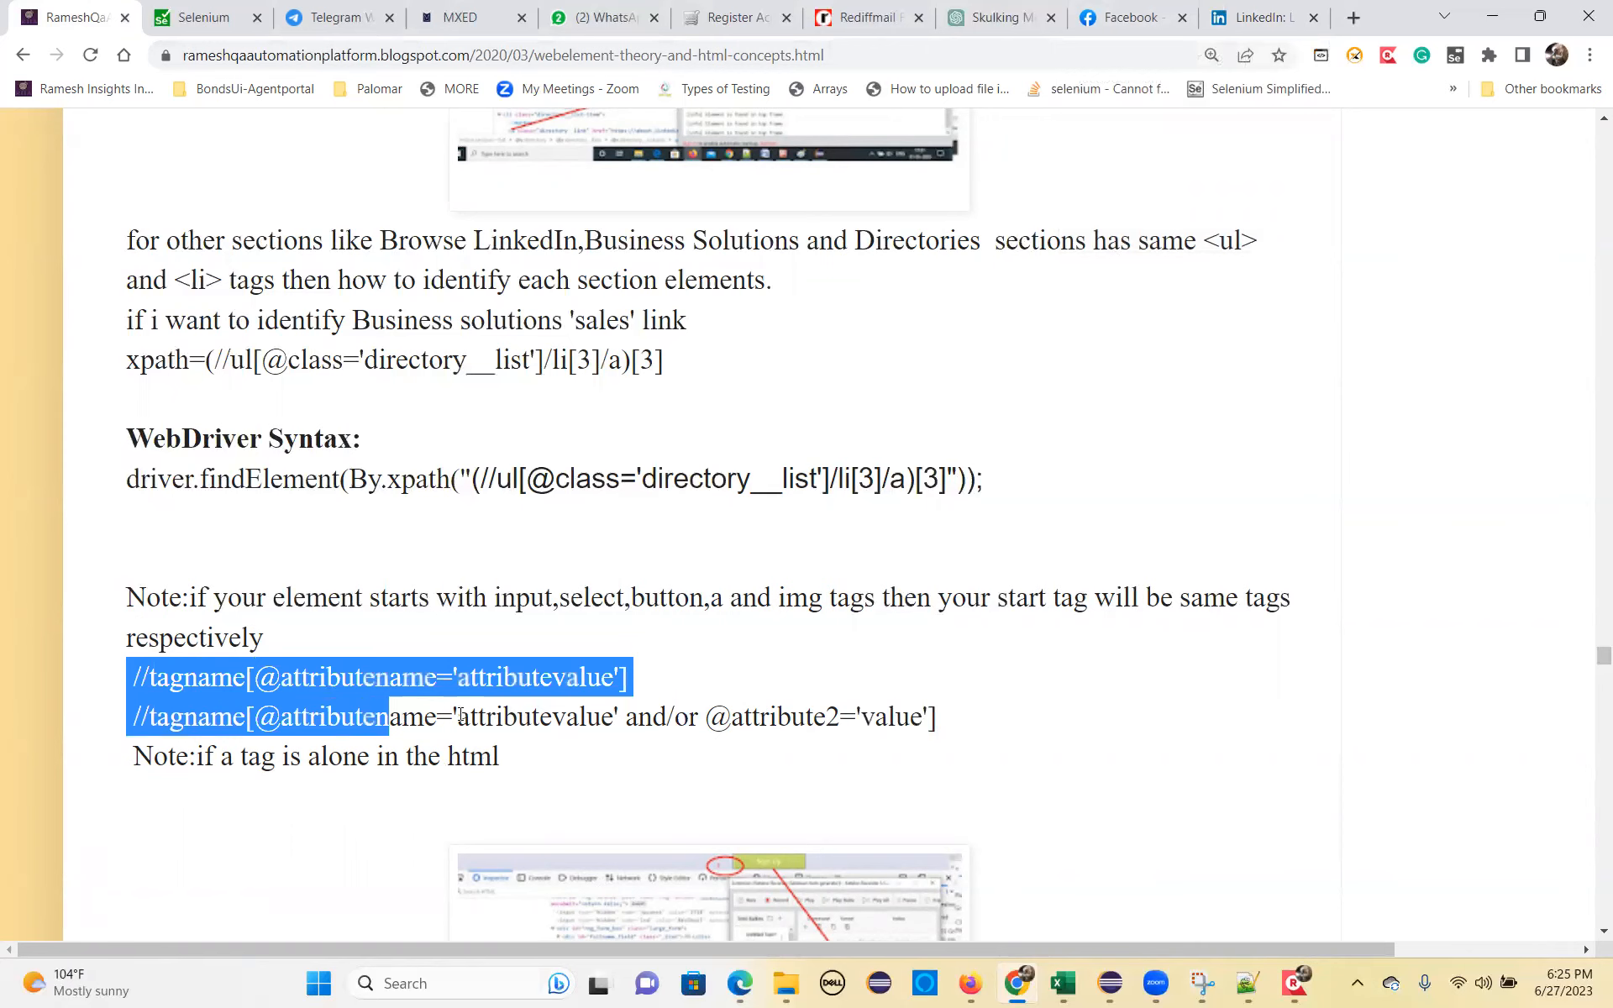
click(1131, 17)
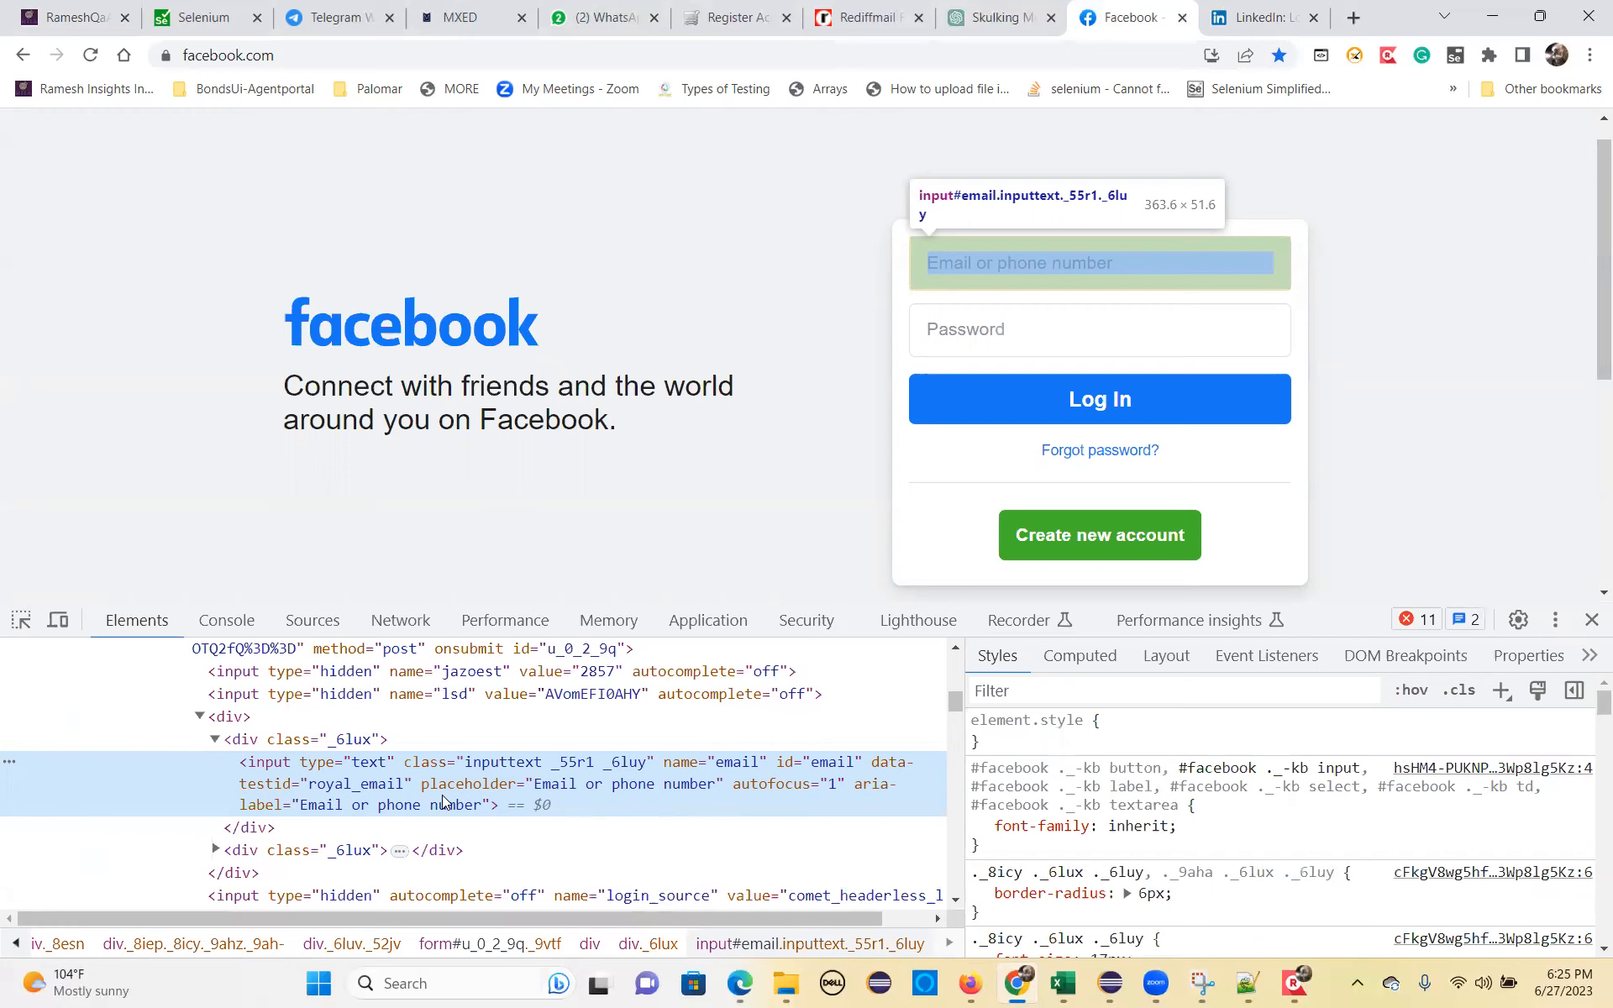
mouse_move(286, 797)
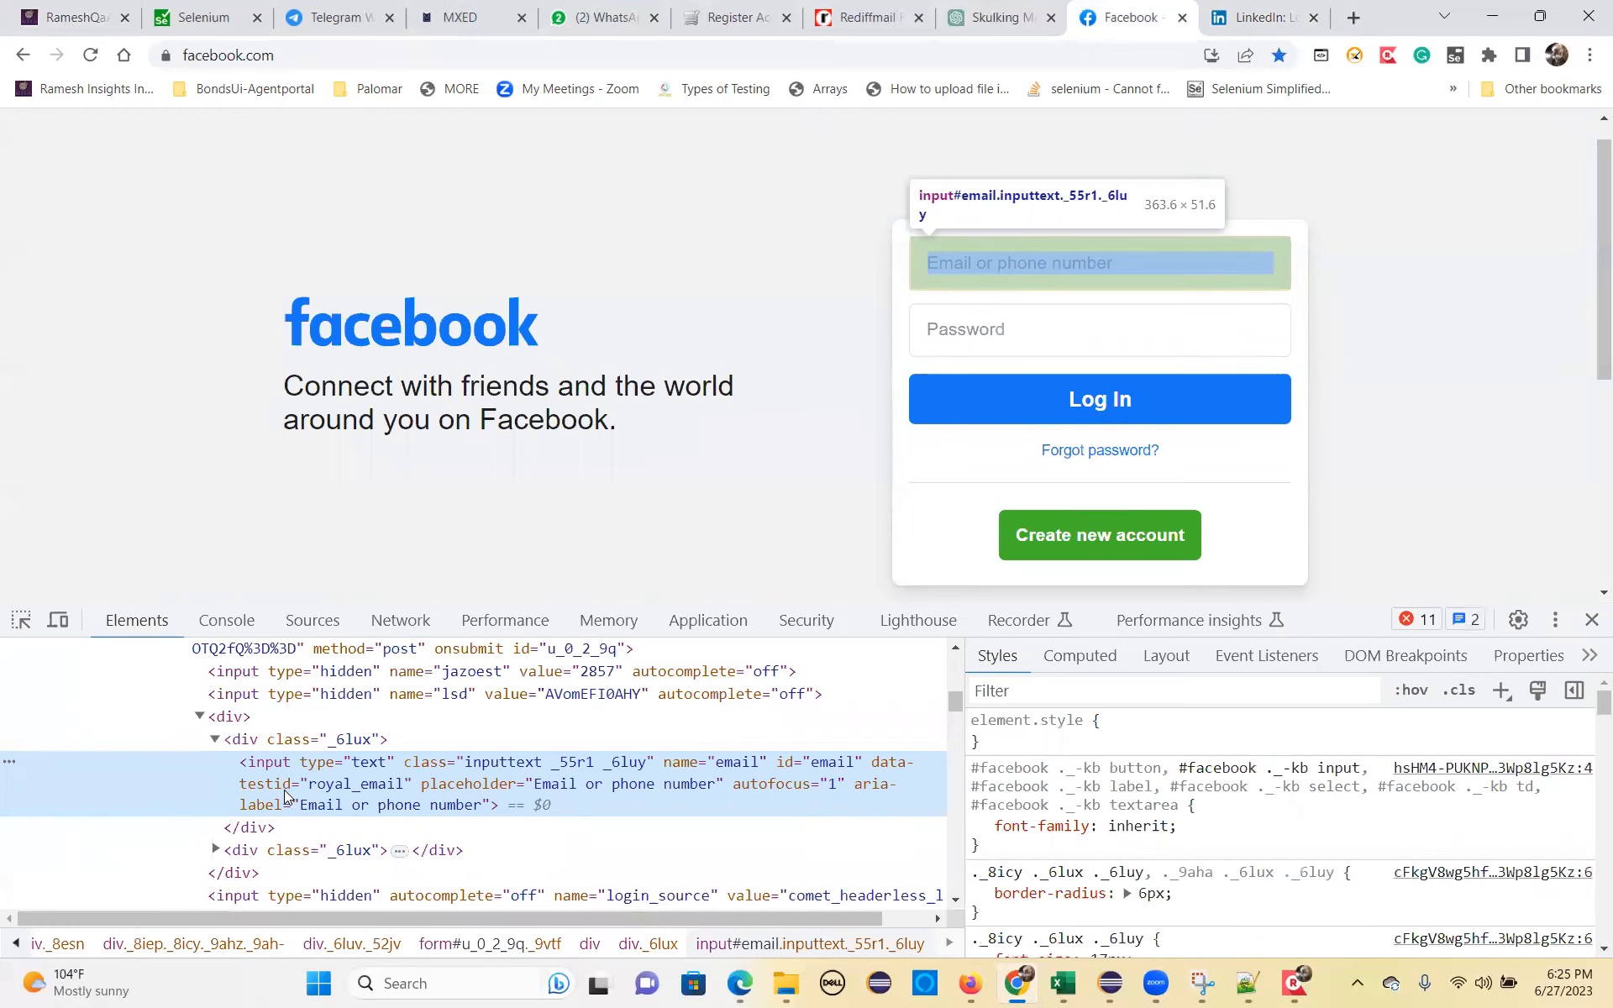
mouse_move(894, 773)
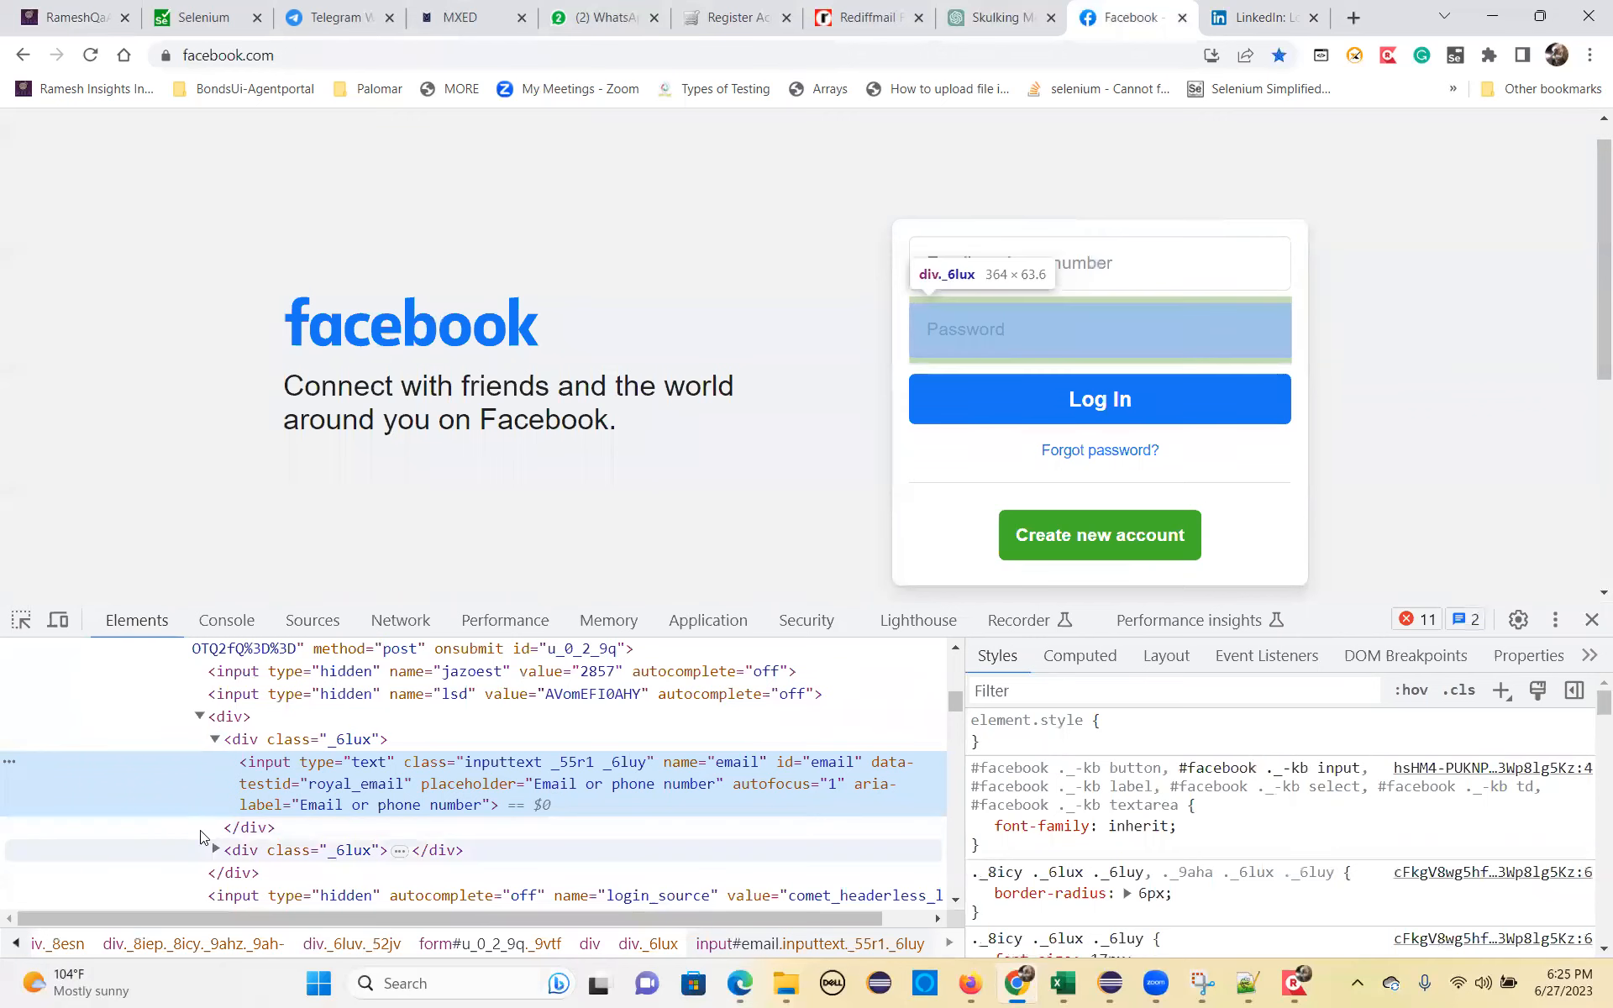
Pick out attributename and attributevalue in the tutorial's XPath note, then return to Facebook.
click(67, 17)
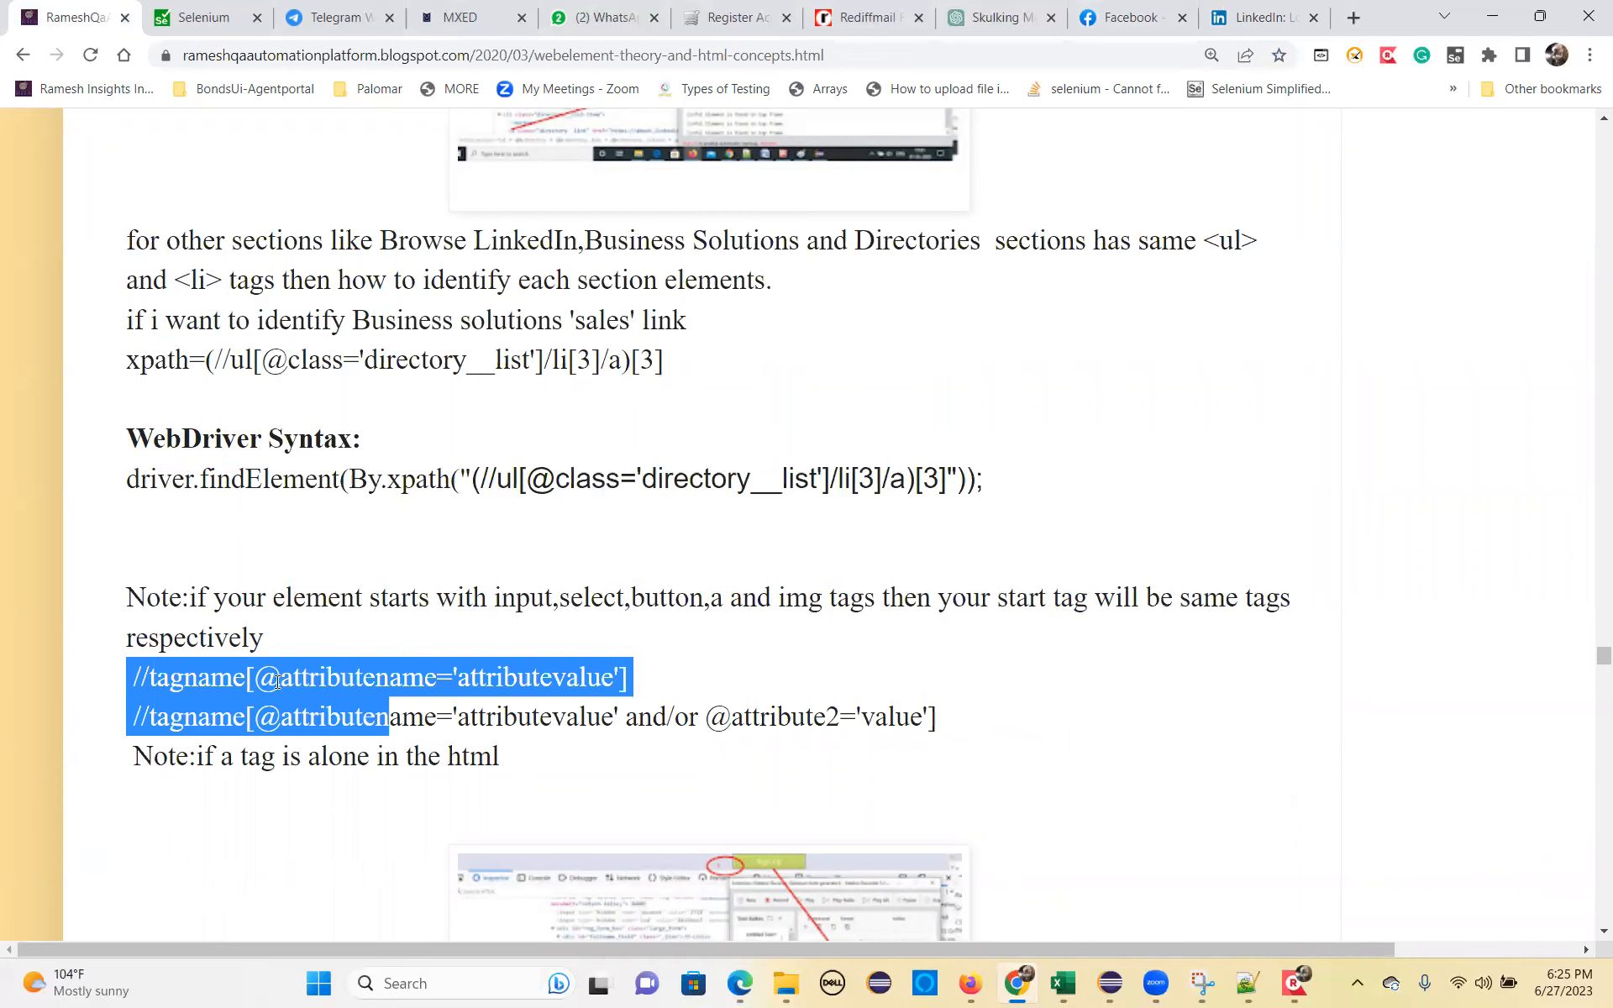
double_click(393, 677)
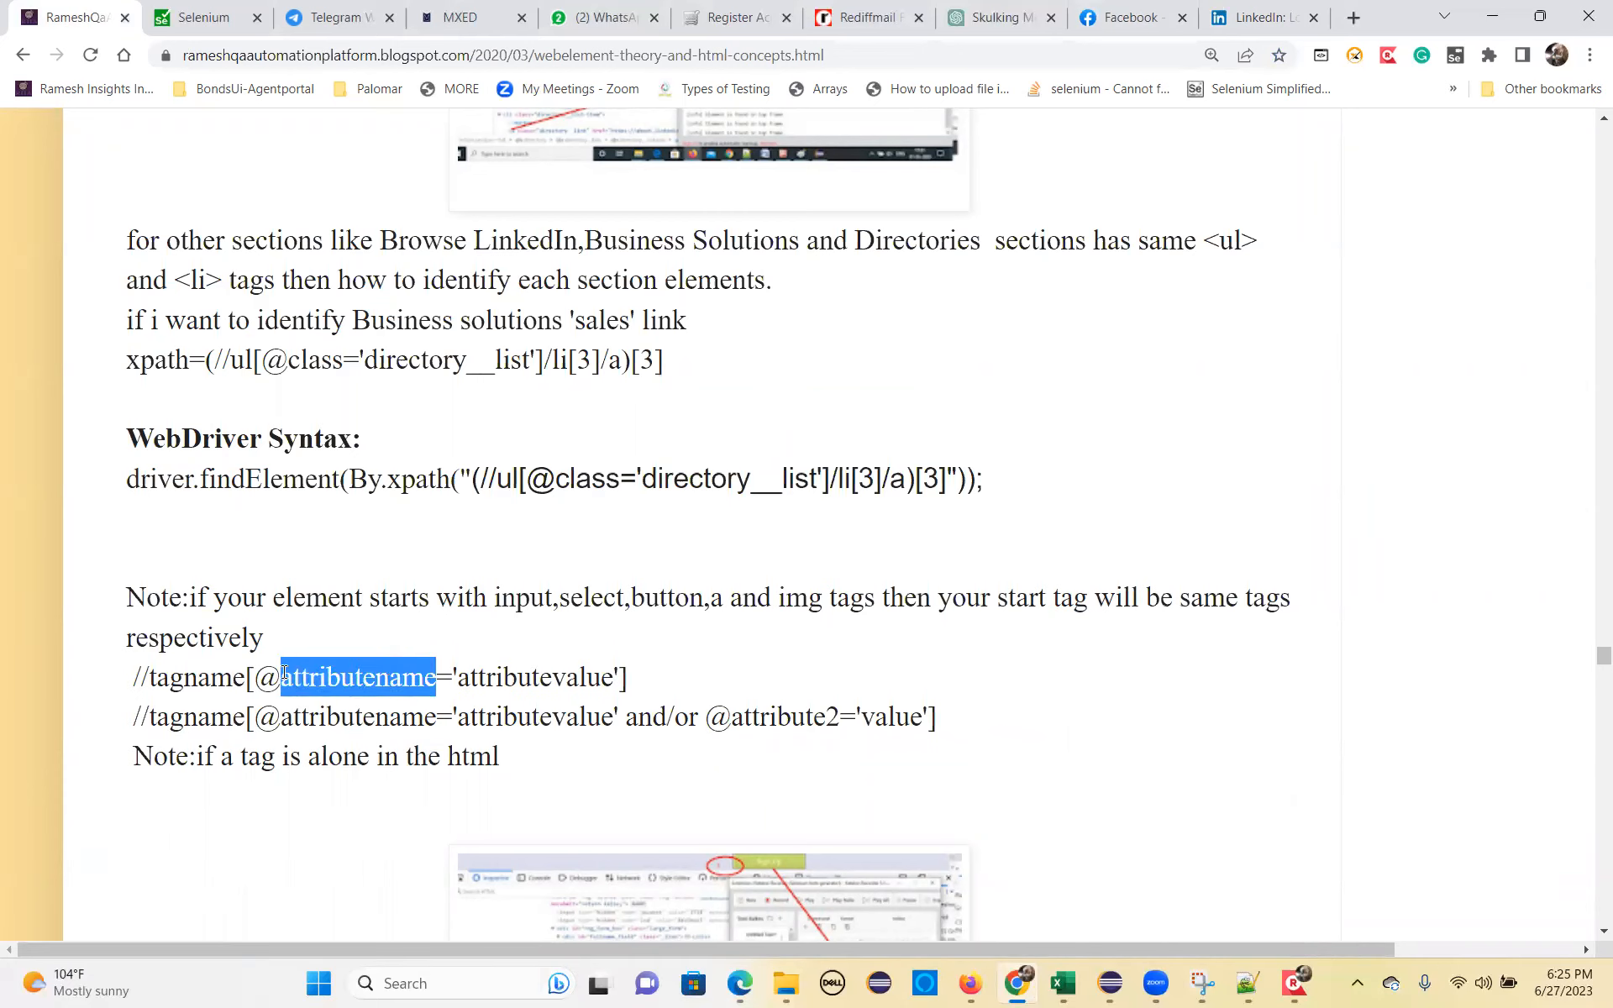
double_click(530, 677)
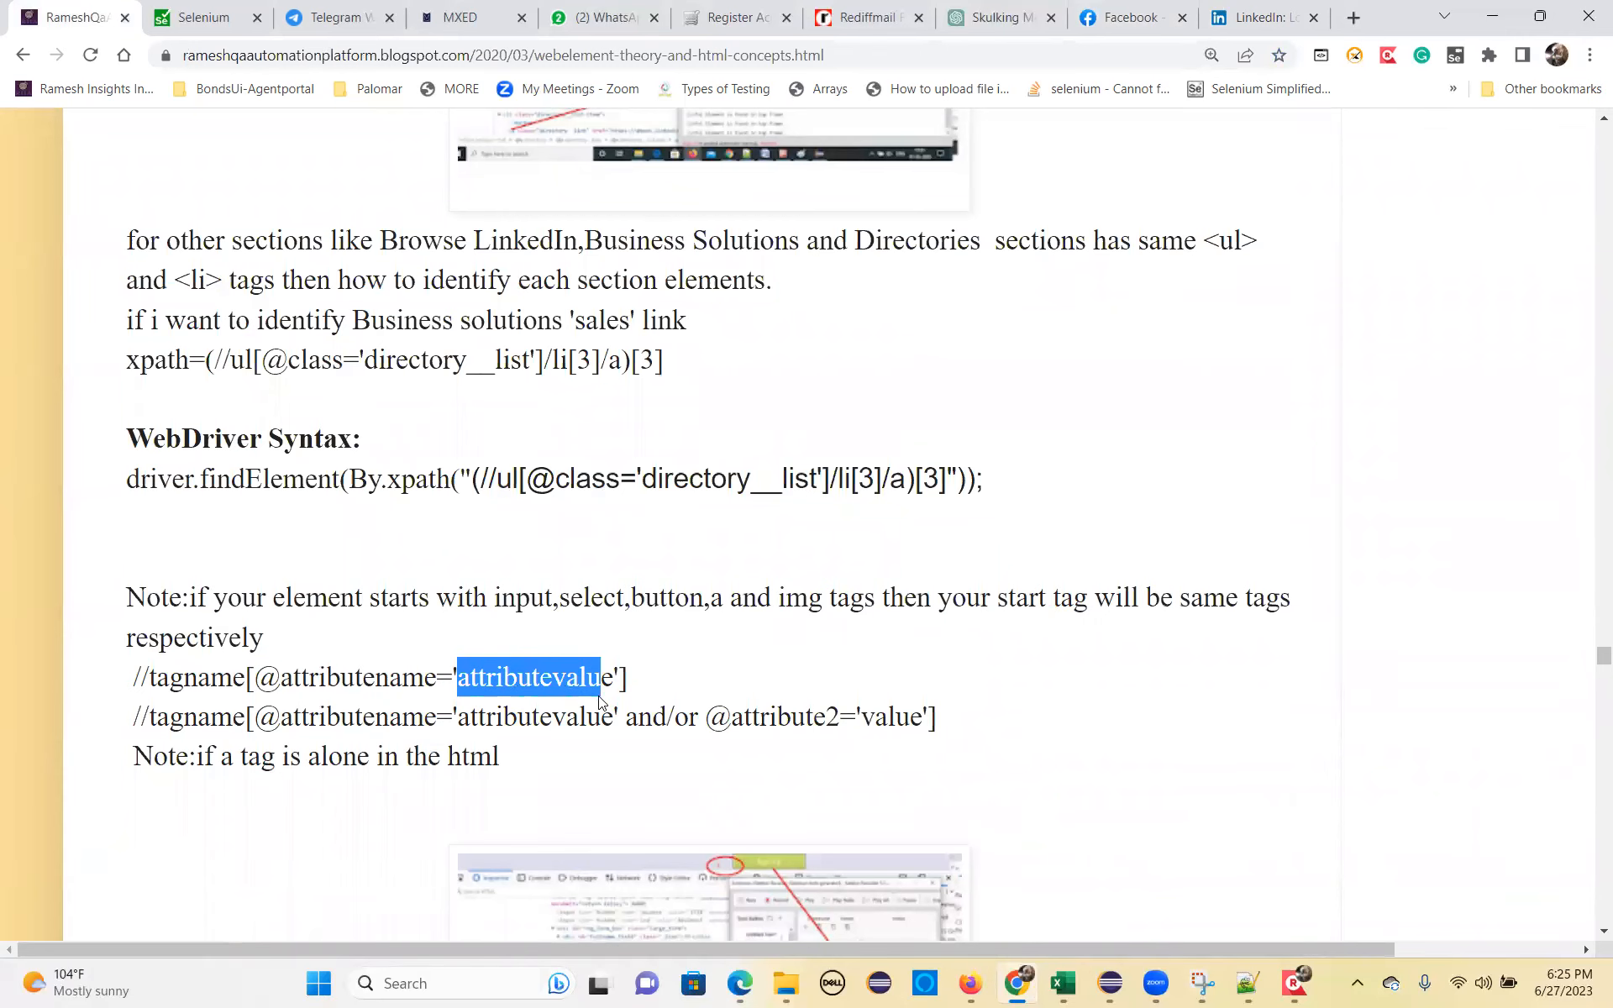
click(1121, 17)
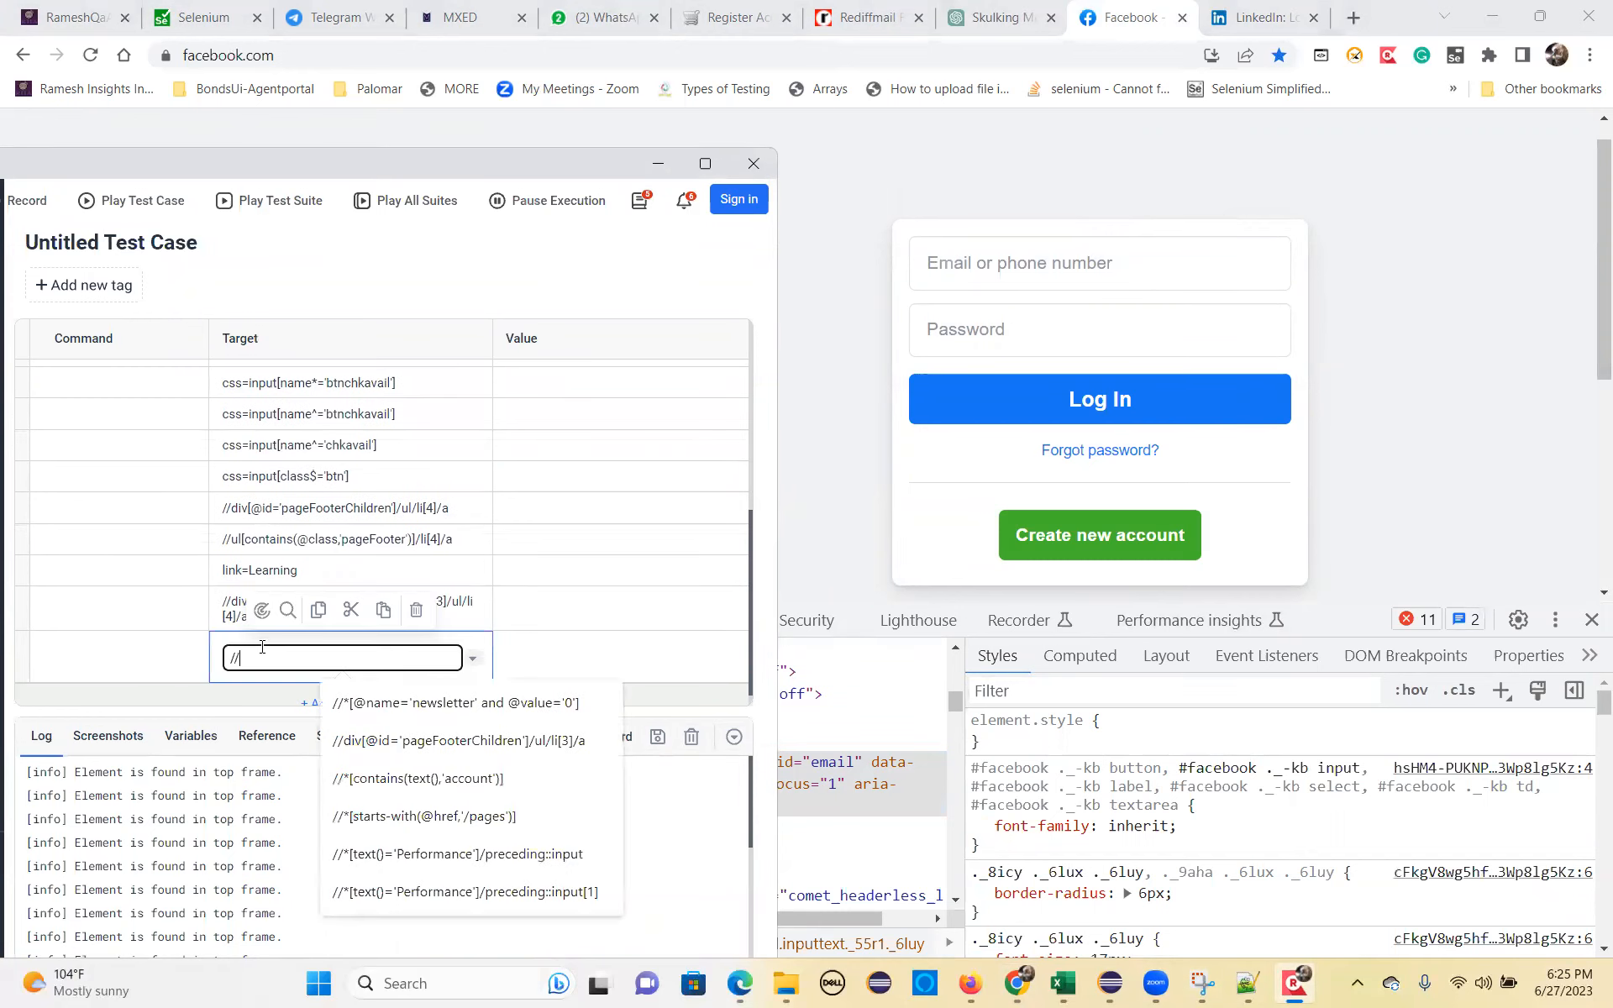
text(input)
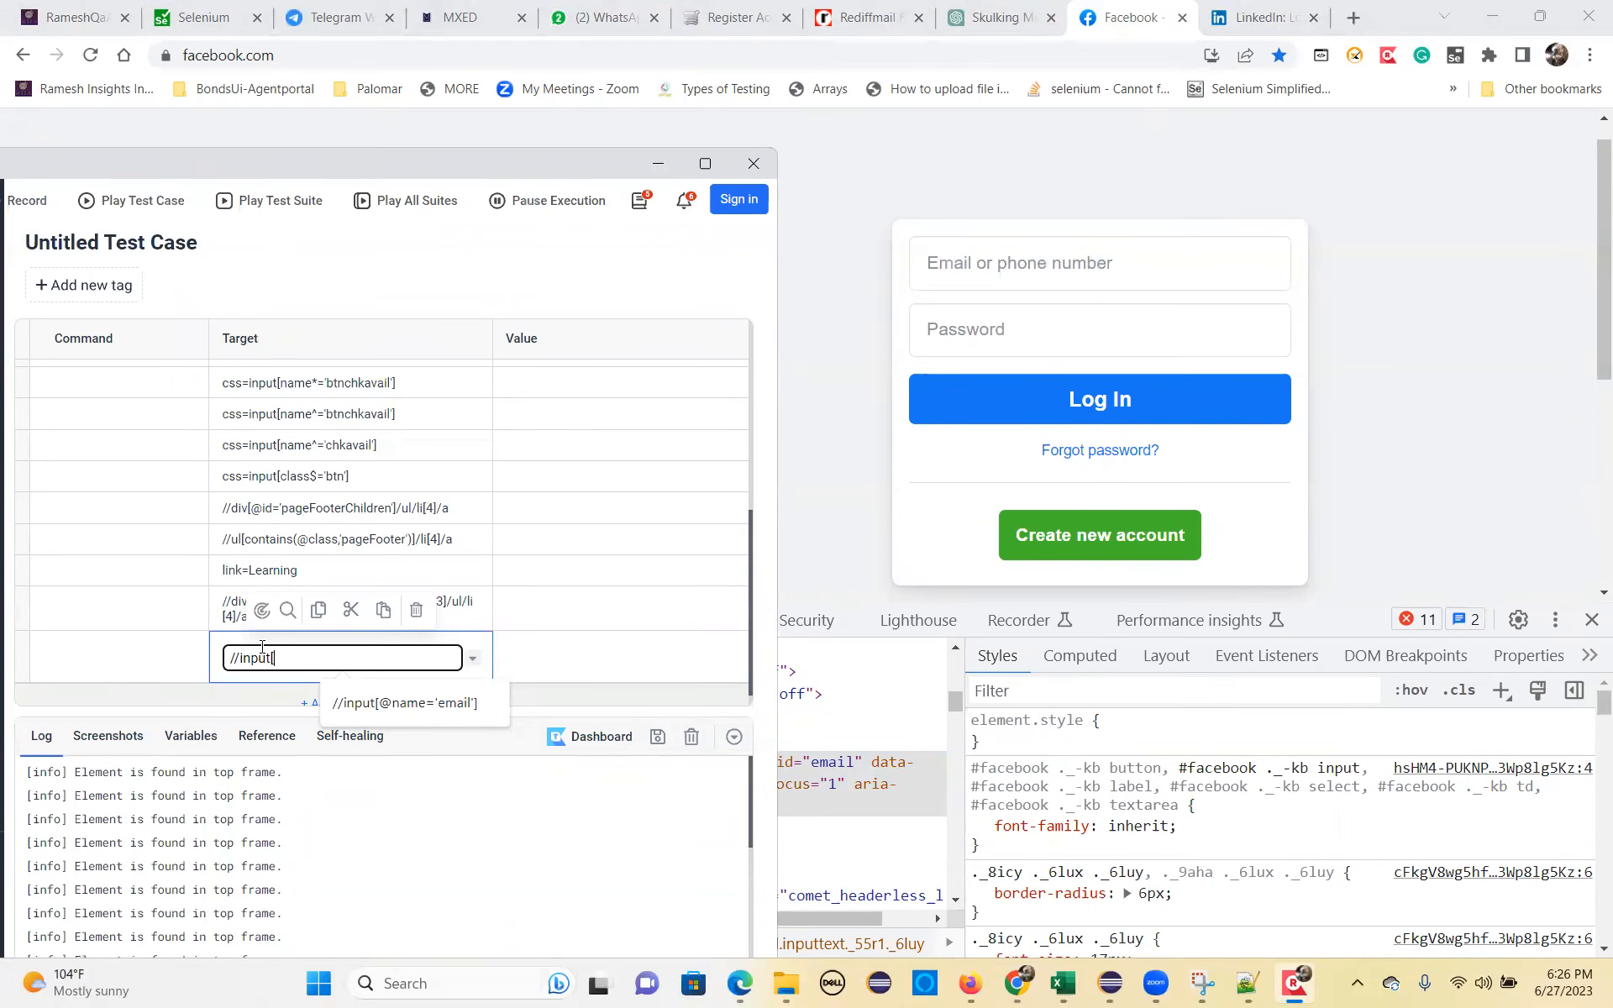
text([@)
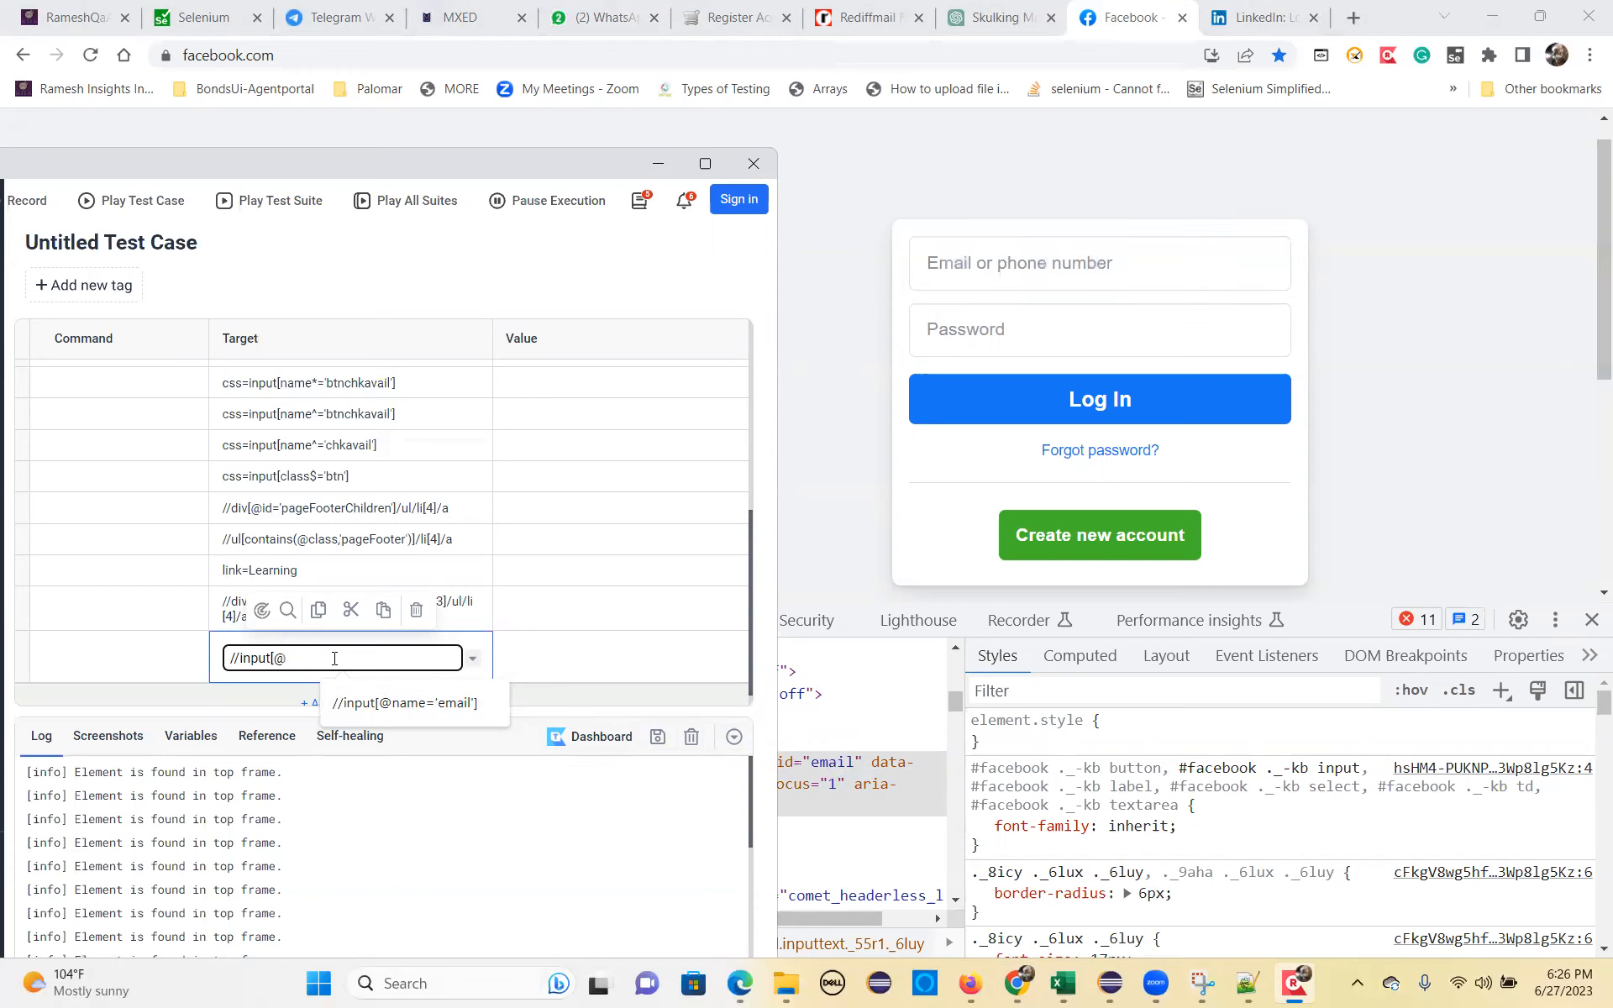
text(name)
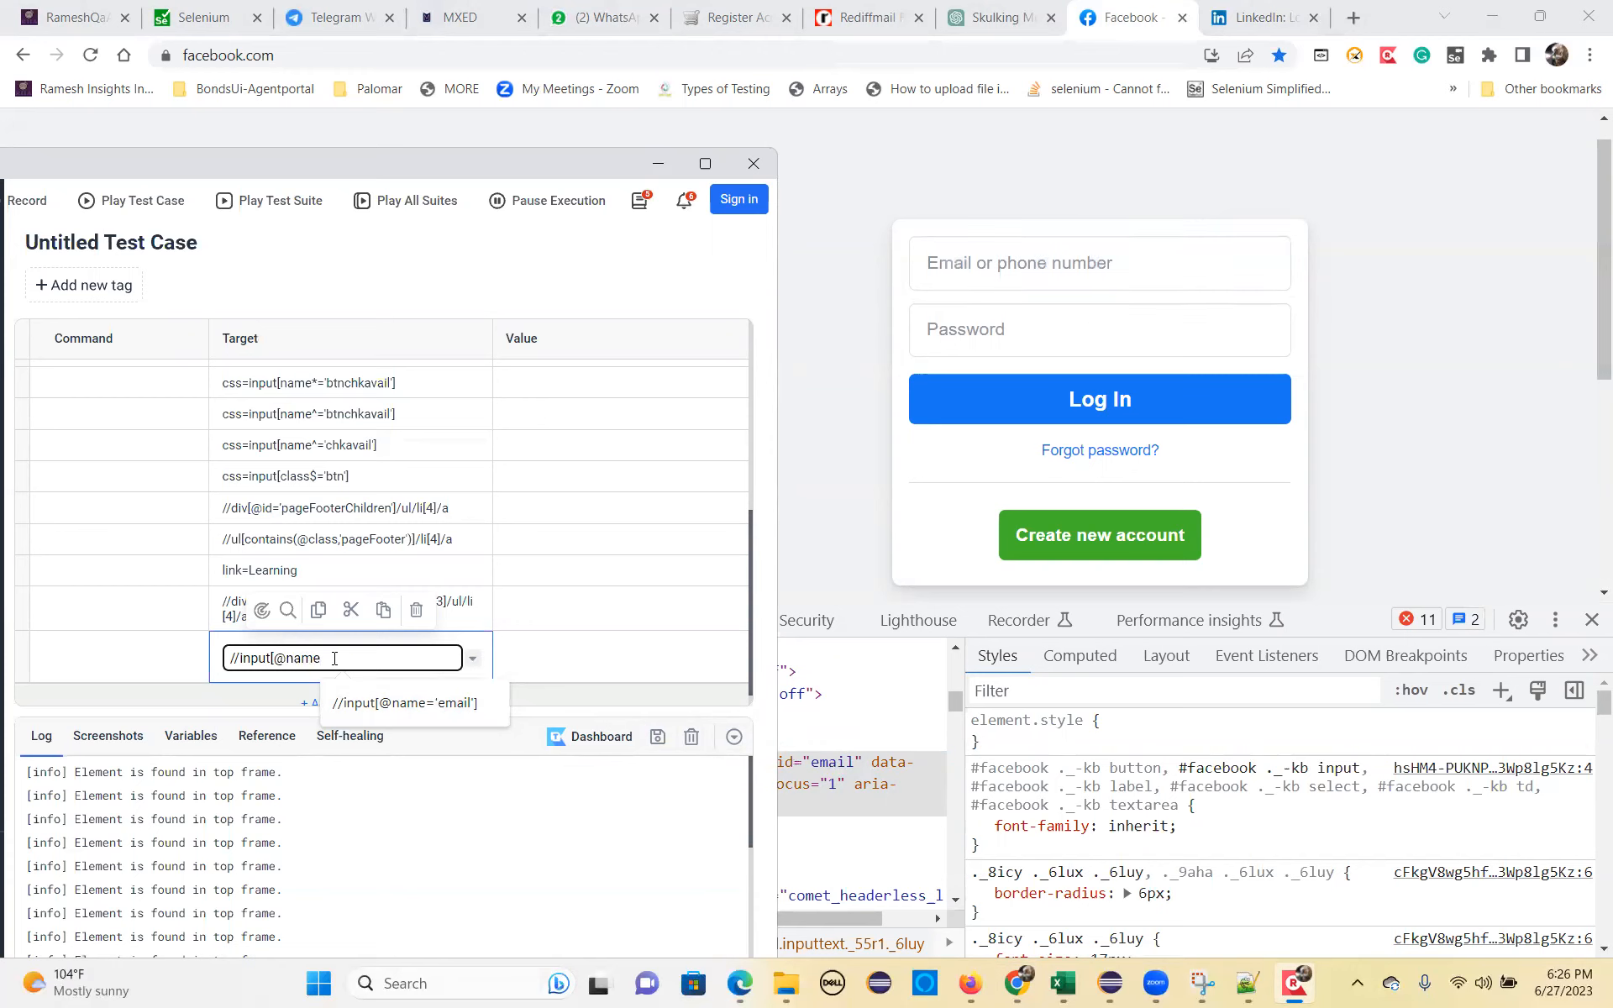
text(=')
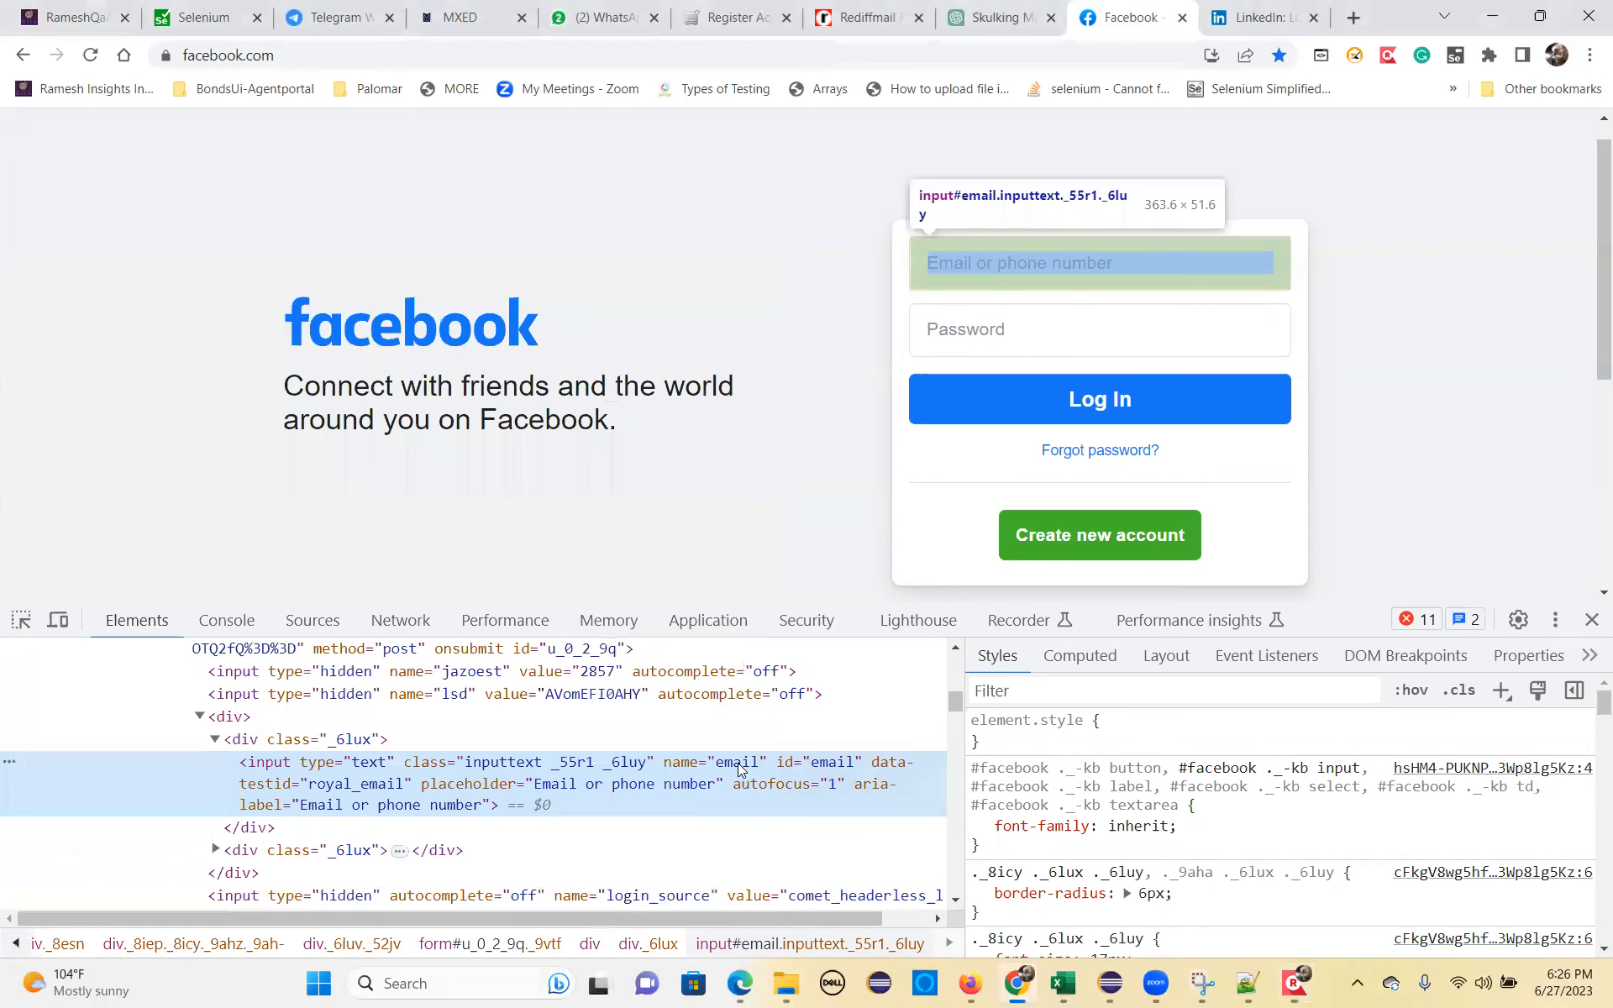
right_click(739, 763)
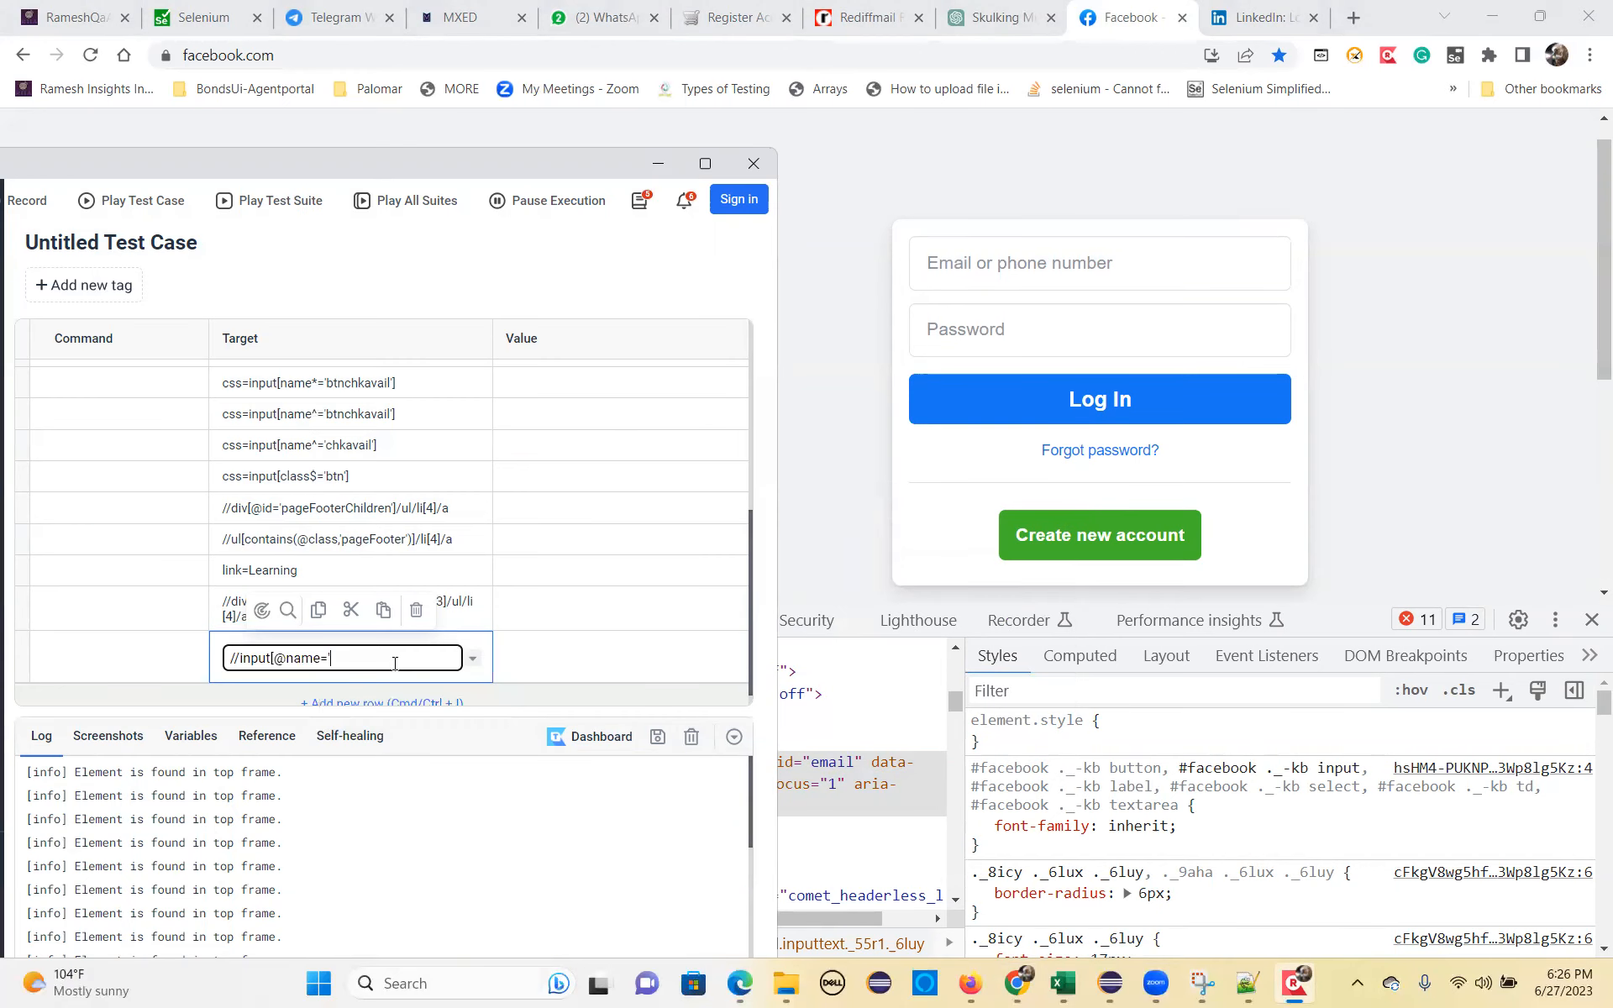
text(email)
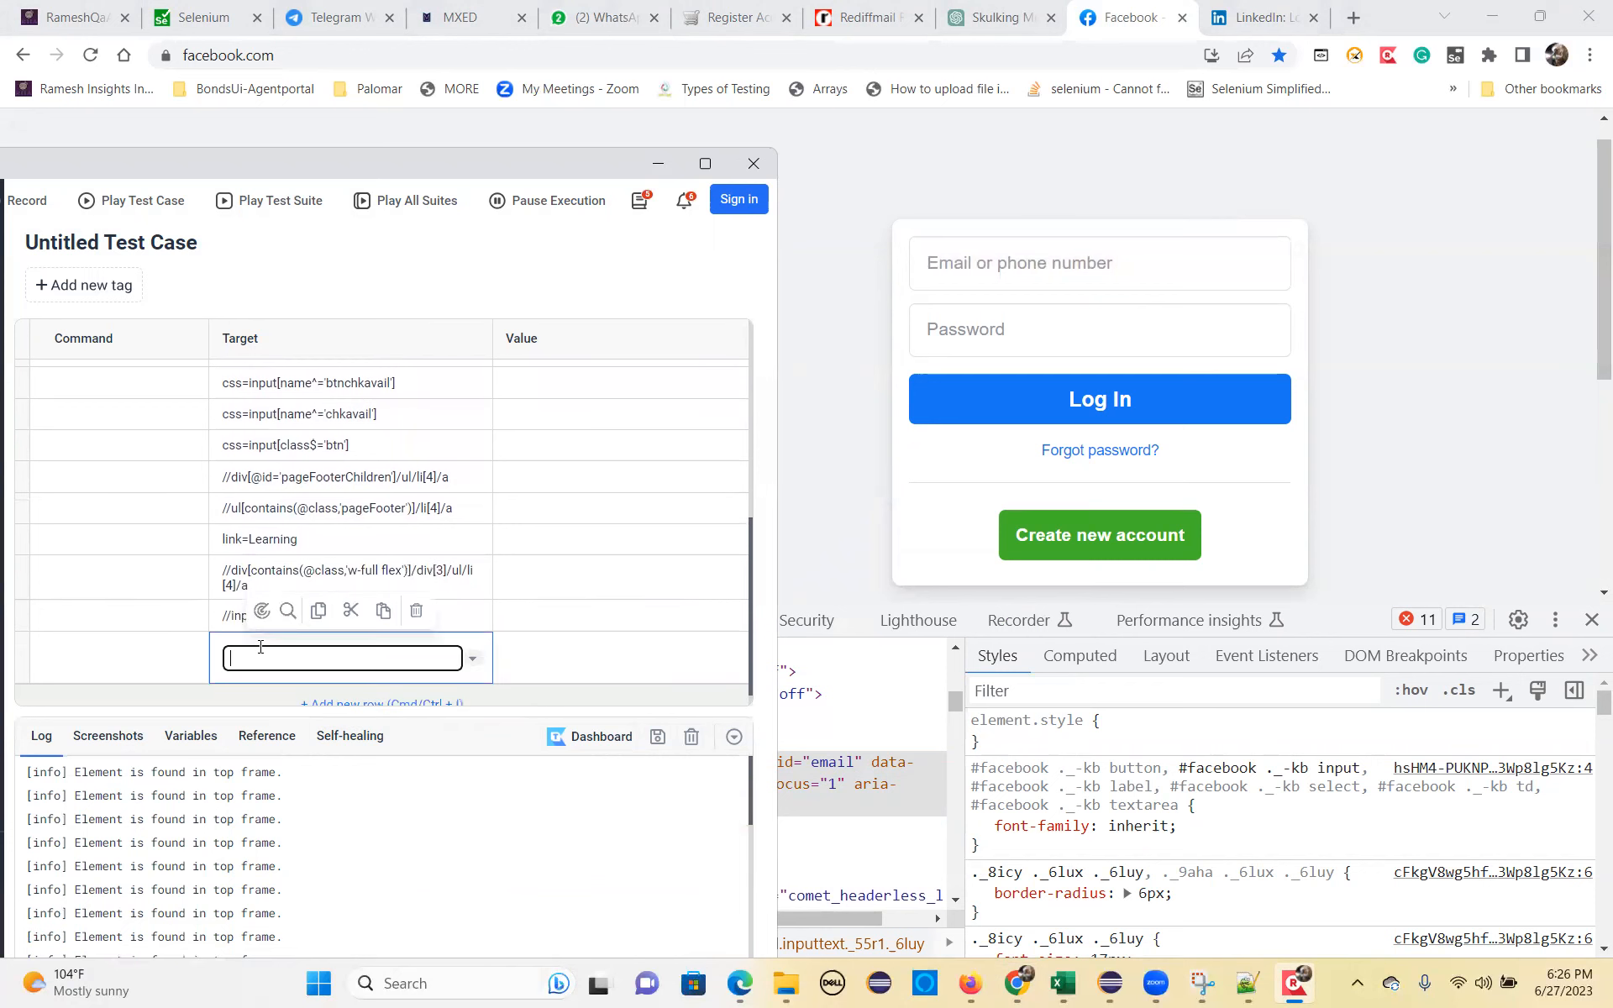
text(//*[)
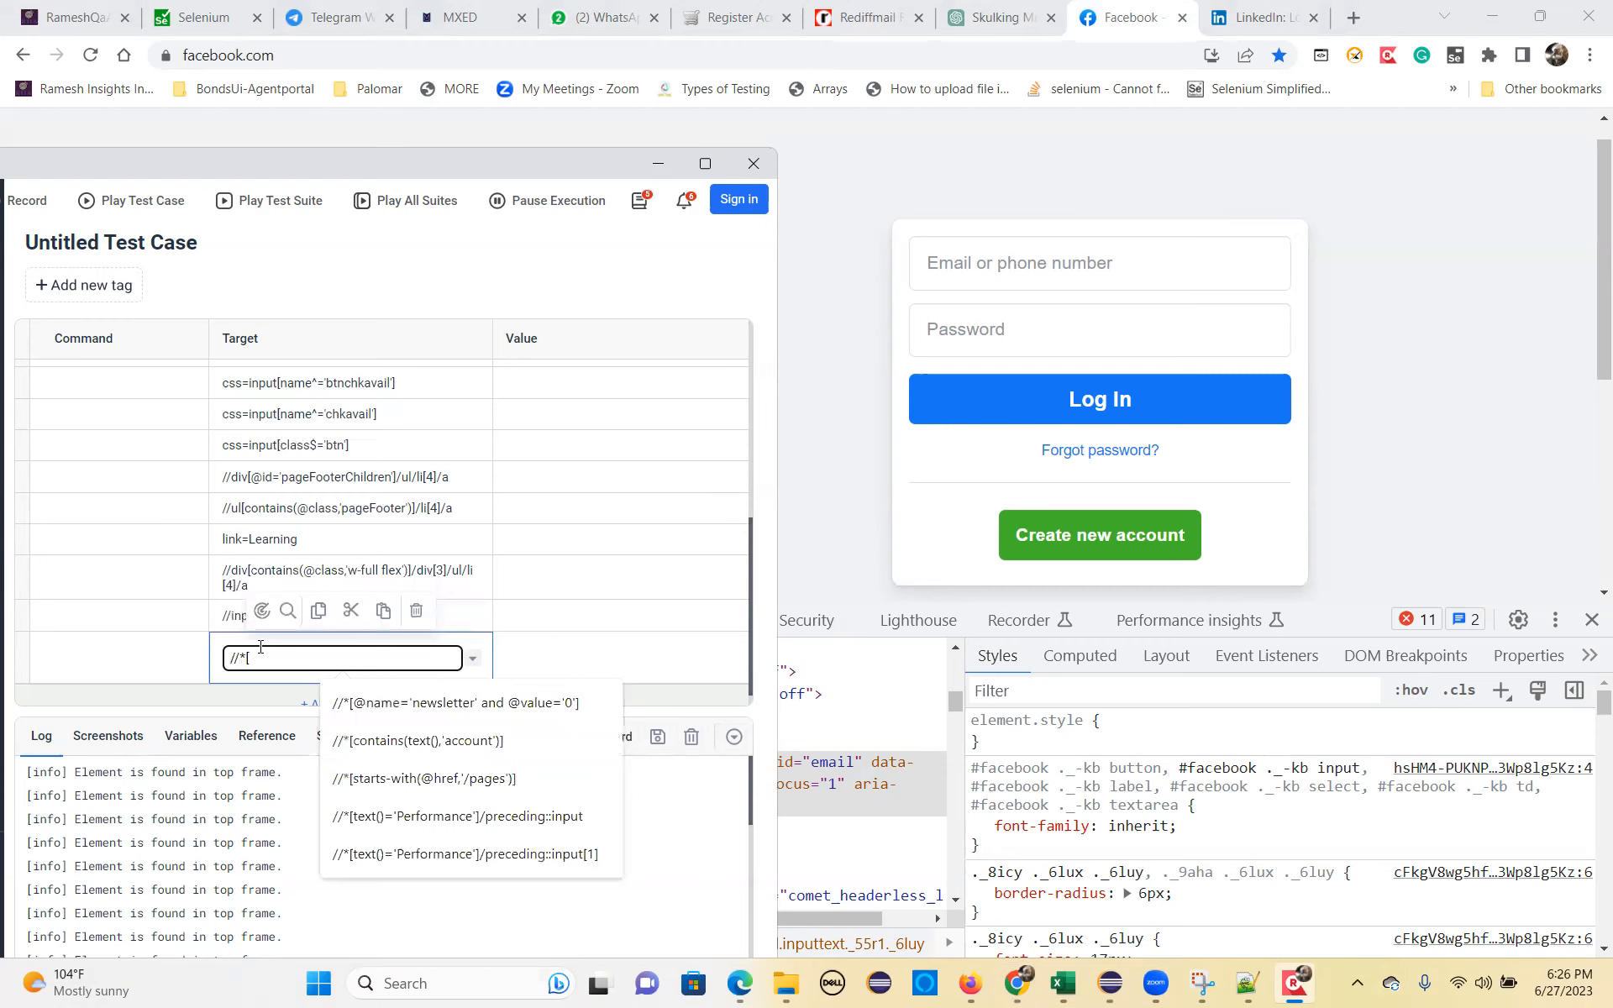
text(@)
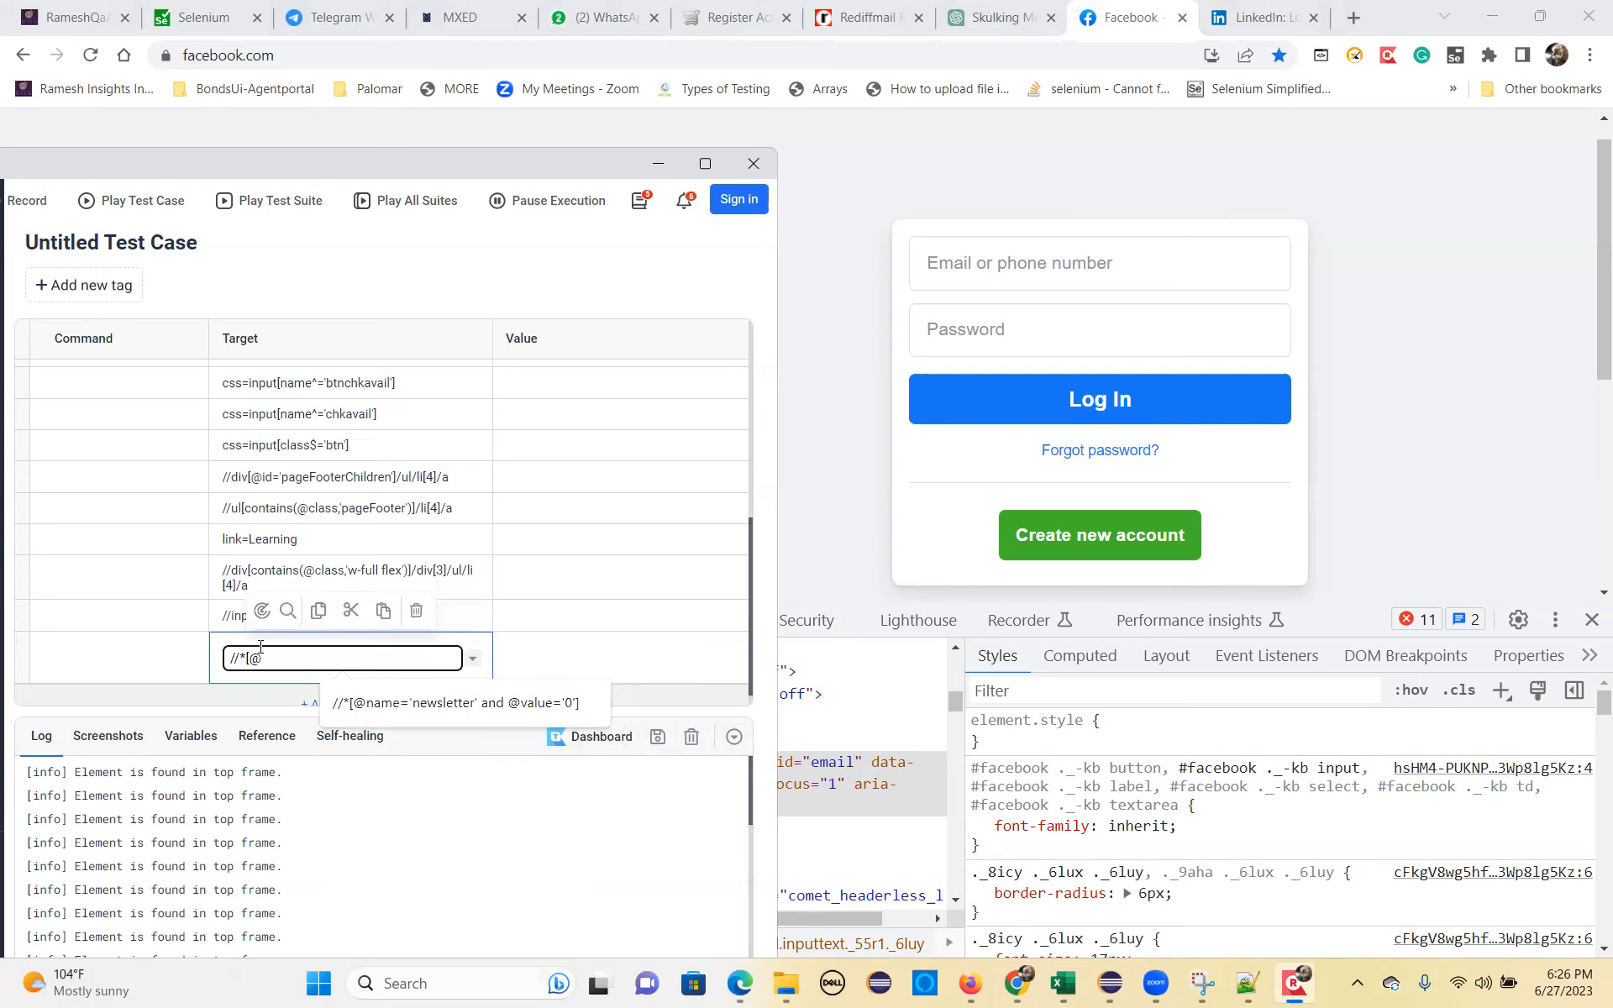
text(data)
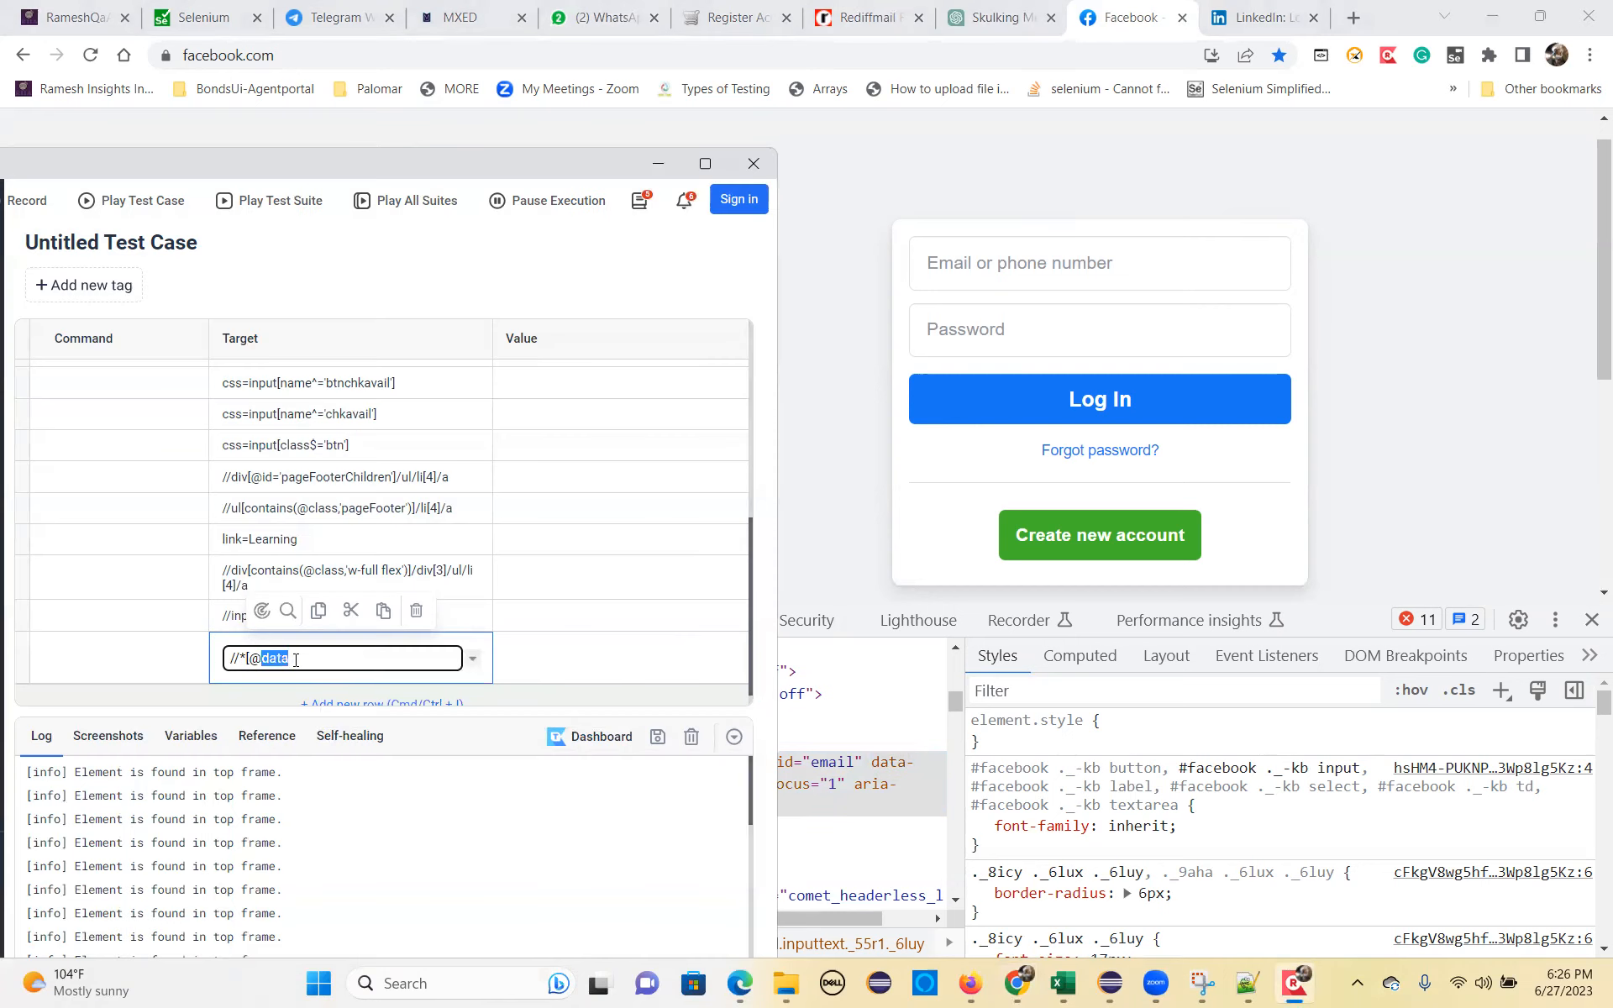
text(-testid)
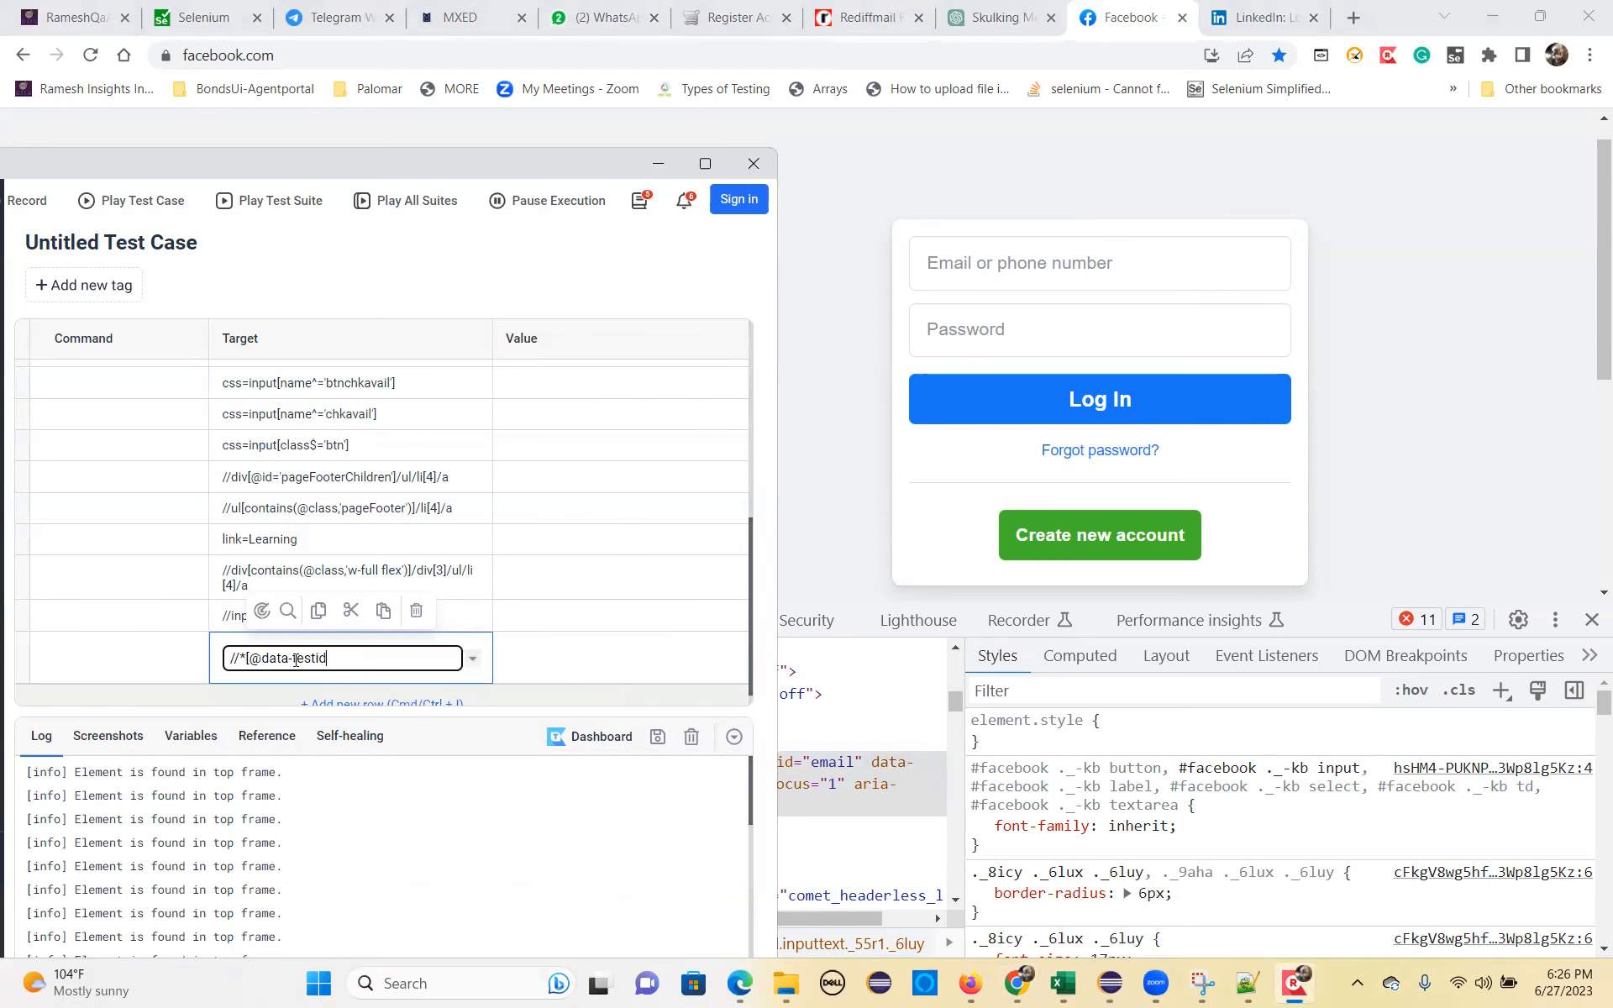
text(='royal_email'])
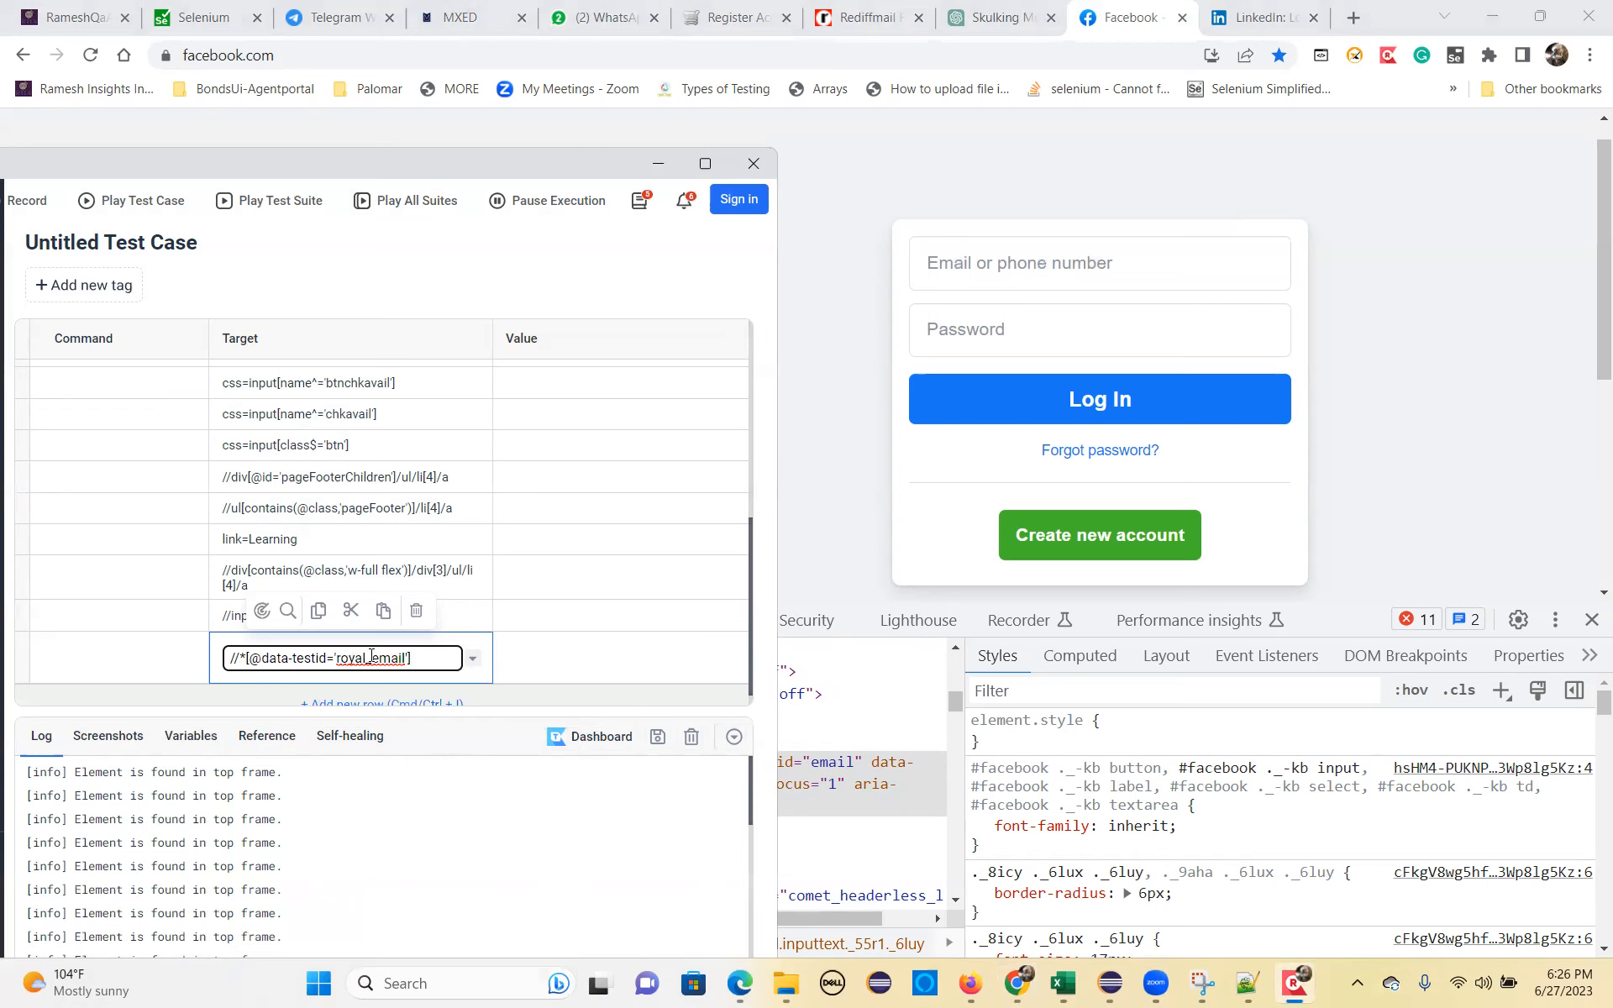
mouse_move(287, 611)
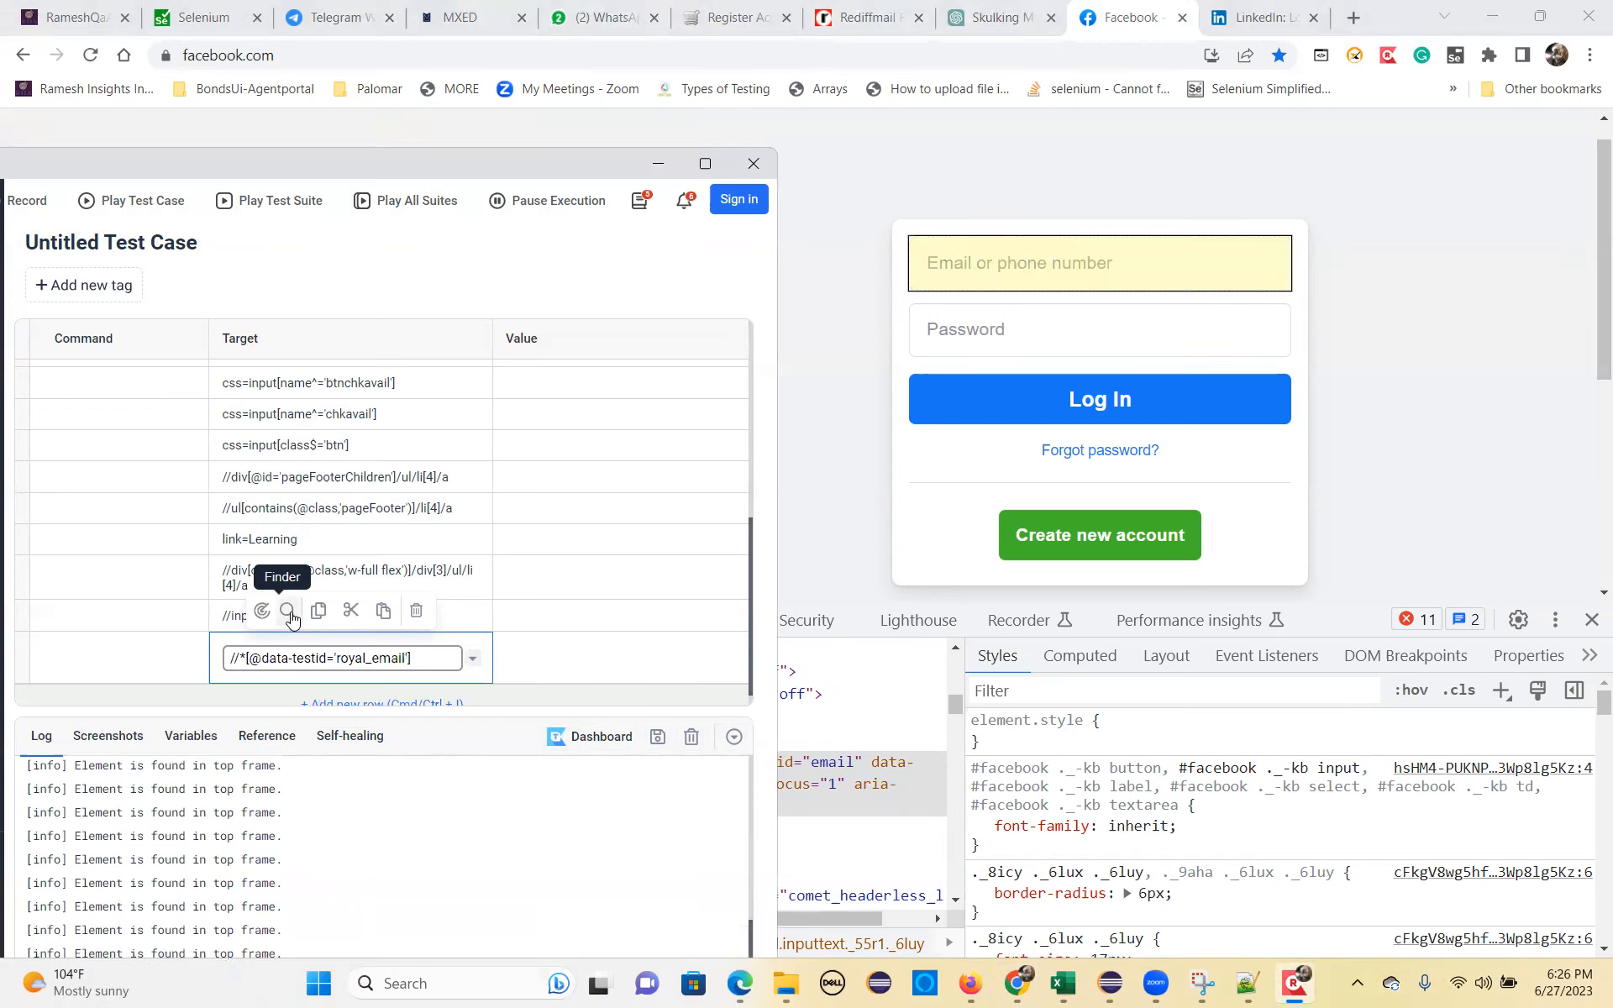
mouse_move(707, 595)
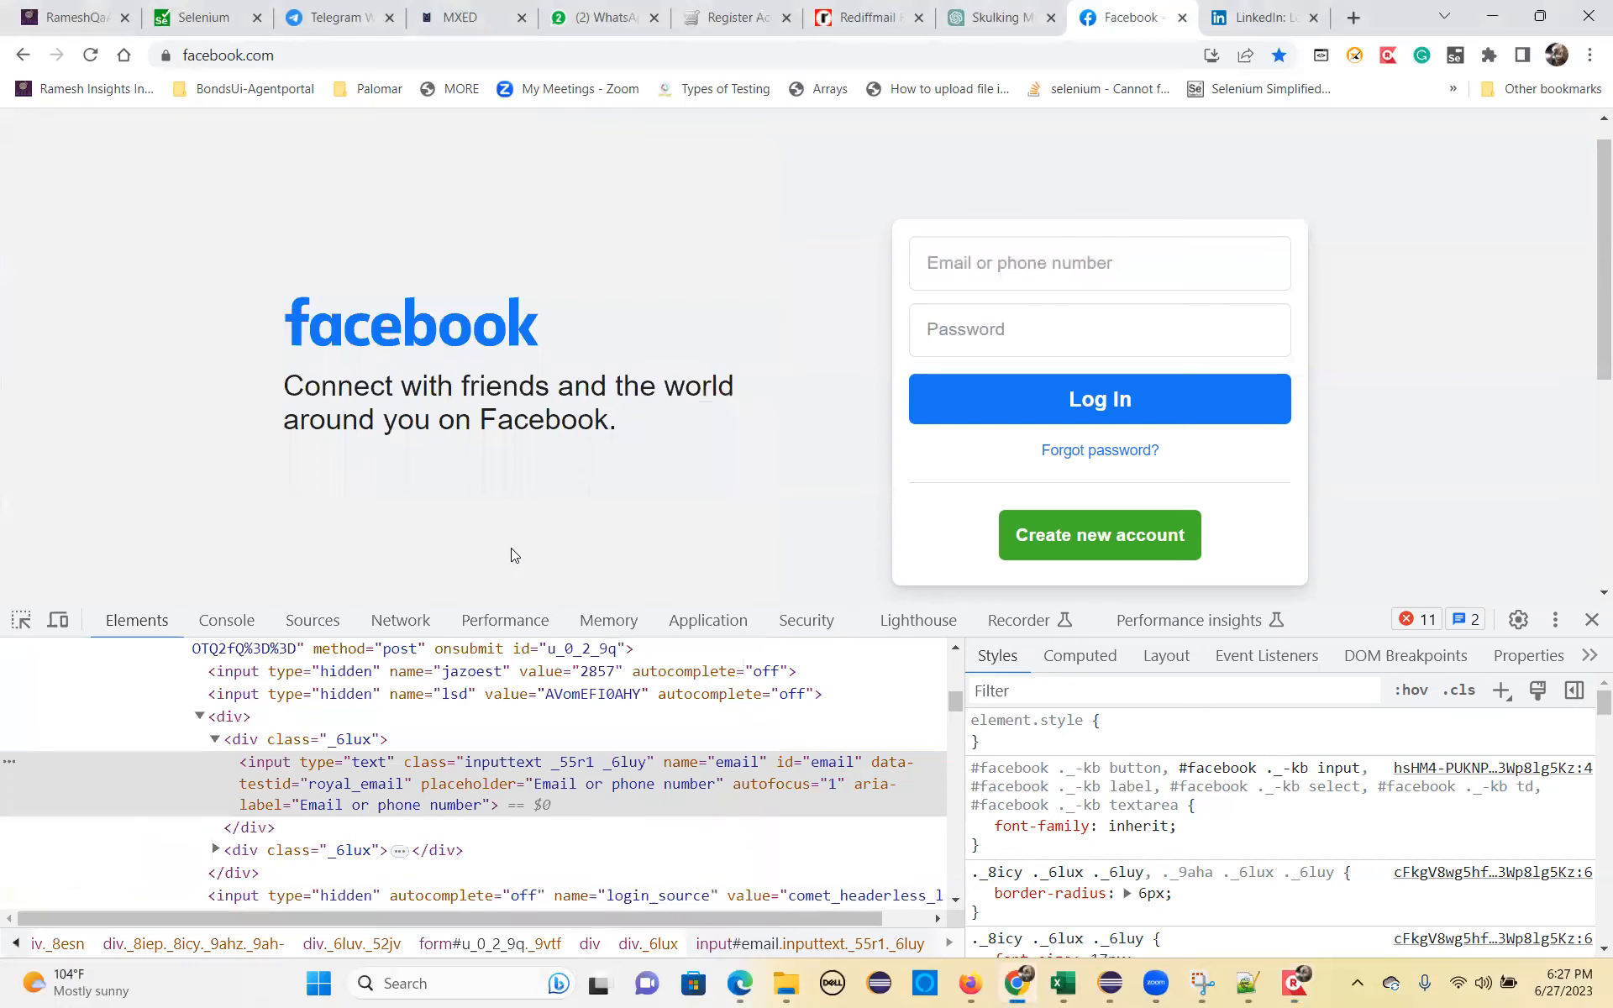
mouse_move(571, 558)
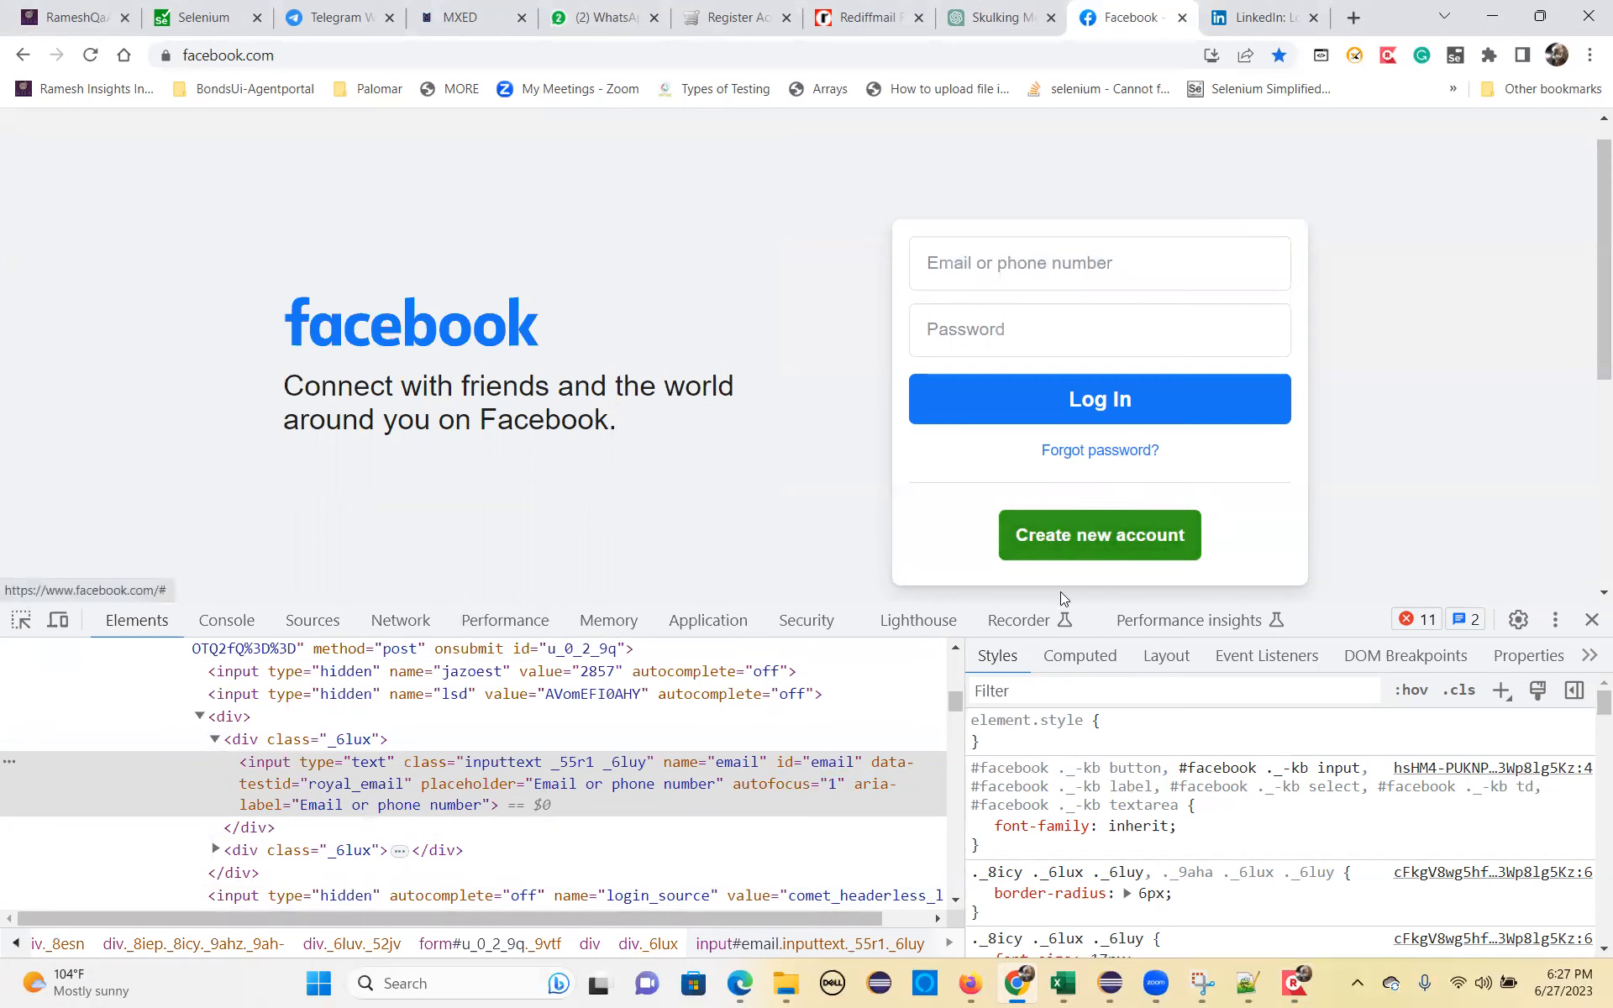
mouse_move(1099, 534)
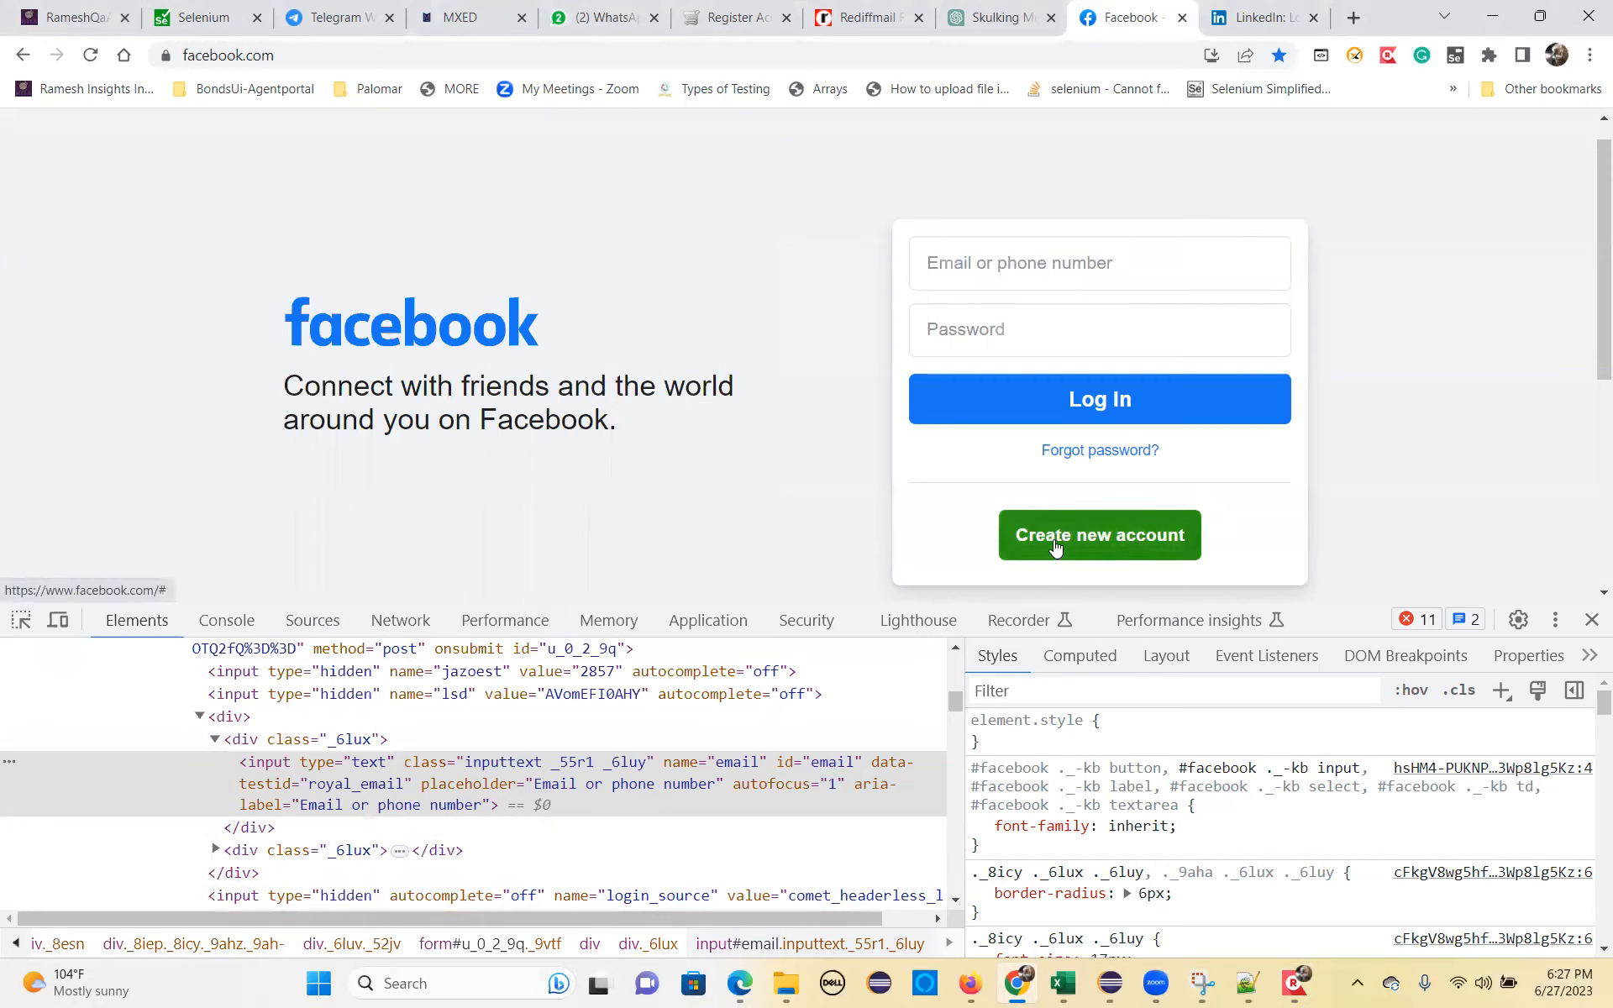
mouse_move(20, 620)
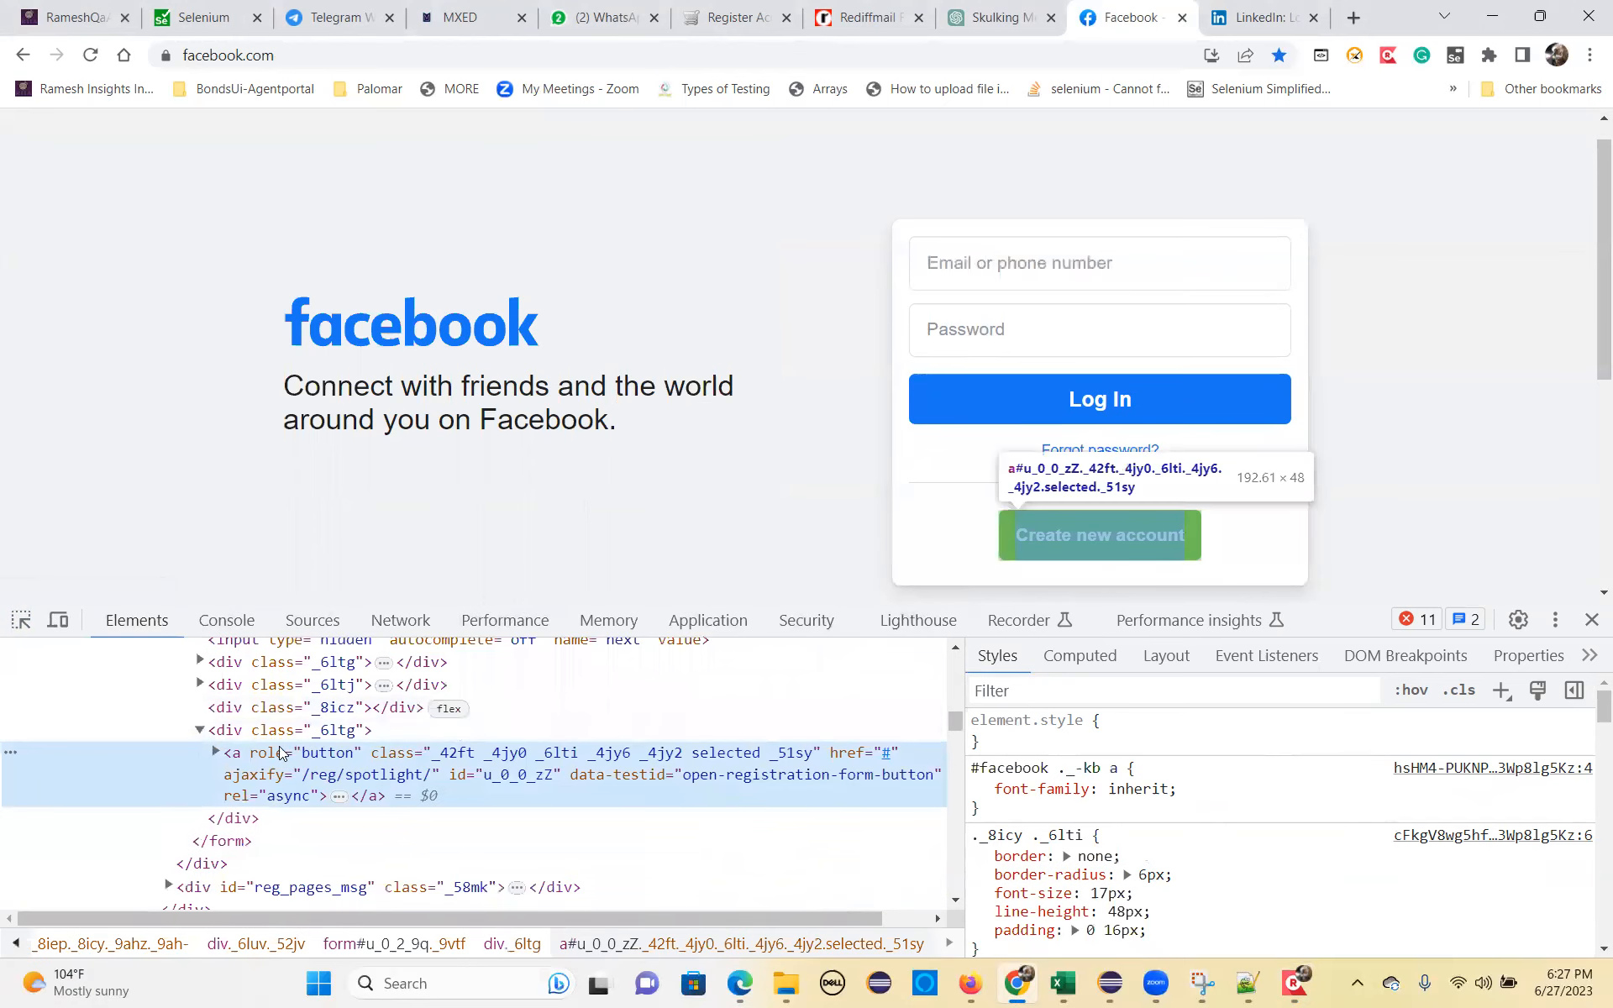
mouse_move(600, 795)
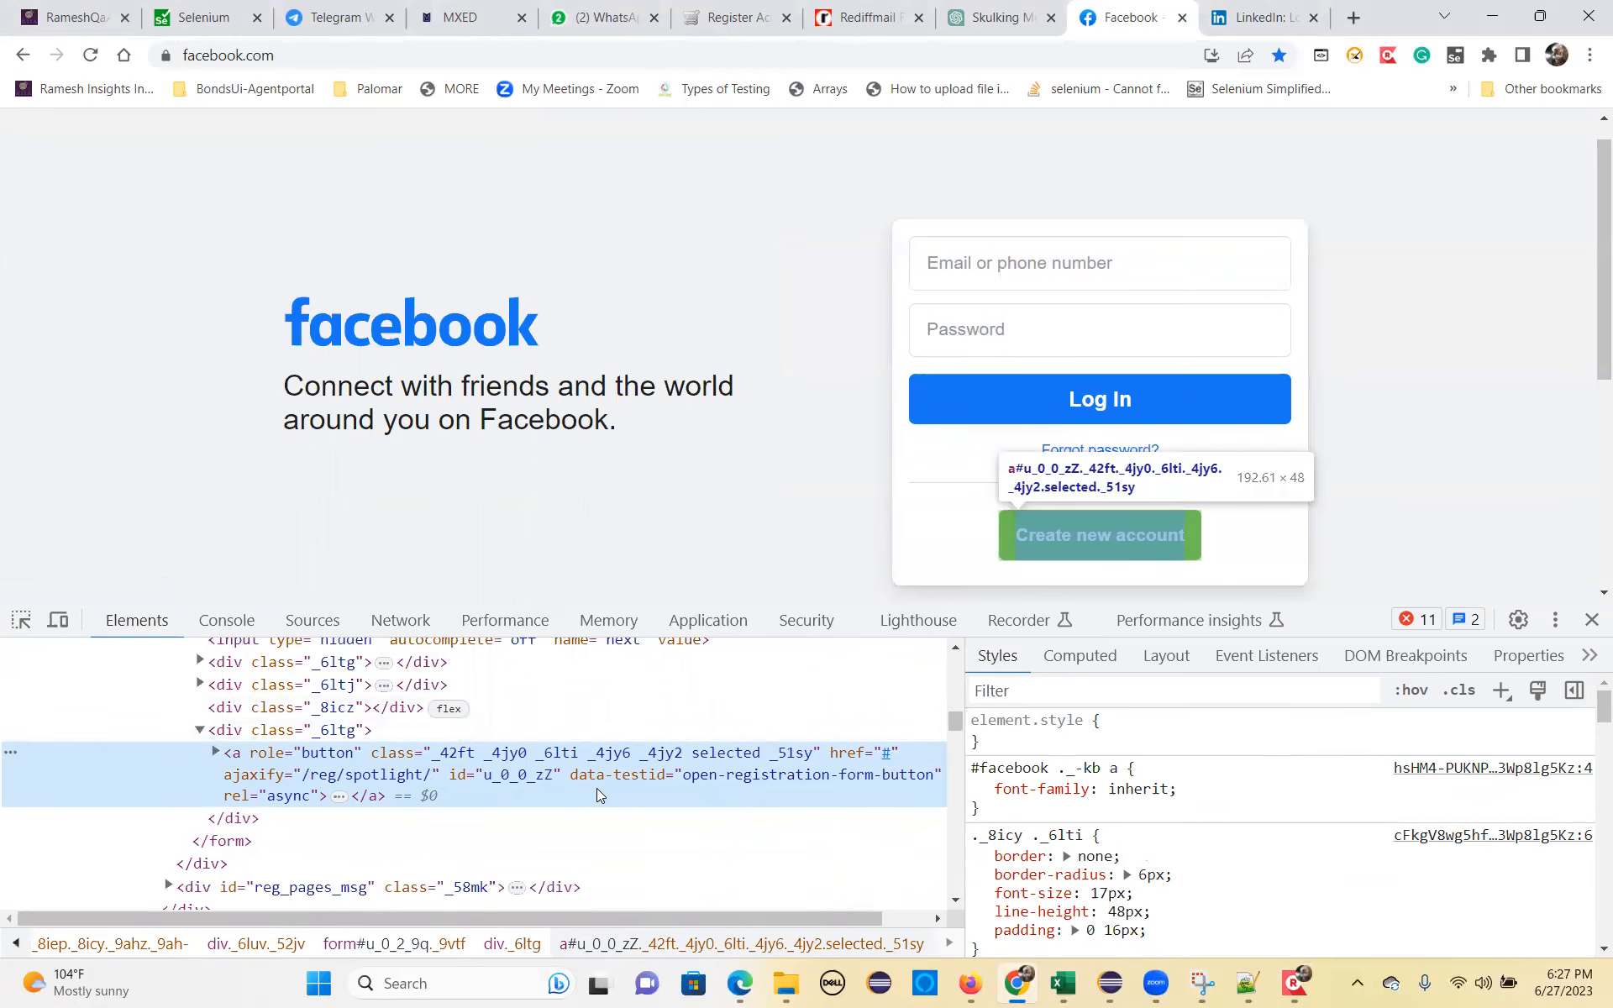
mouse_move(484, 781)
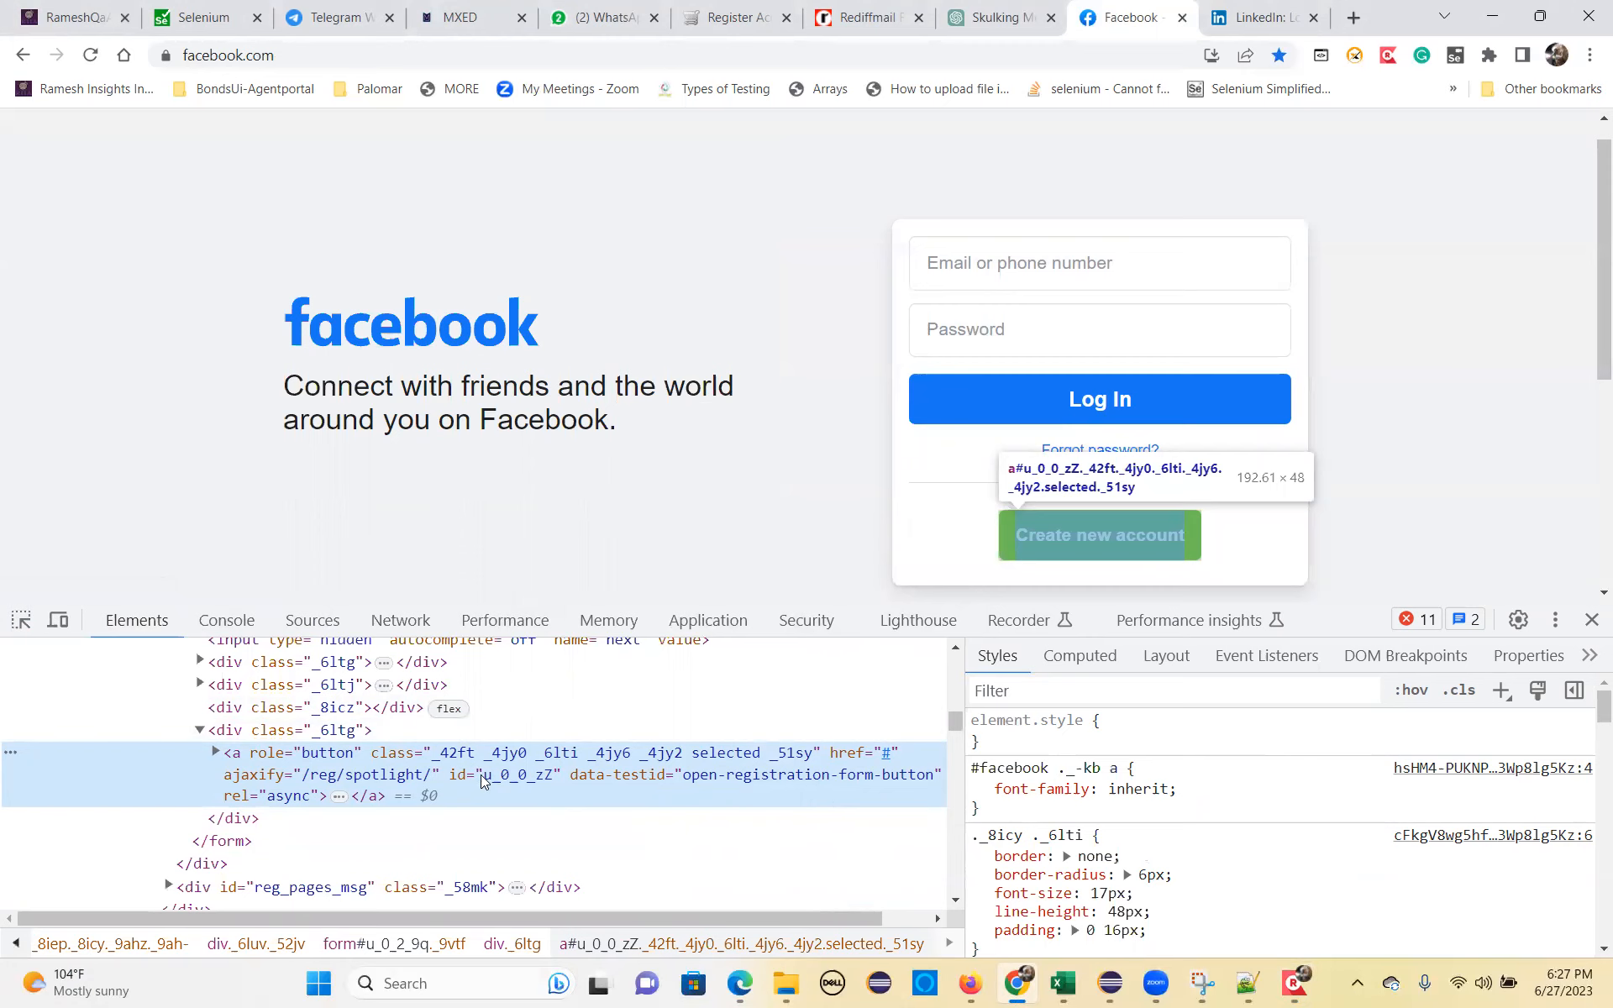
mouse_move(684, 789)
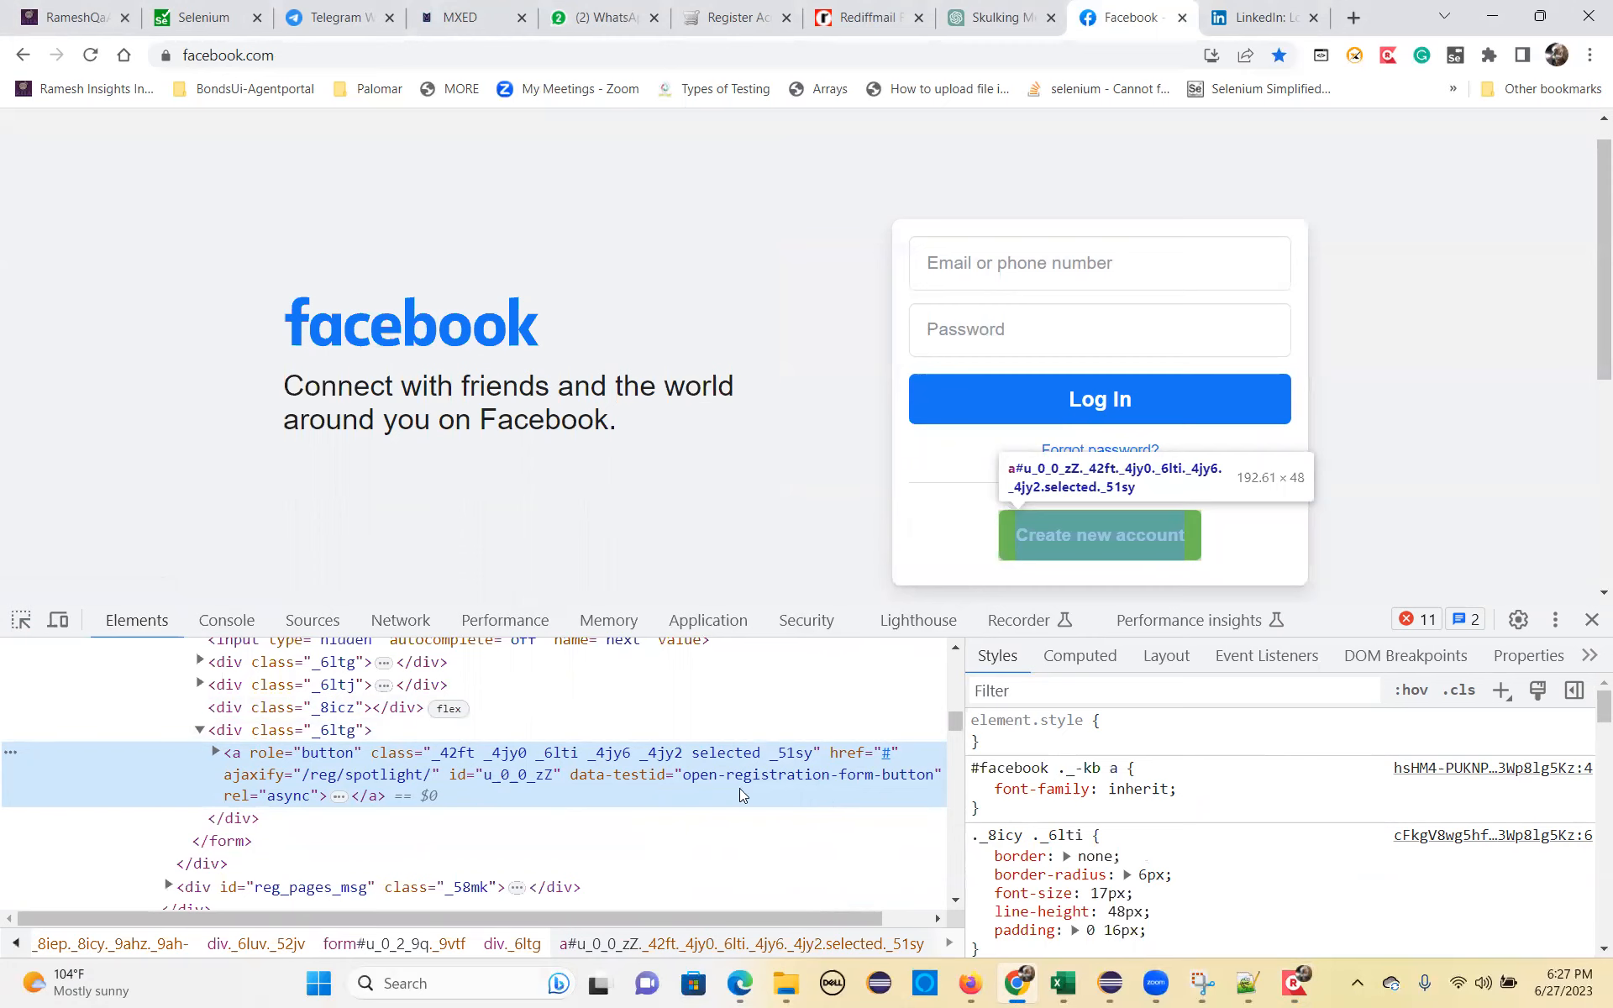
mouse_move(763, 803)
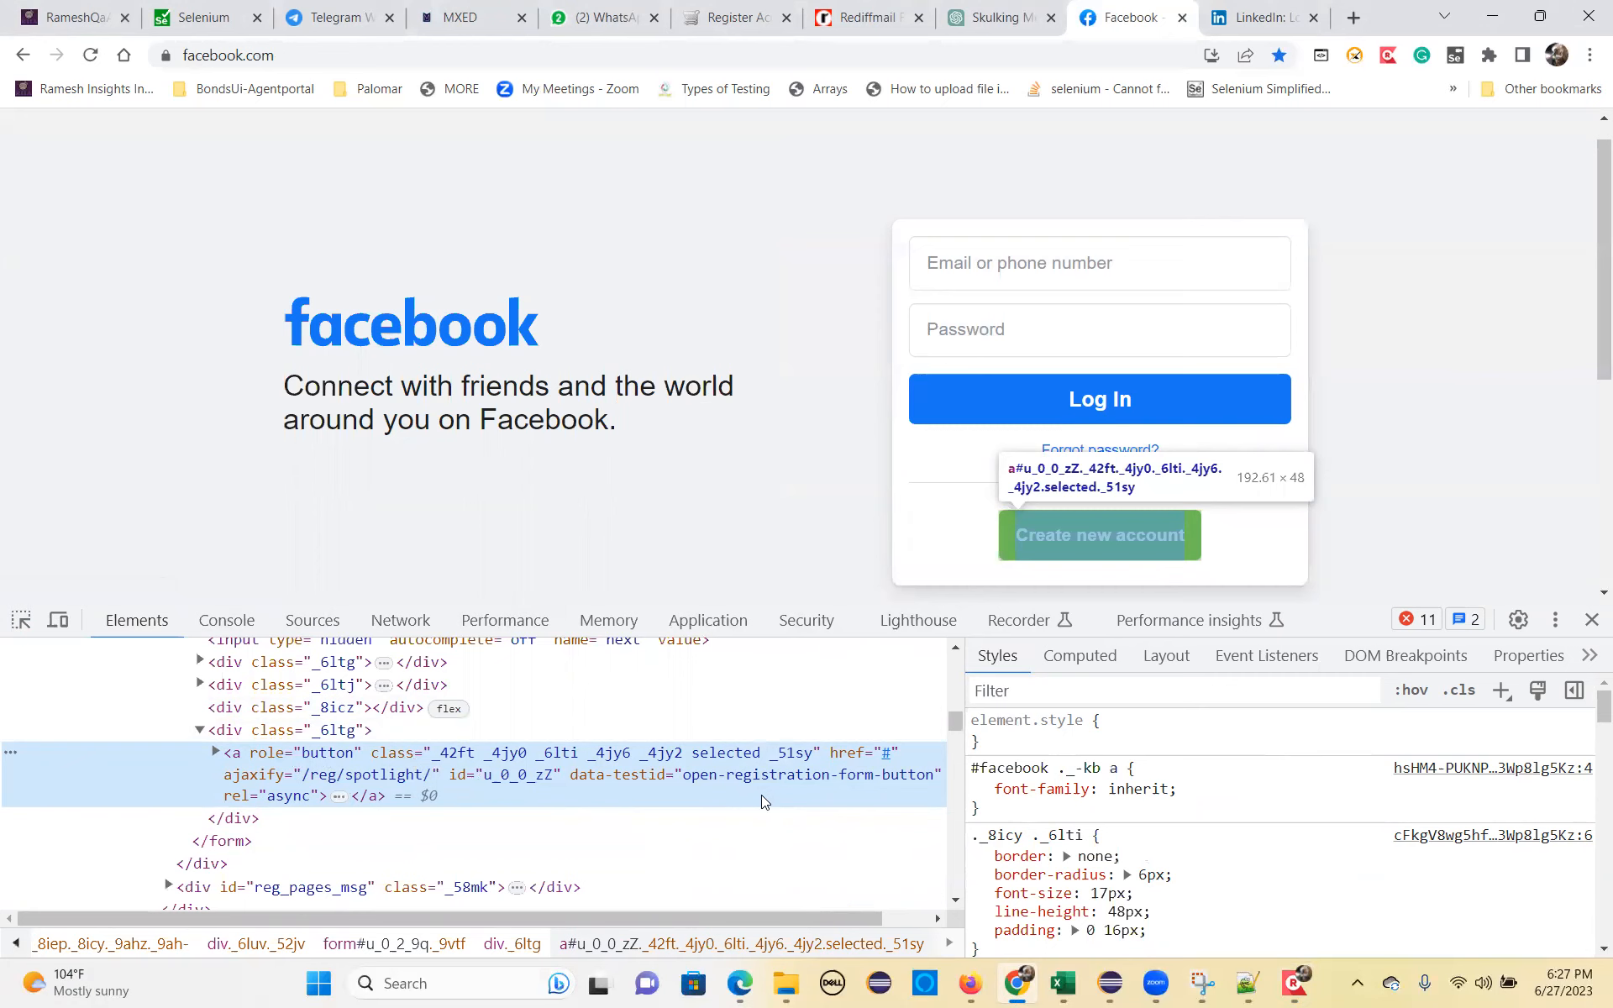
mouse_move(945, 907)
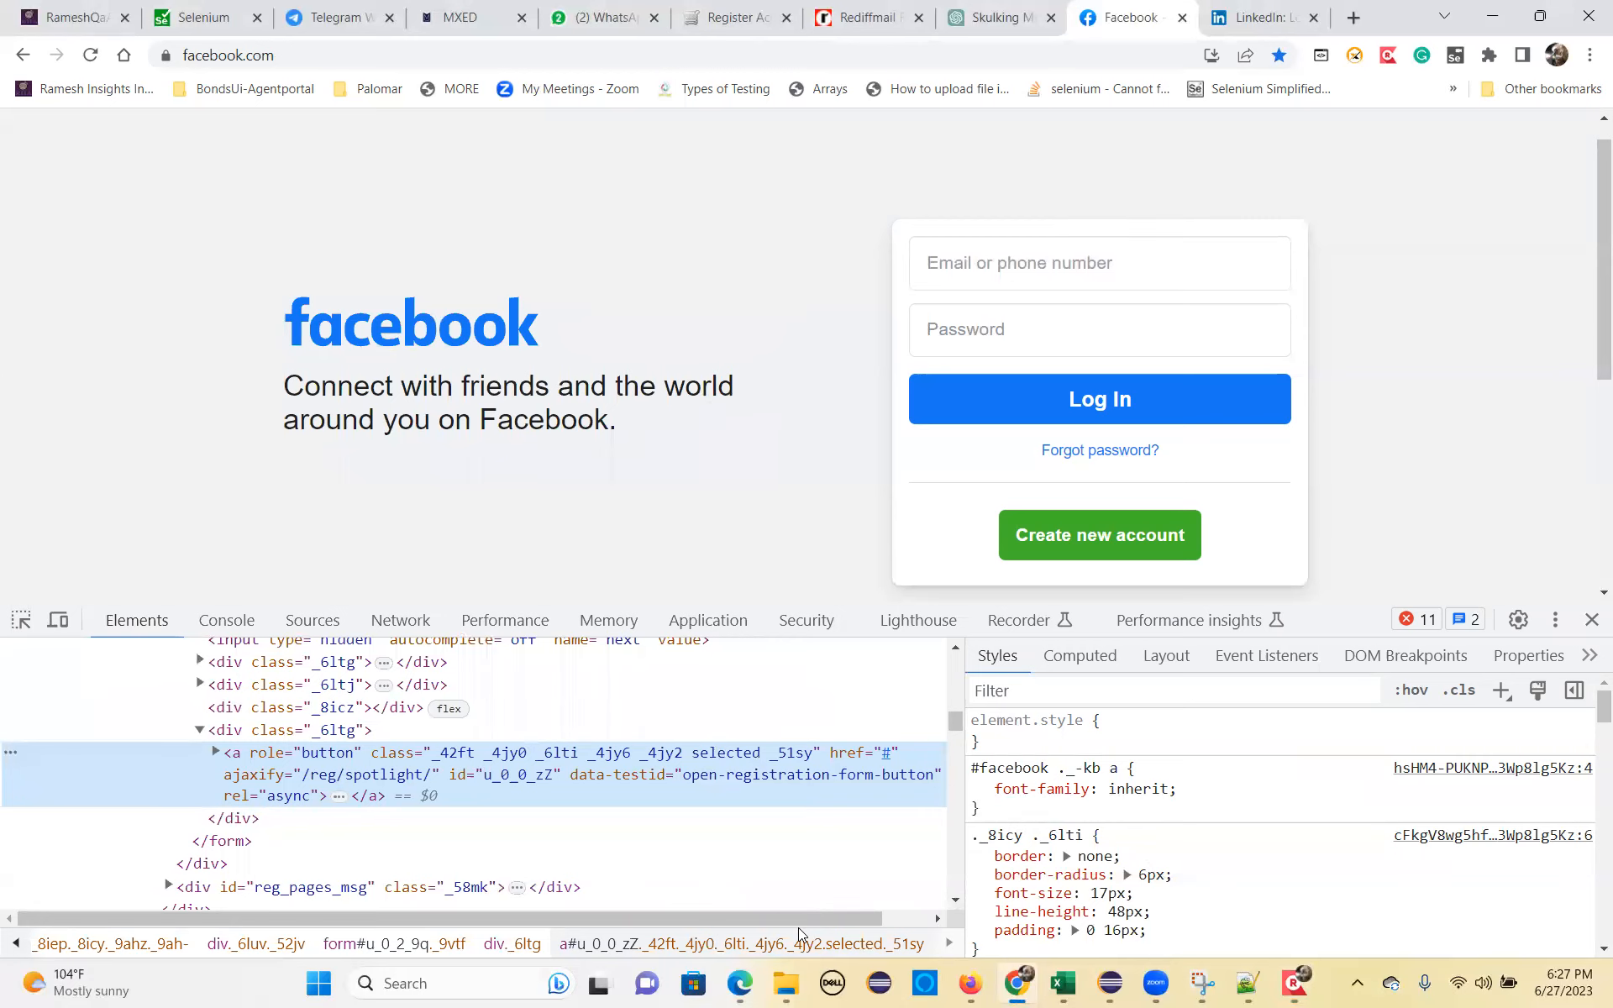
mouse_move(1033, 892)
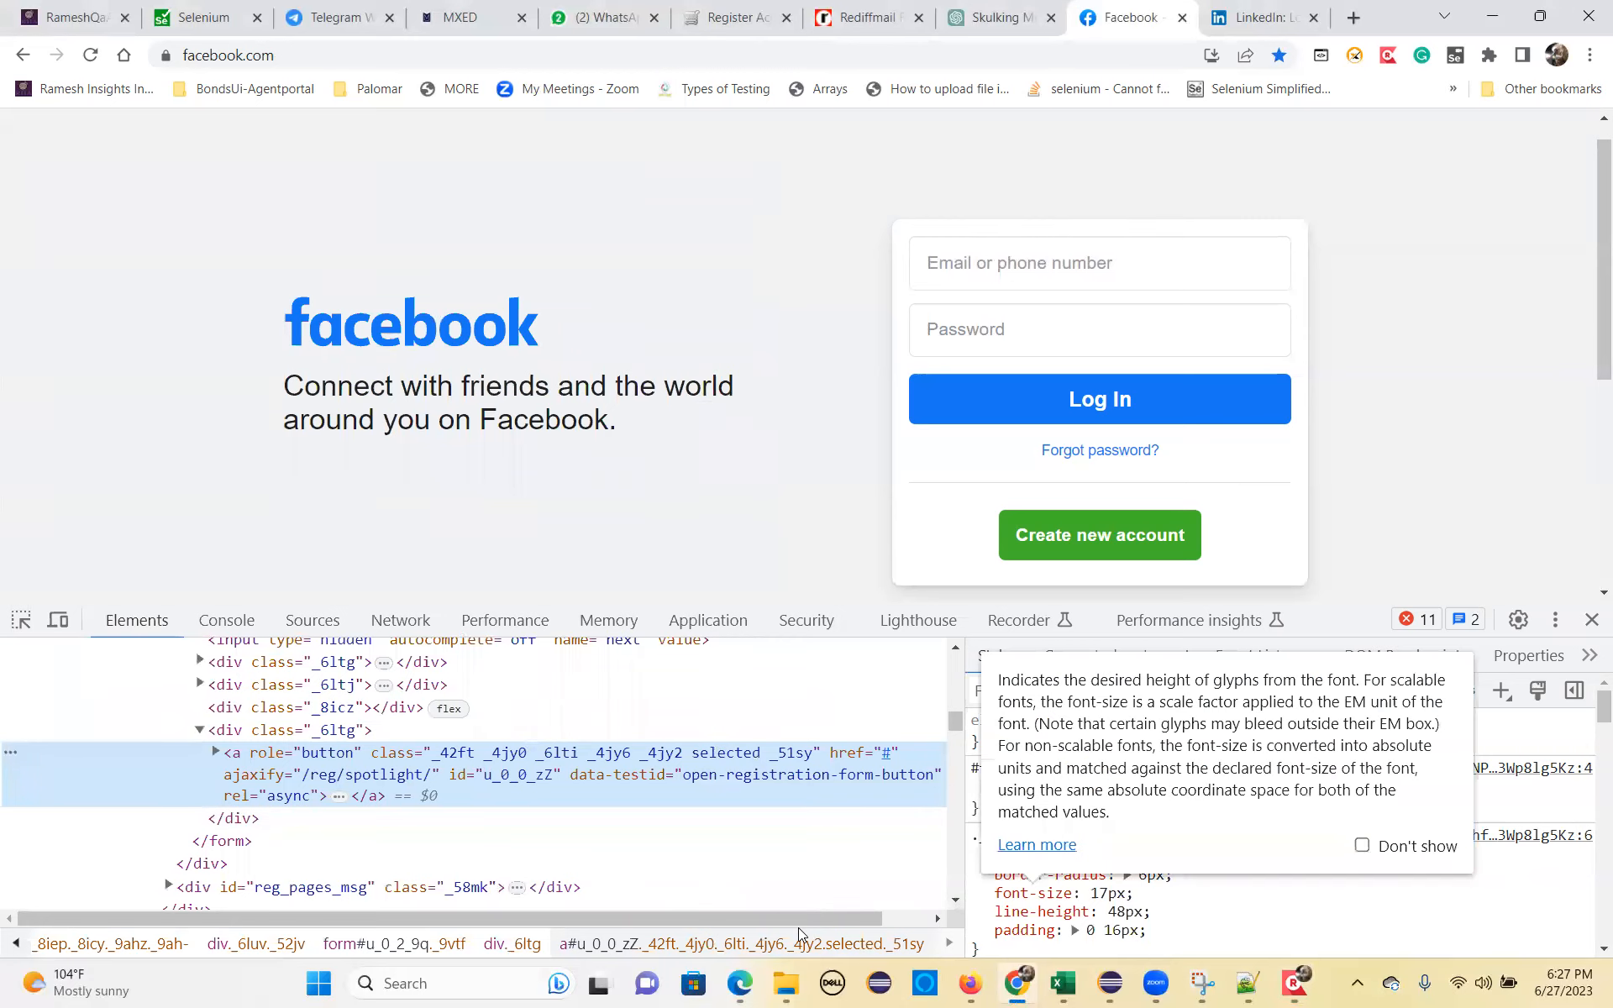